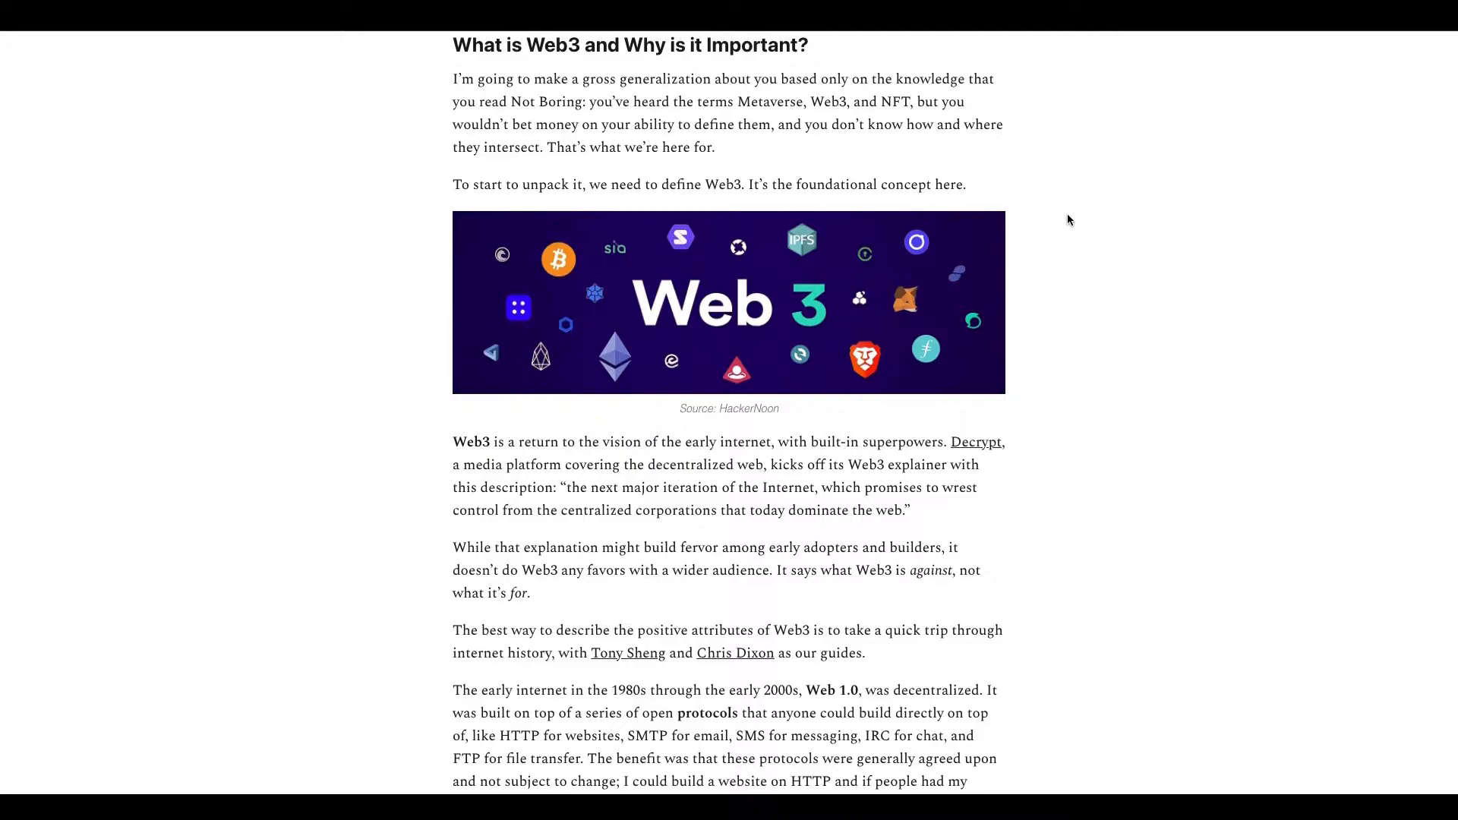
mouse_move(420, 499)
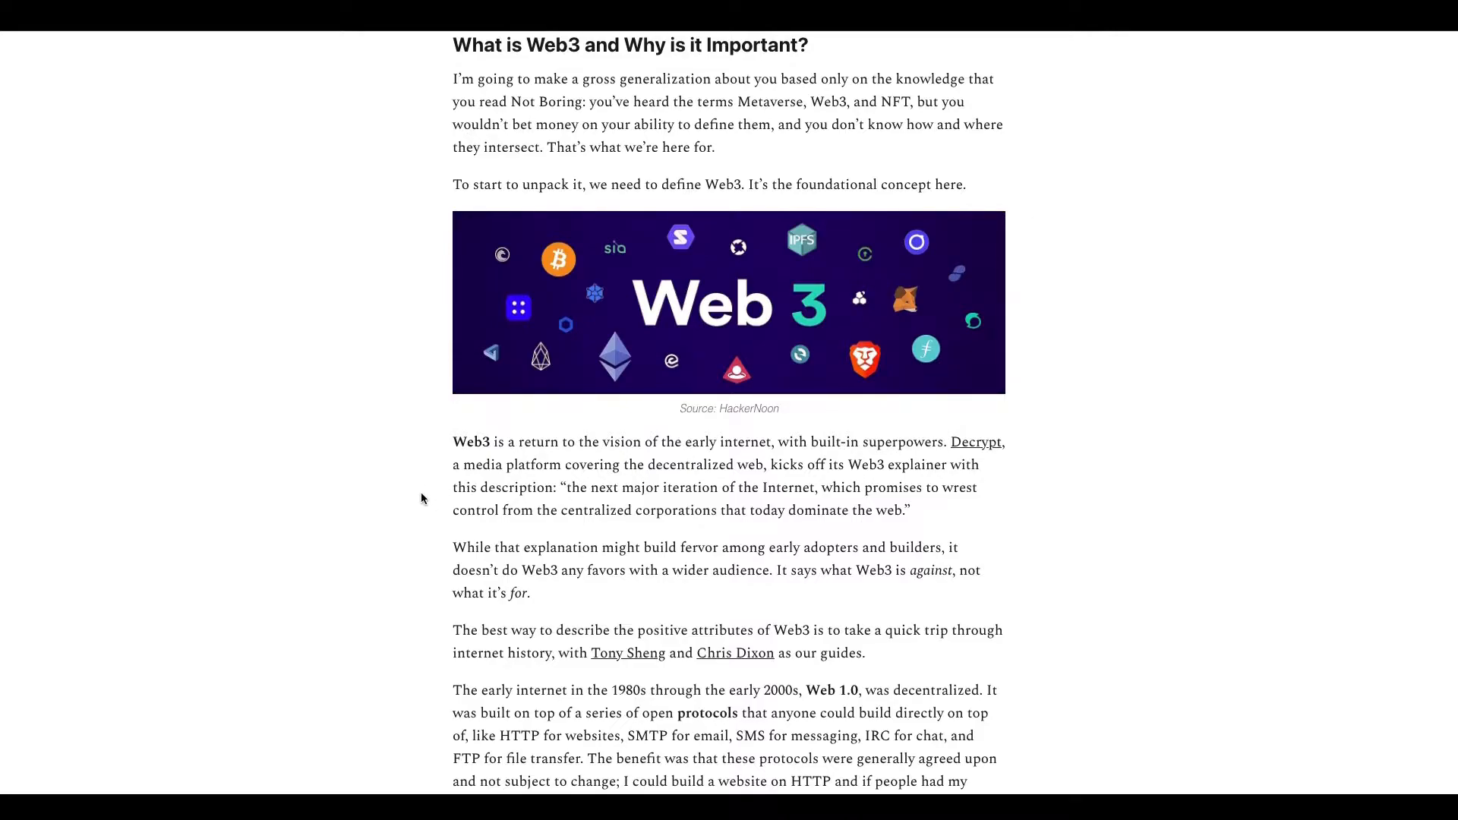
mouse_move(391, 495)
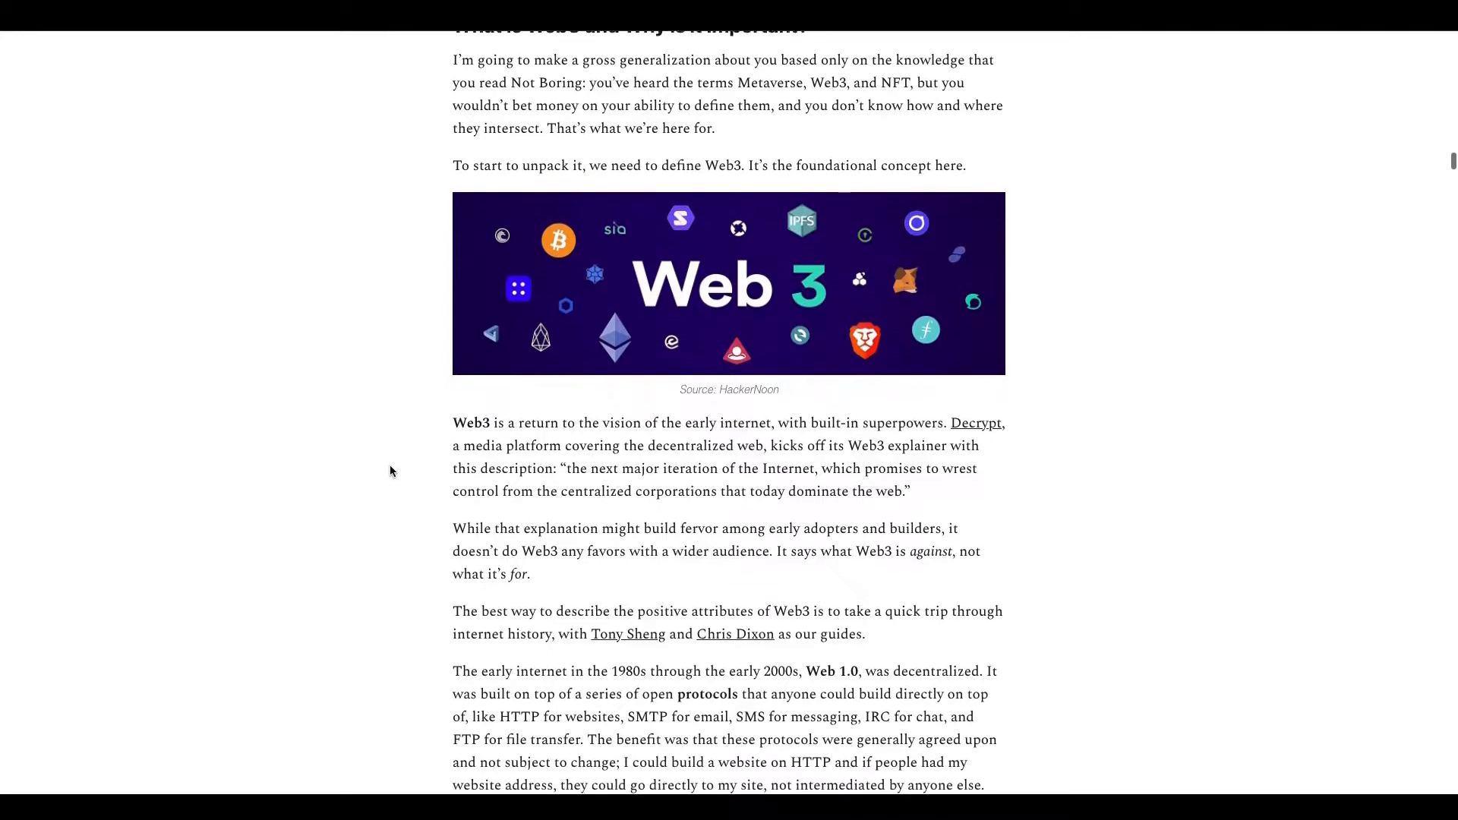
Step: Scroll past the Web3 banner image to the Web 1.0 history paragraph and Dixon's quote
scroll("down", 3)
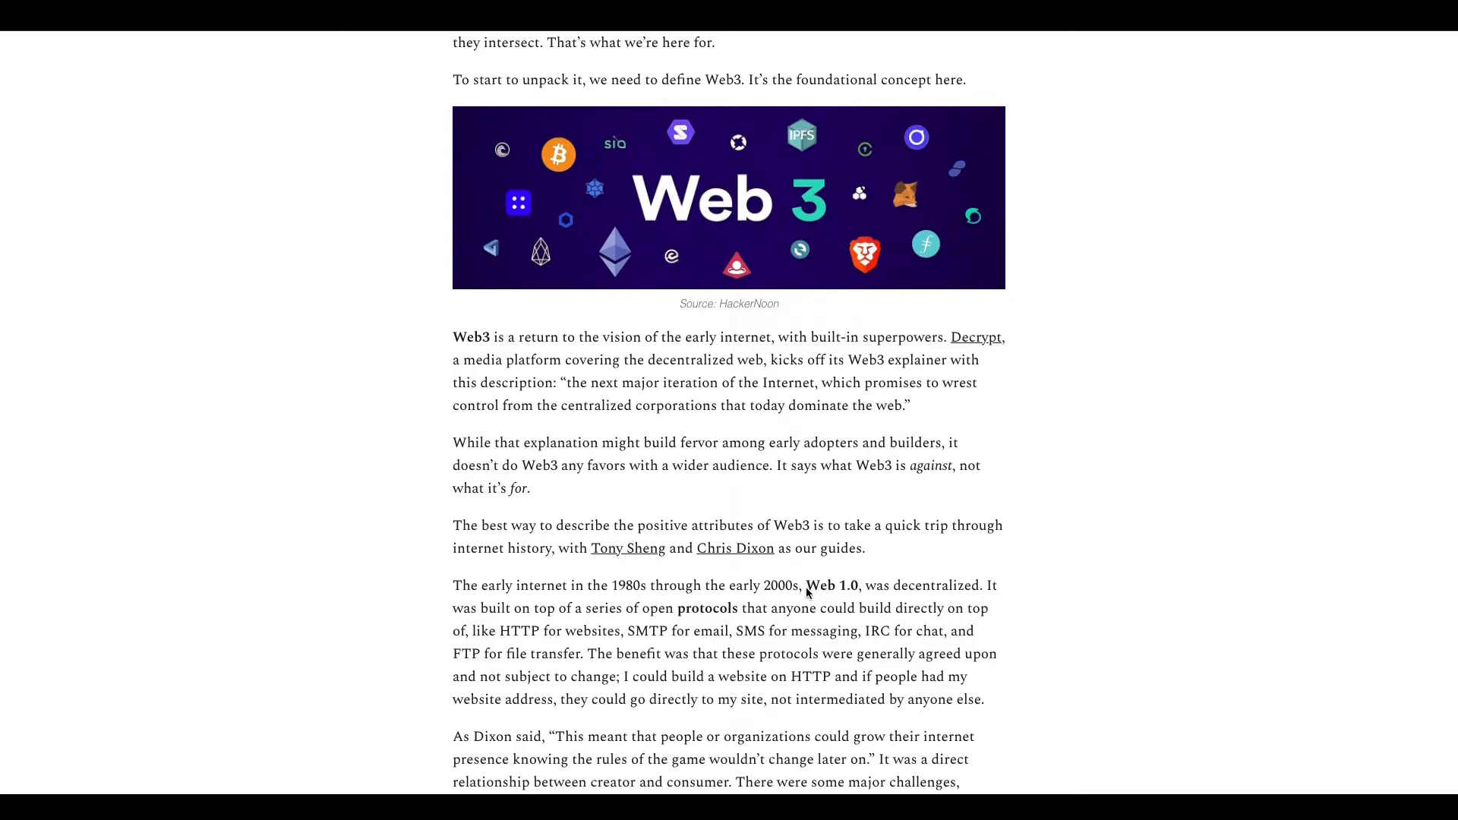
mouse_move(623, 586)
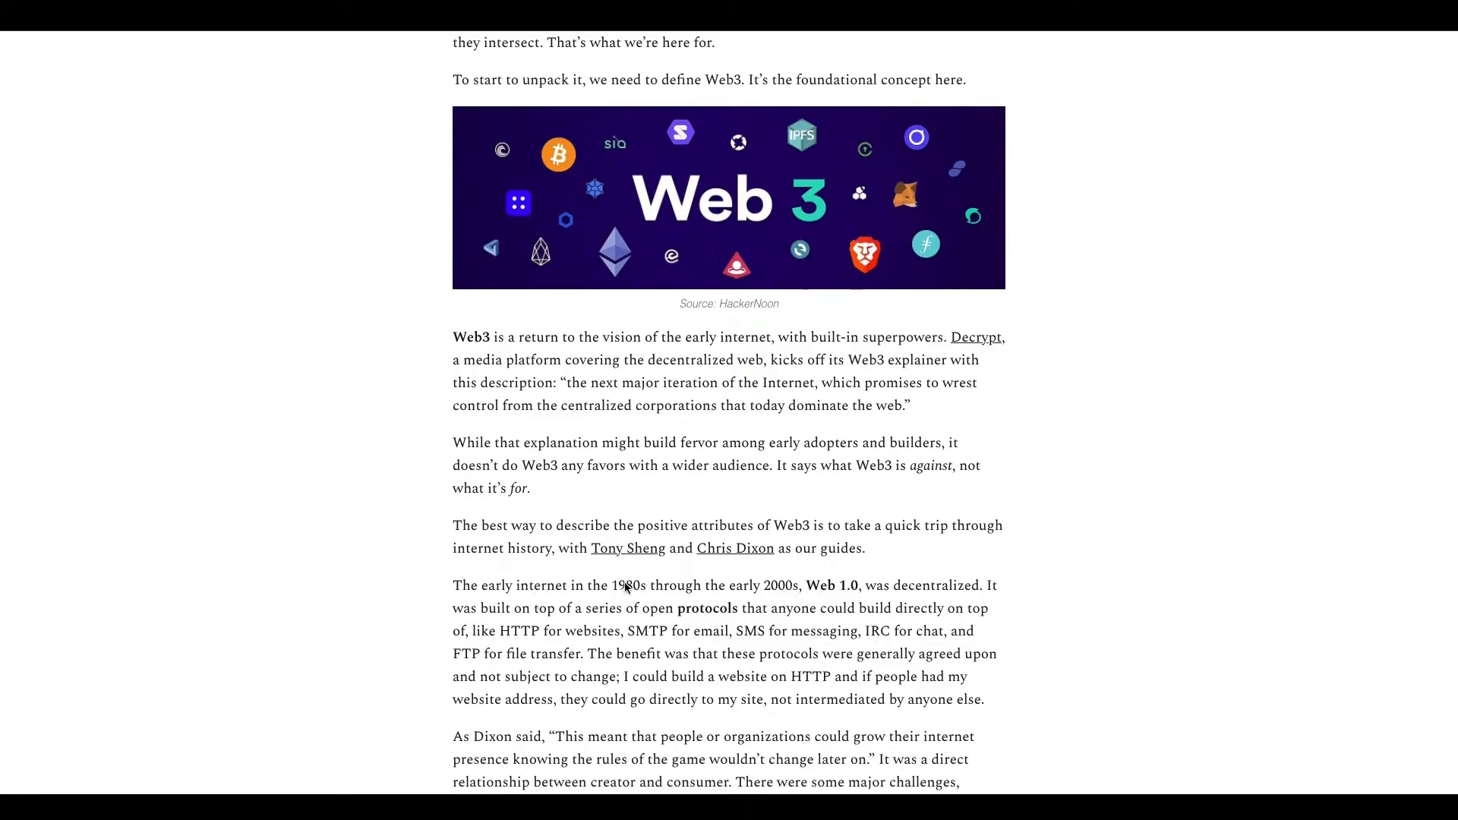
scroll("down", 3)
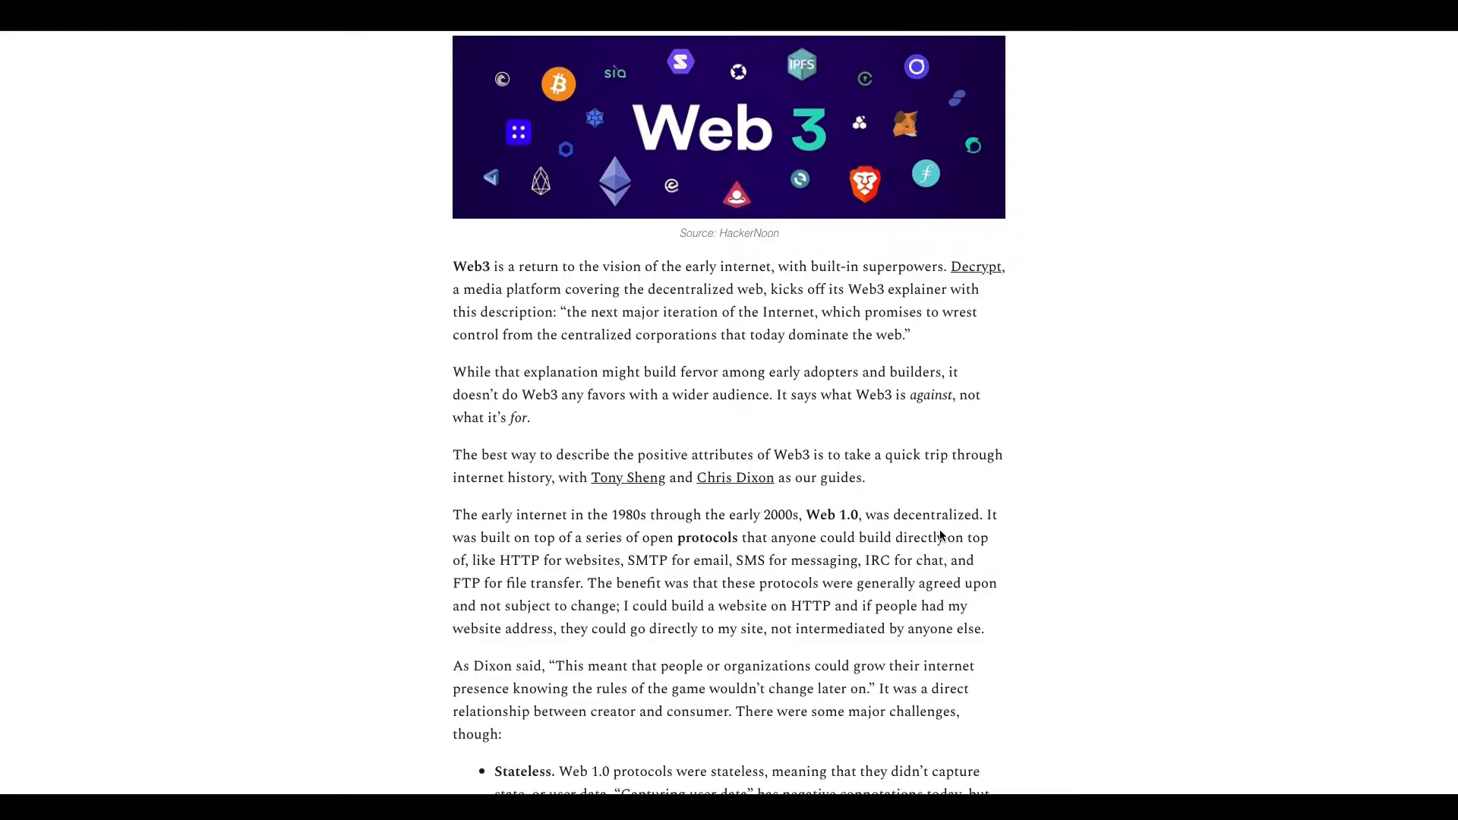
mouse_move(735, 583)
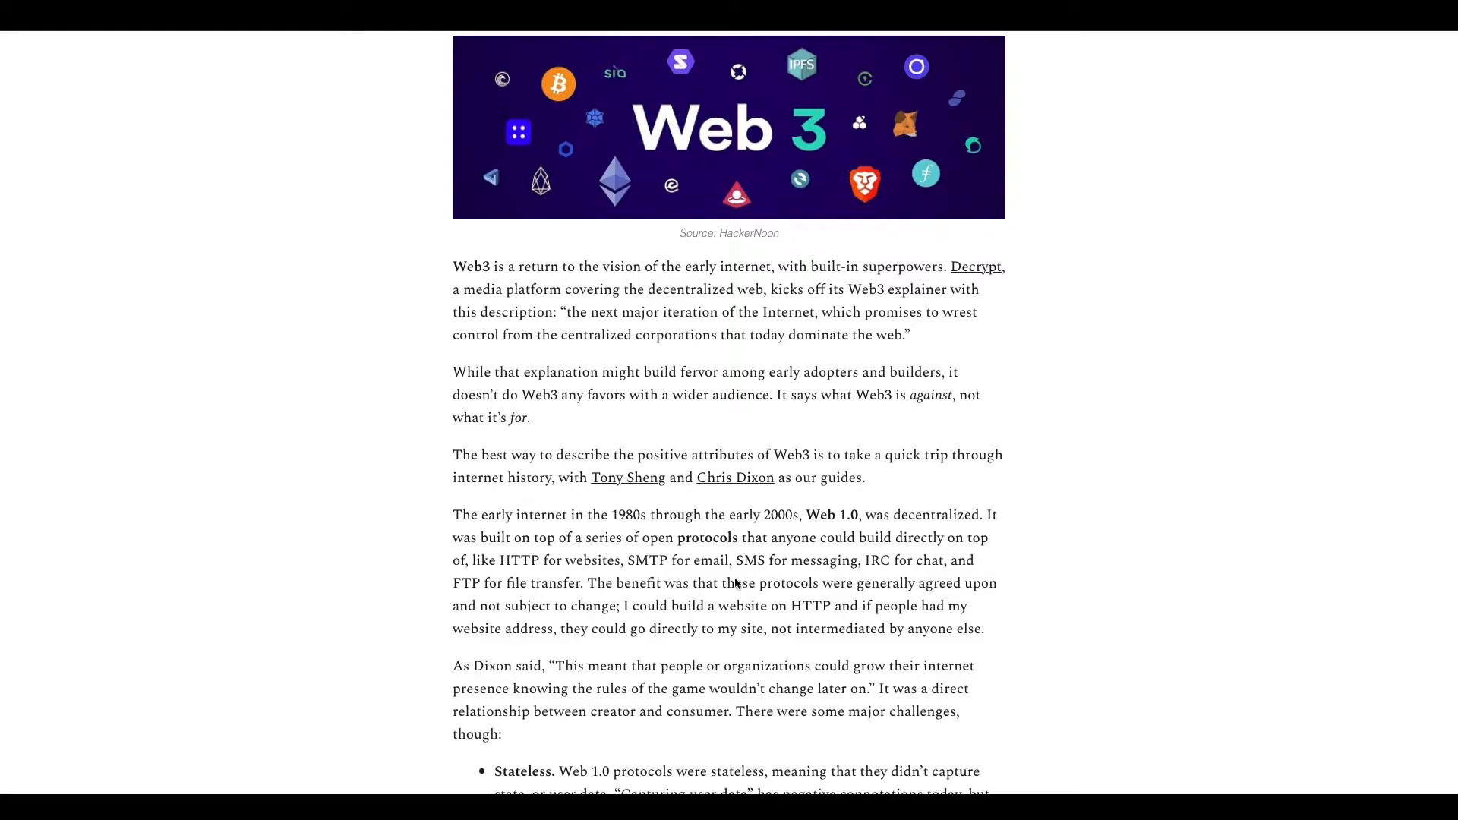
mouse_move(646, 581)
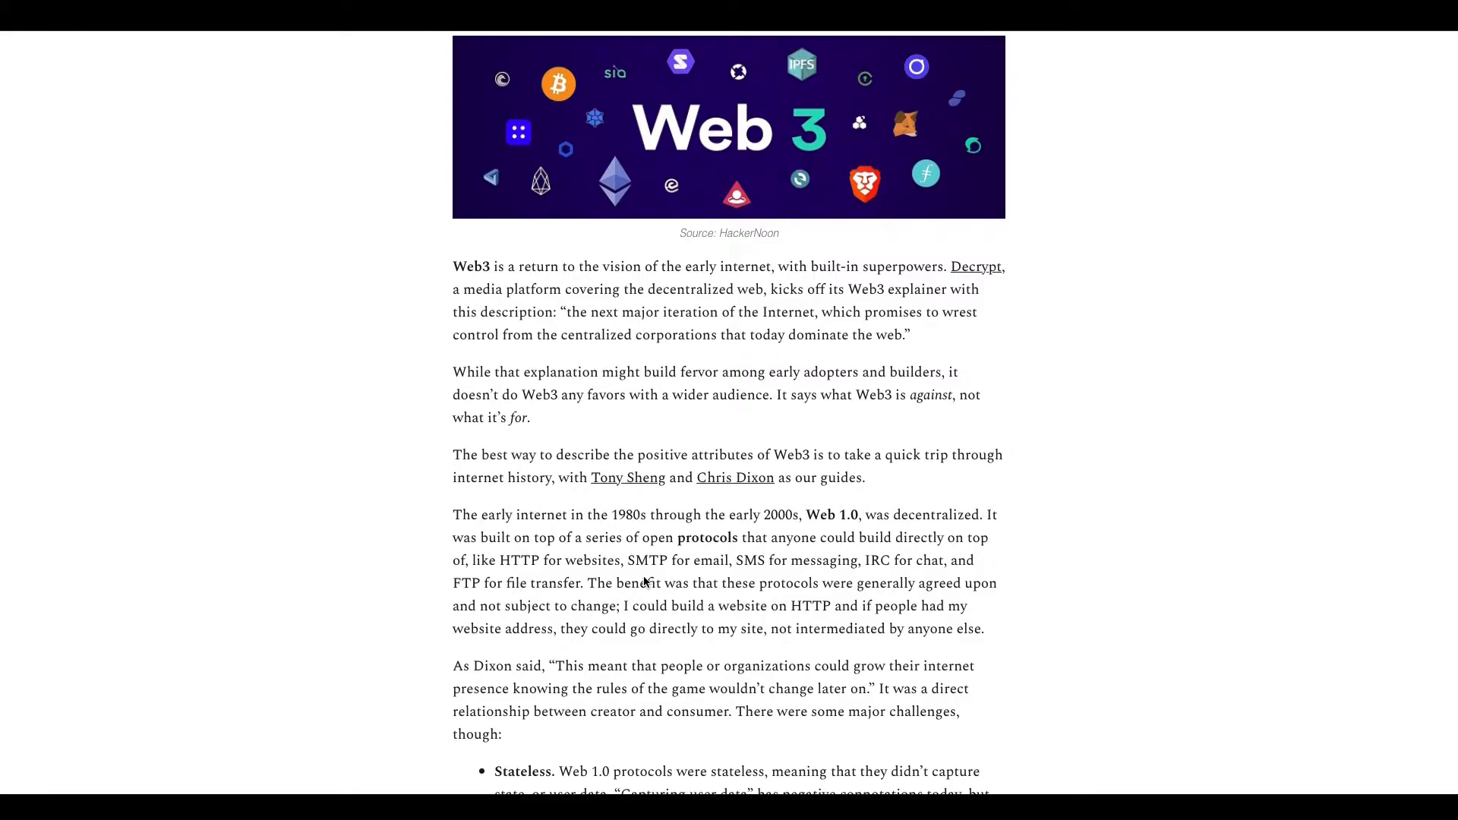
mouse_move(498, 623)
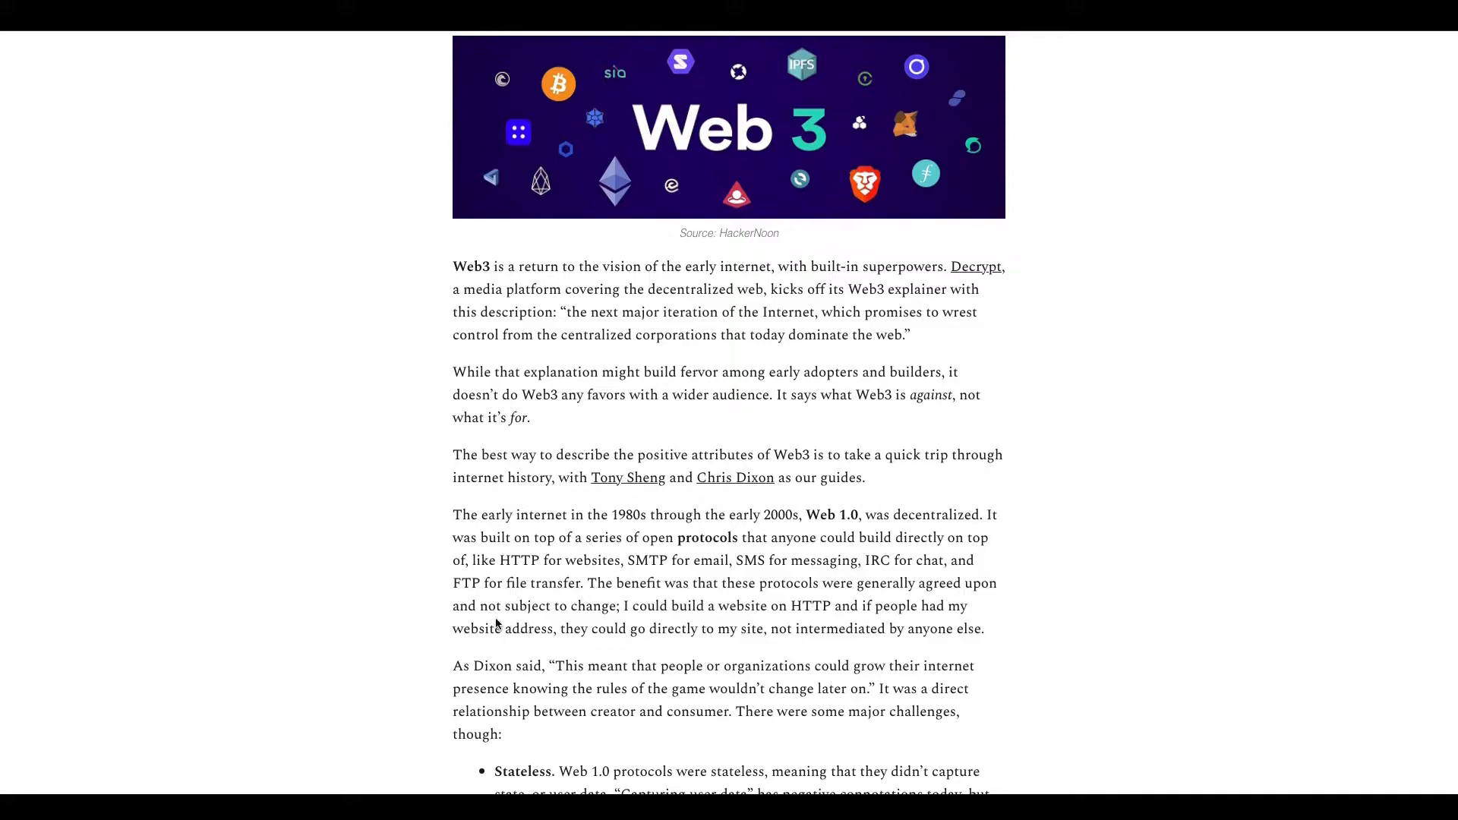
mouse_move(383, 617)
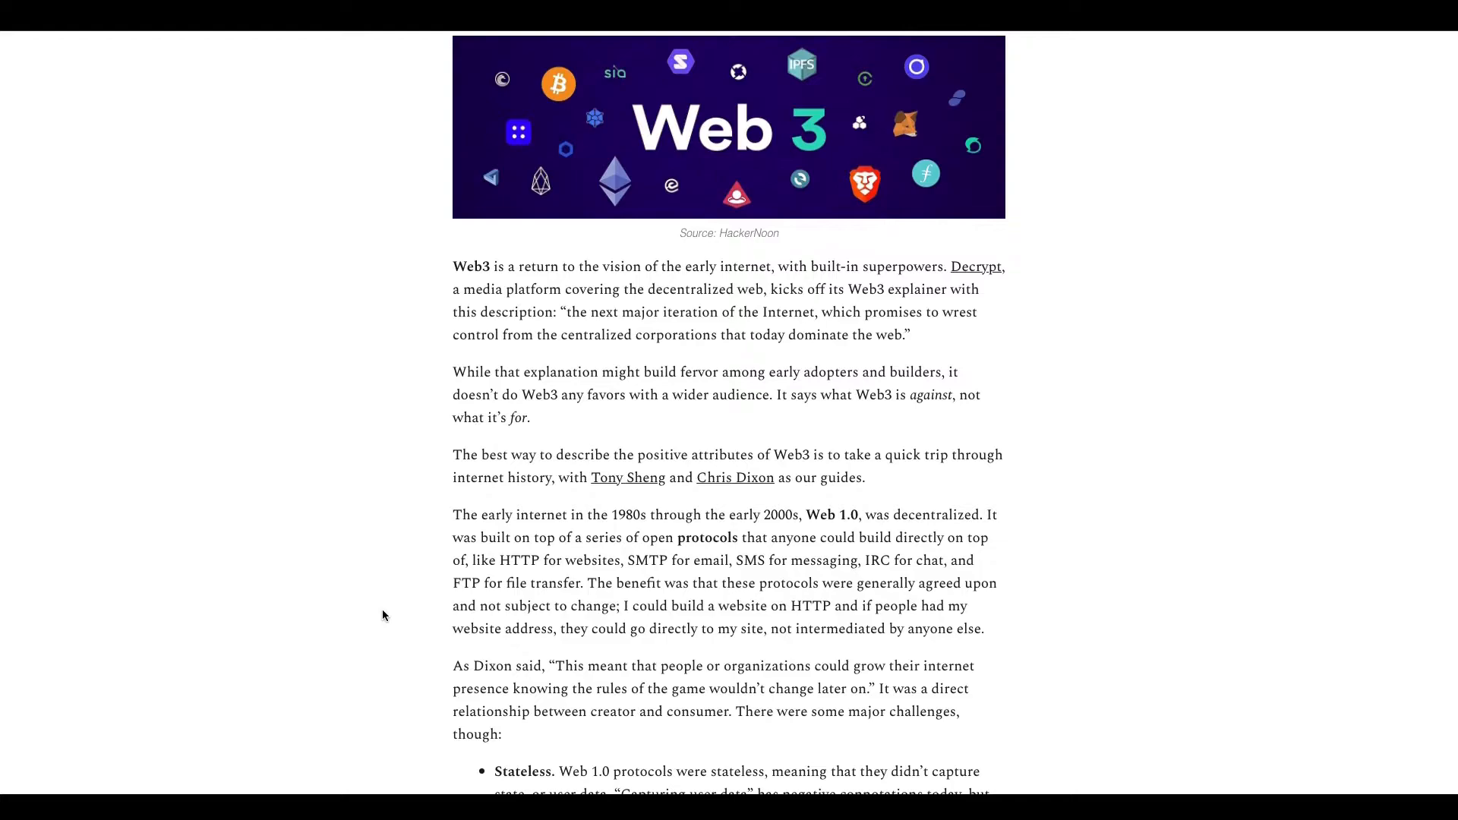
Step: Scroll through the Stateless bullet on capturing user data, clearing the stray text selection
scroll("down", 3)
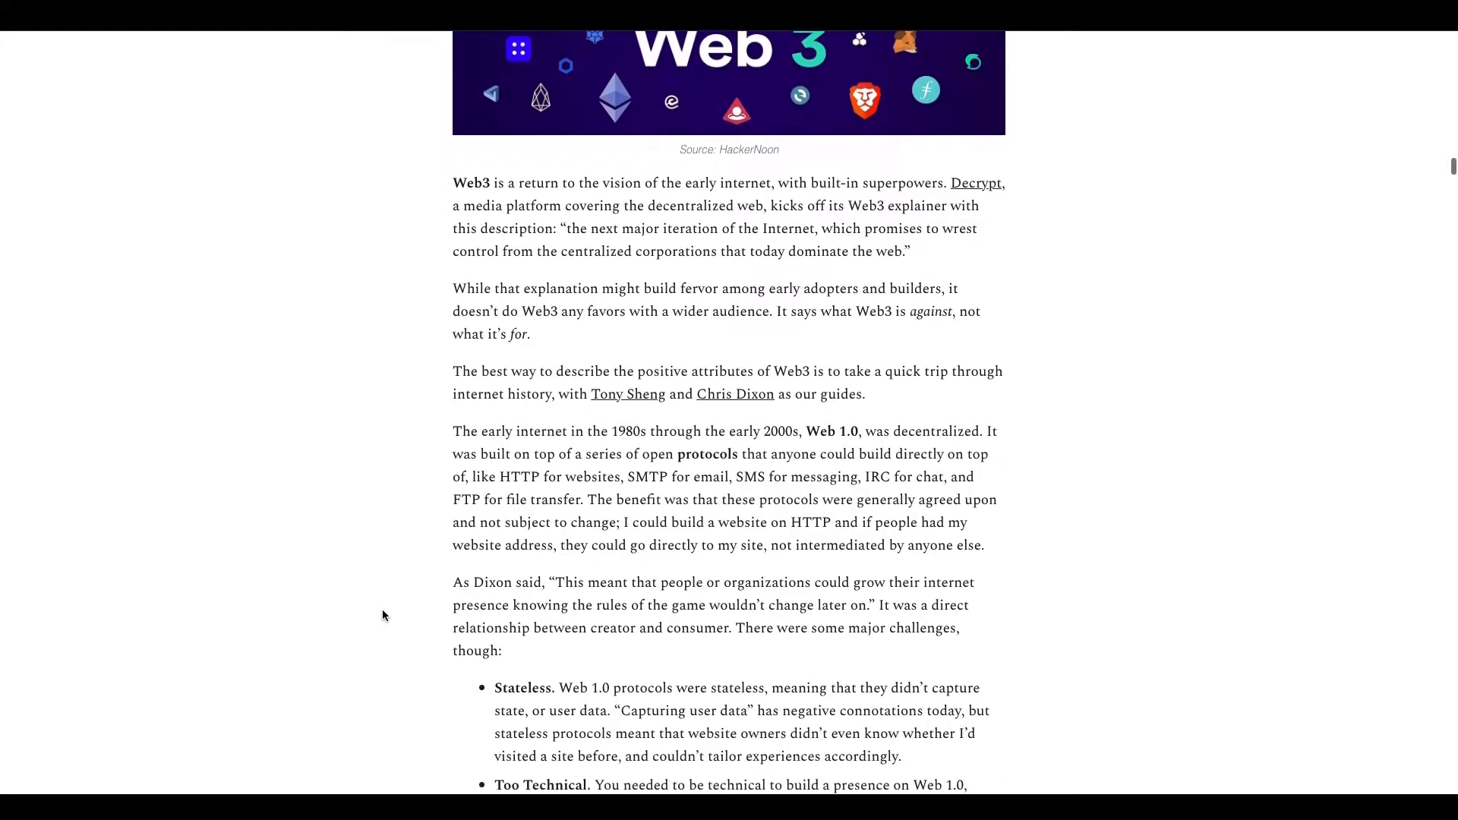
scroll("down", 3)
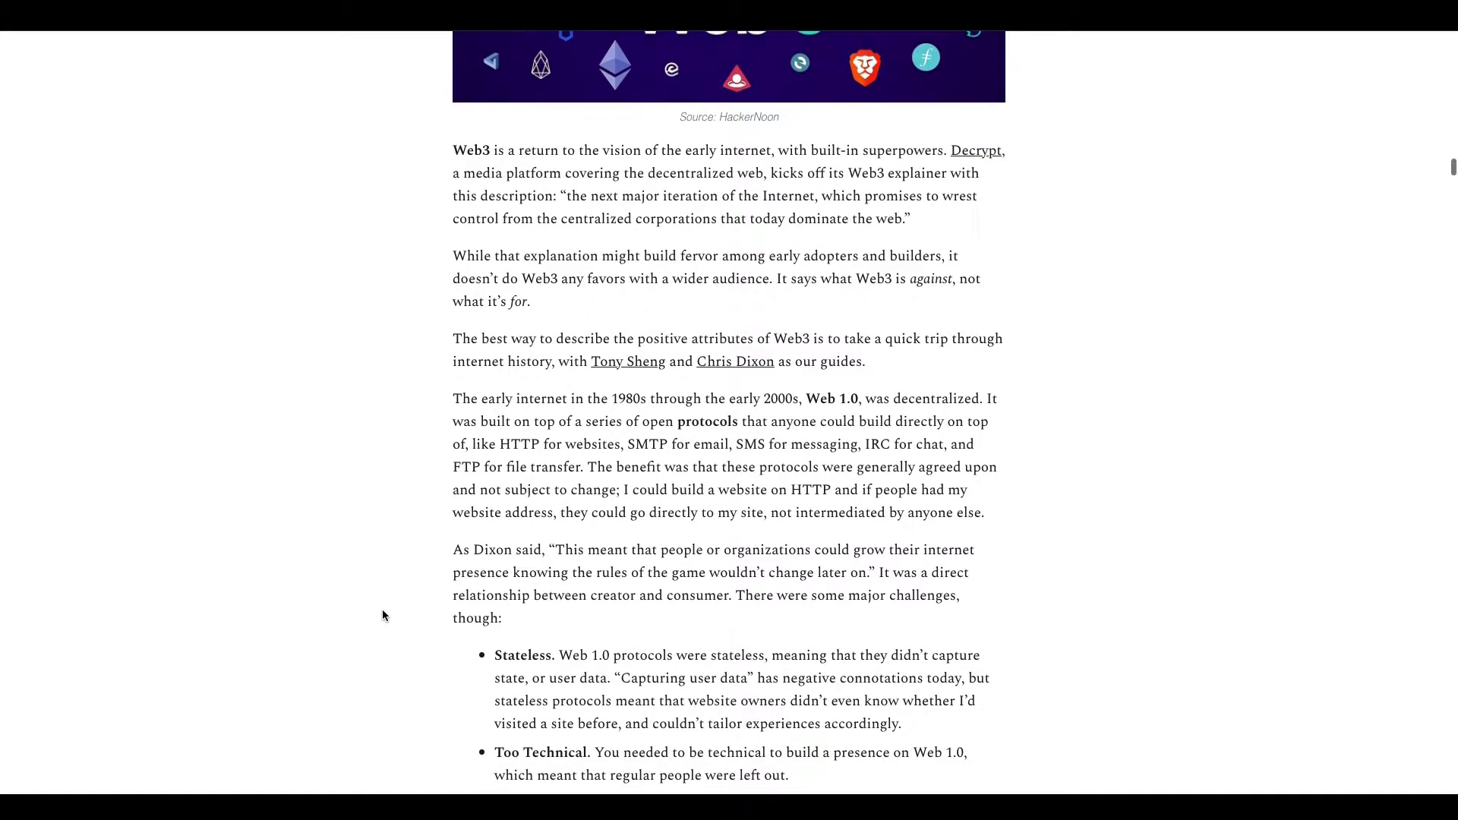
scroll("down", 3)
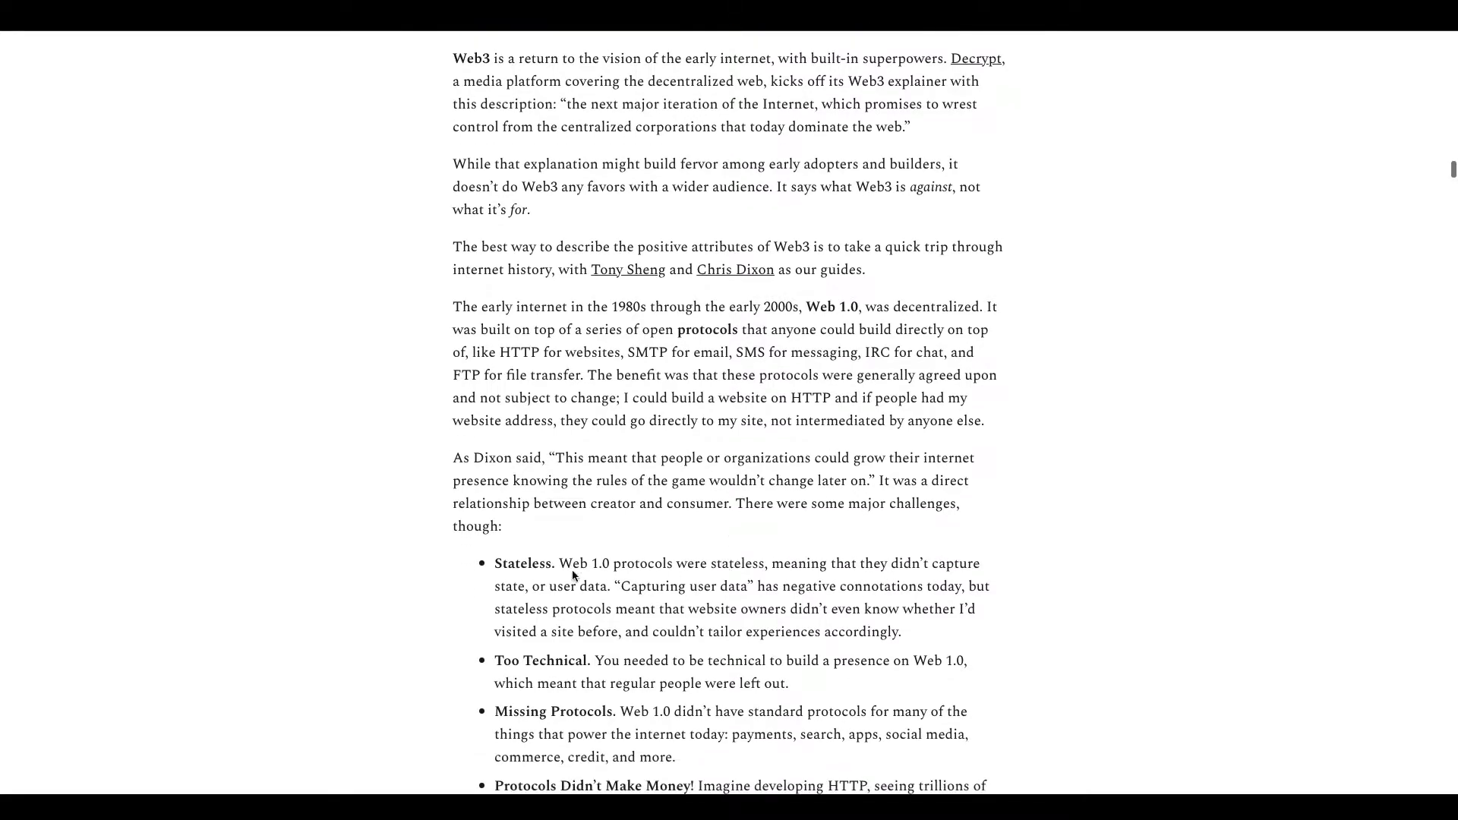
scroll("down", 3)
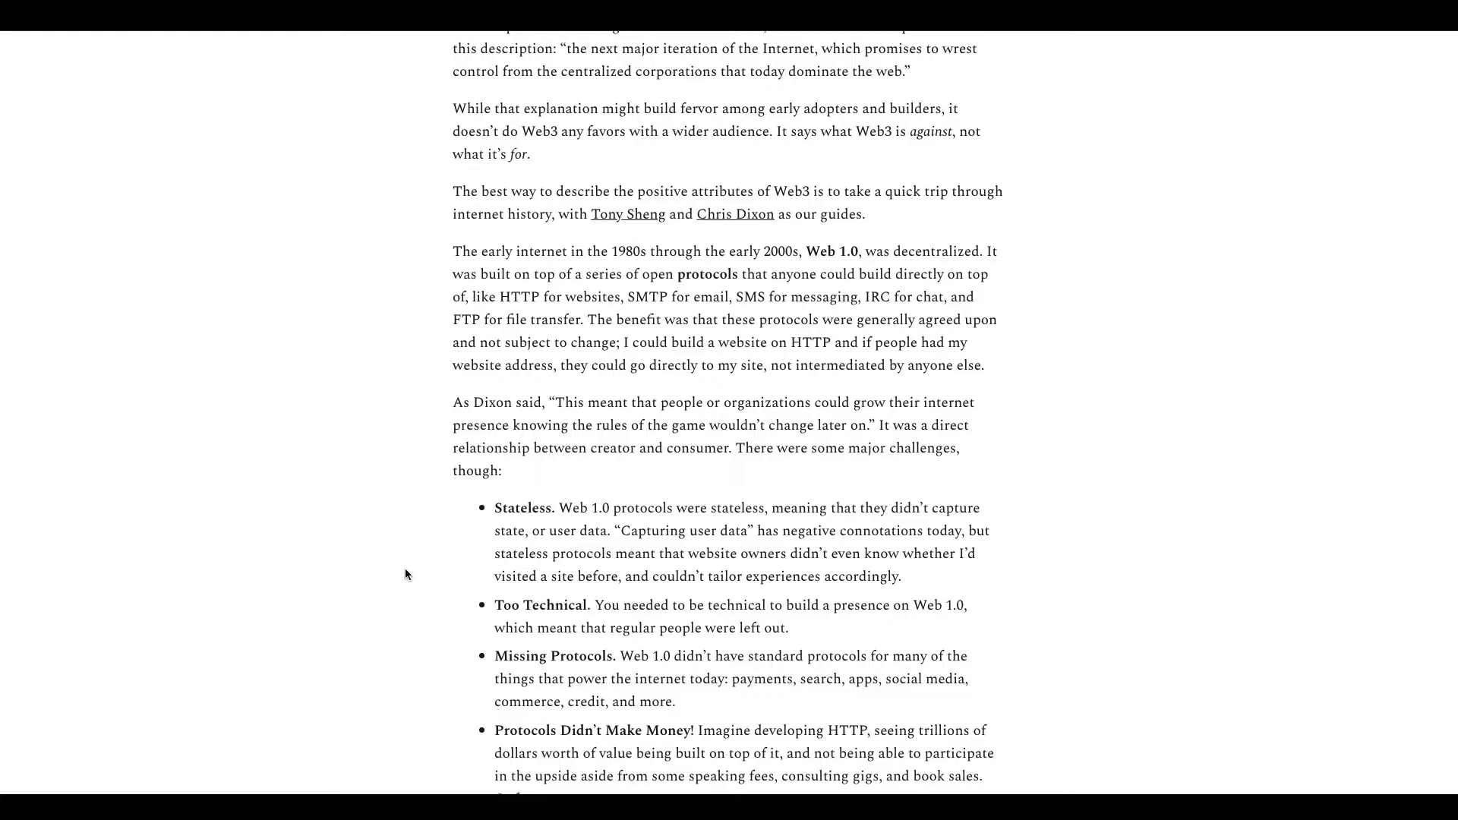
mouse_move(490, 574)
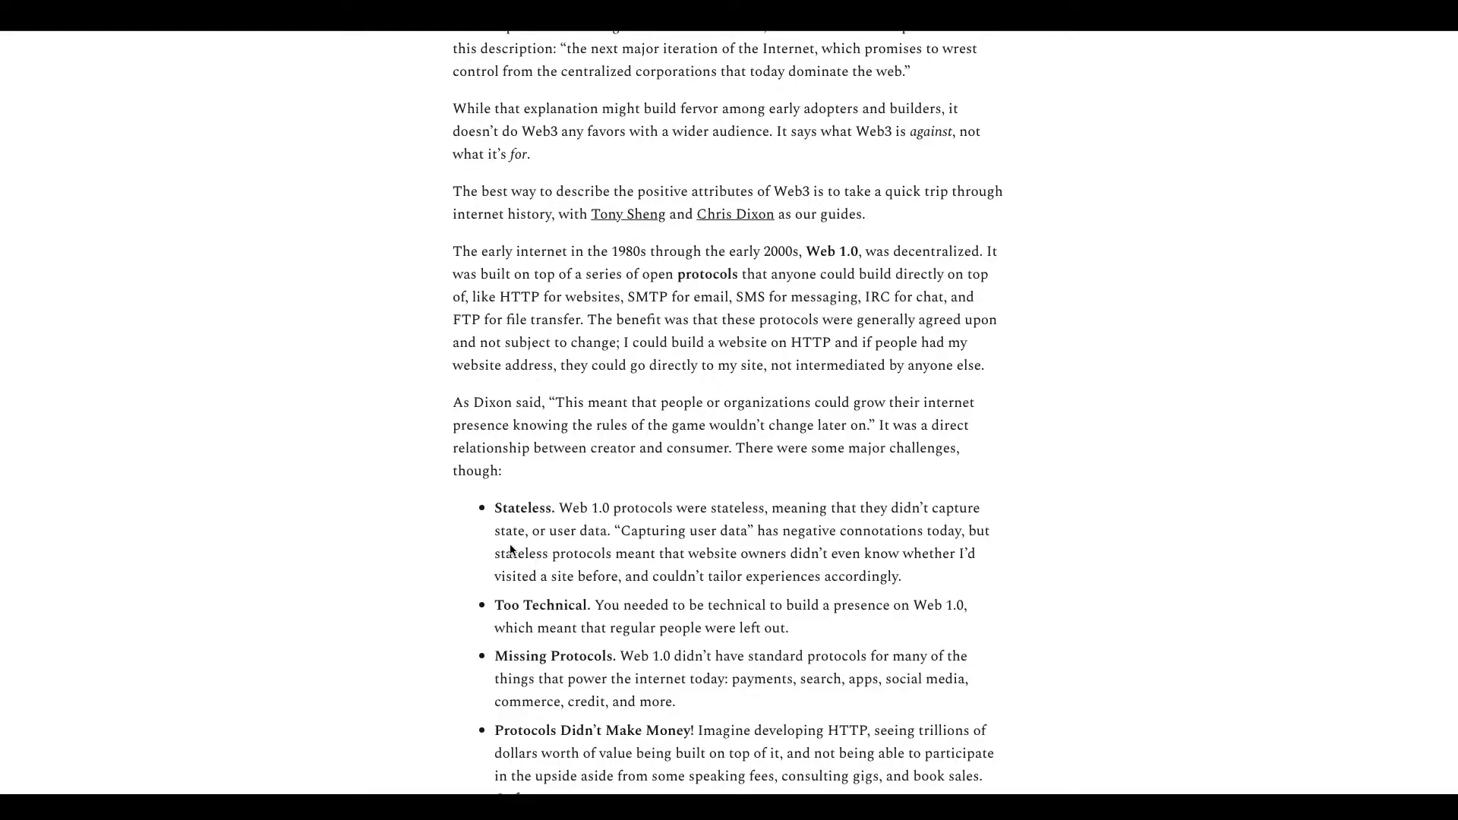
scroll("down", 3)
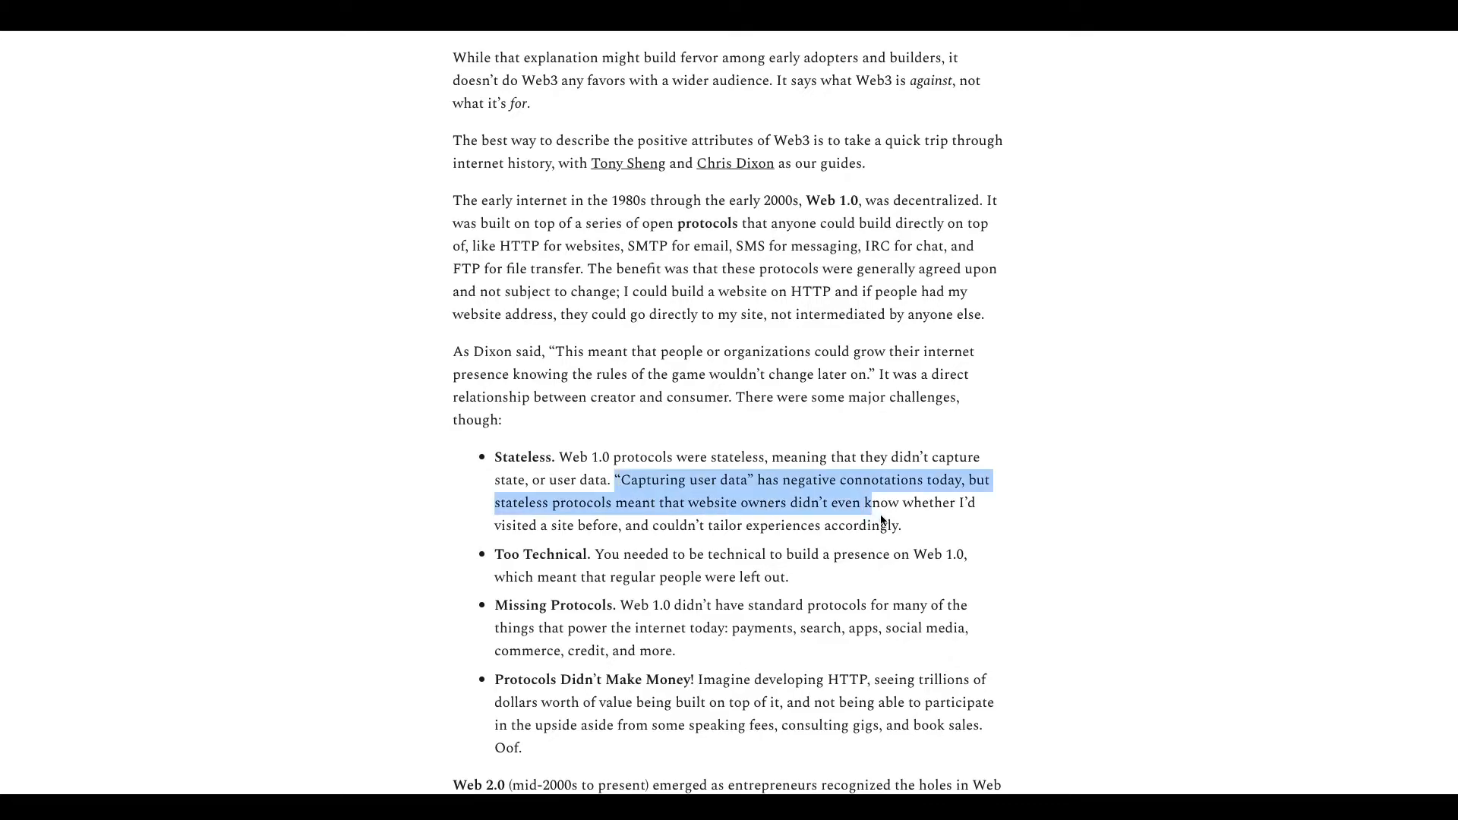
left_click(509, 502)
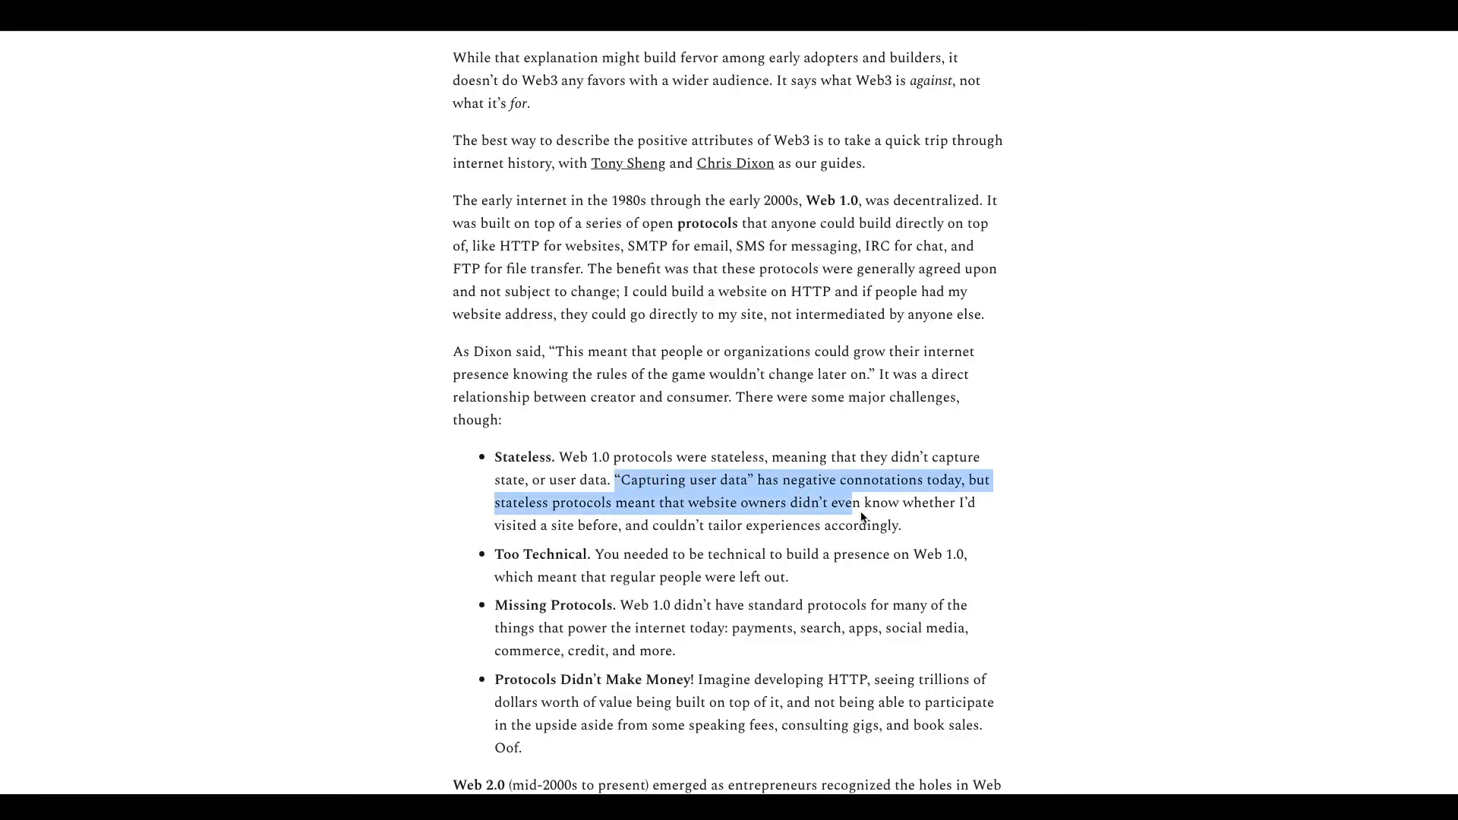
left_click(897, 526)
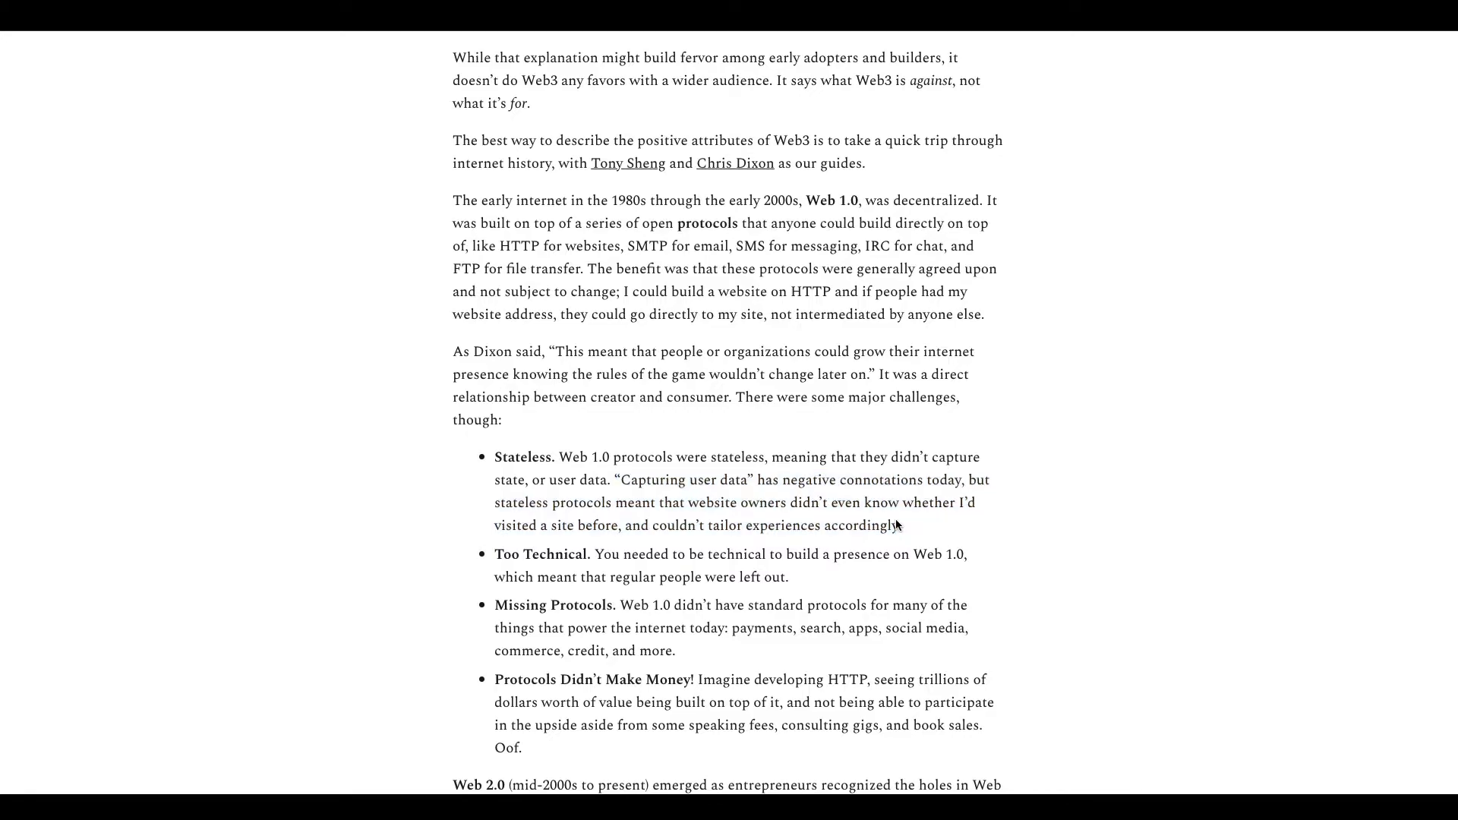
mouse_move(512, 471)
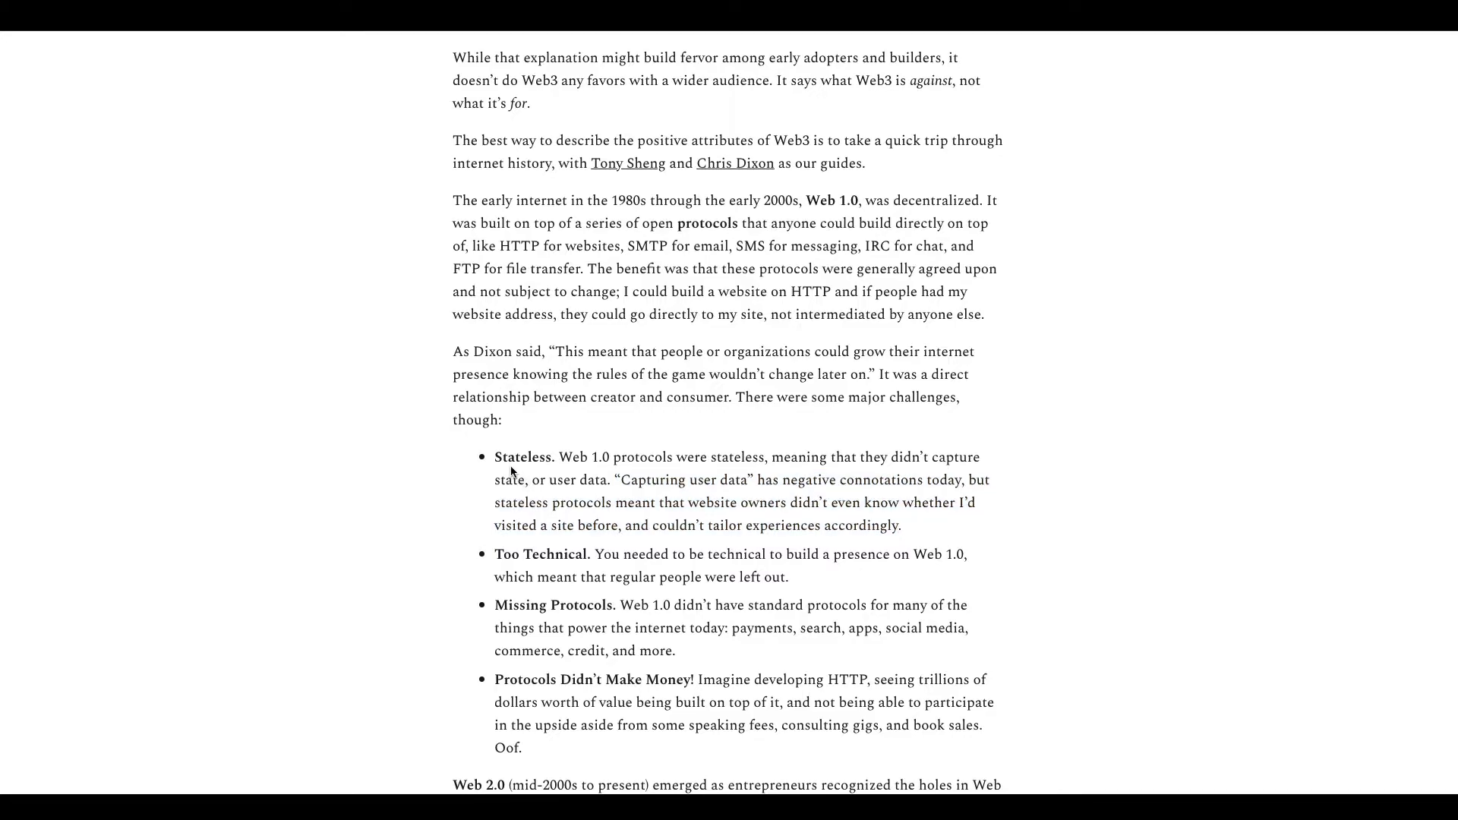
mouse_move(606, 474)
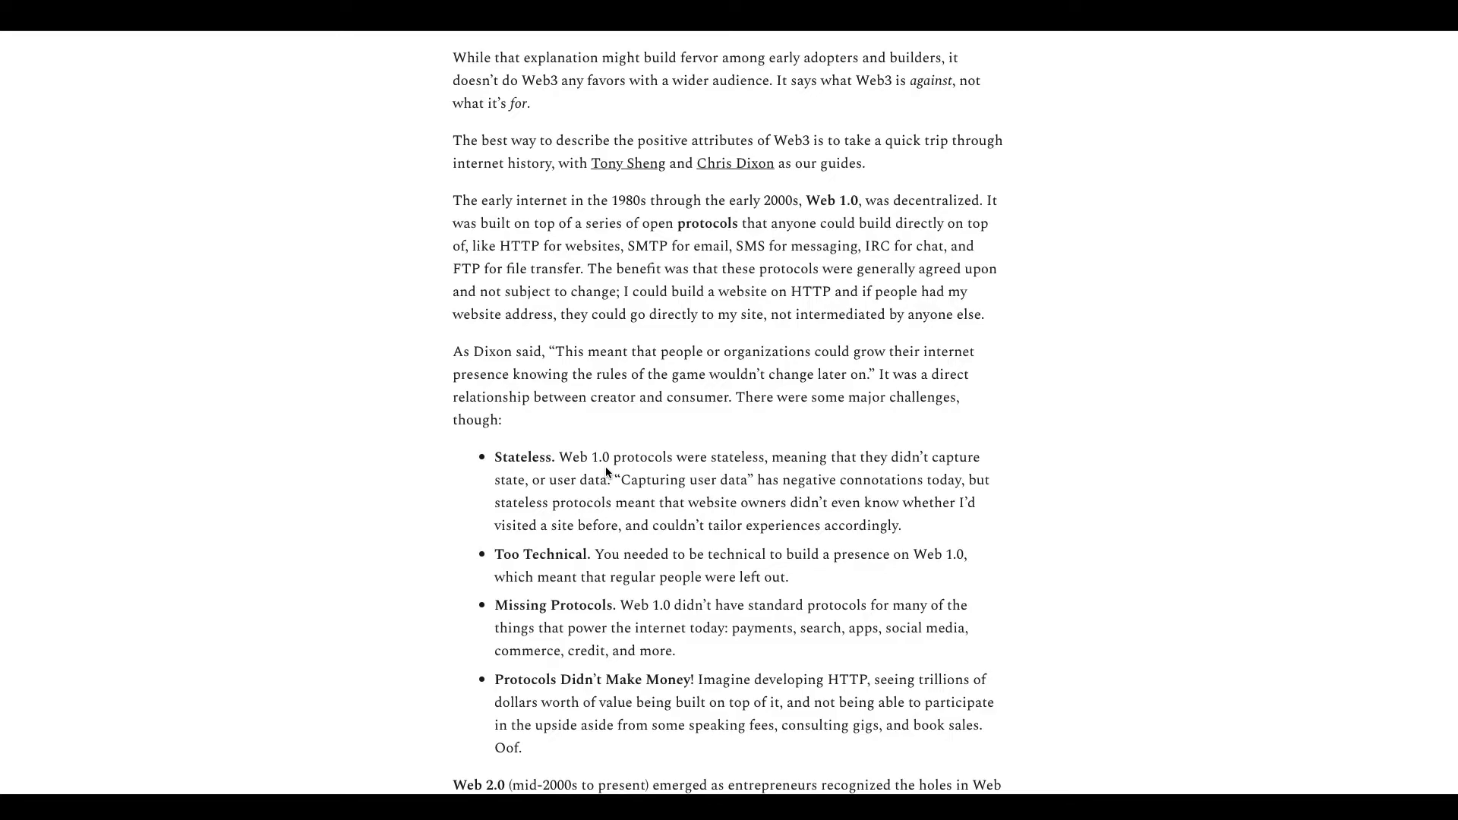
Step: Continue past Too Technical and Missing Protocols bullets to the Web 2.0 paragraph, deselecting text
scroll("down", 3)
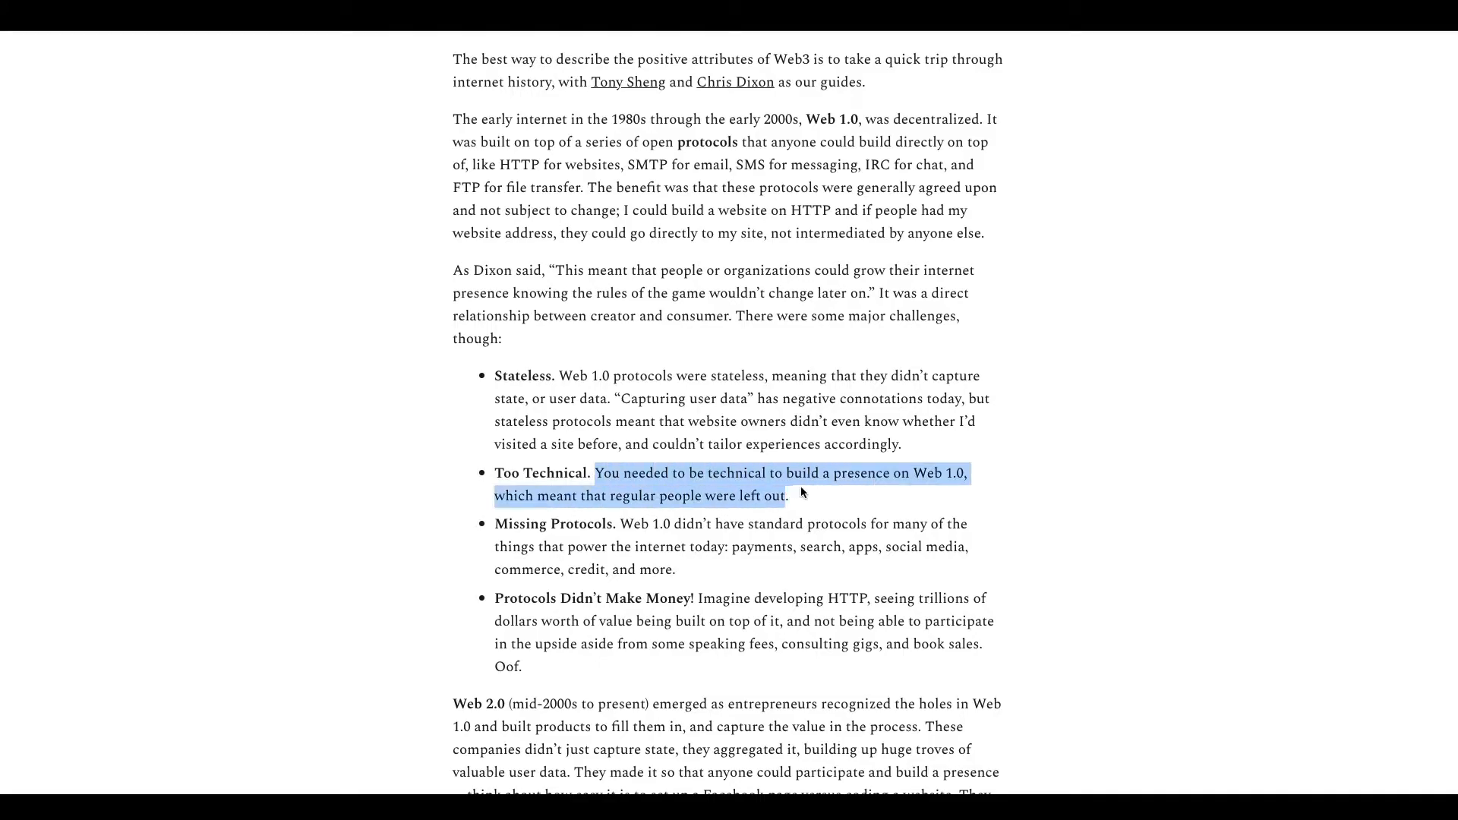
left_click(676, 495)
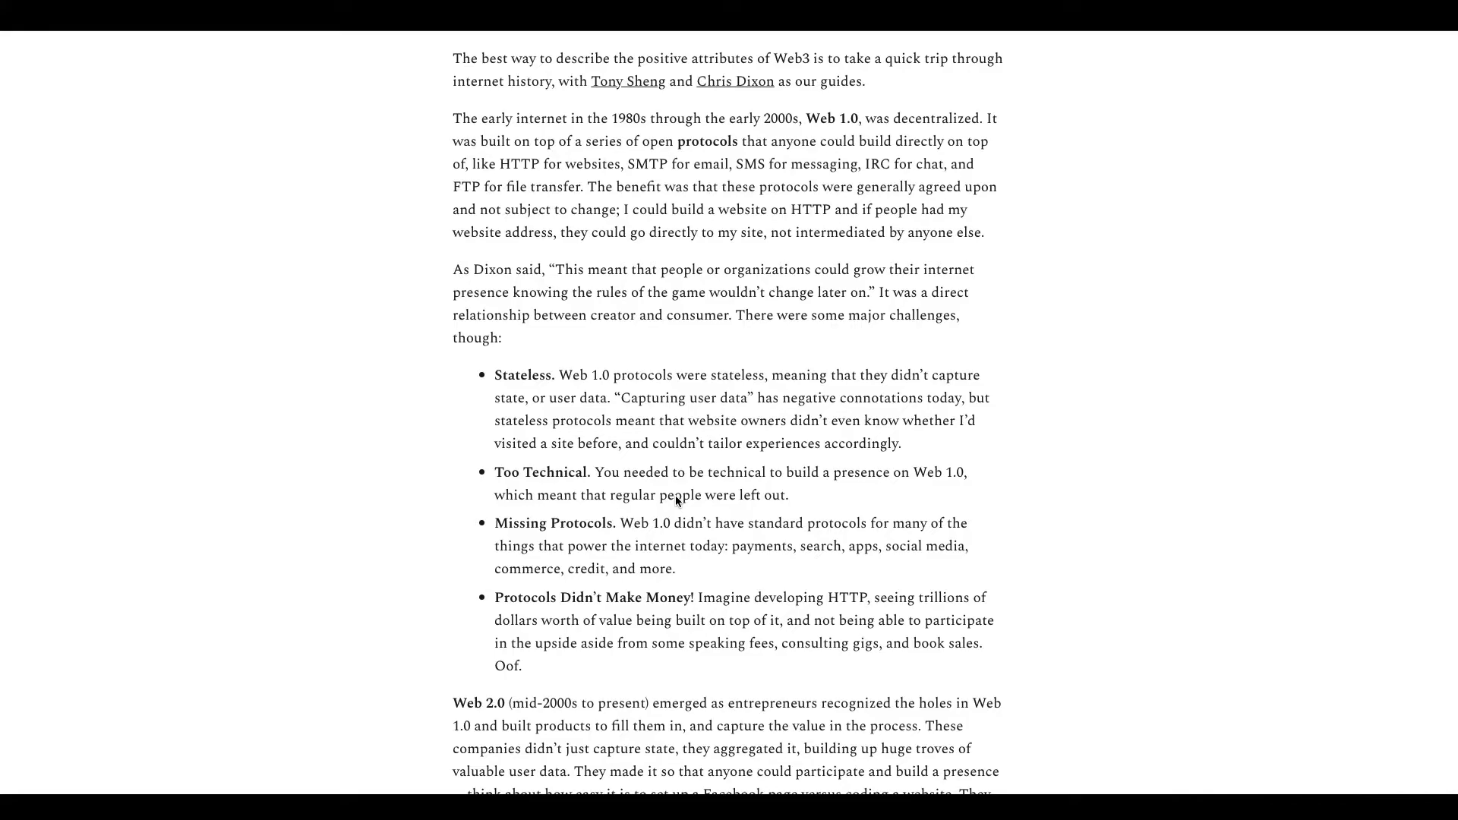
scroll("down", 3)
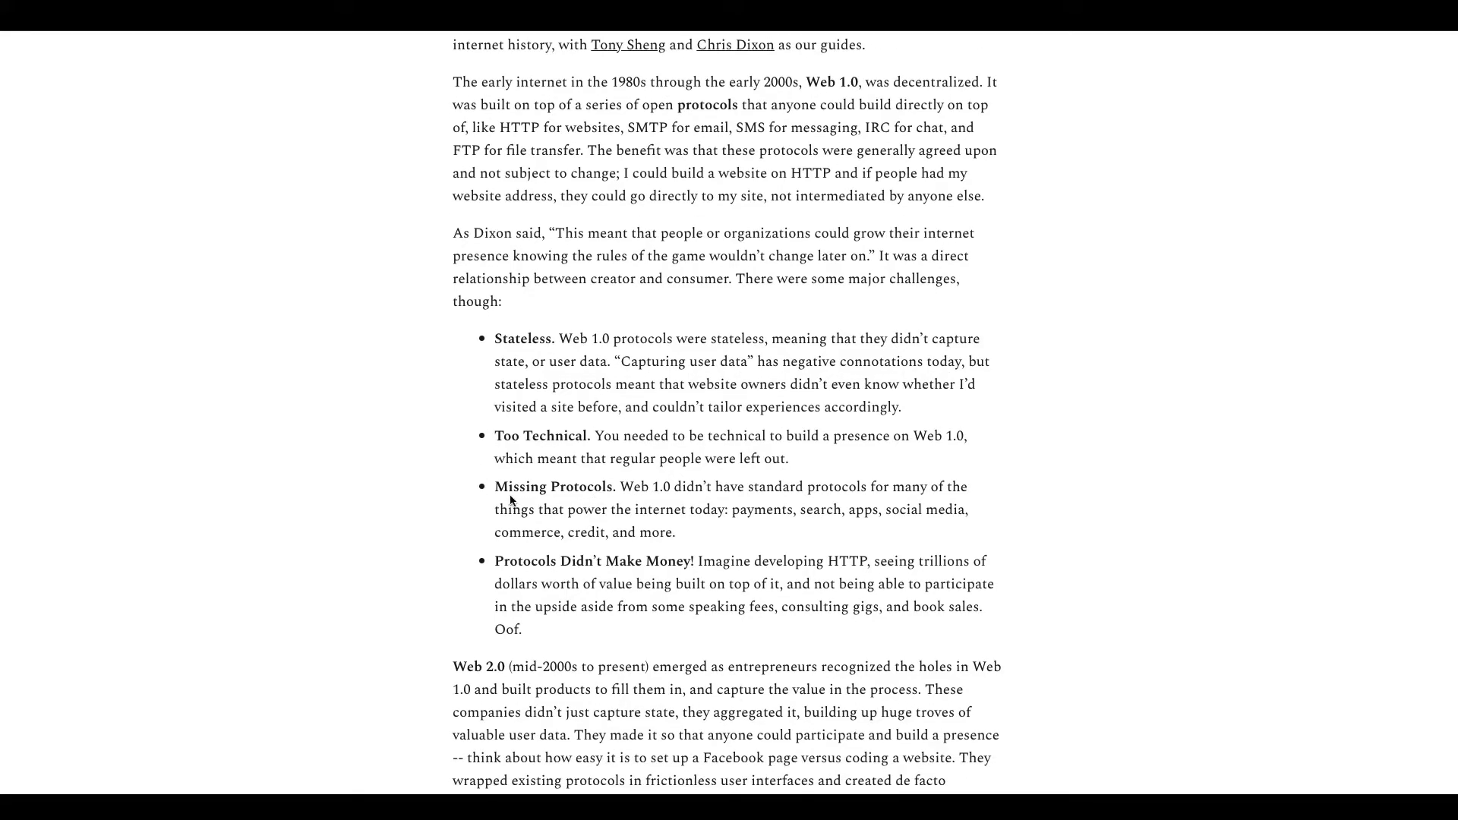
mouse_move(732, 540)
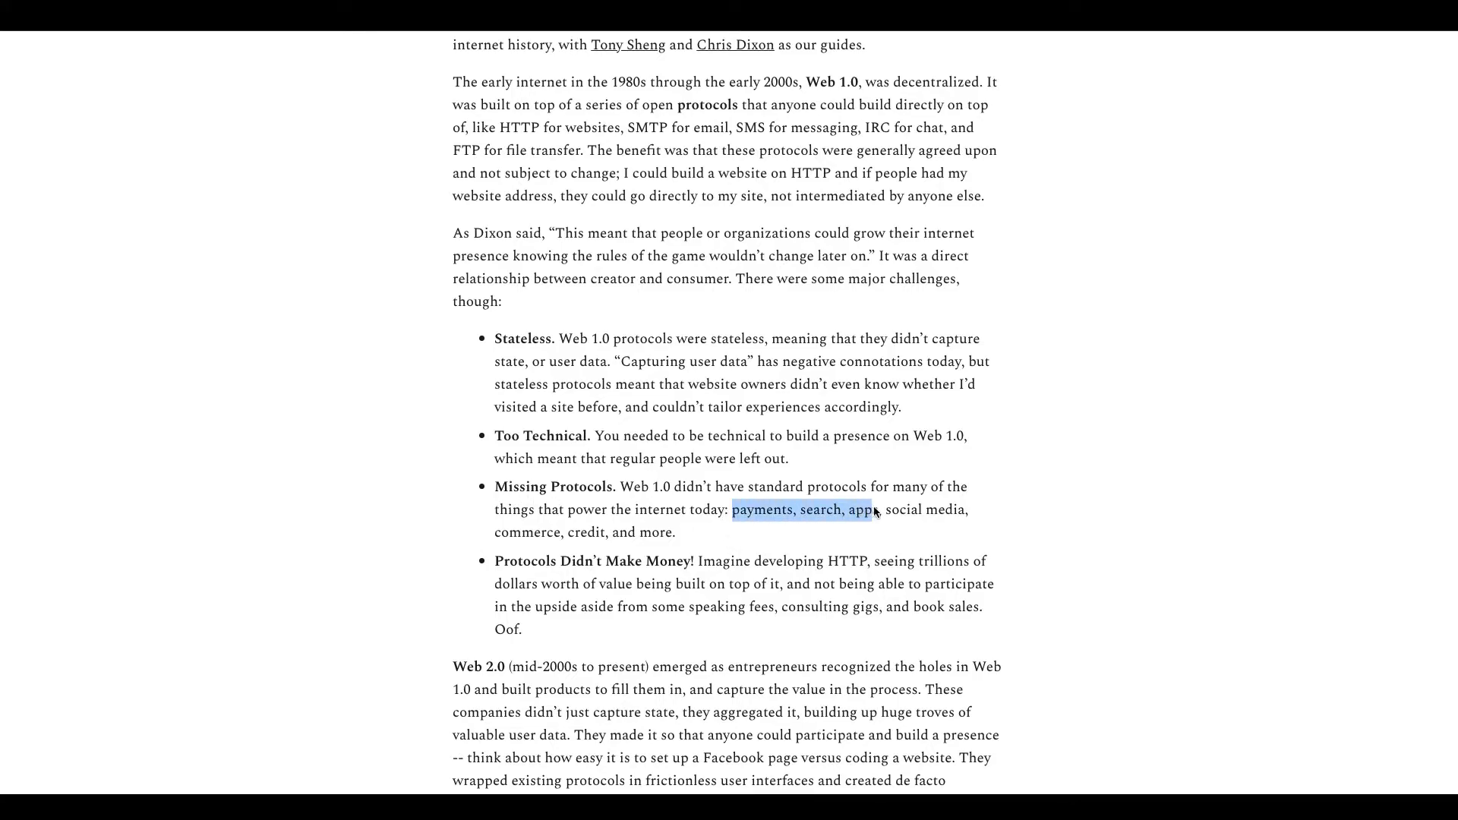
scroll("down", 3)
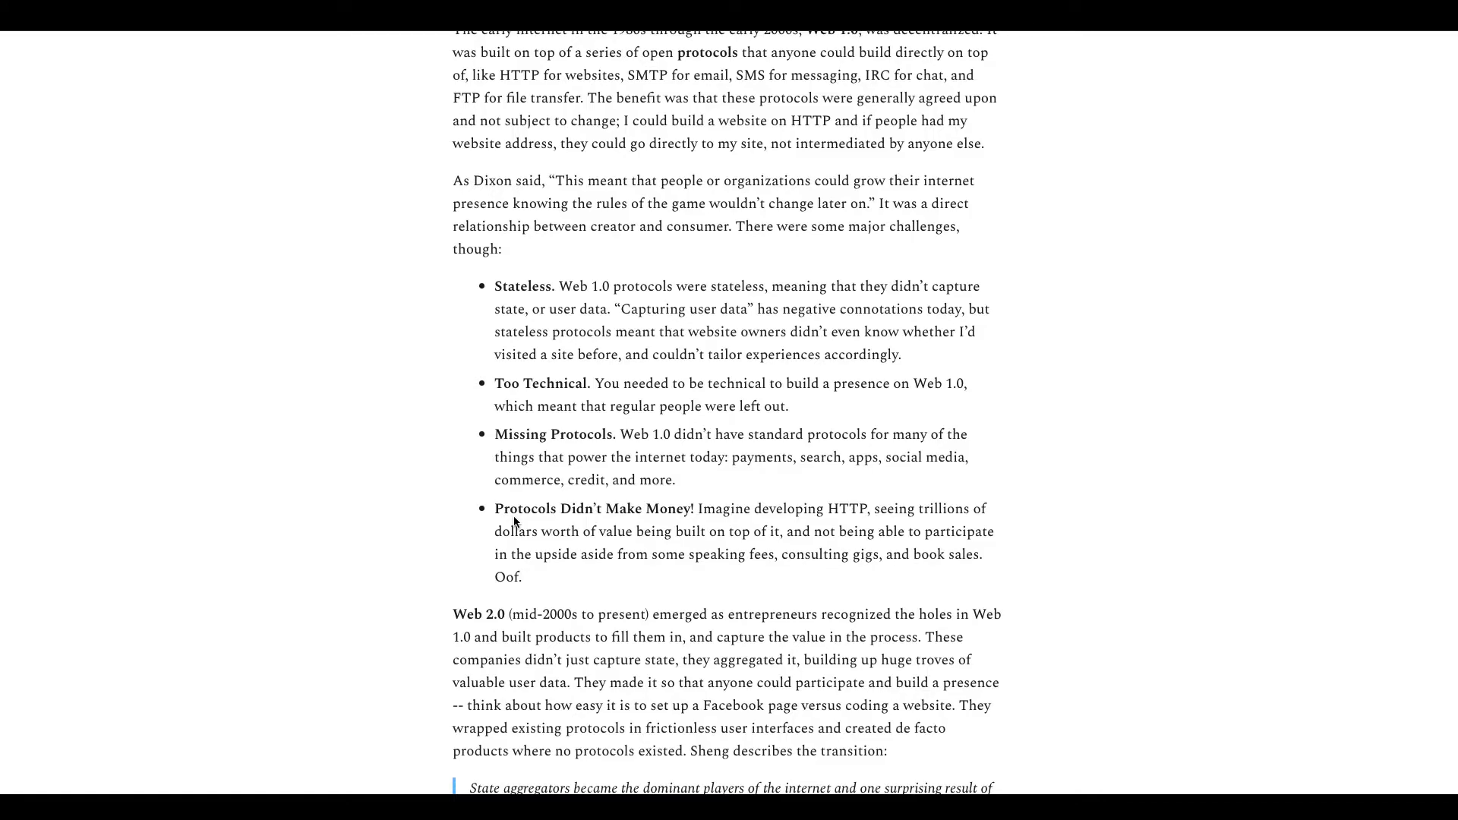
Step: Scroll to the Web 2.0 state-aggregators quote, backing up briefly to reread before moving on
scroll("down", 3)
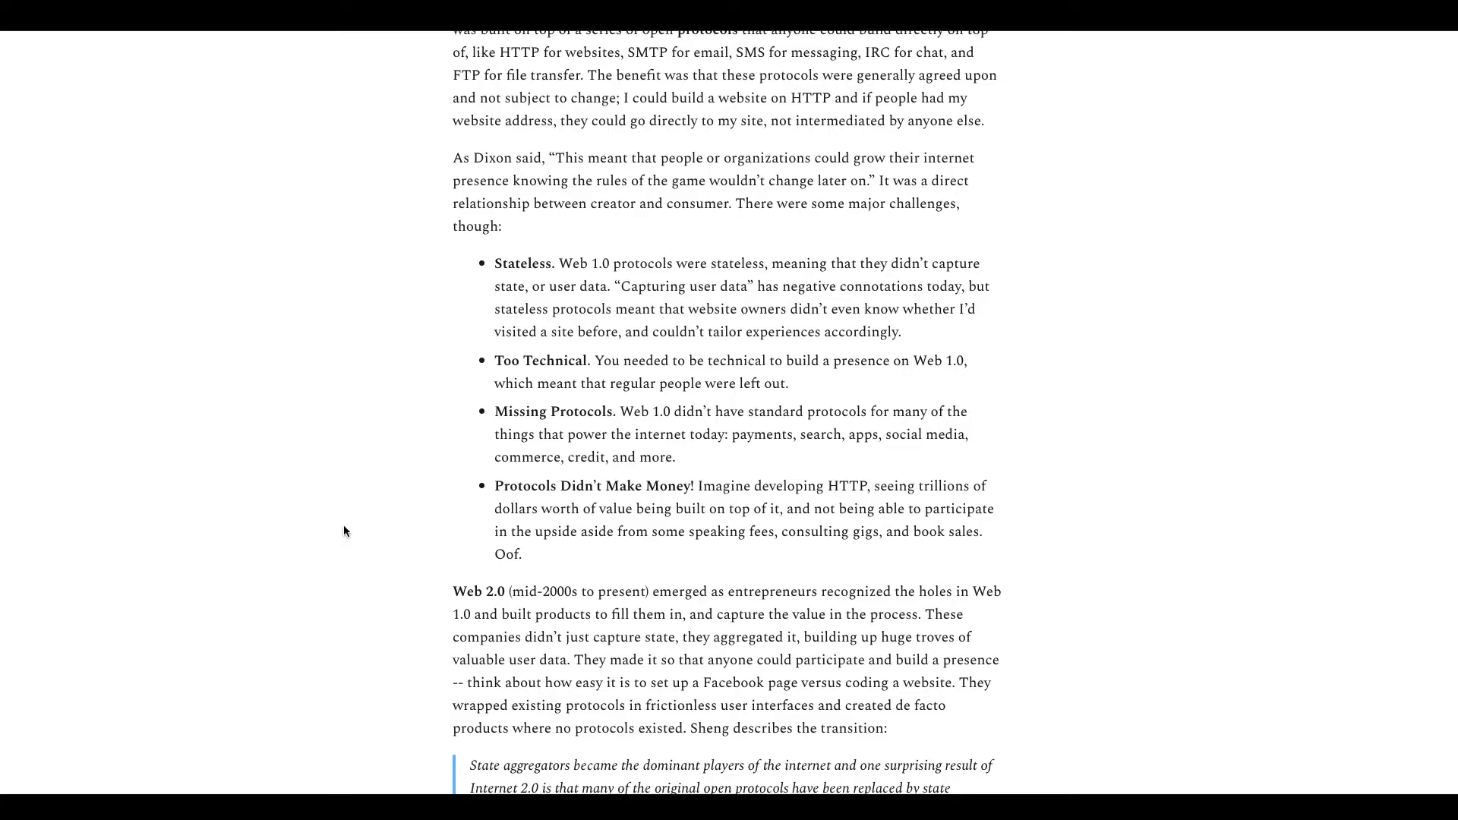
scroll("down", 3)
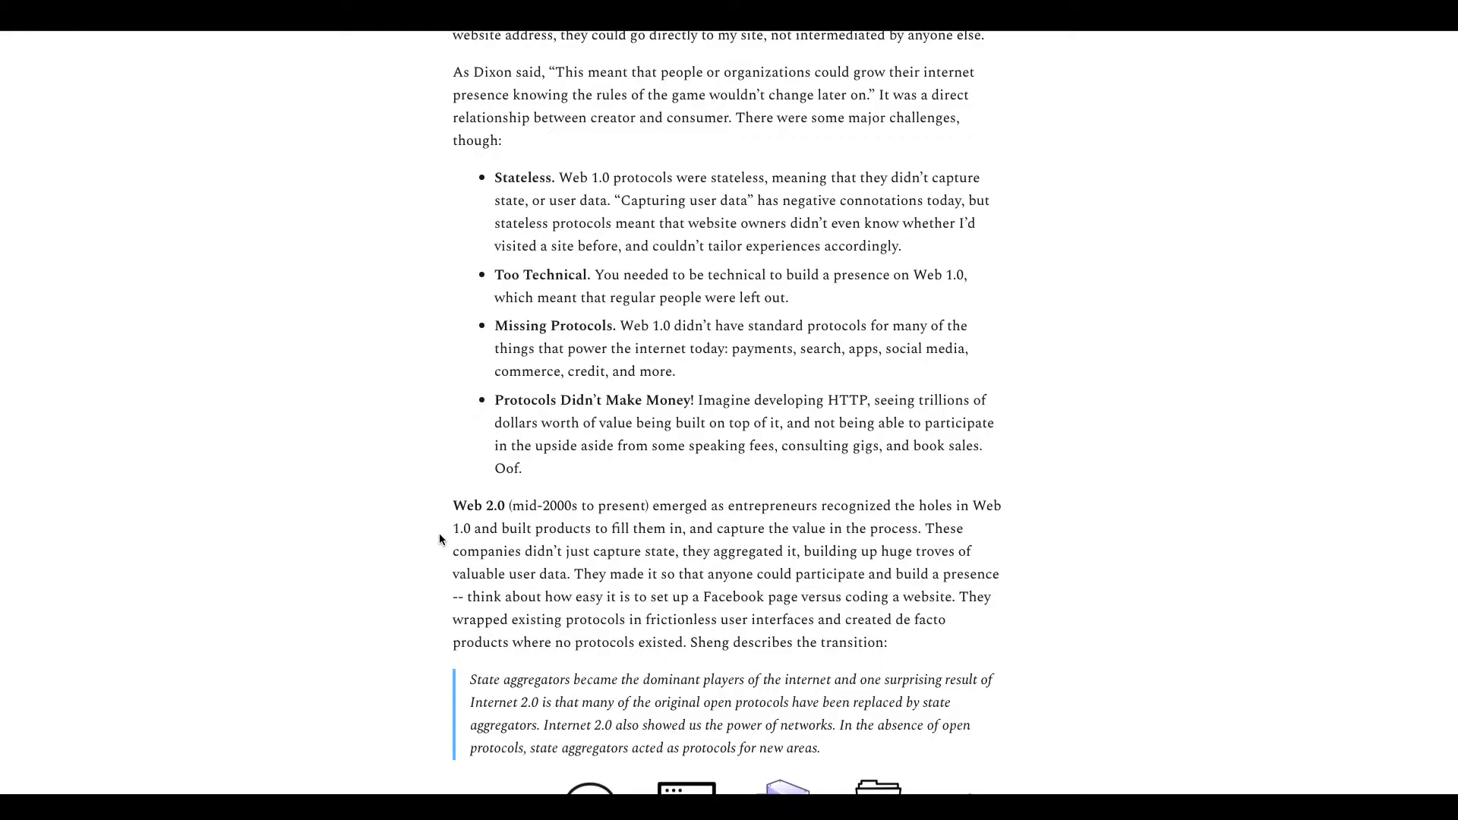
mouse_move(652, 507)
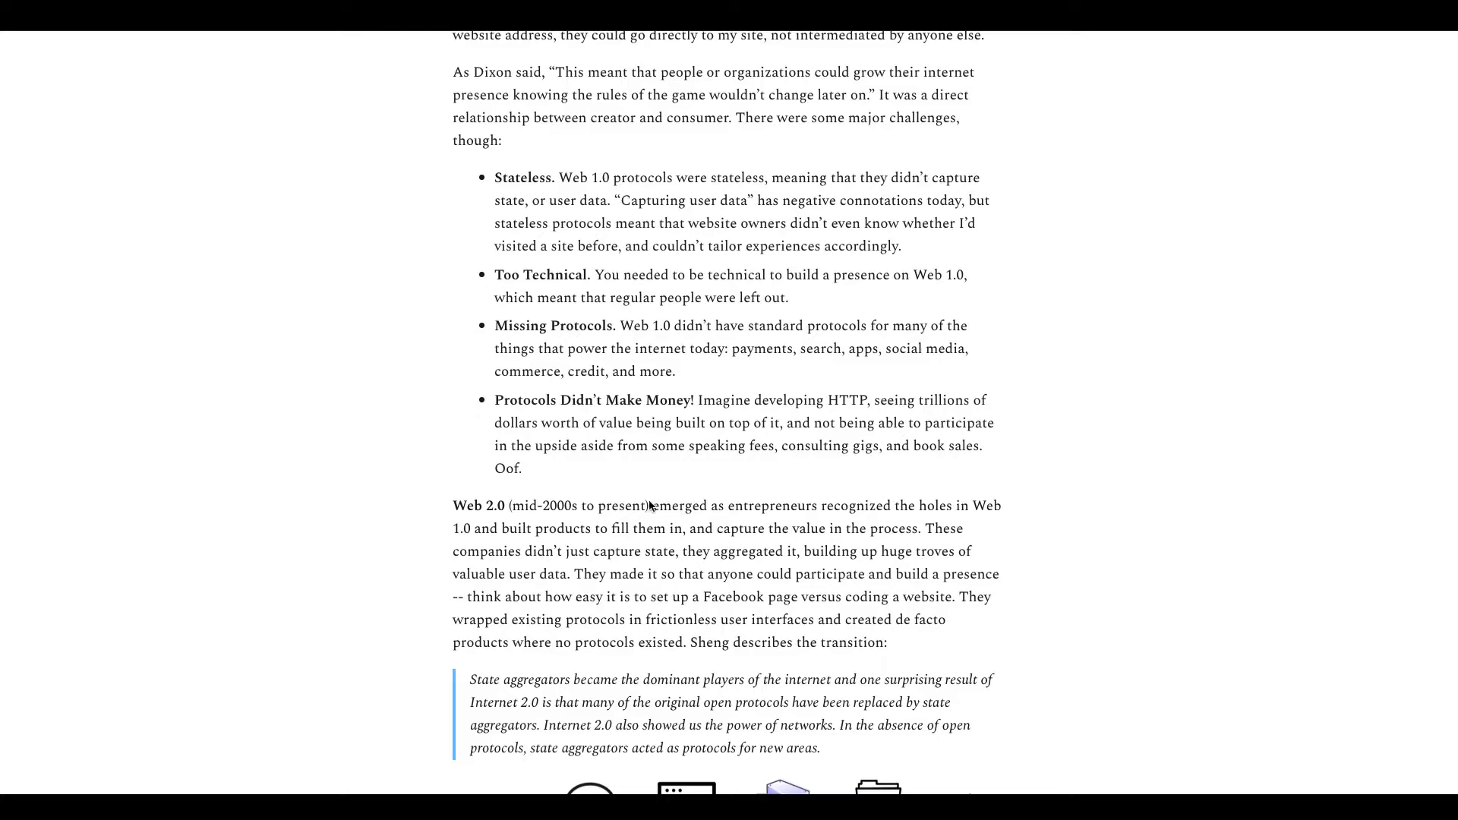
mouse_move(613, 513)
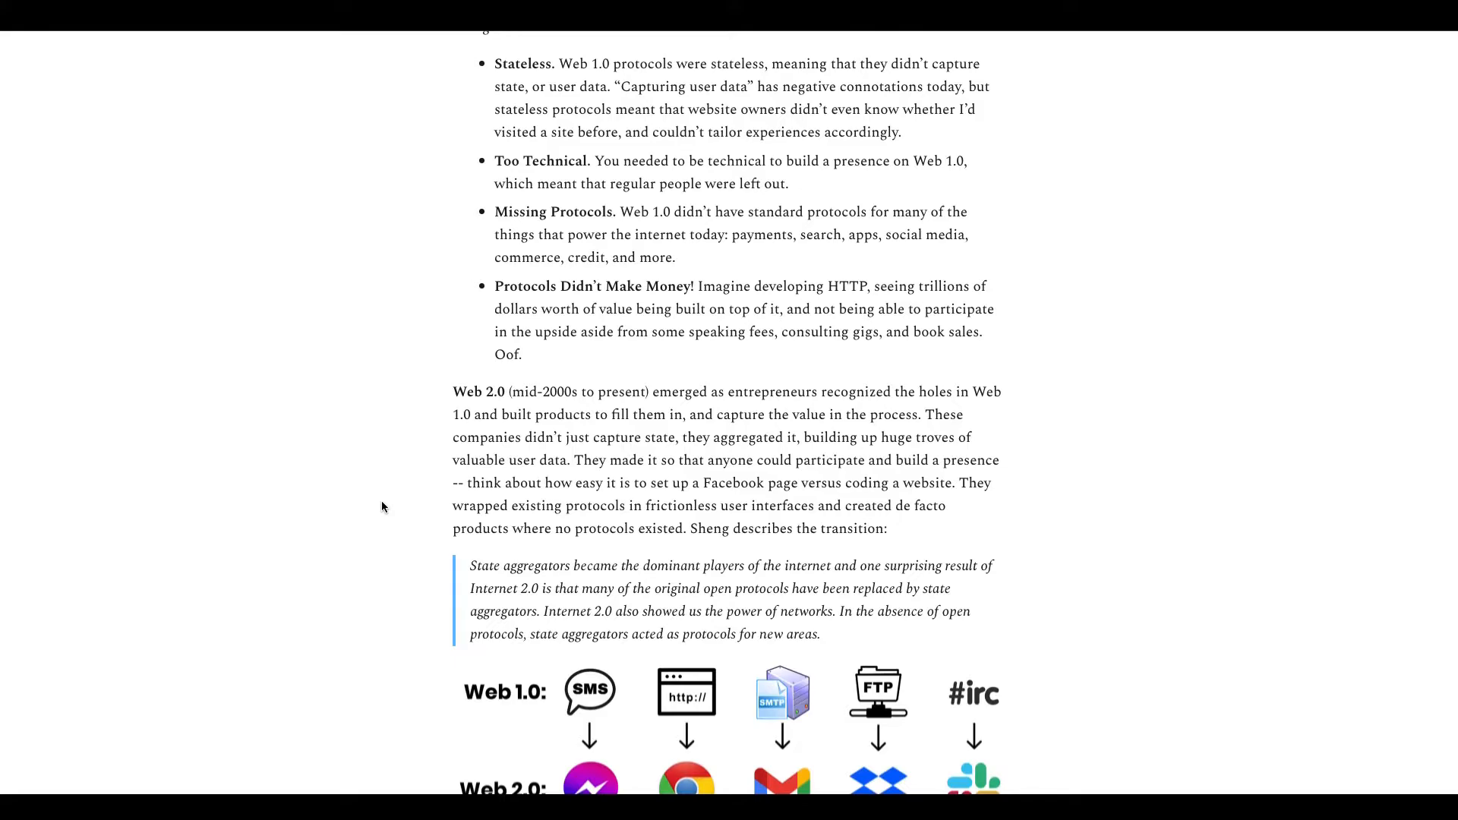
scroll("up", 3)
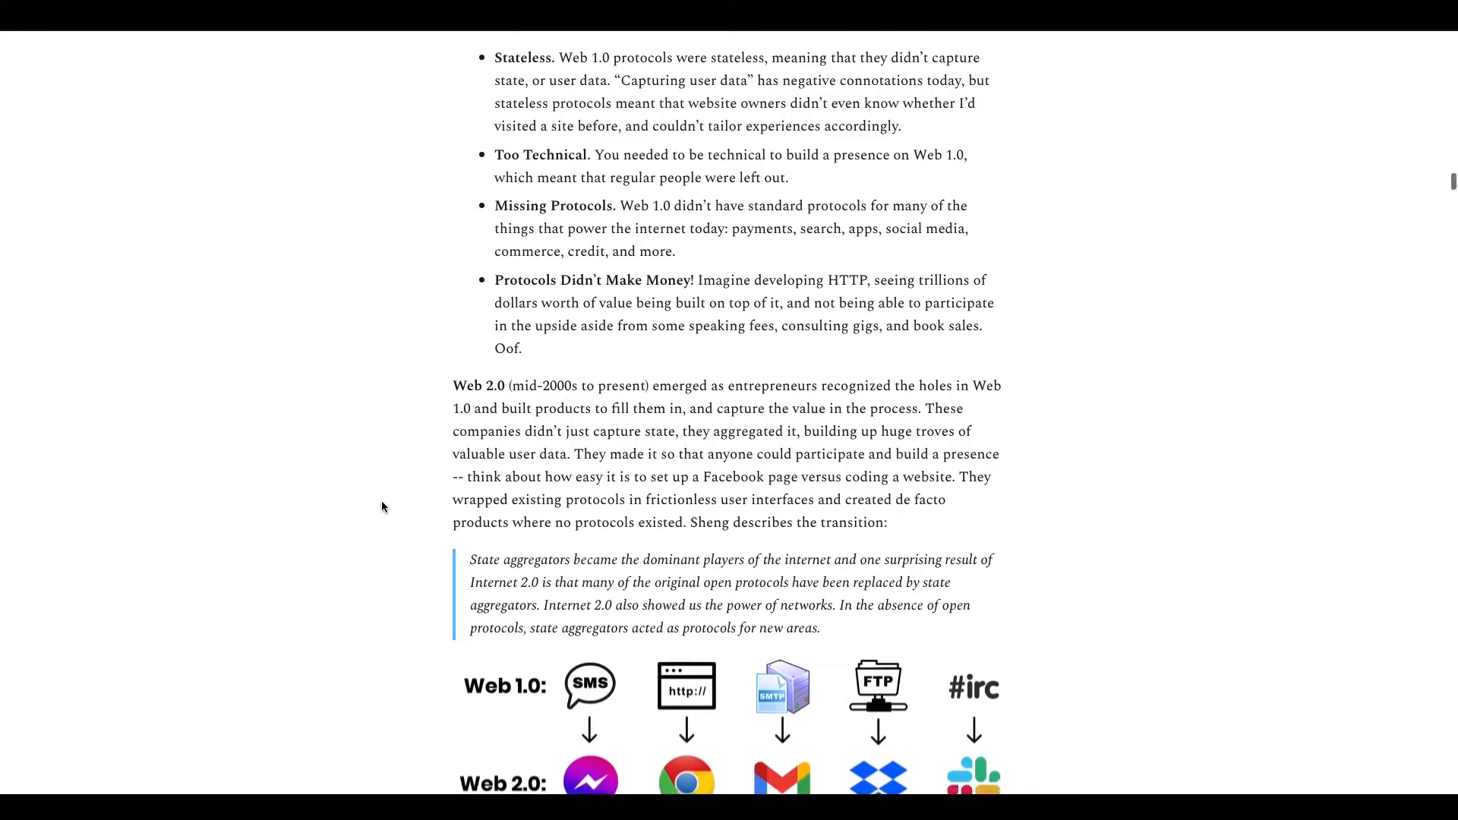
scroll("up", 3)
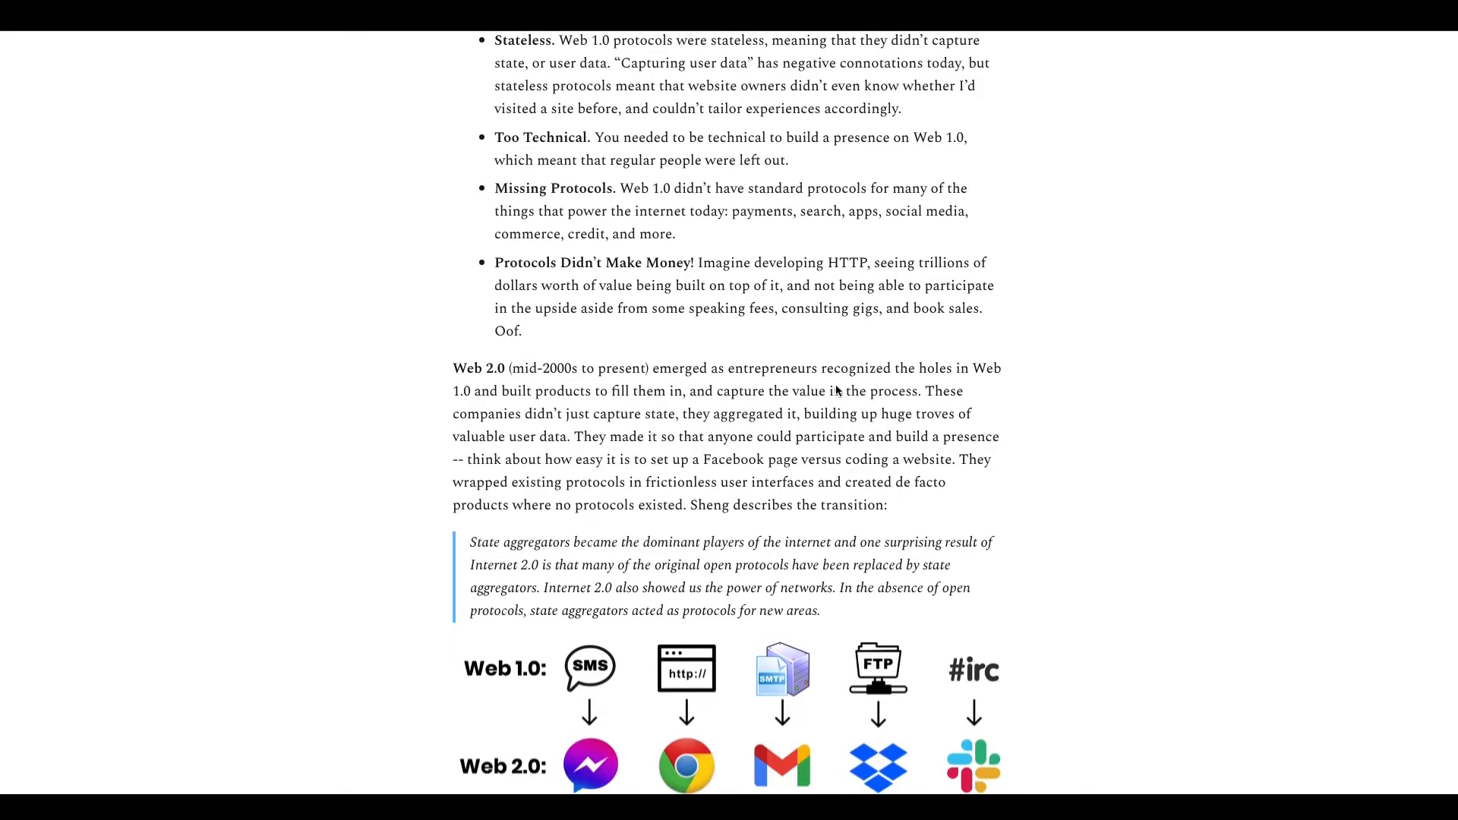
mouse_move(715, 399)
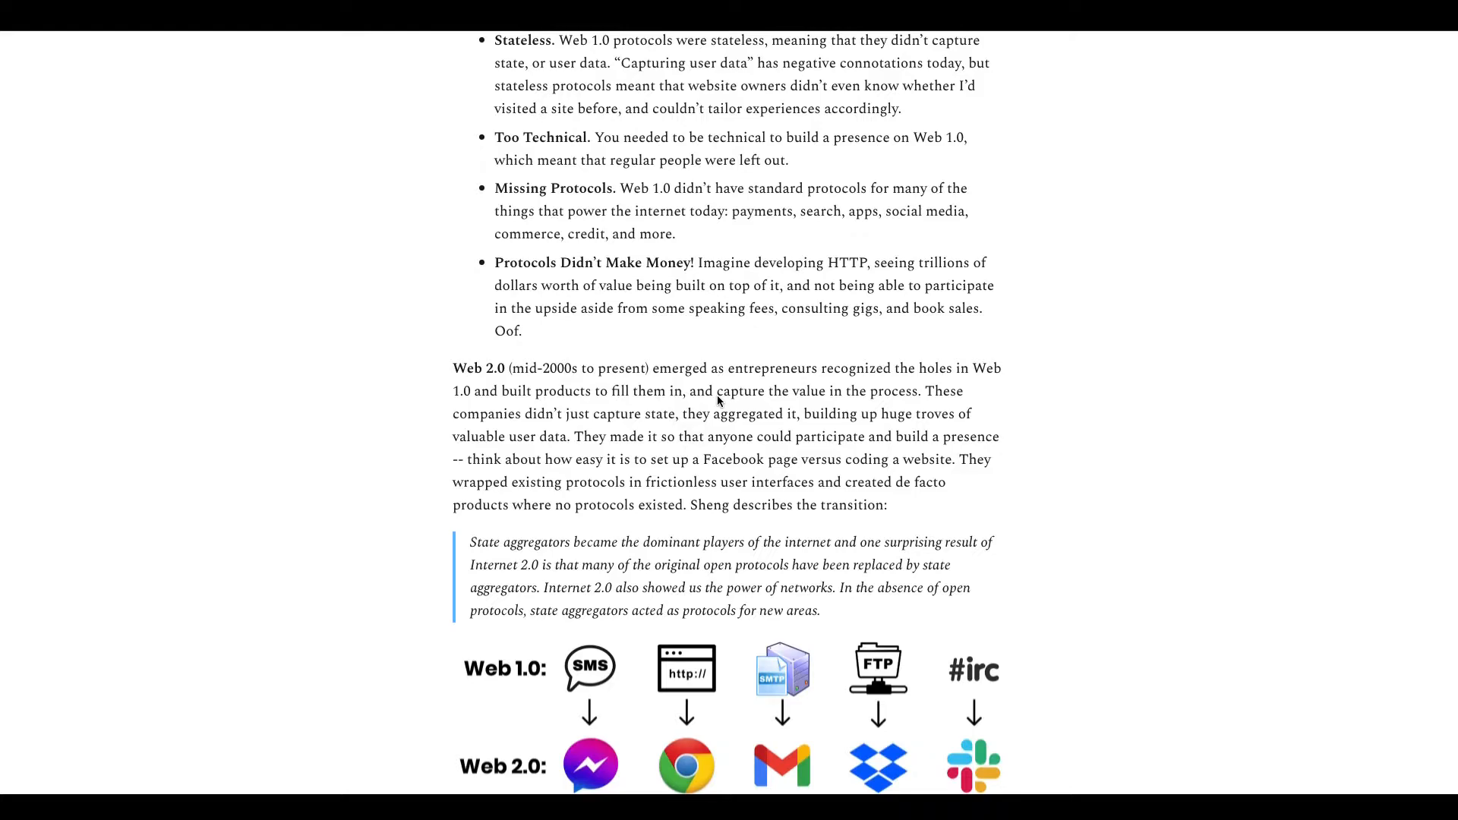
mouse_move(853, 413)
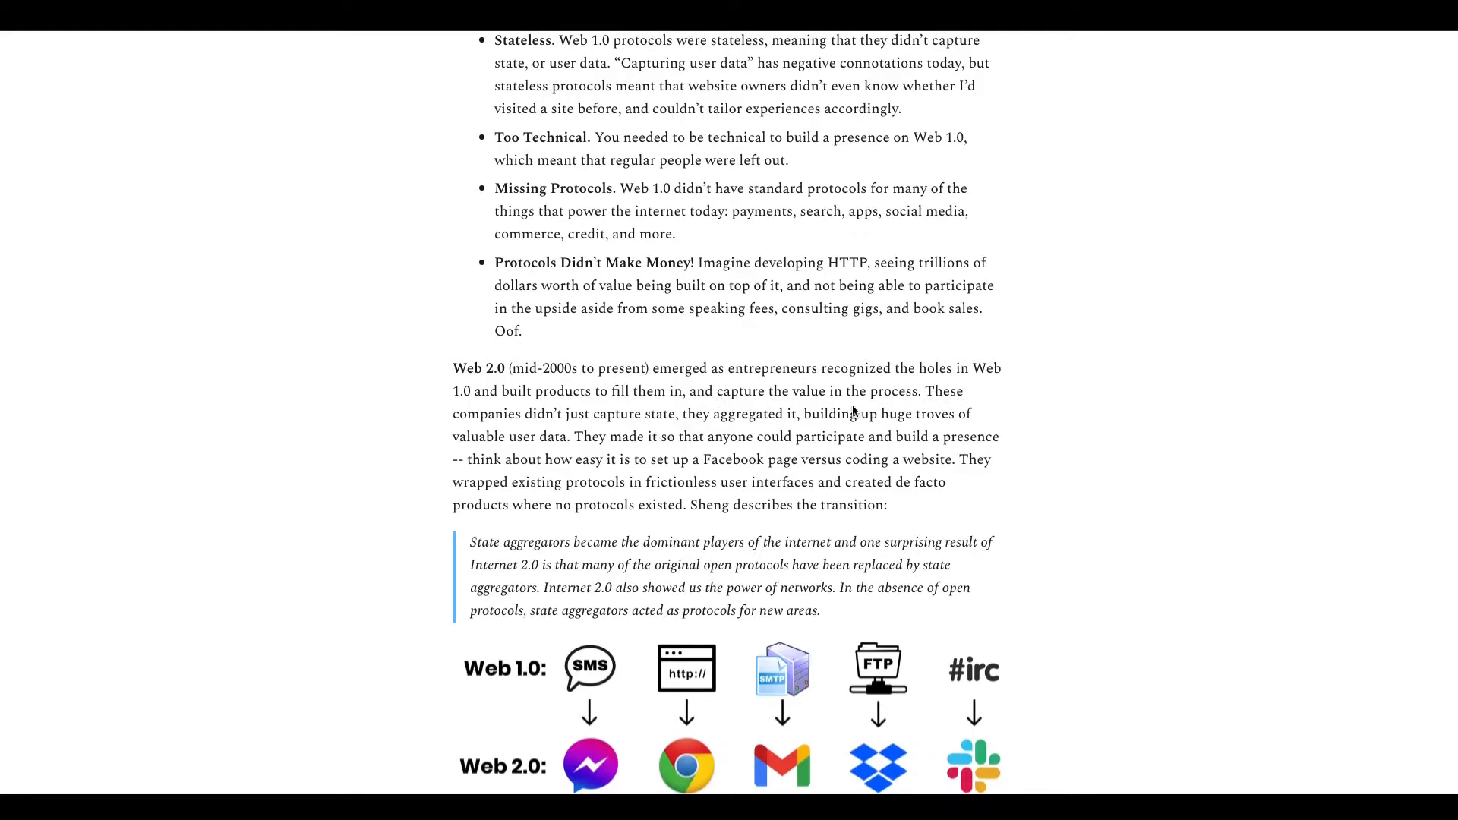
mouse_move(911, 397)
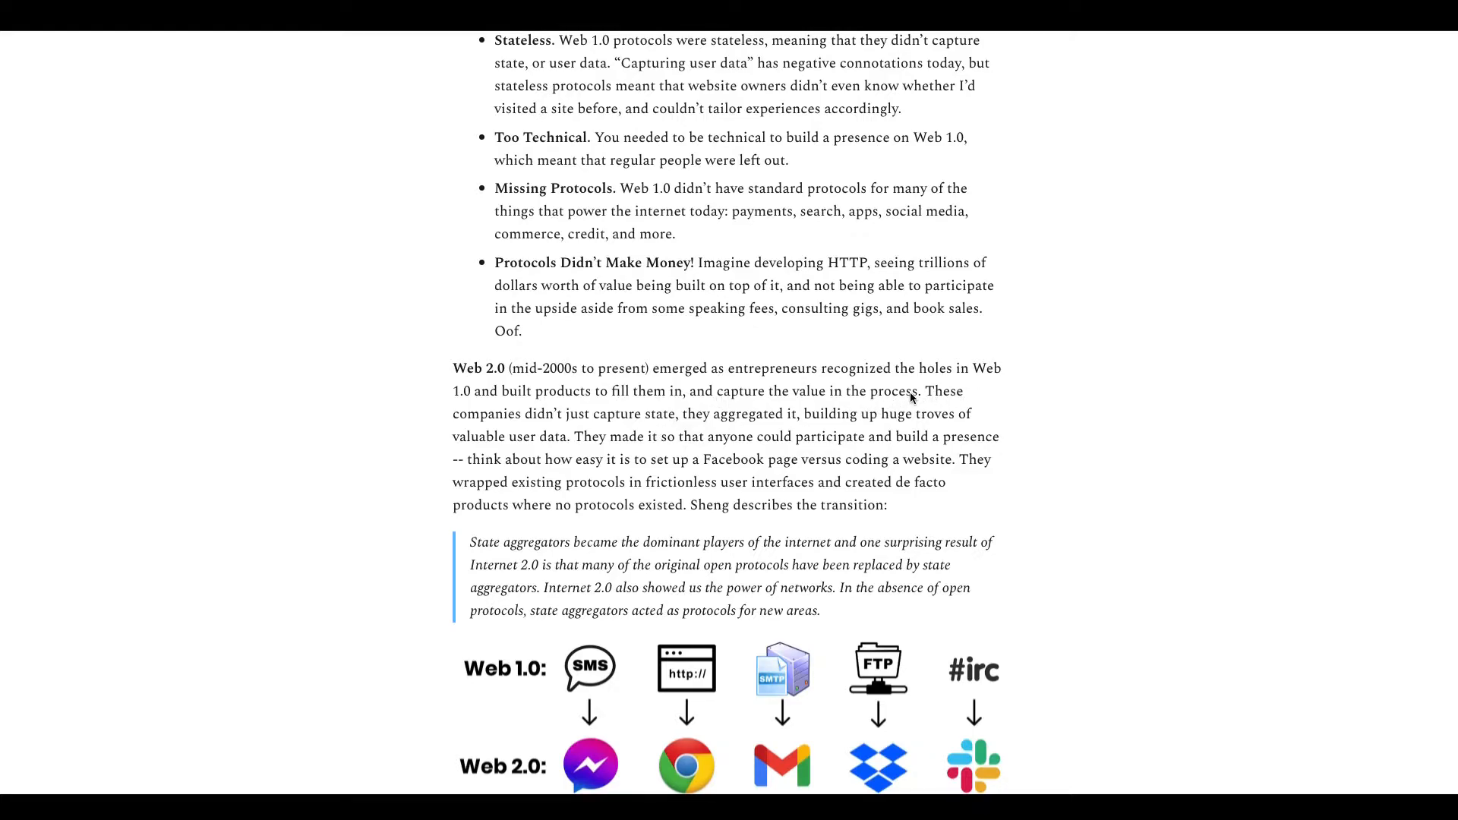
mouse_move(661, 416)
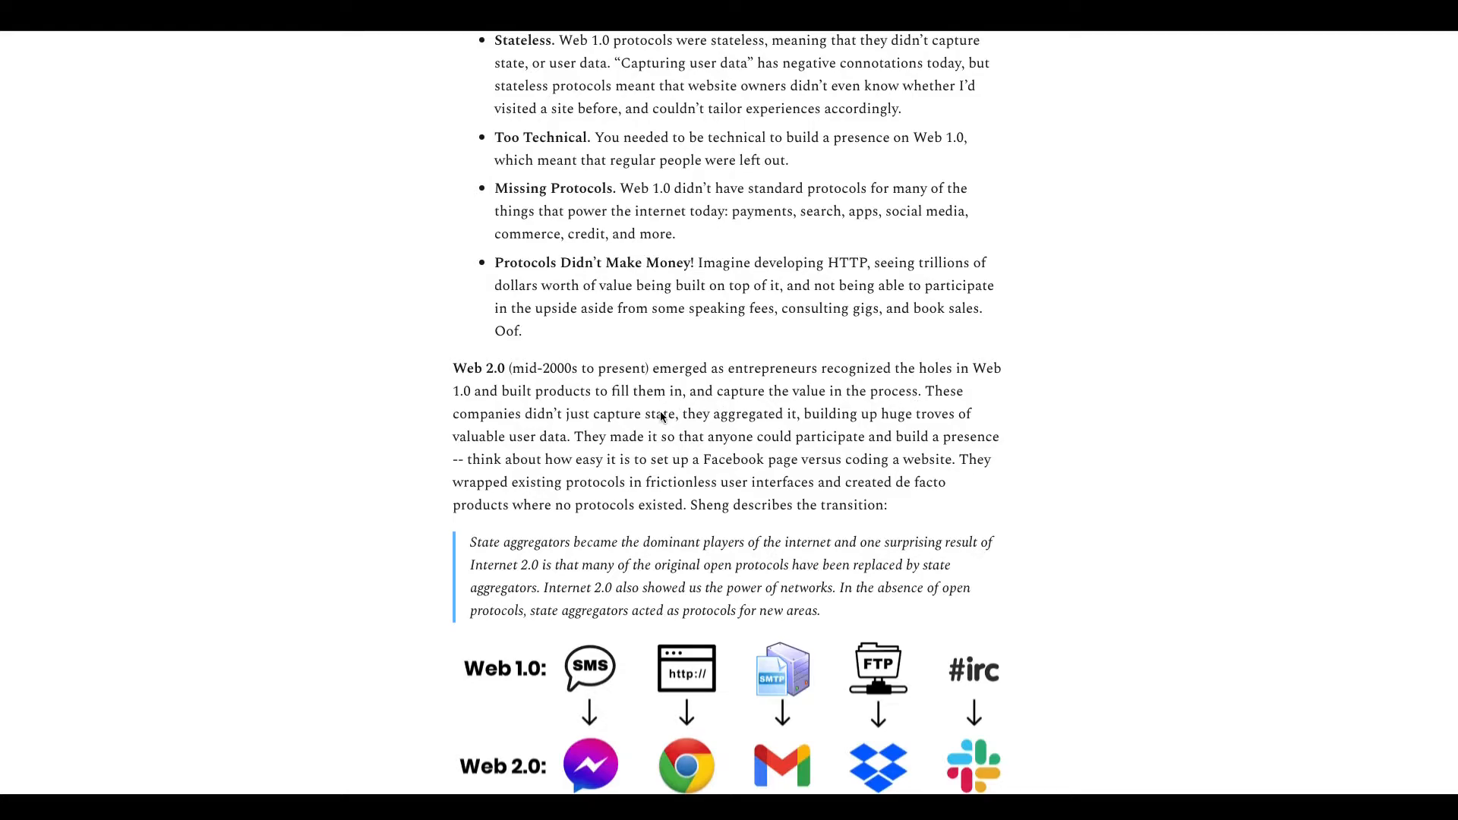
mouse_move(853, 405)
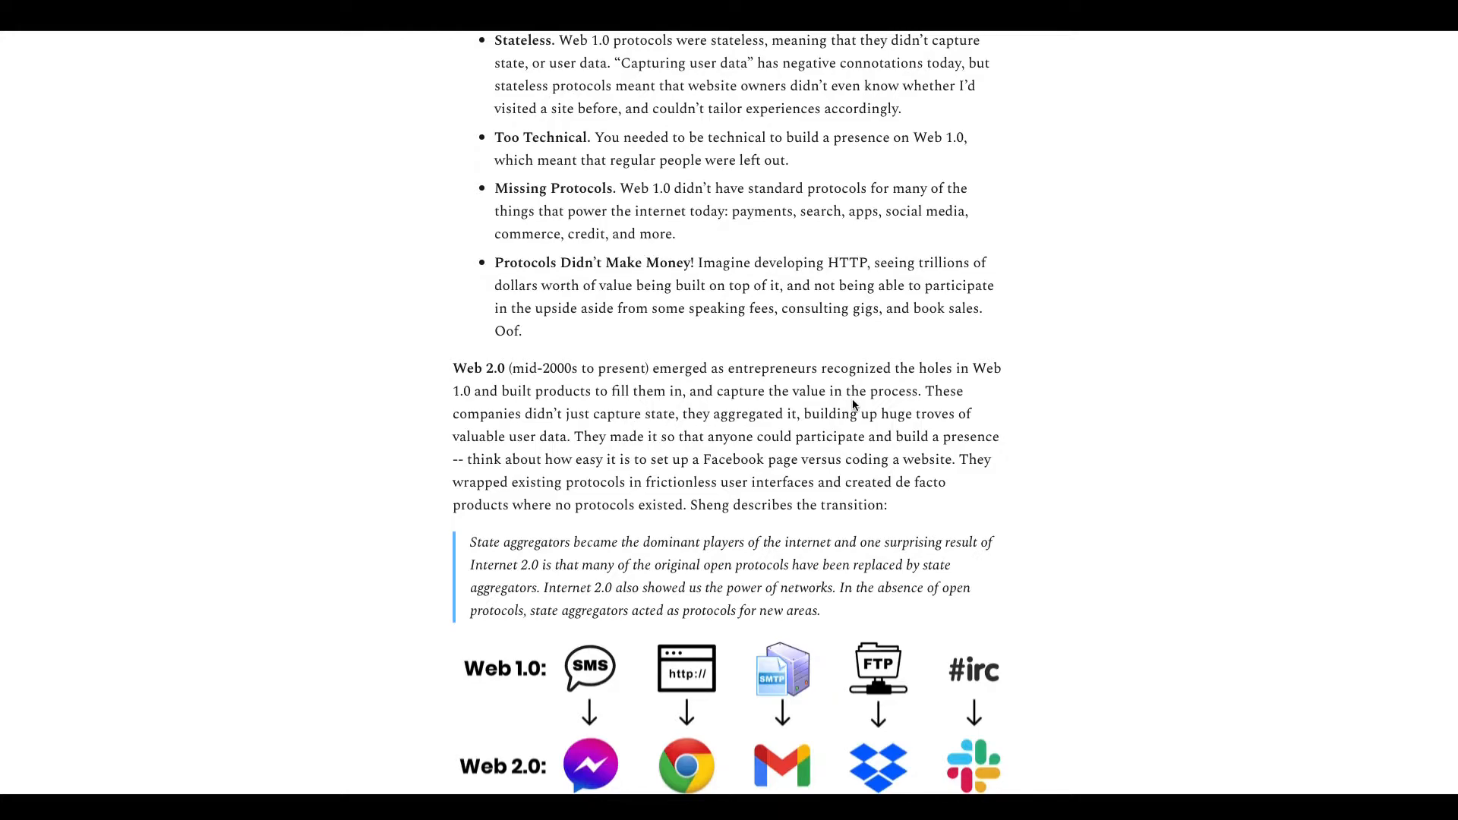
mouse_move(354, 509)
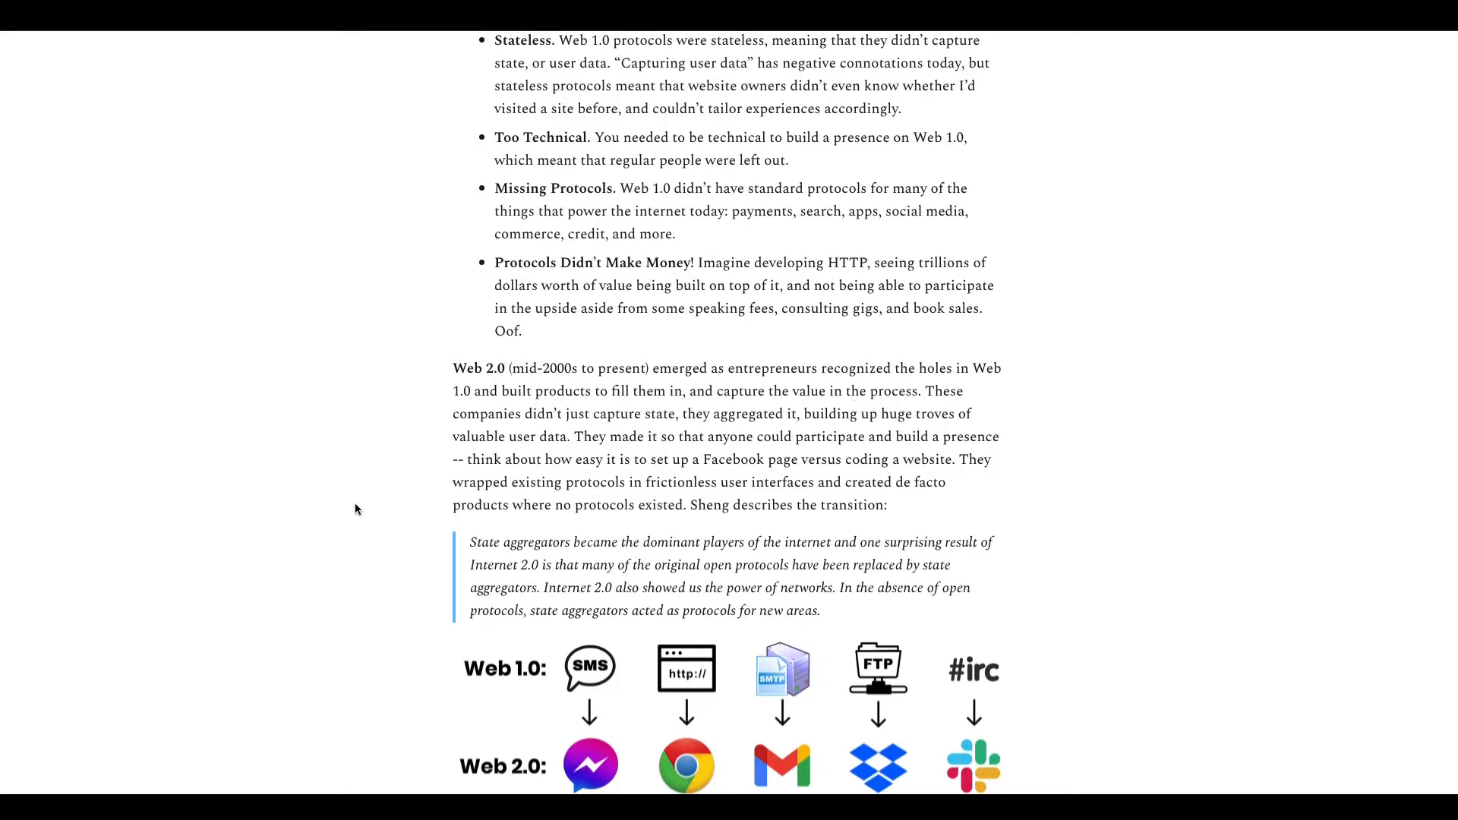
scroll("down", 3)
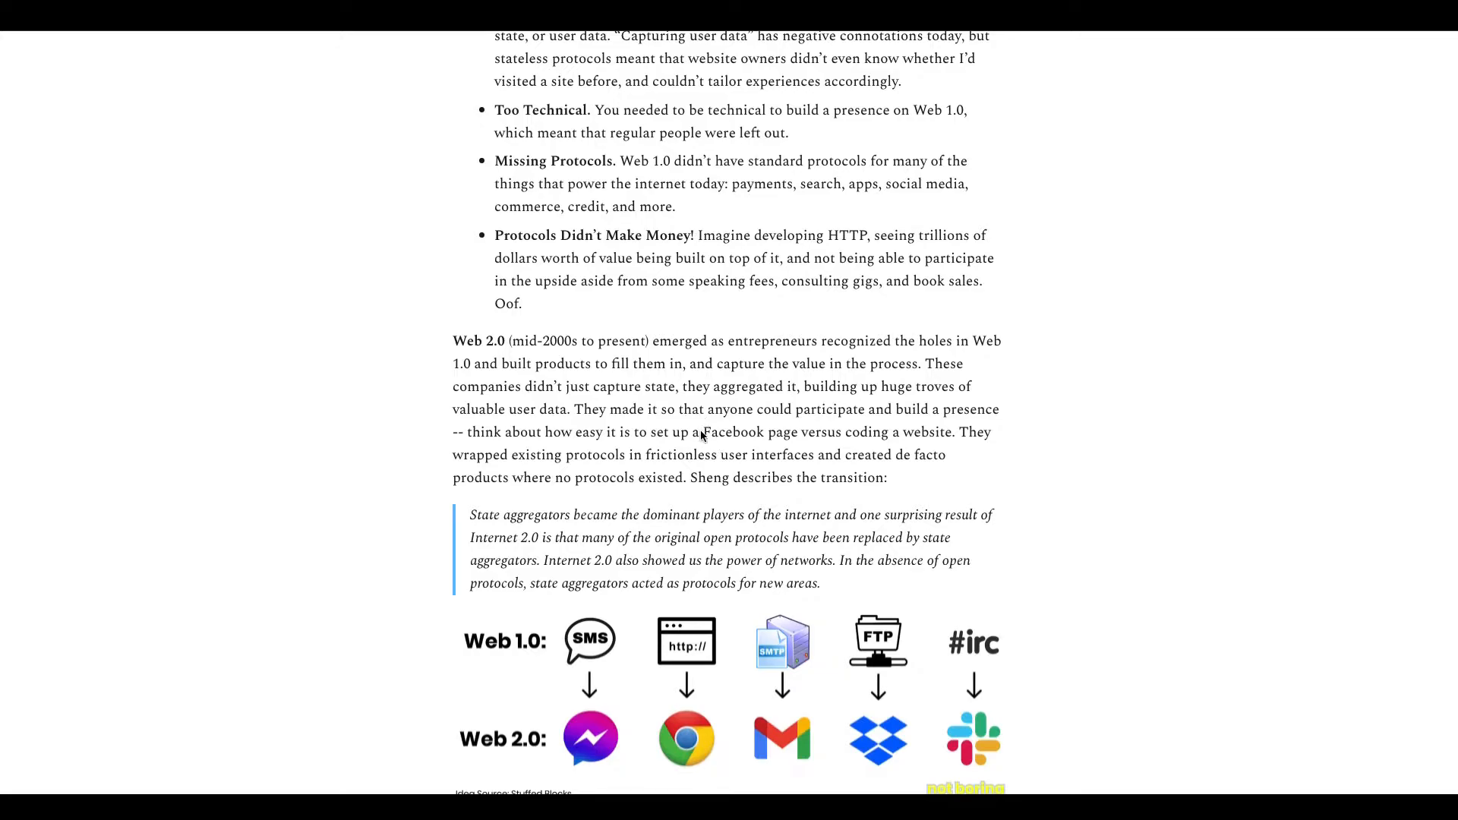
mouse_move(765, 440)
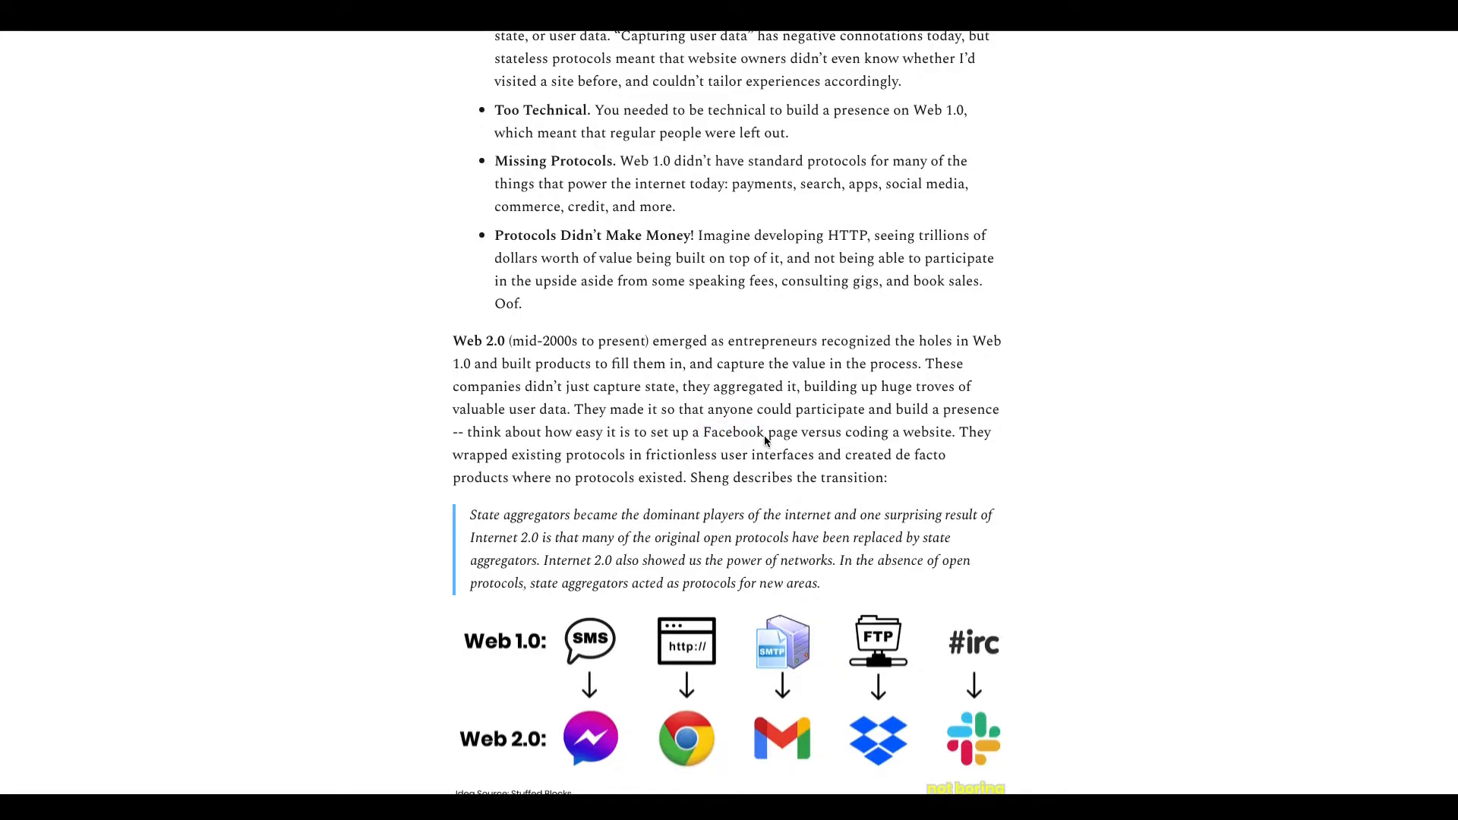
Step: Scroll through the Web 1.0-to-Web 2.0 protocol pairings diagram to the 'But there are challenges' paragraph
scroll("down", 3)
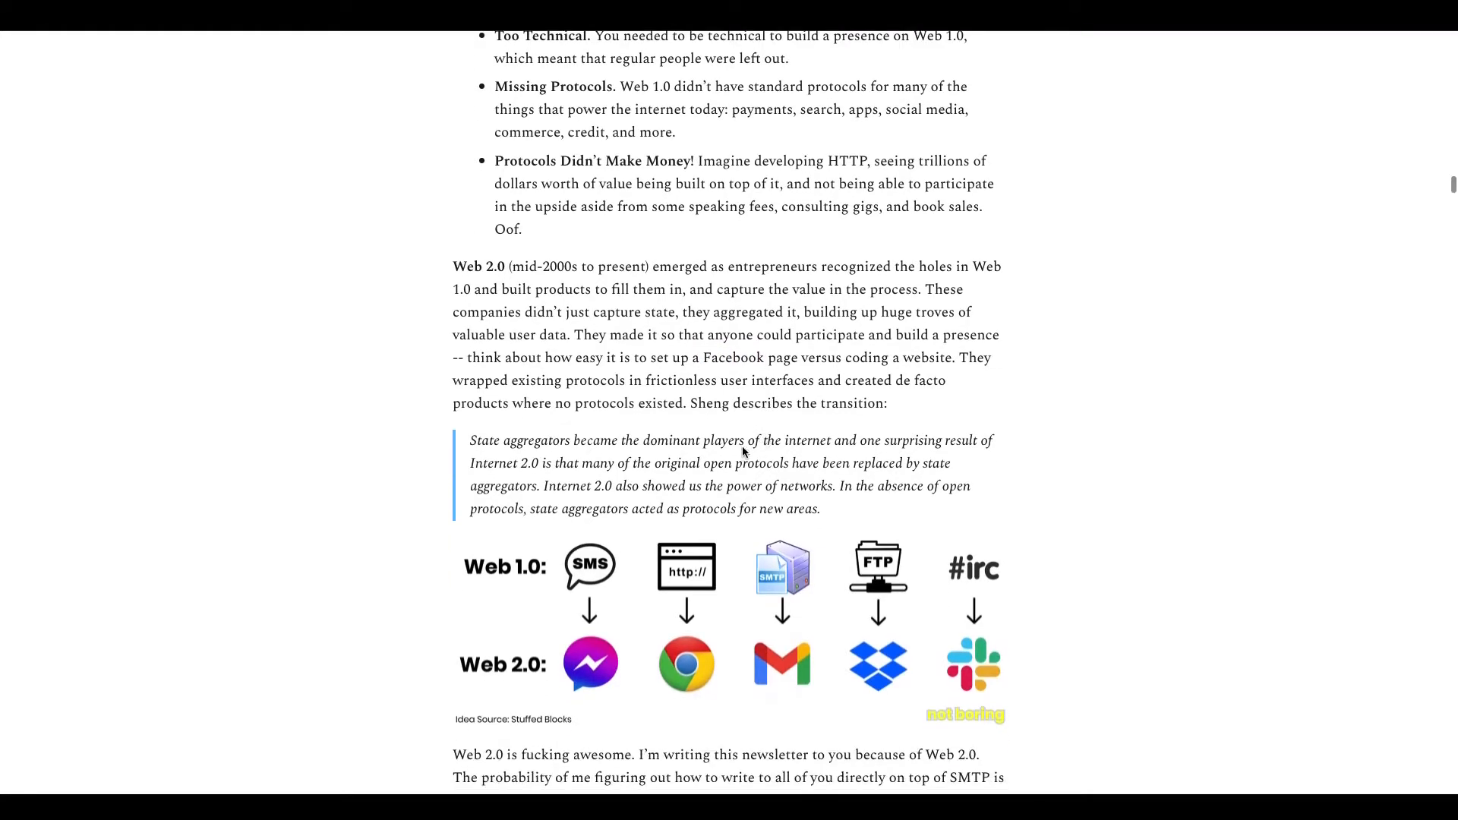
scroll("down", 3)
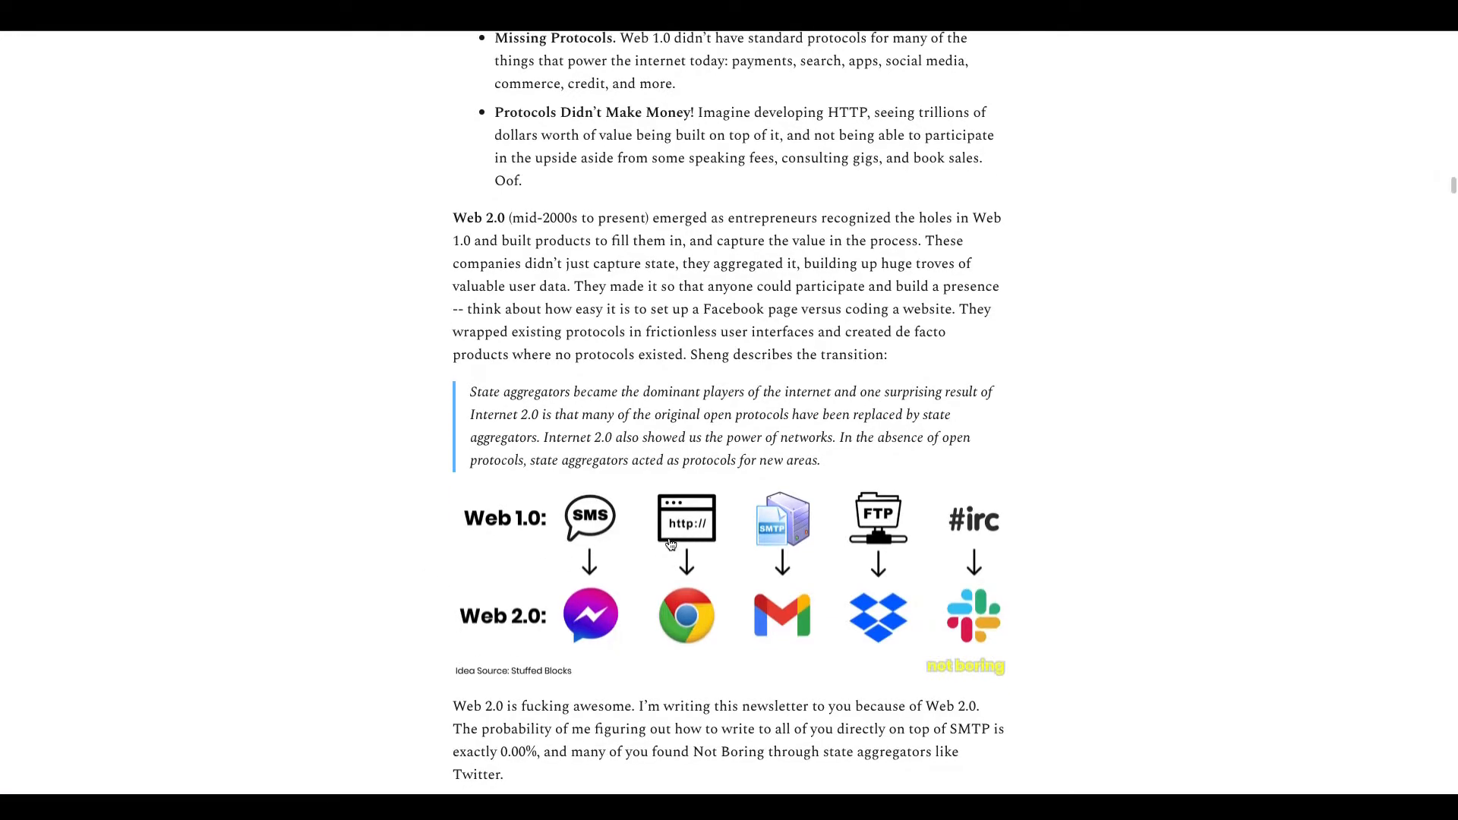
scroll("down", 3)
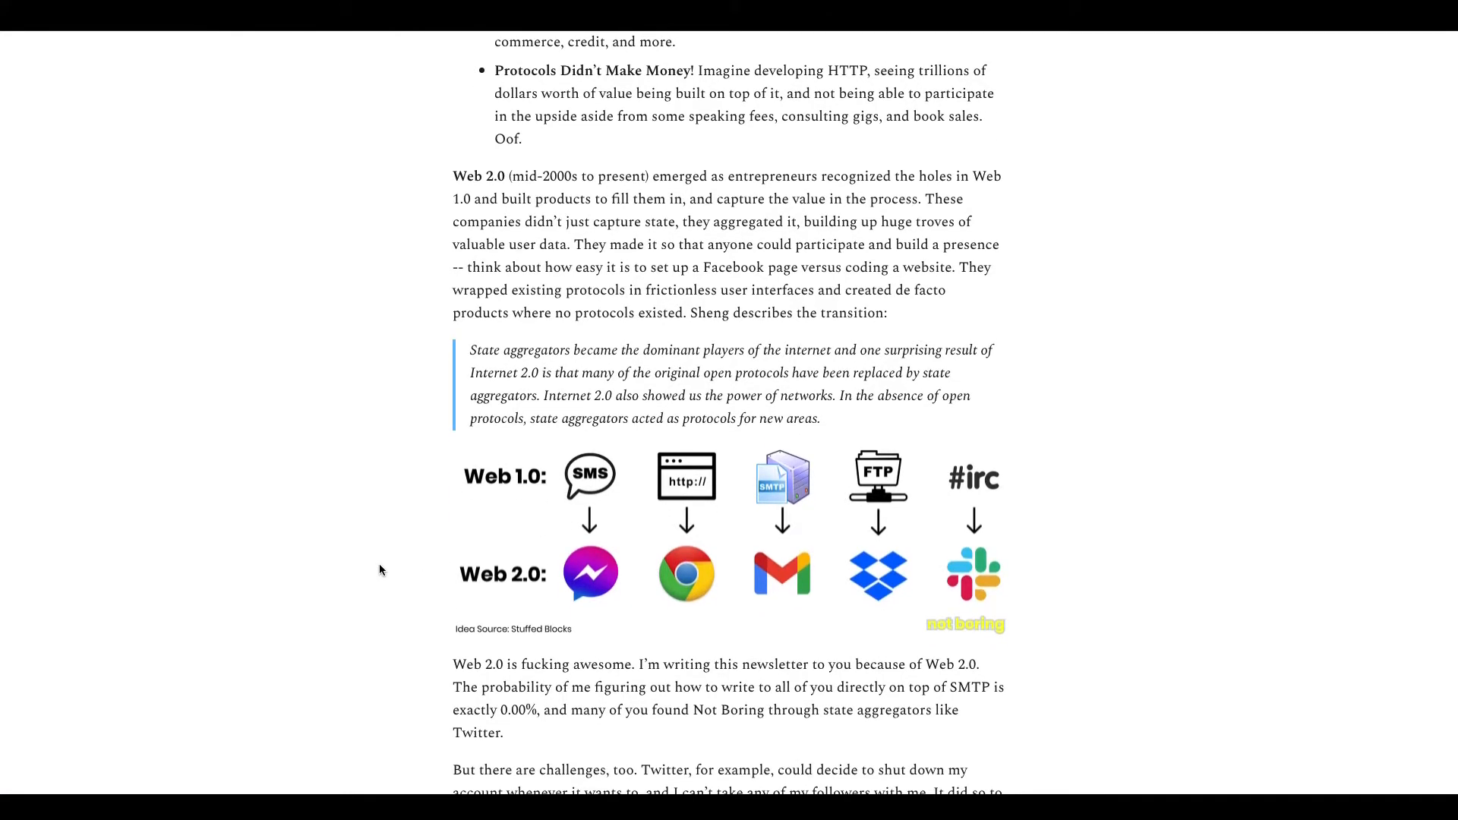
mouse_move(638, 472)
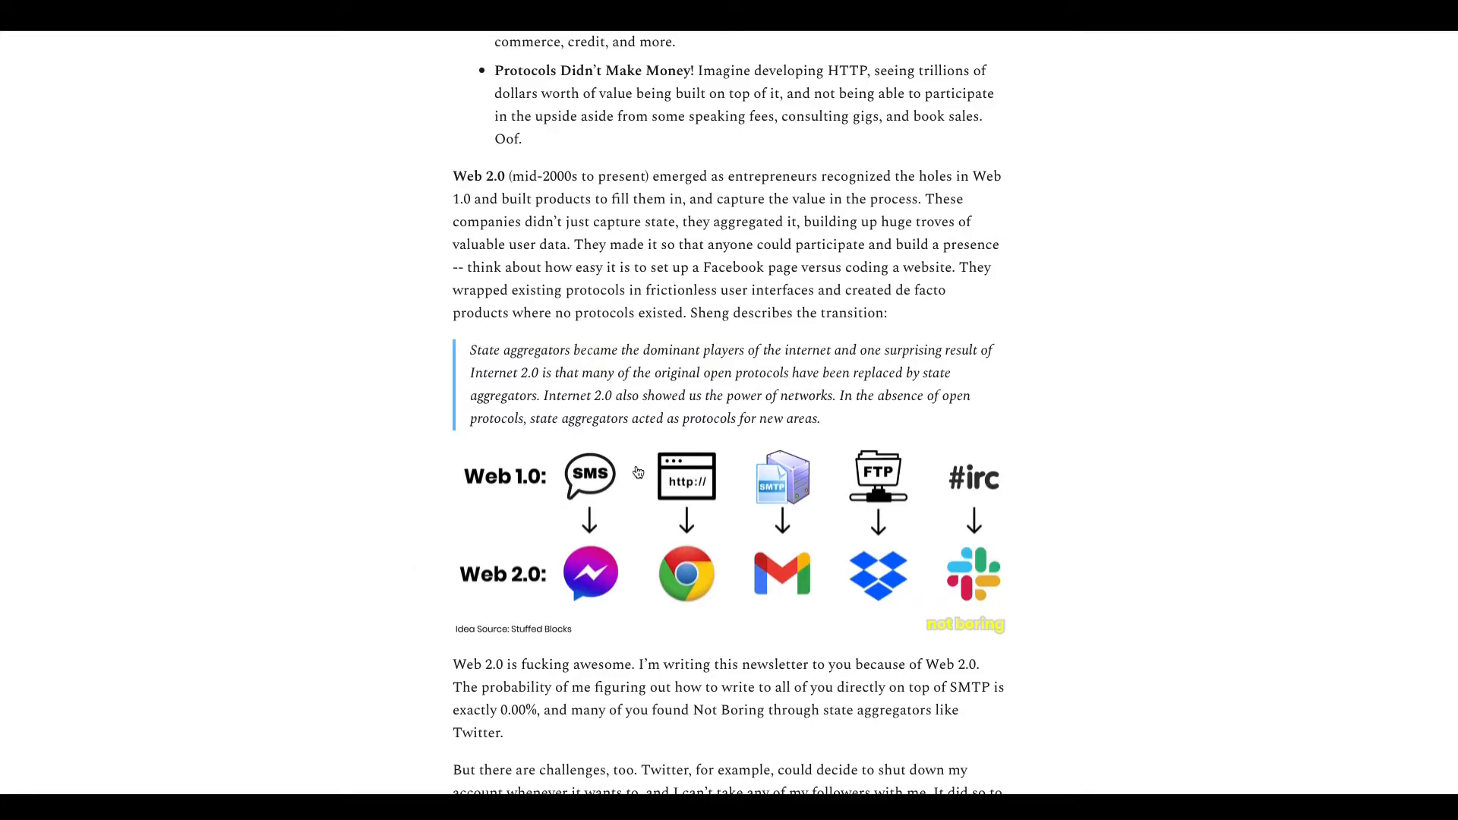
mouse_move(590, 573)
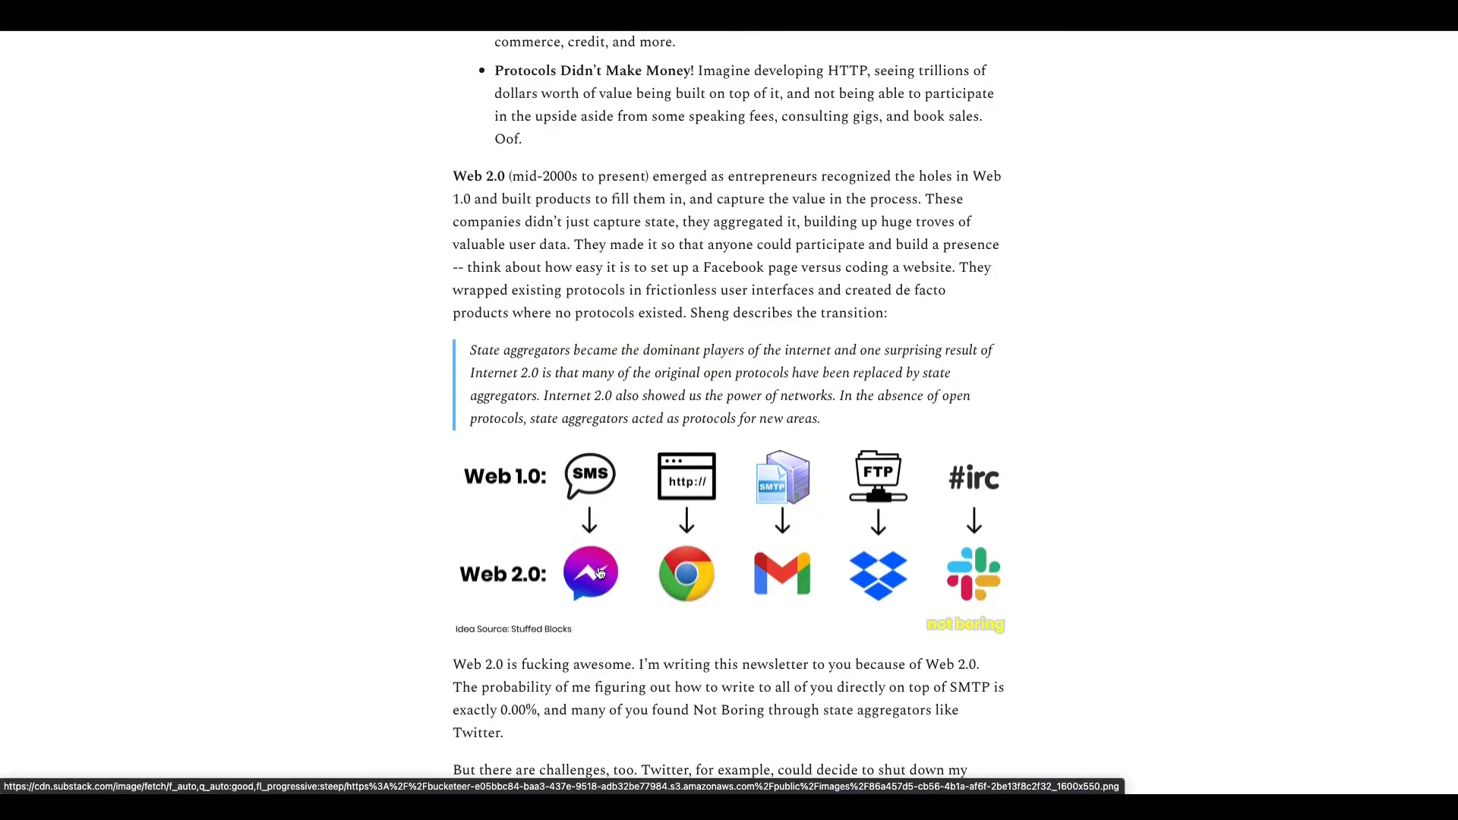
mouse_move(683, 499)
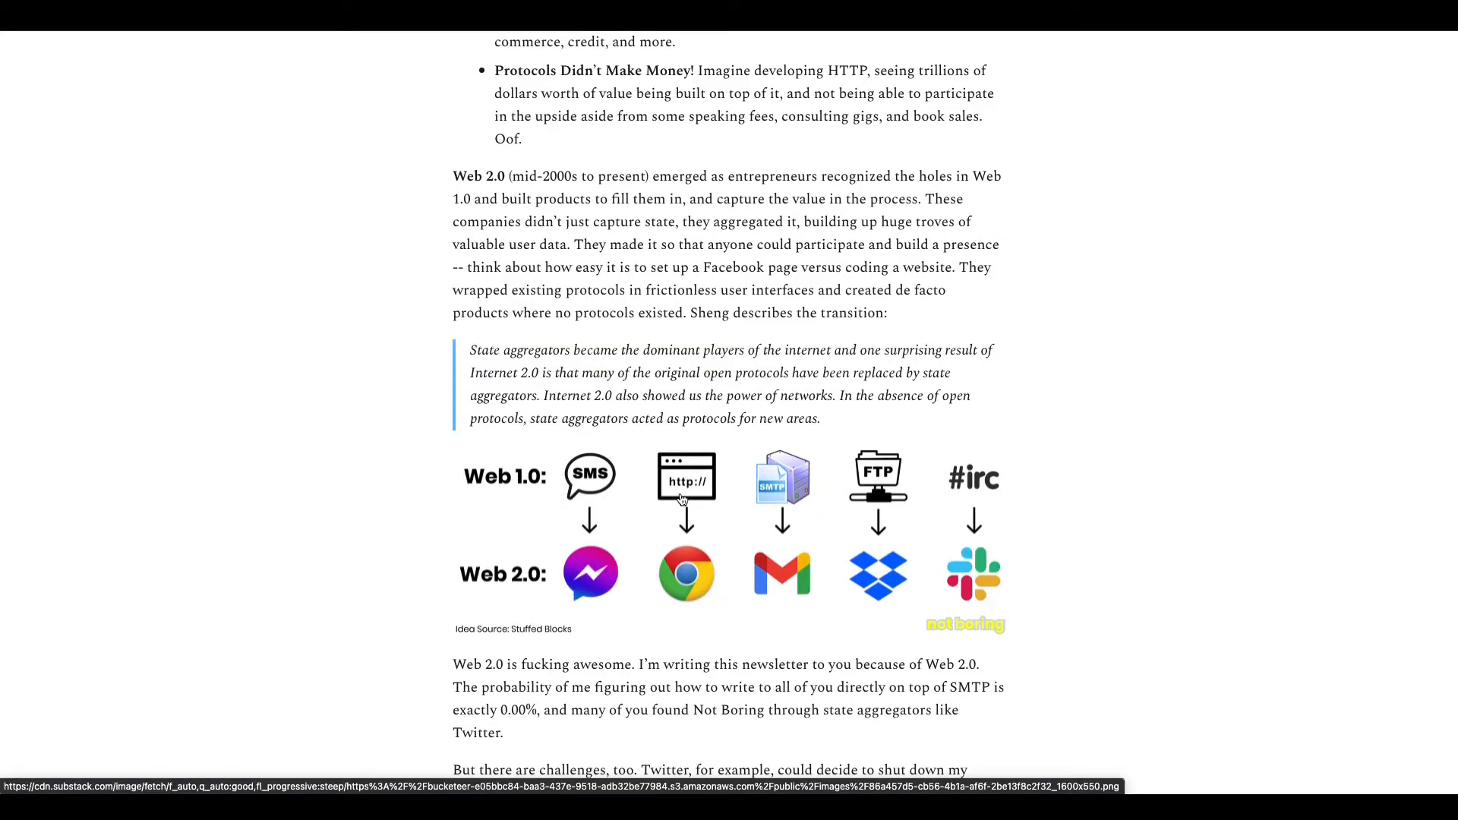
mouse_move(701, 595)
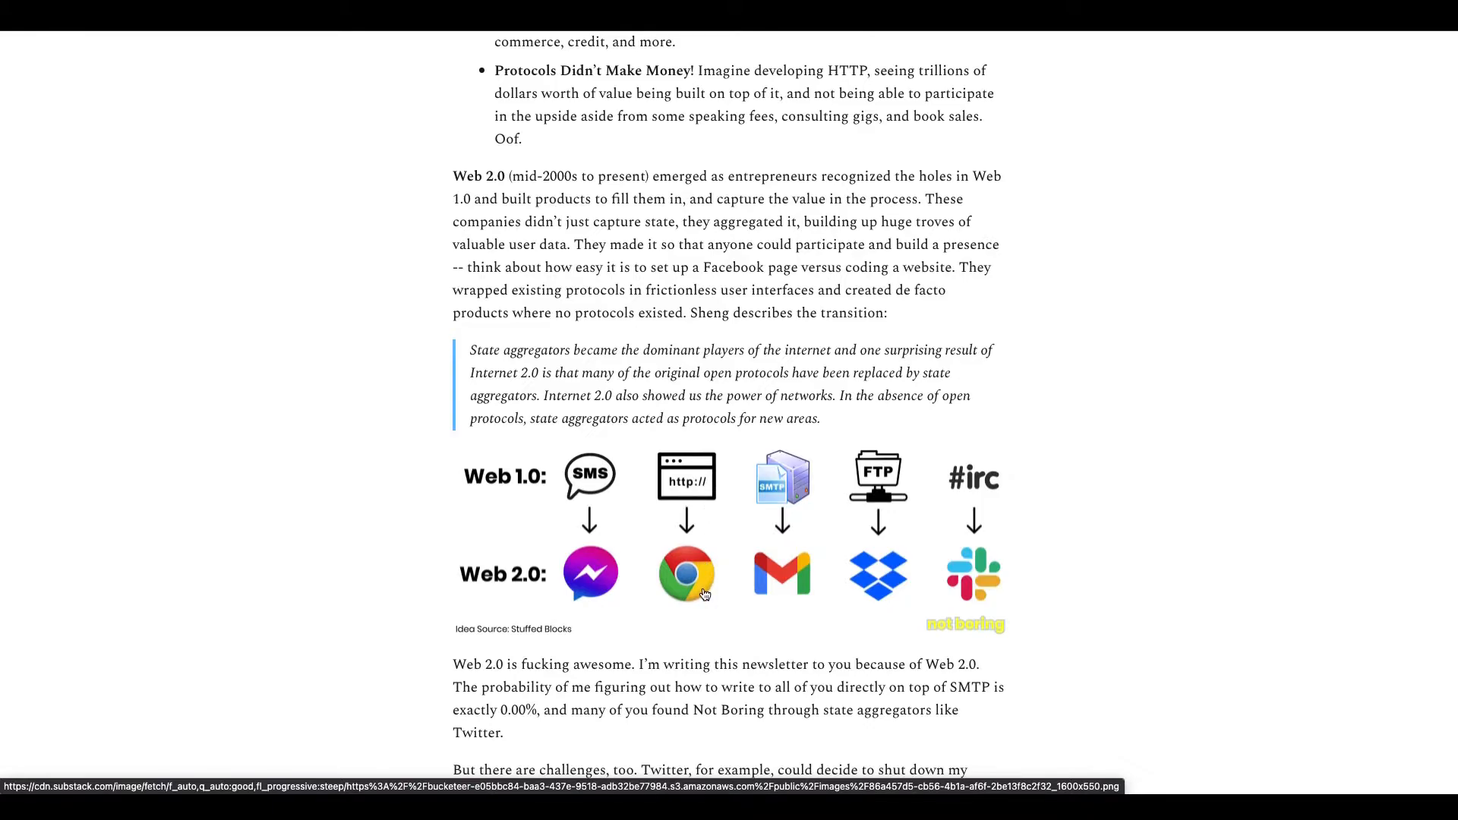
mouse_move(765, 594)
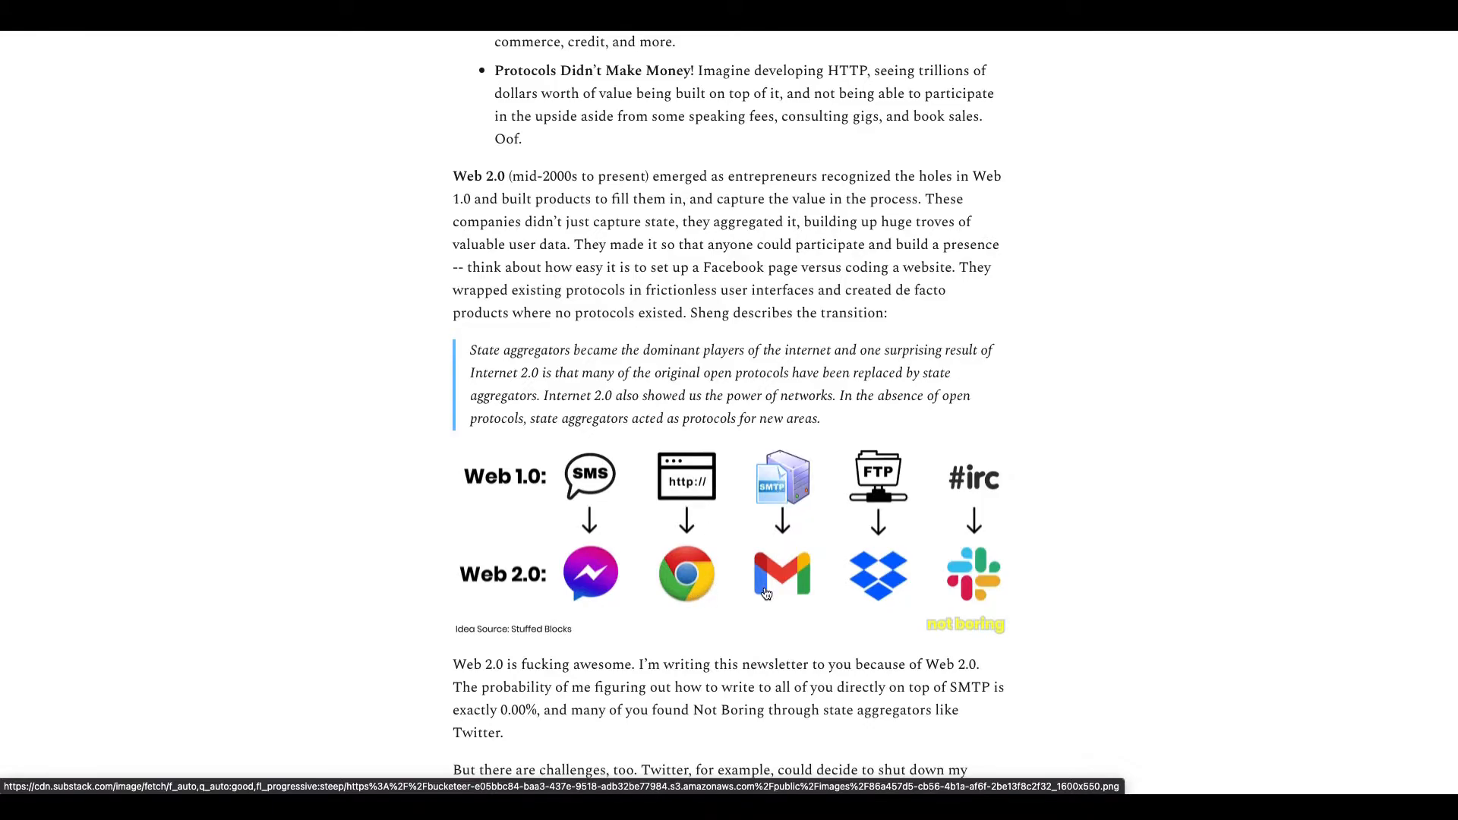
mouse_move(866, 568)
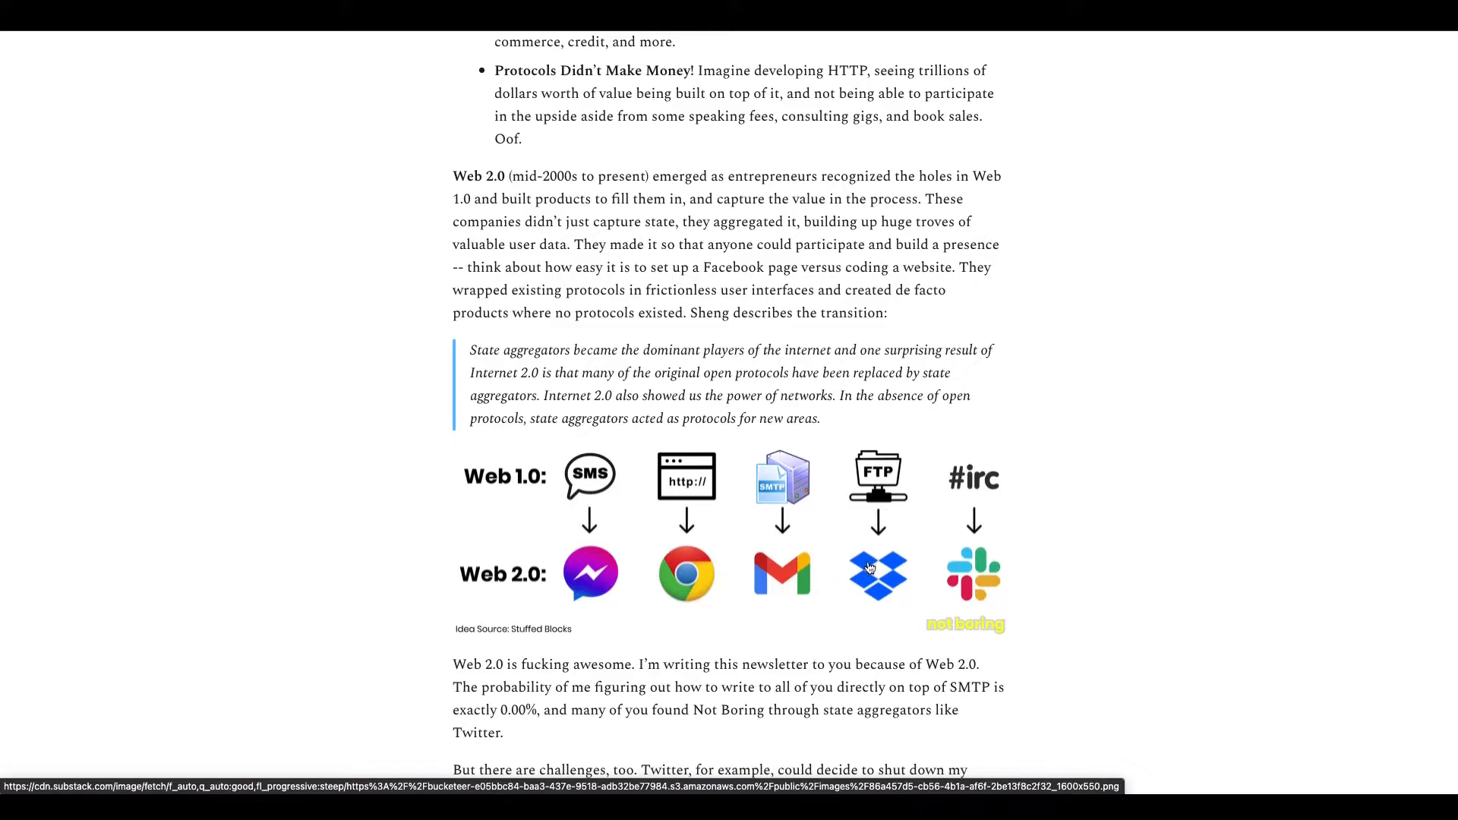
mouse_move(972, 484)
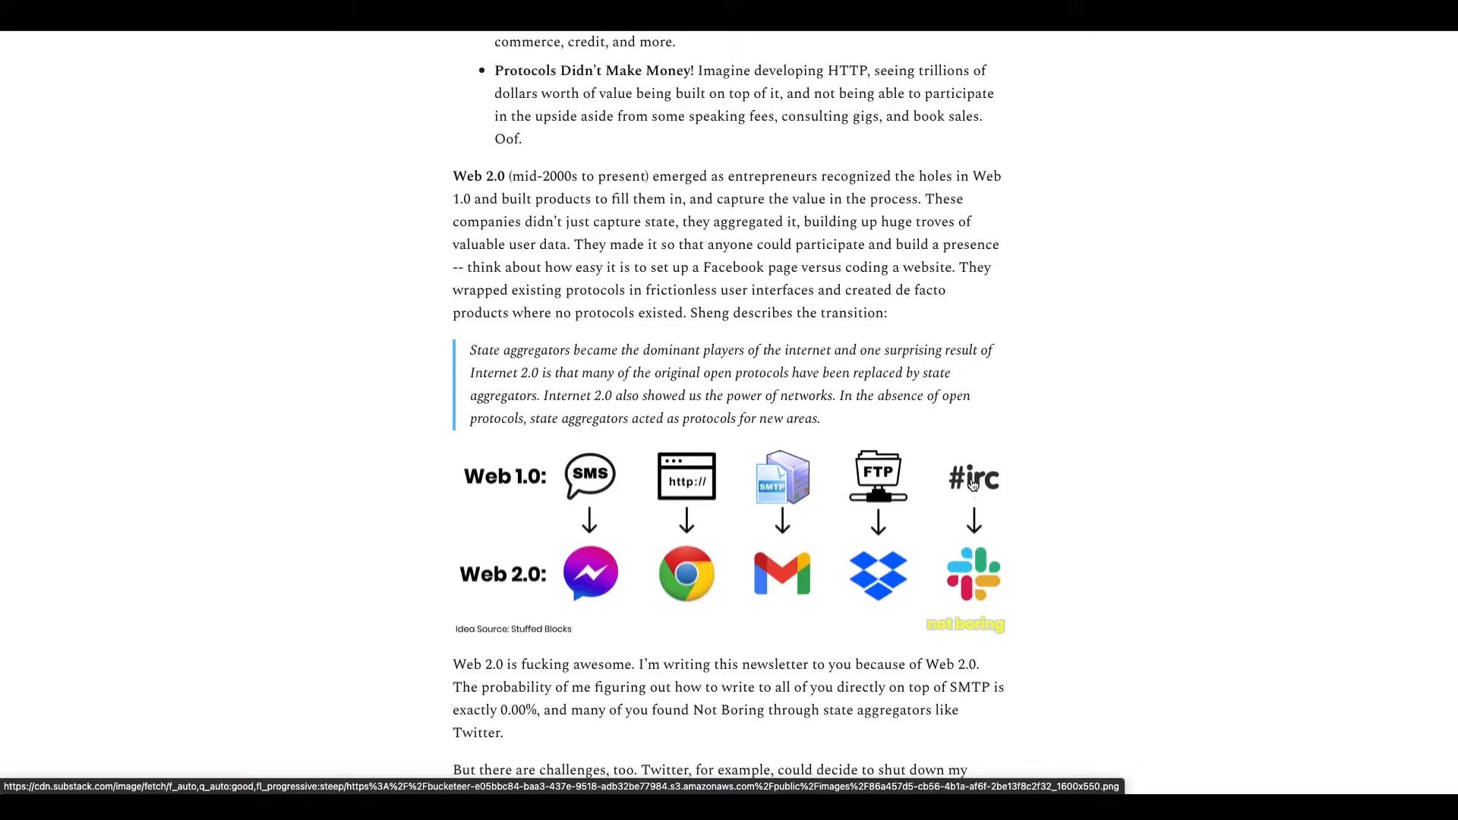
mouse_move(970, 572)
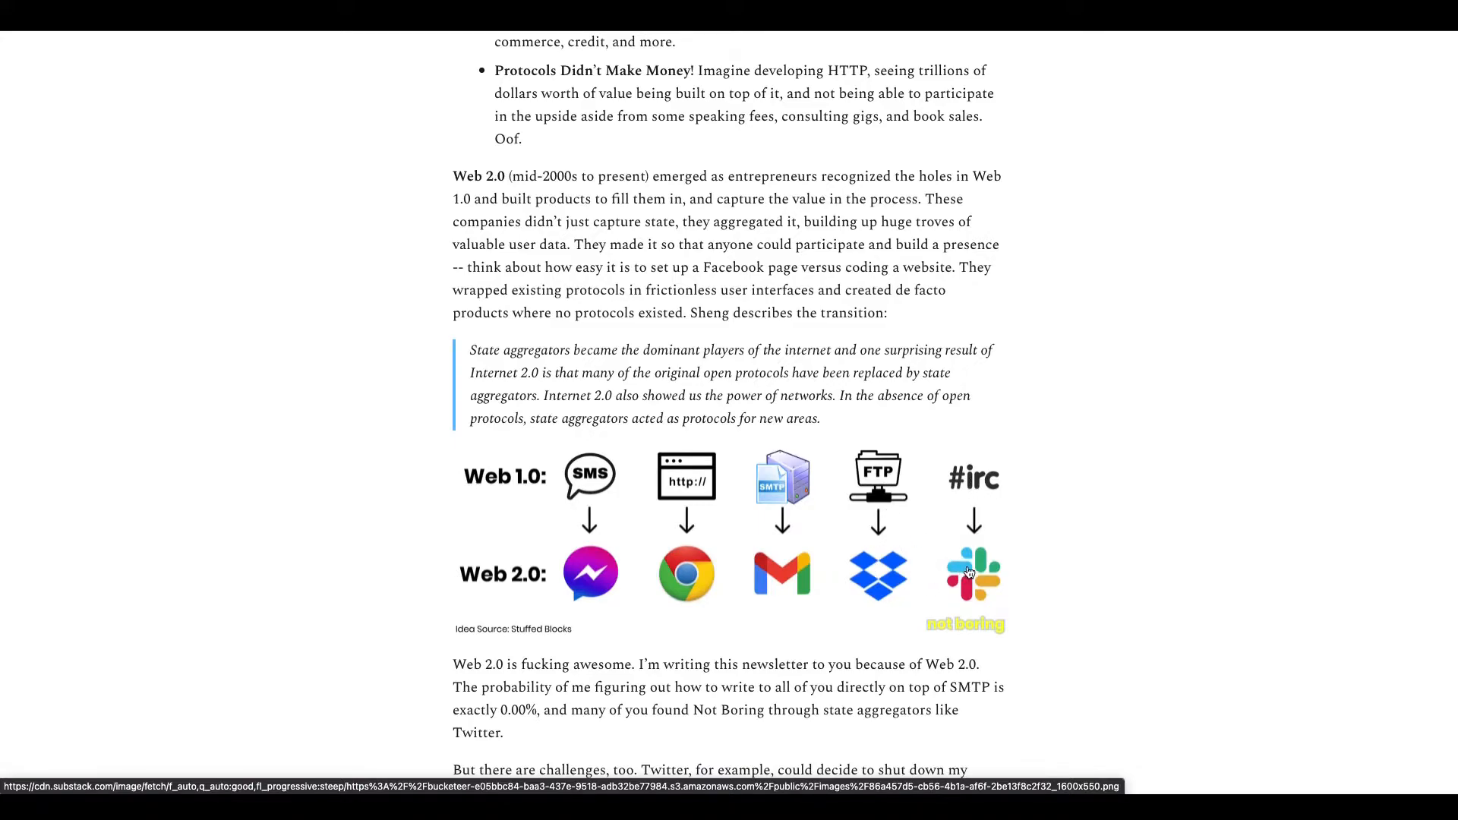
scroll("down", 3)
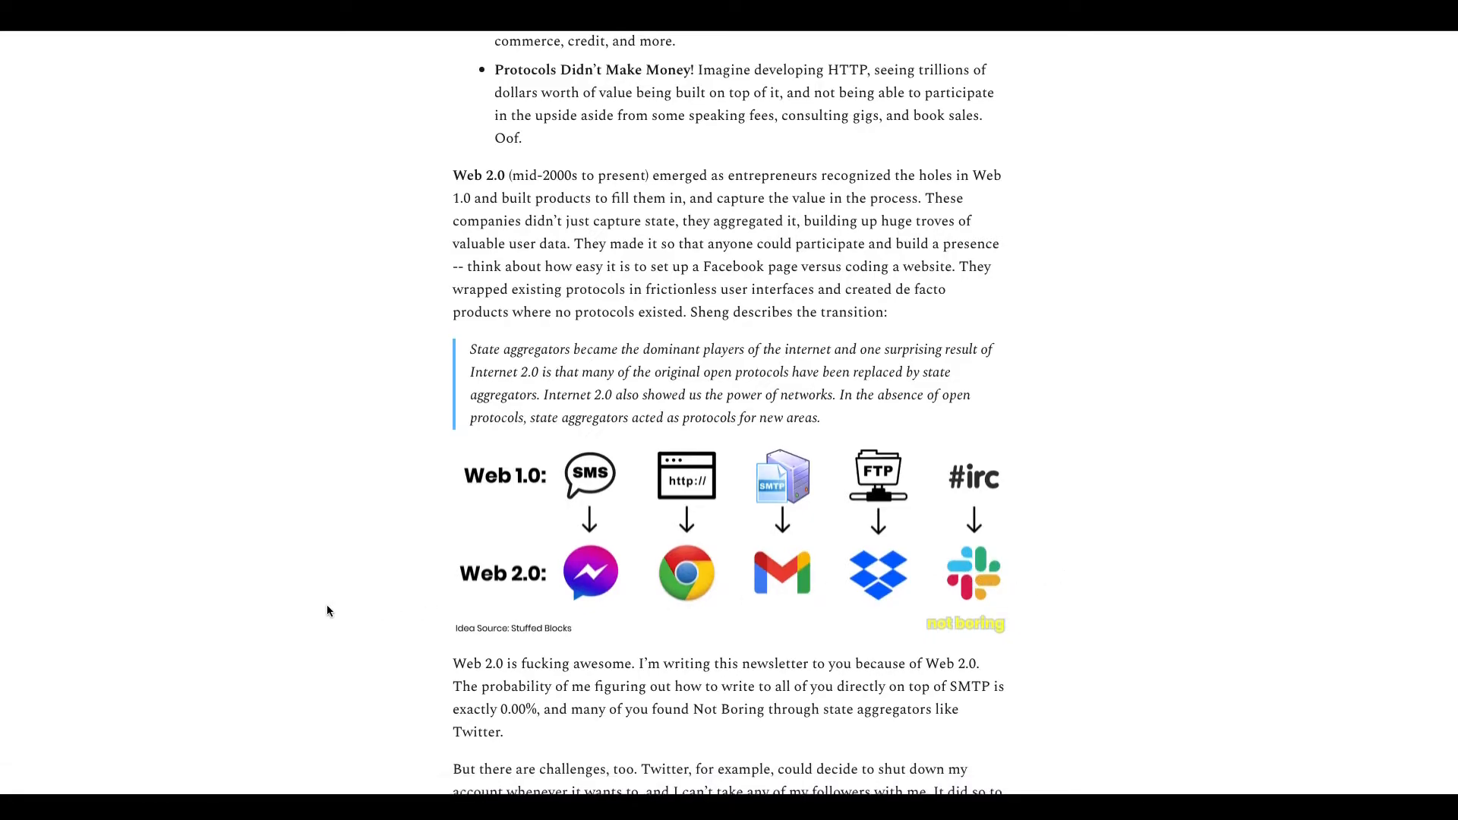
scroll("down", 3)
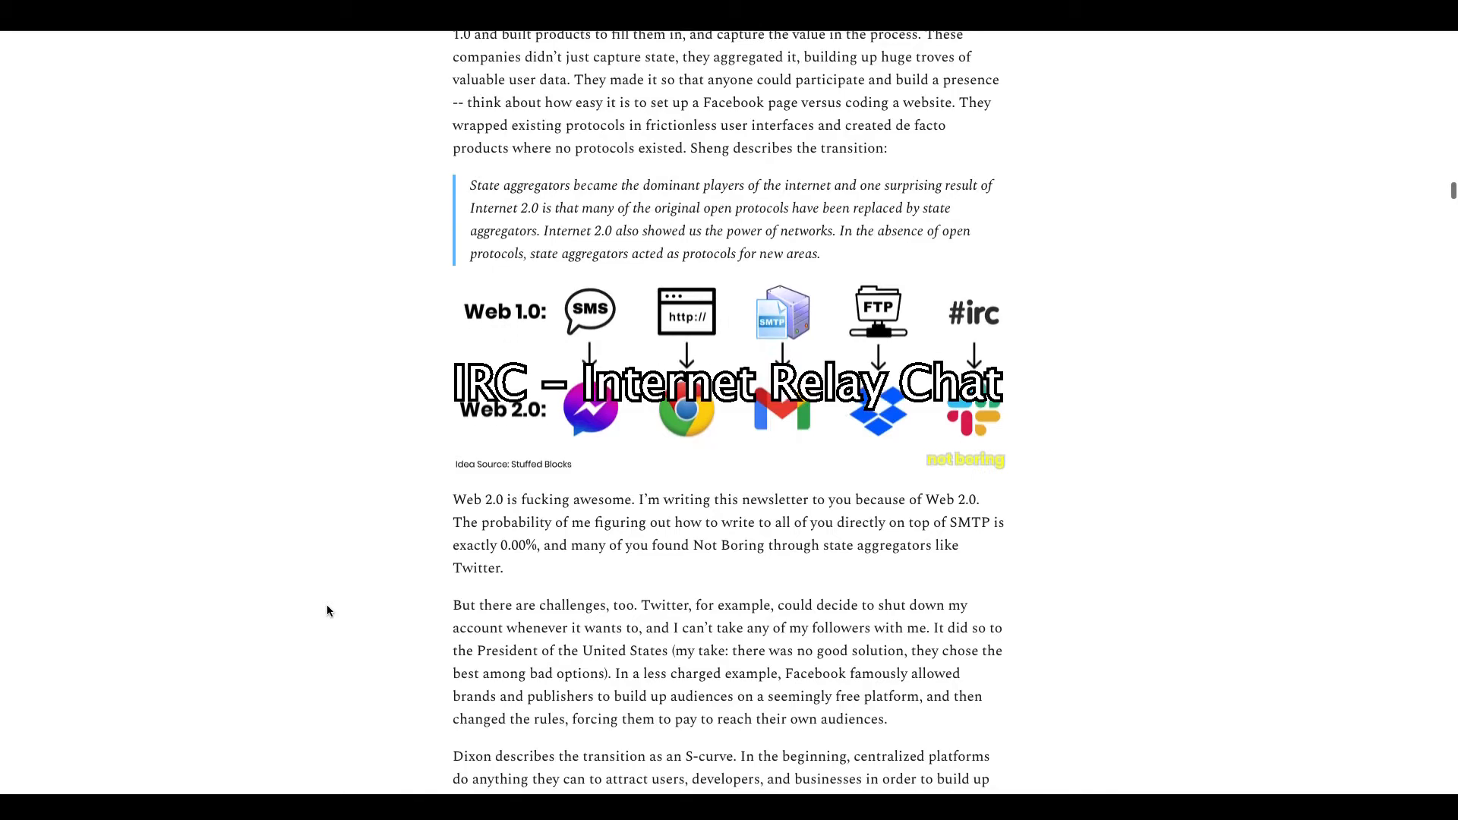
Step: Scroll through the Web 2.0 challenges paragraph on Twitter and Facebook toward Dixon's S-curve charts
scroll("down", 3)
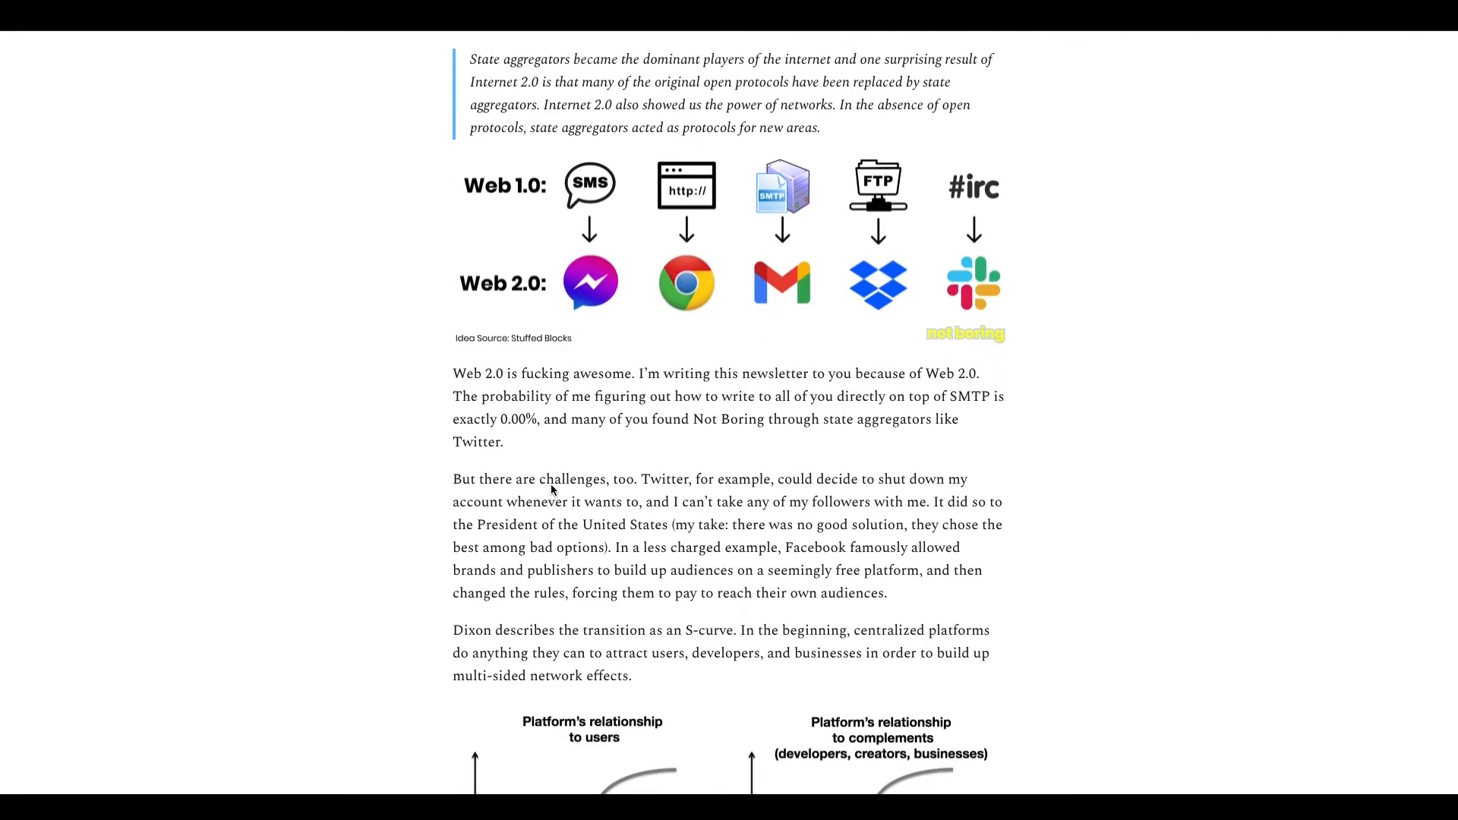
mouse_move(495, 513)
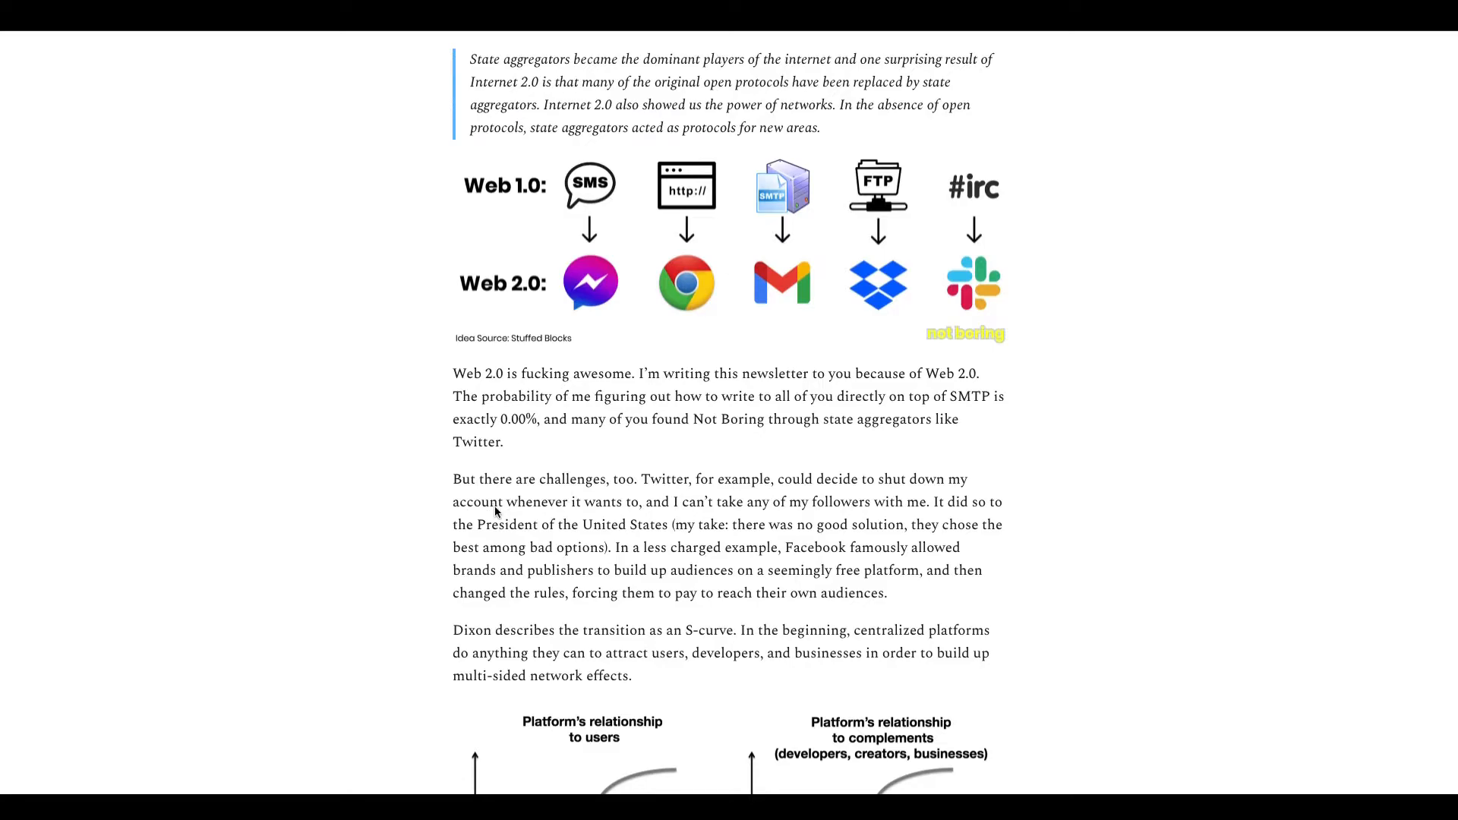
mouse_move(673, 495)
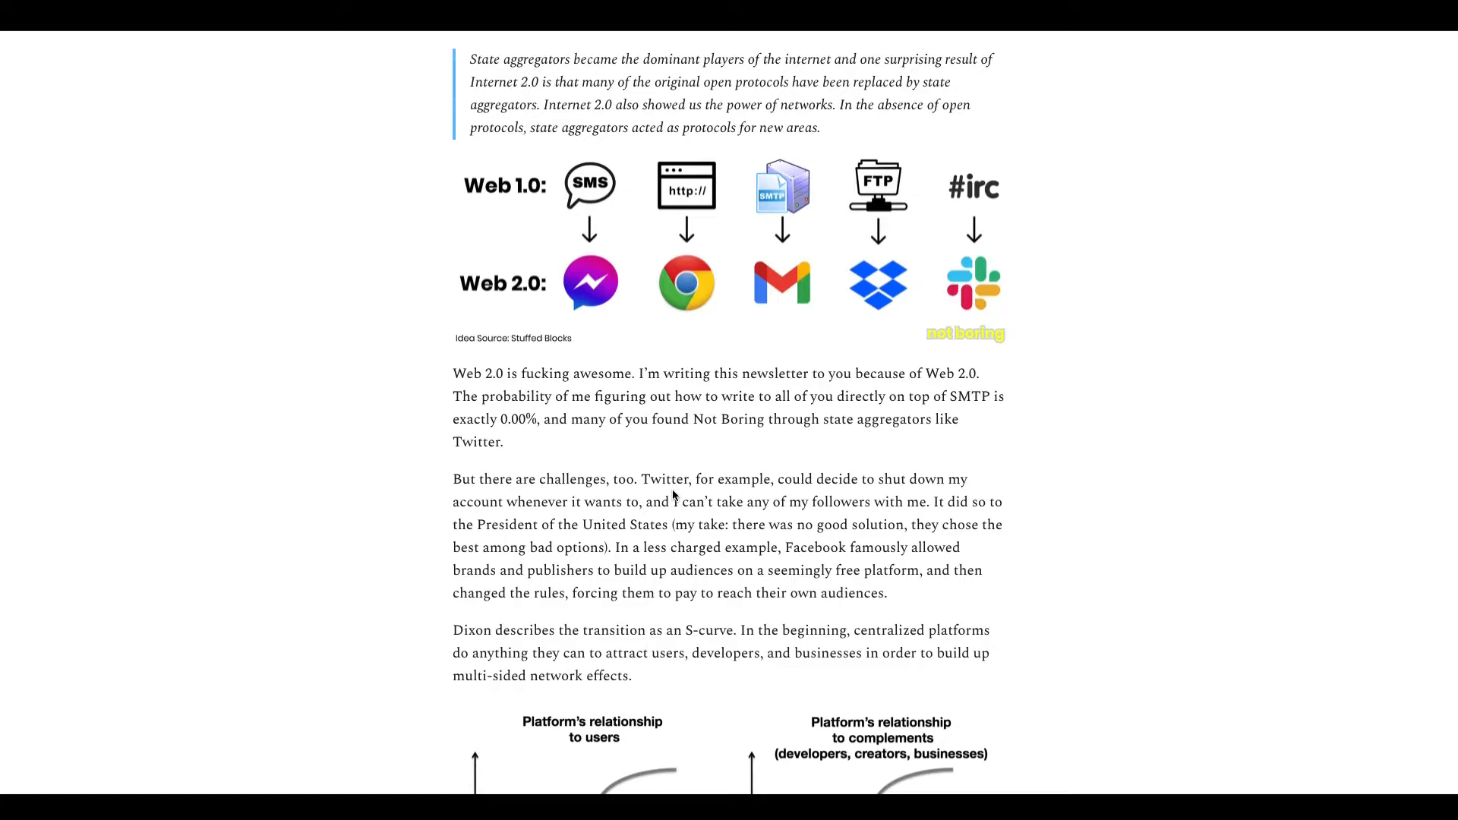
mouse_move(826, 486)
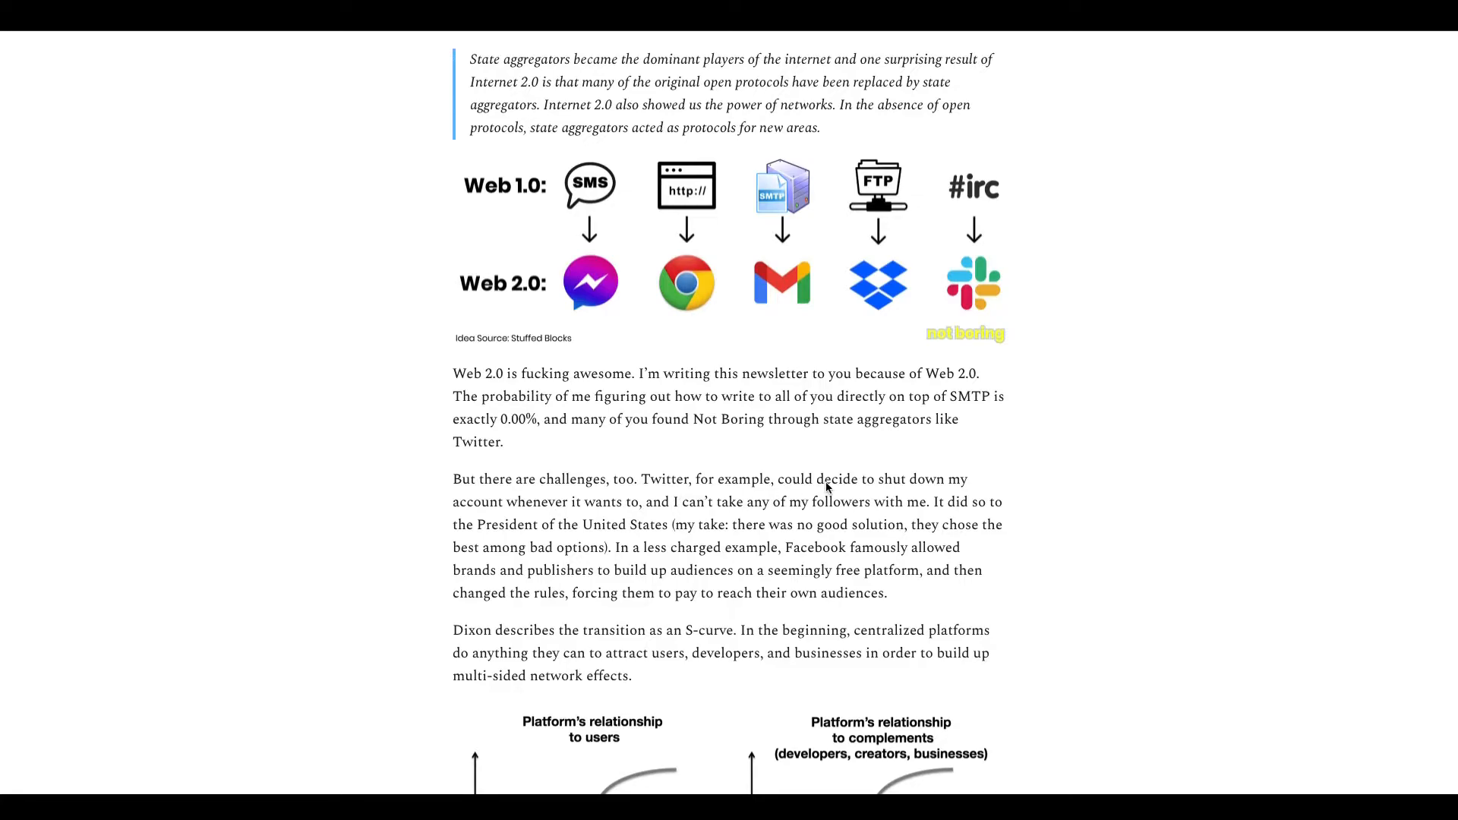
mouse_move(899, 484)
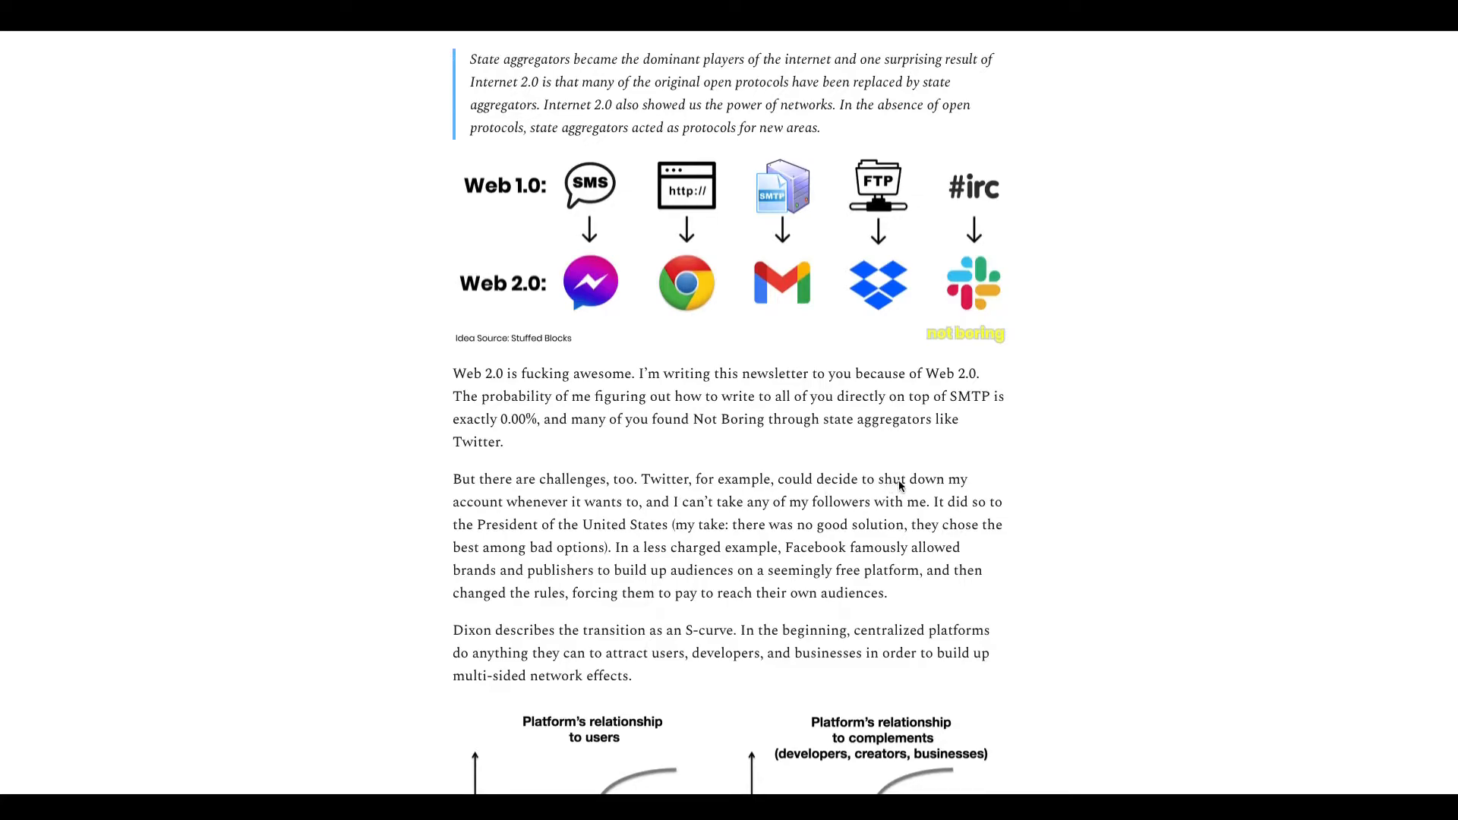
mouse_move(507, 529)
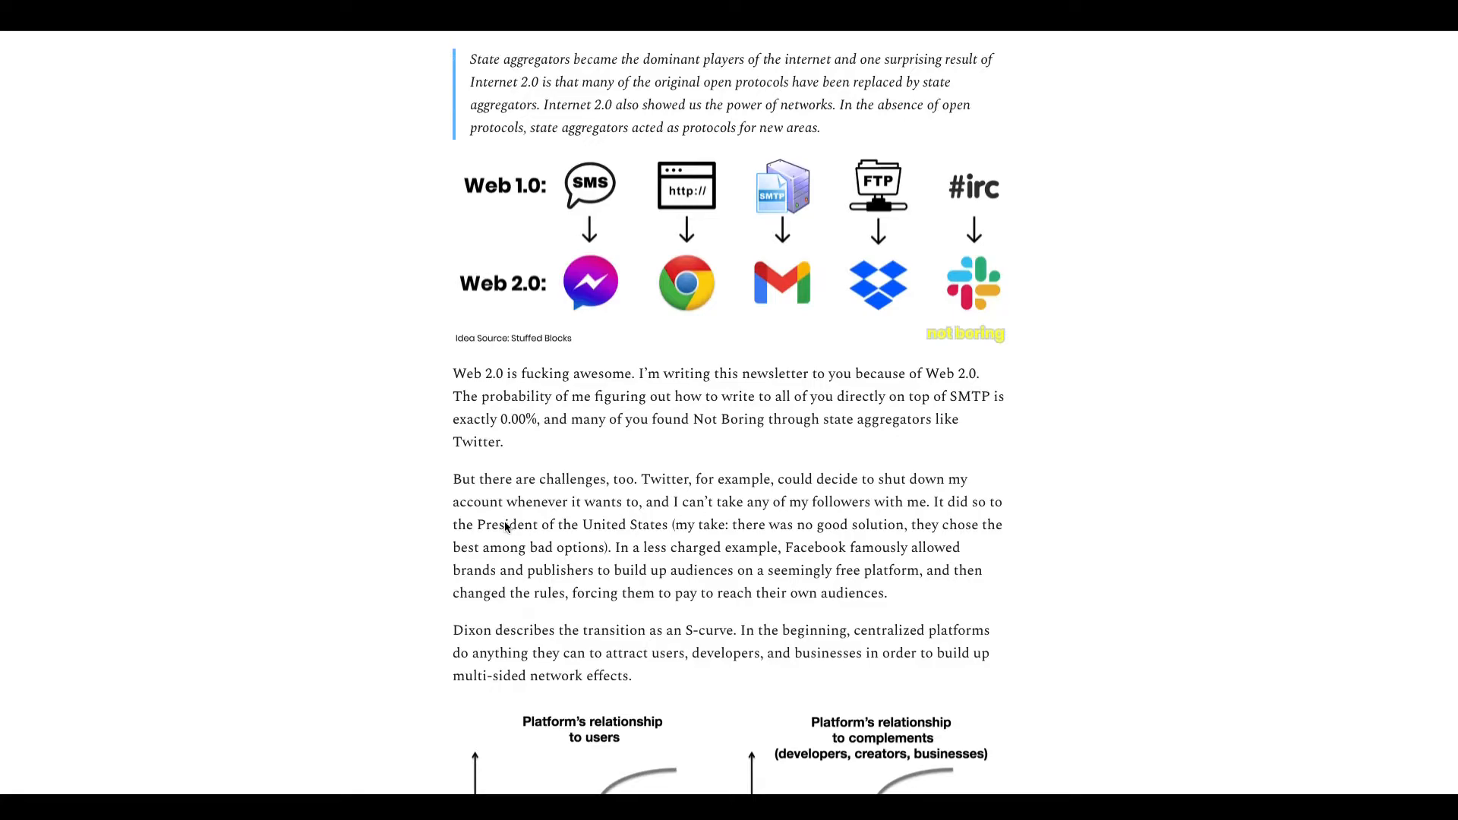
mouse_move(690, 512)
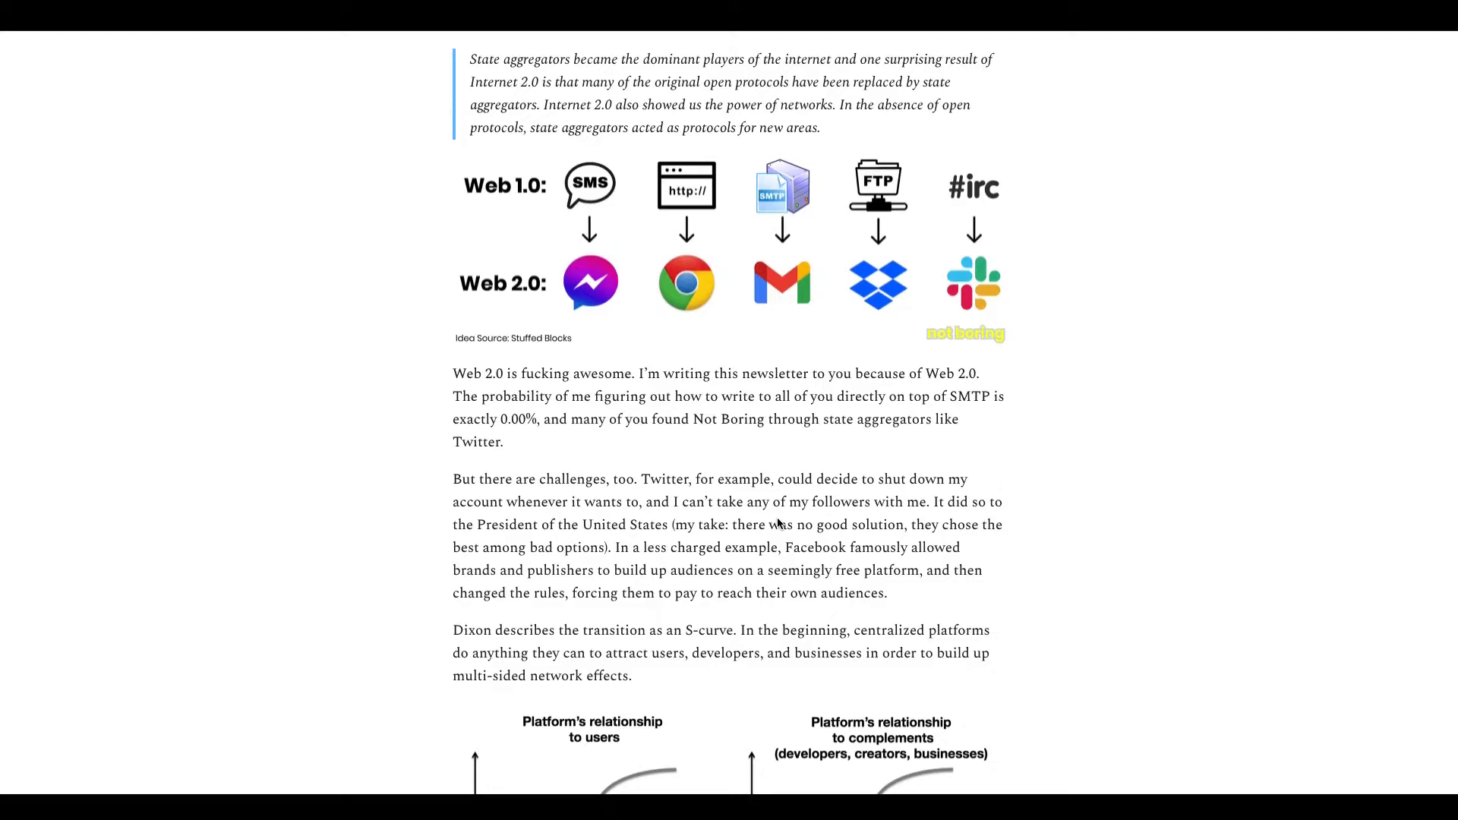
mouse_move(955, 515)
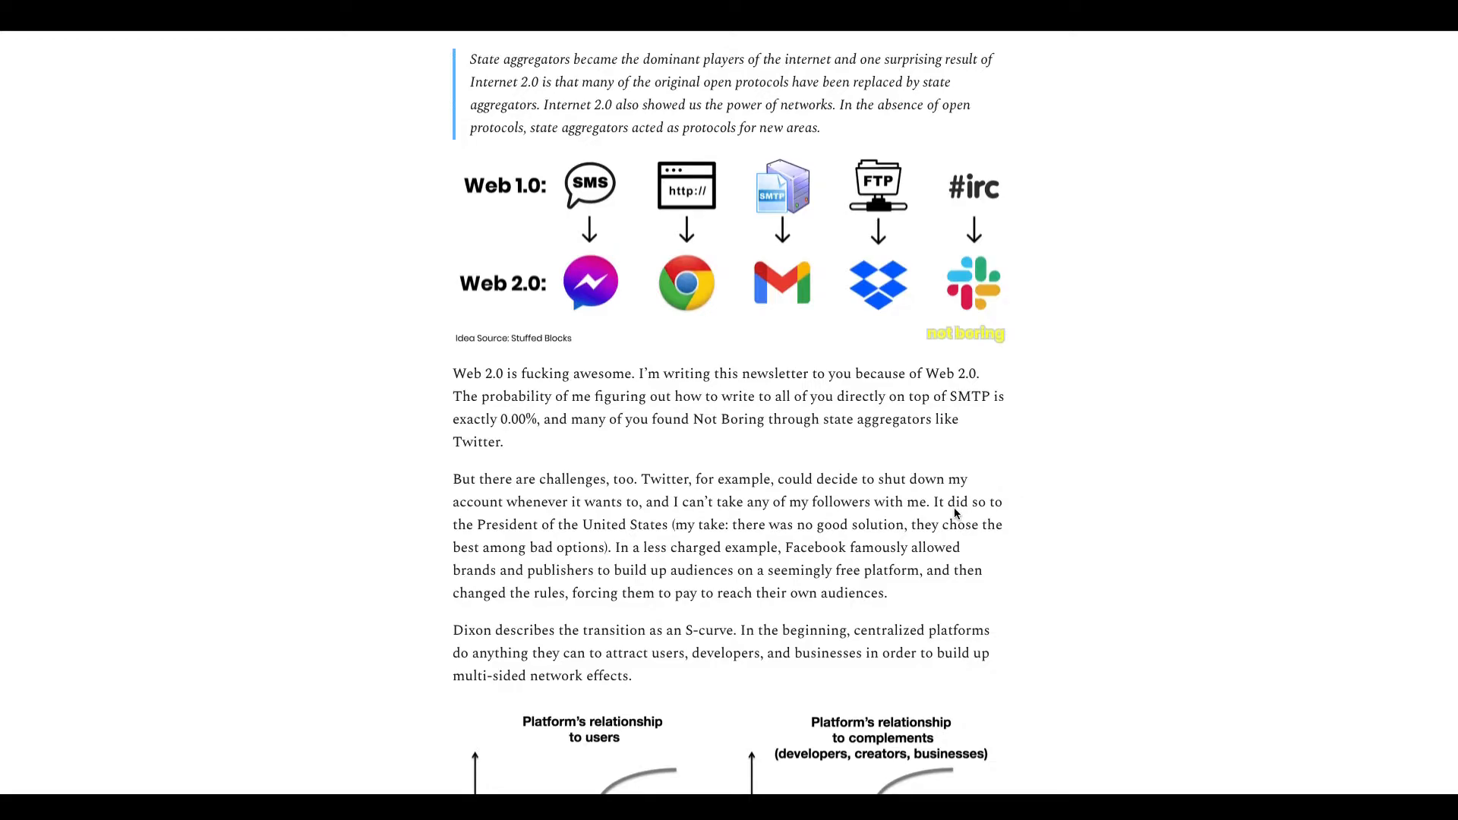
mouse_move(515, 527)
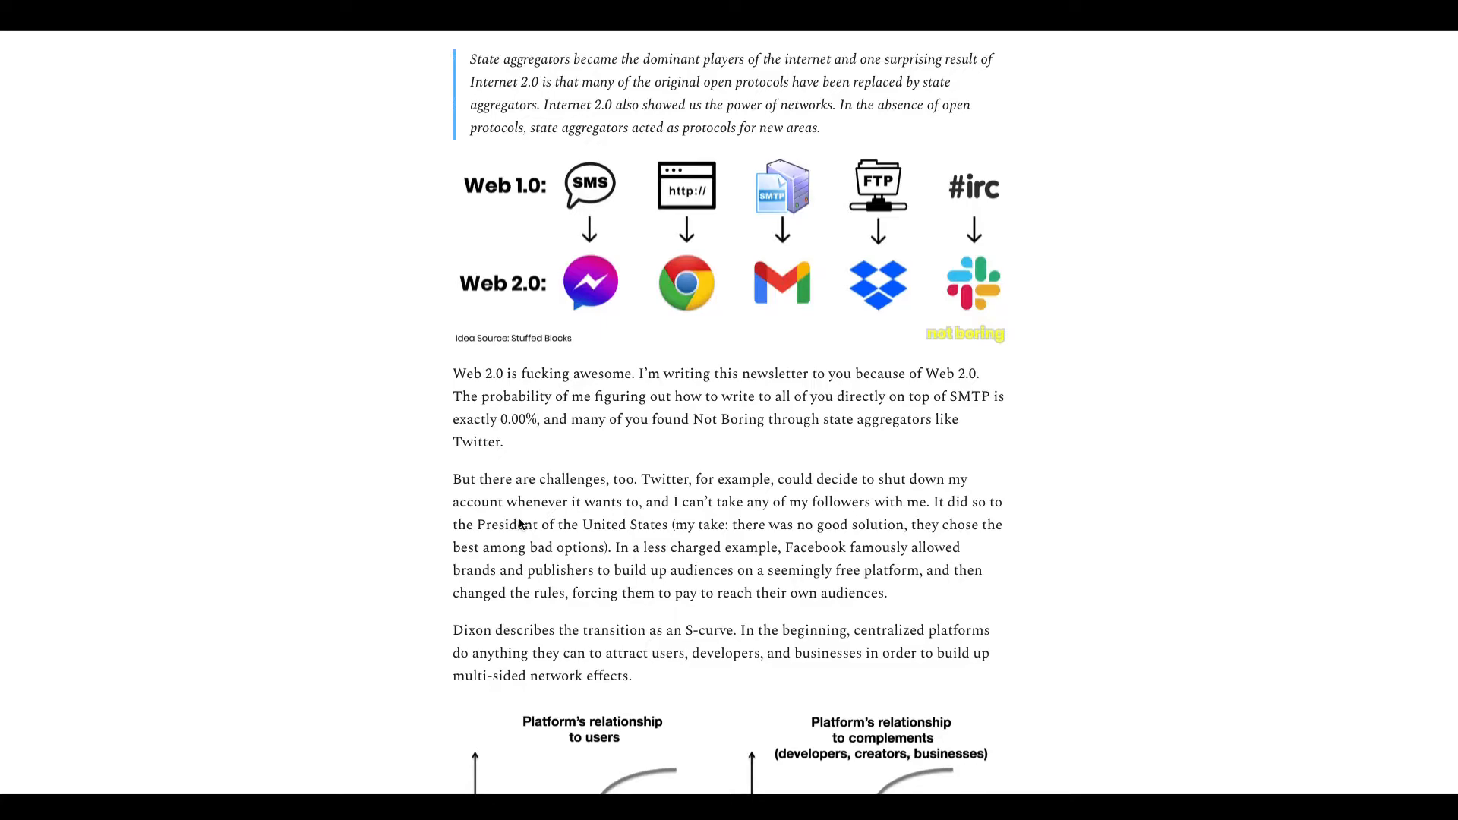
scroll("down", 3)
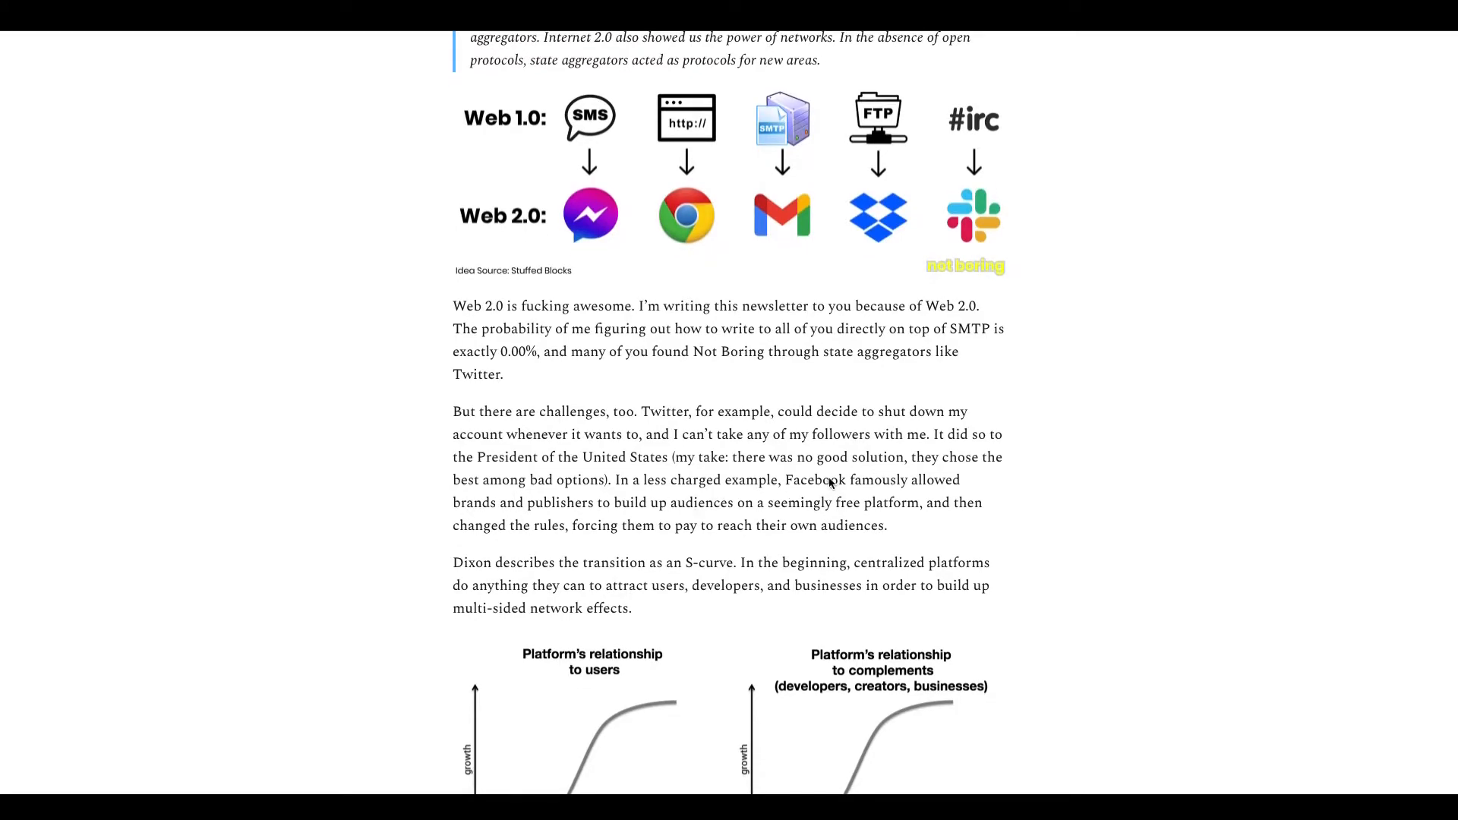
mouse_move(917, 492)
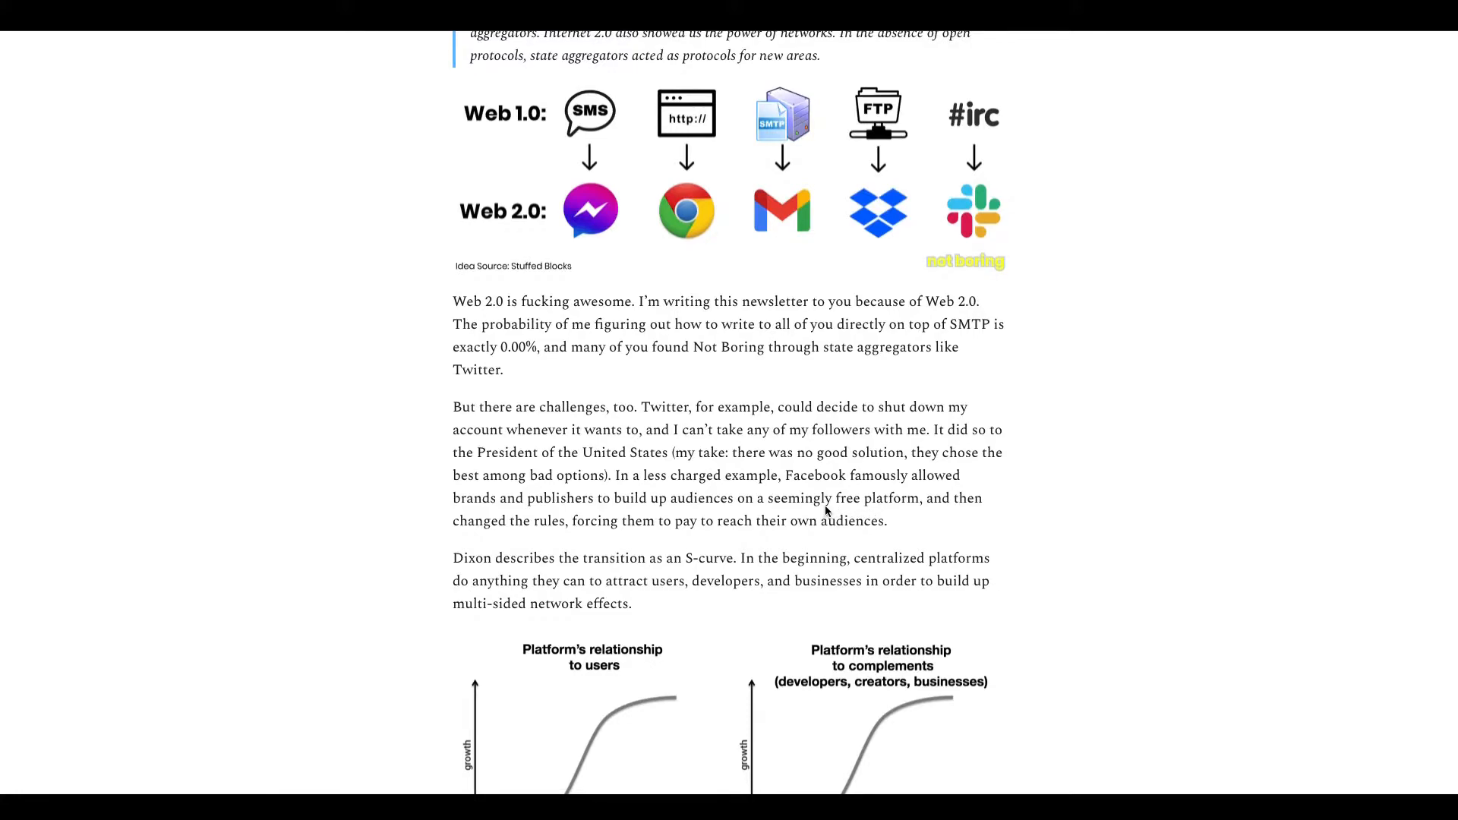
mouse_move(678, 533)
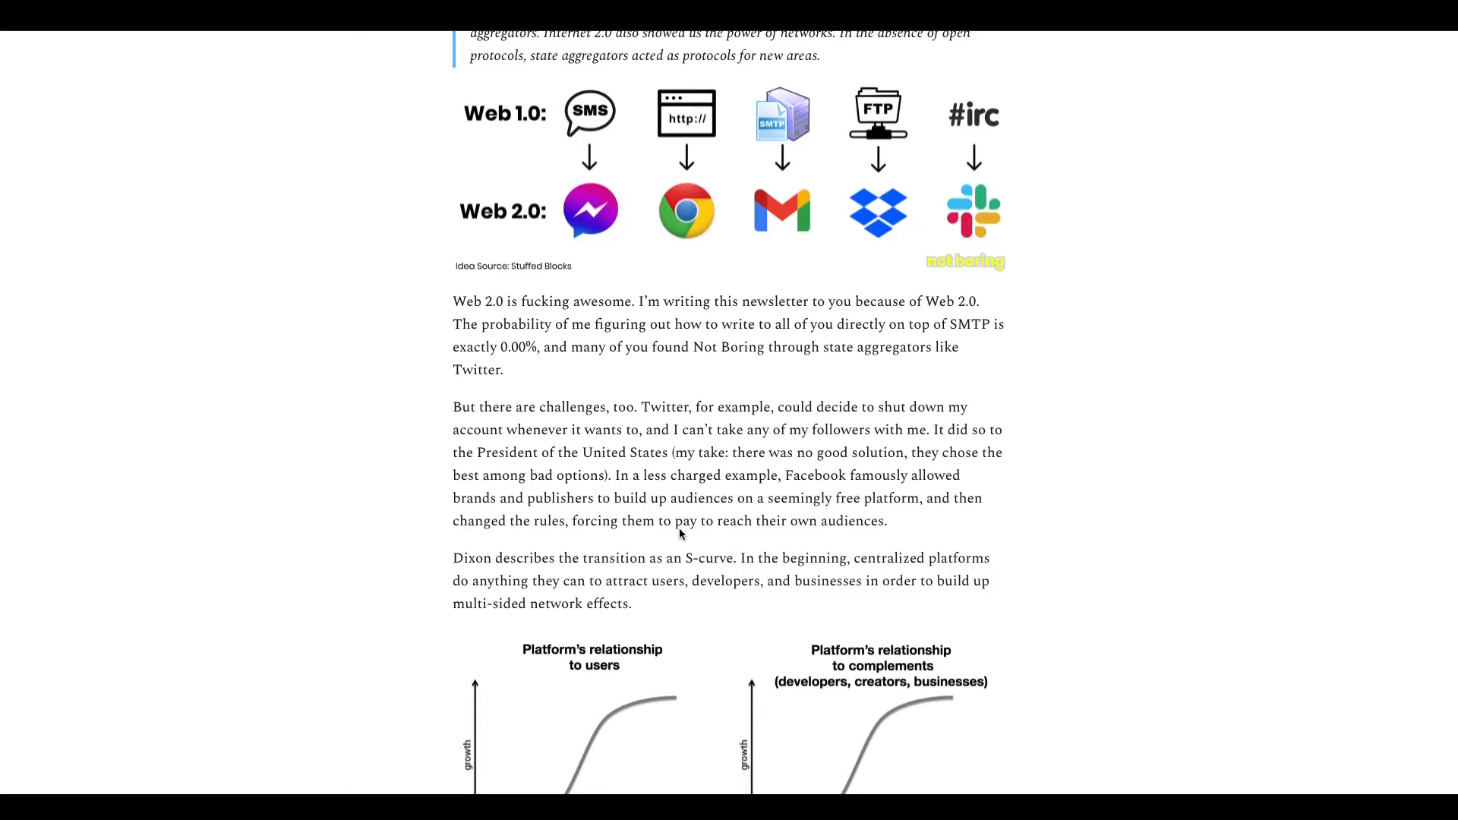
mouse_move(577, 527)
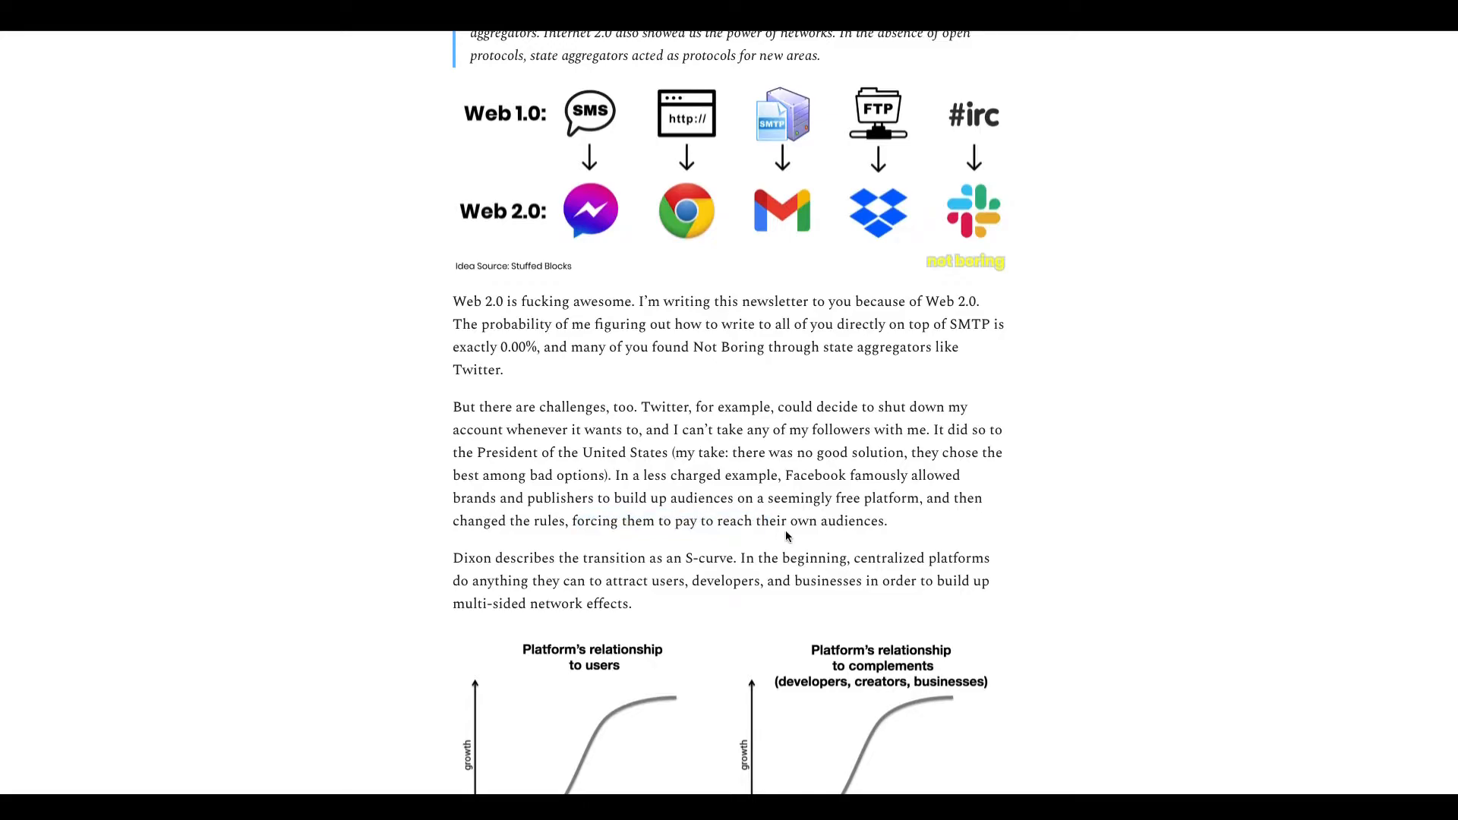
Step: Scroll past both platform-relationship S-curve charts to the attract-to-extract and Cambridge Analytica passages
scroll("down", 3)
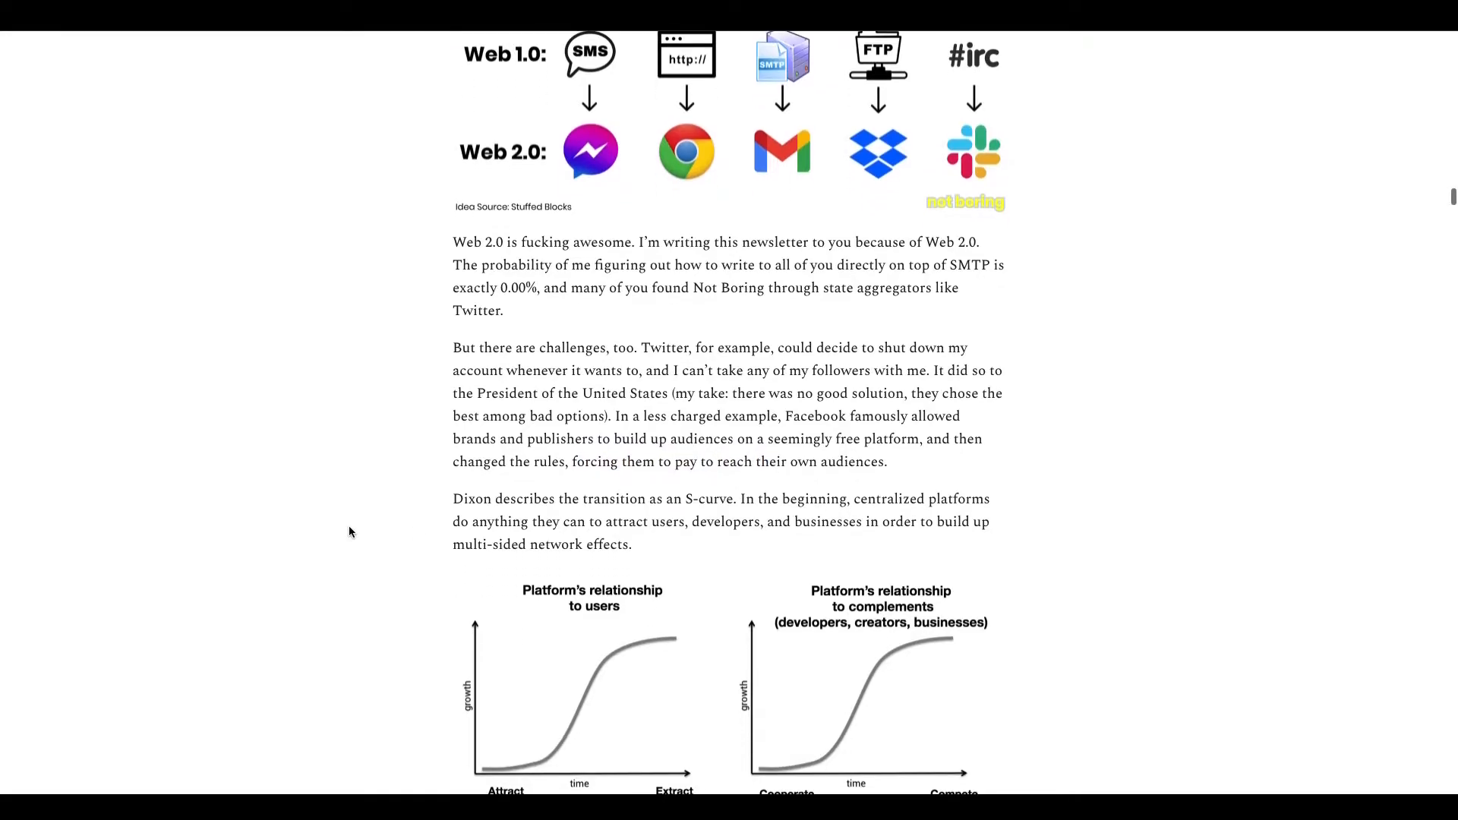
scroll("down", 3)
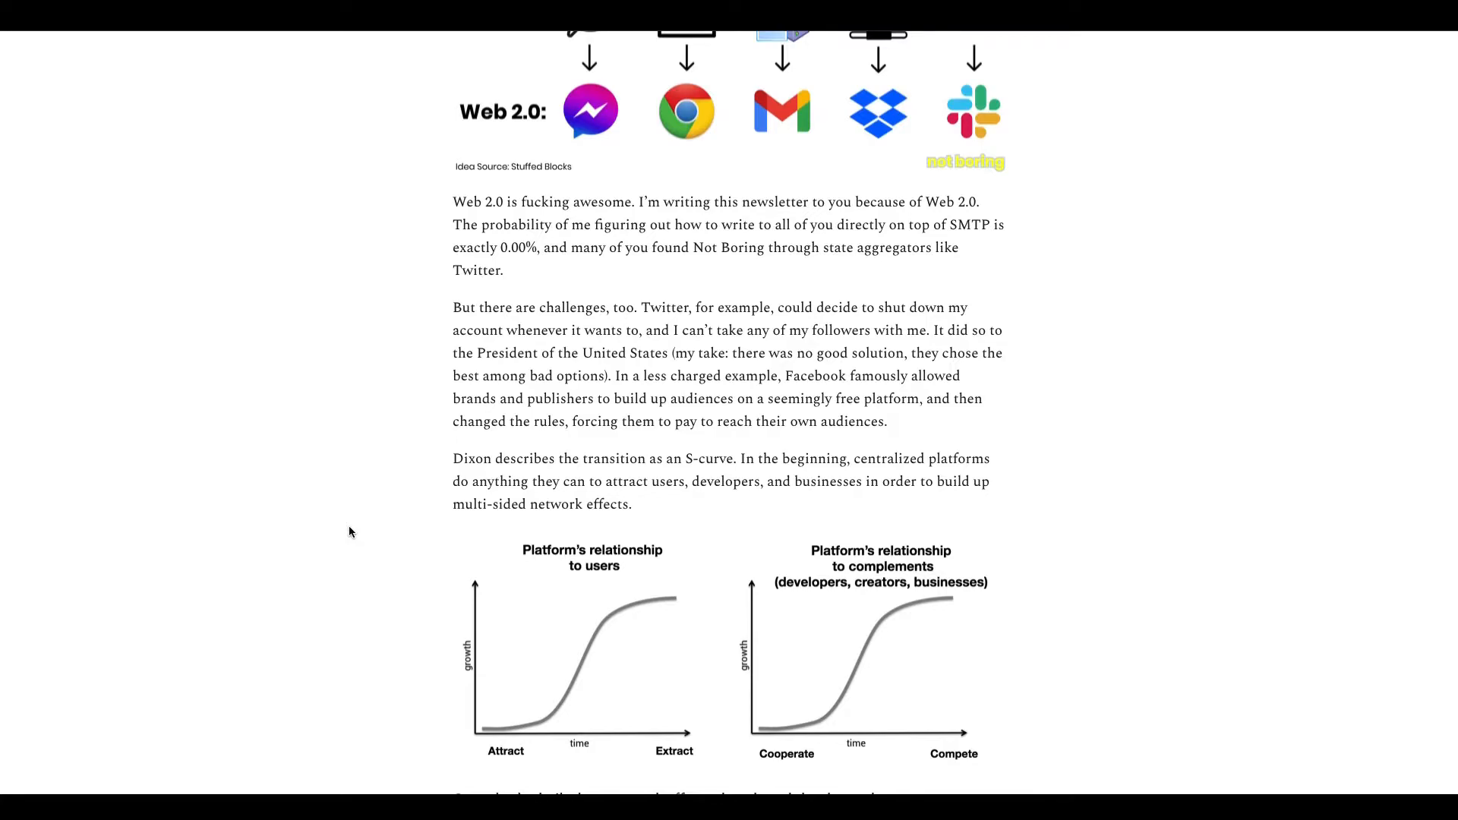
mouse_move(674, 325)
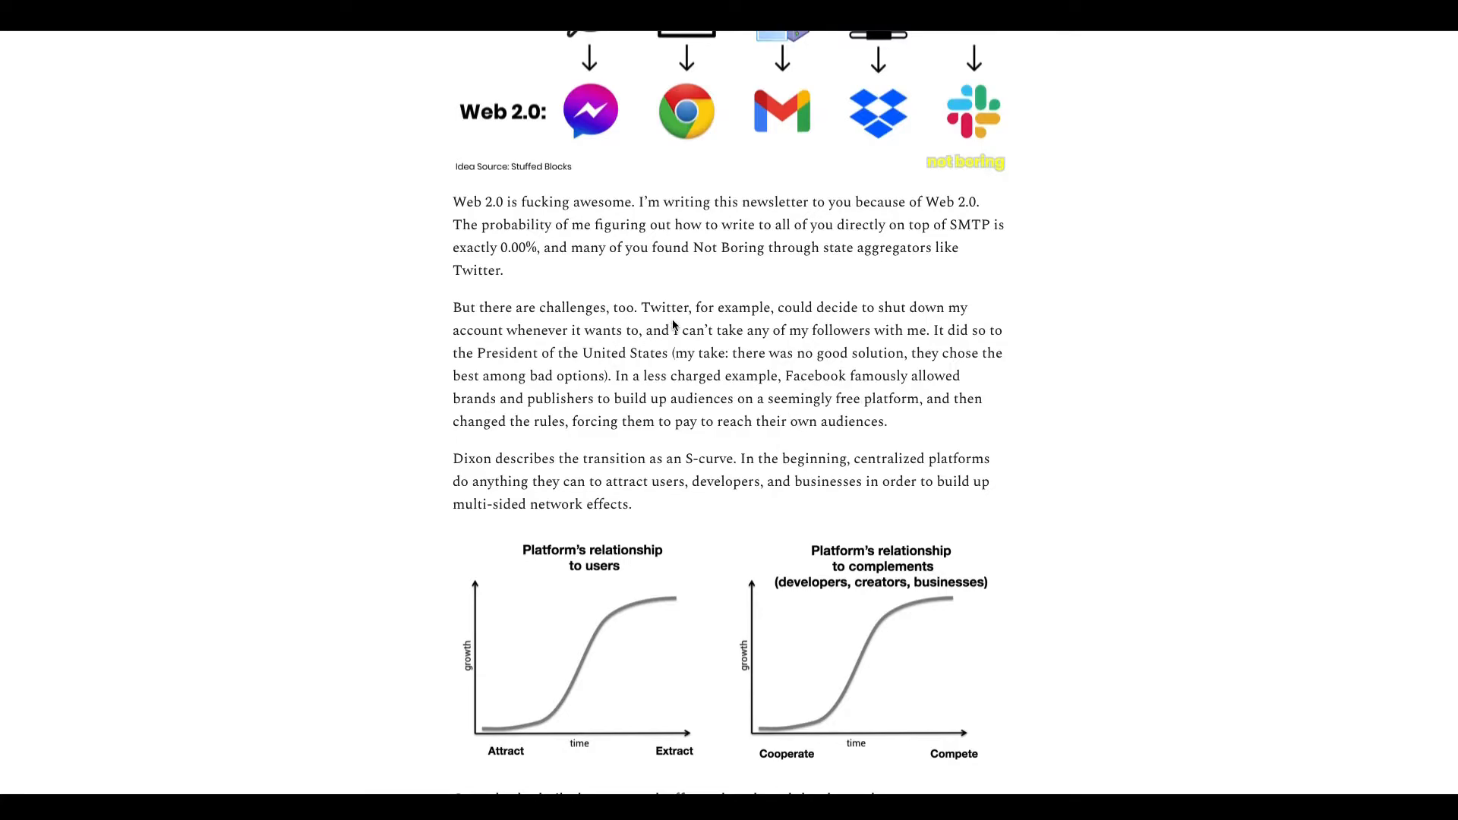
mouse_move(474, 442)
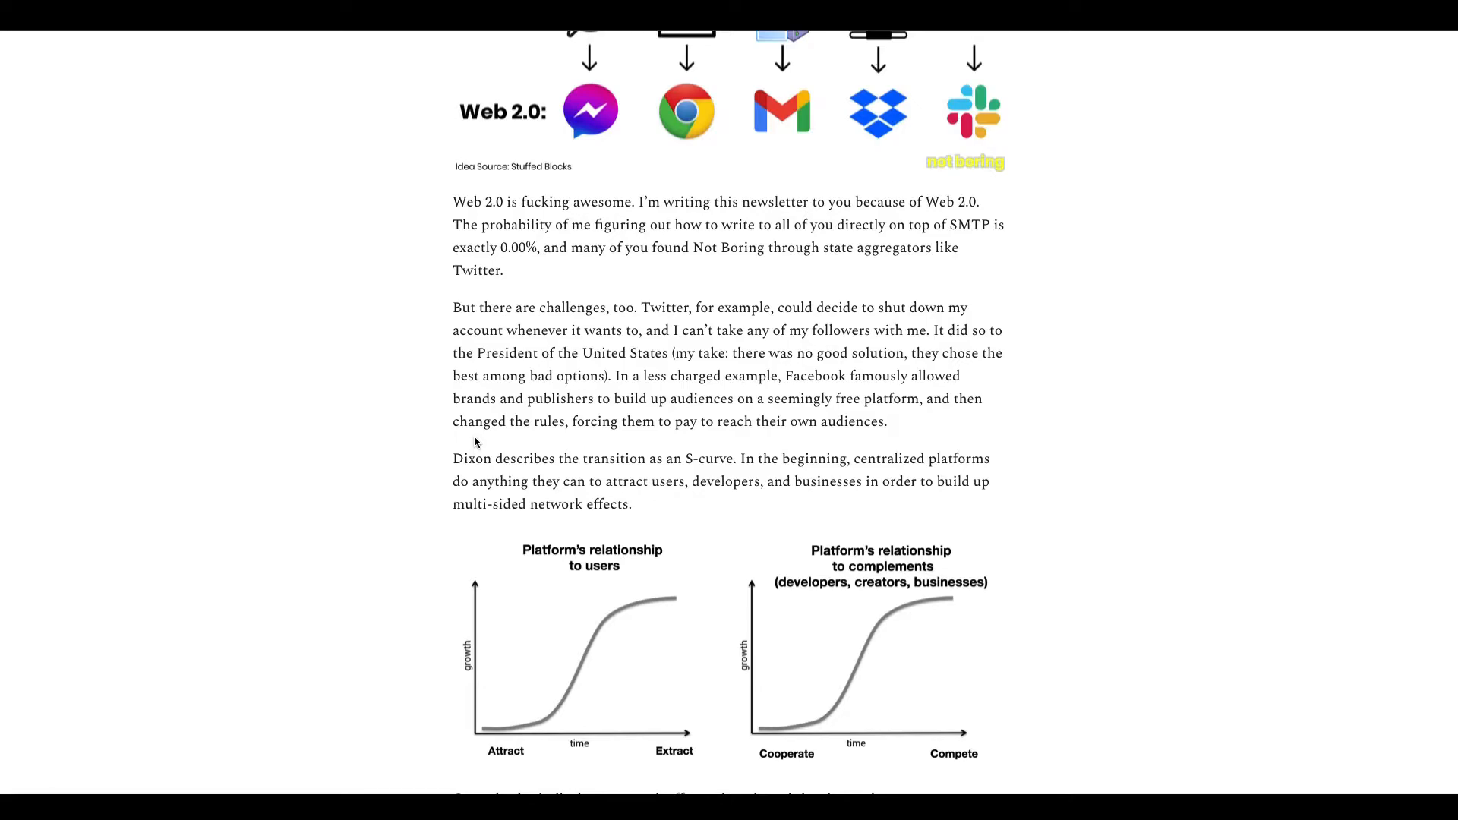
scroll("down", 3)
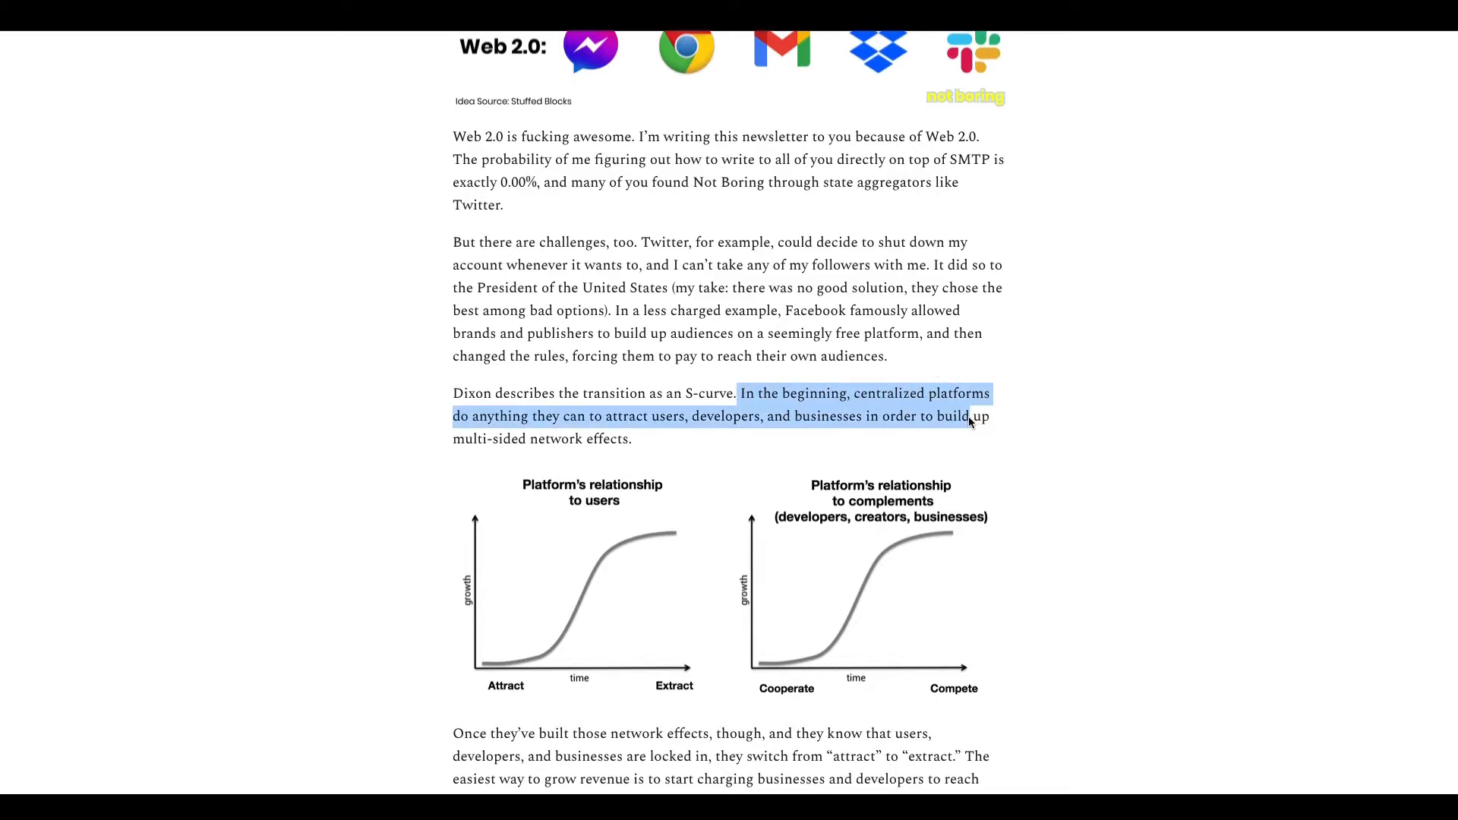
left_click(773, 446)
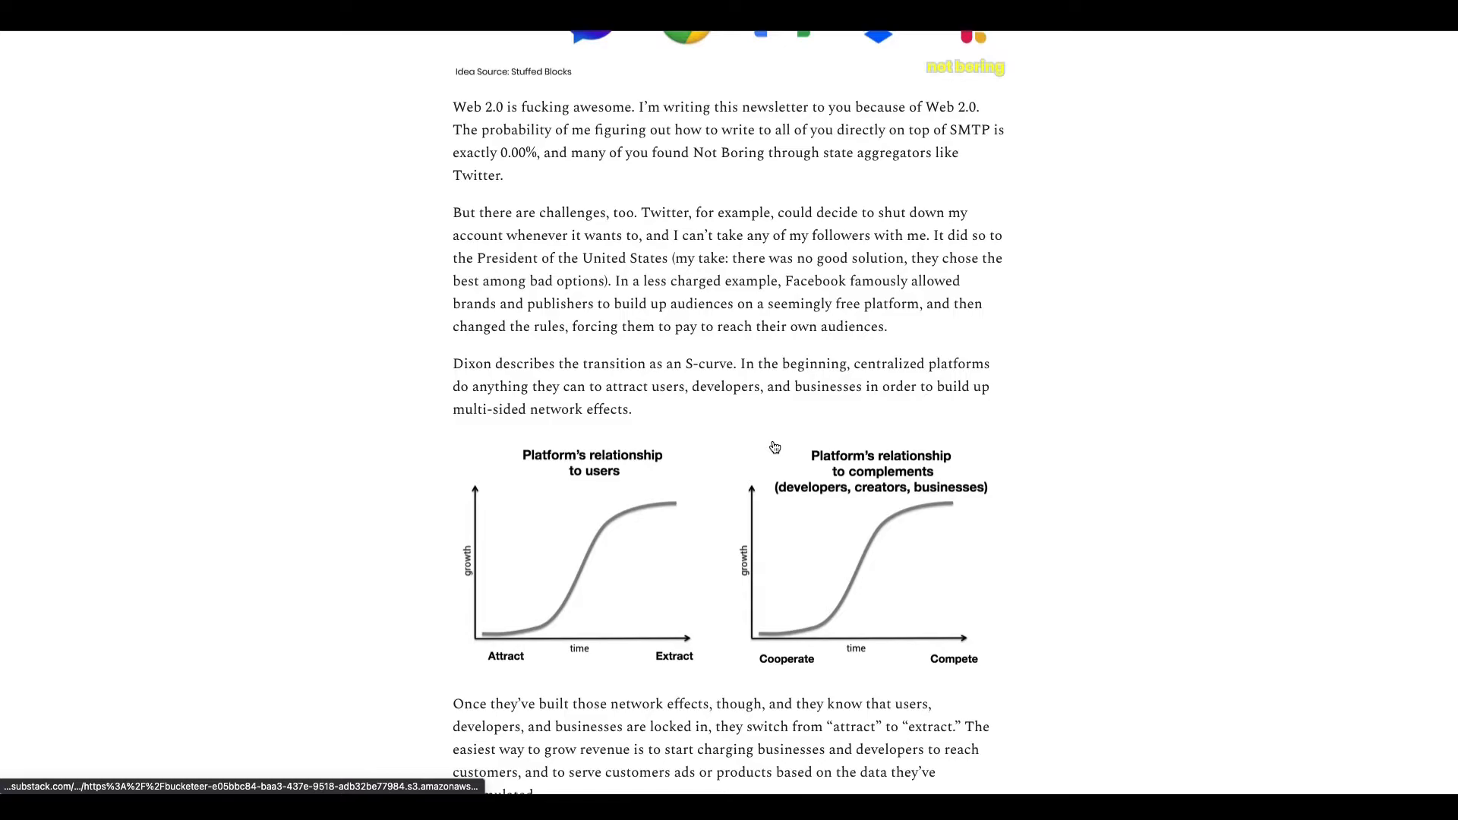
mouse_move(381, 469)
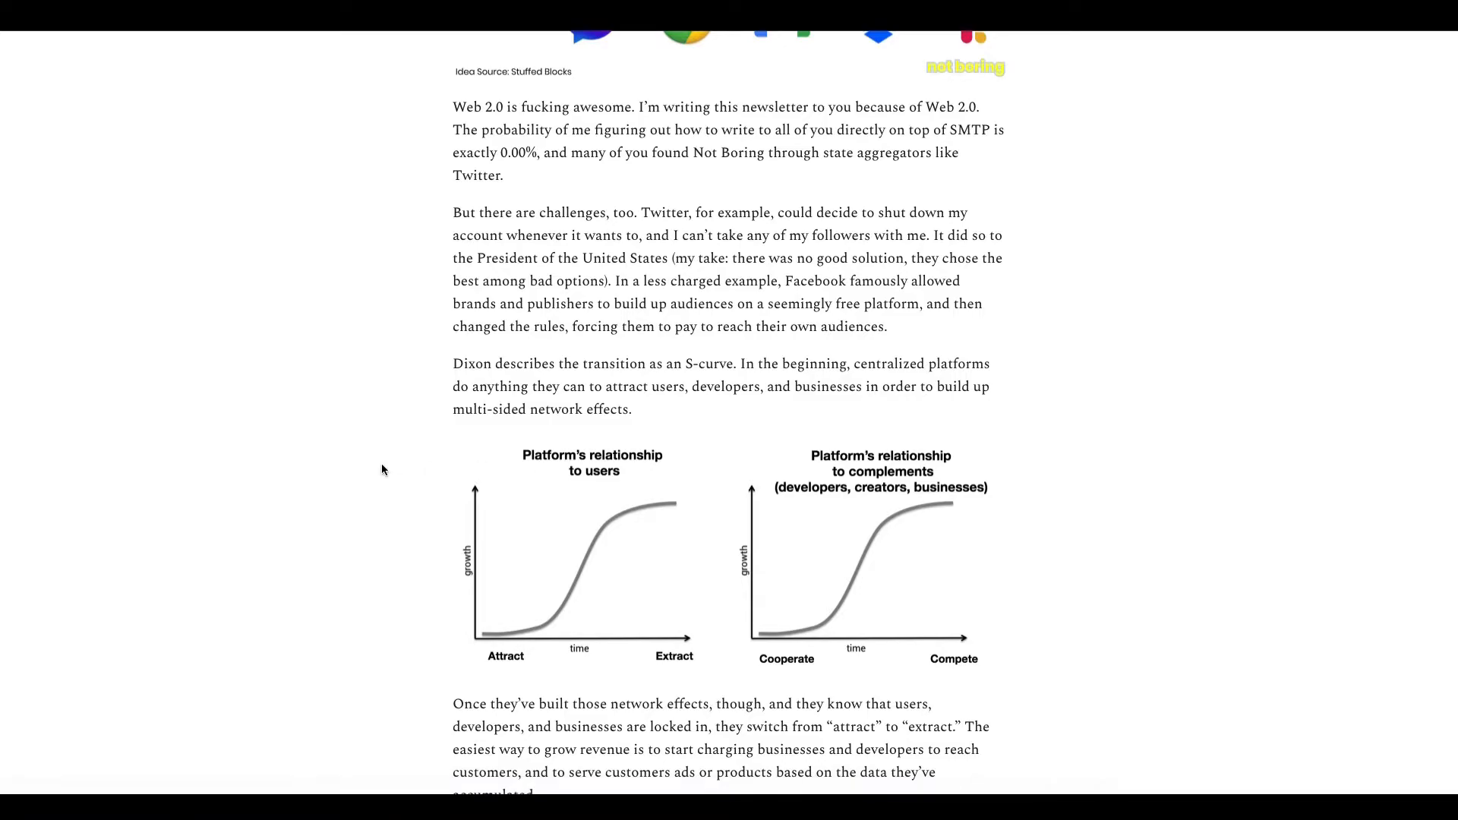
scroll("down", 3)
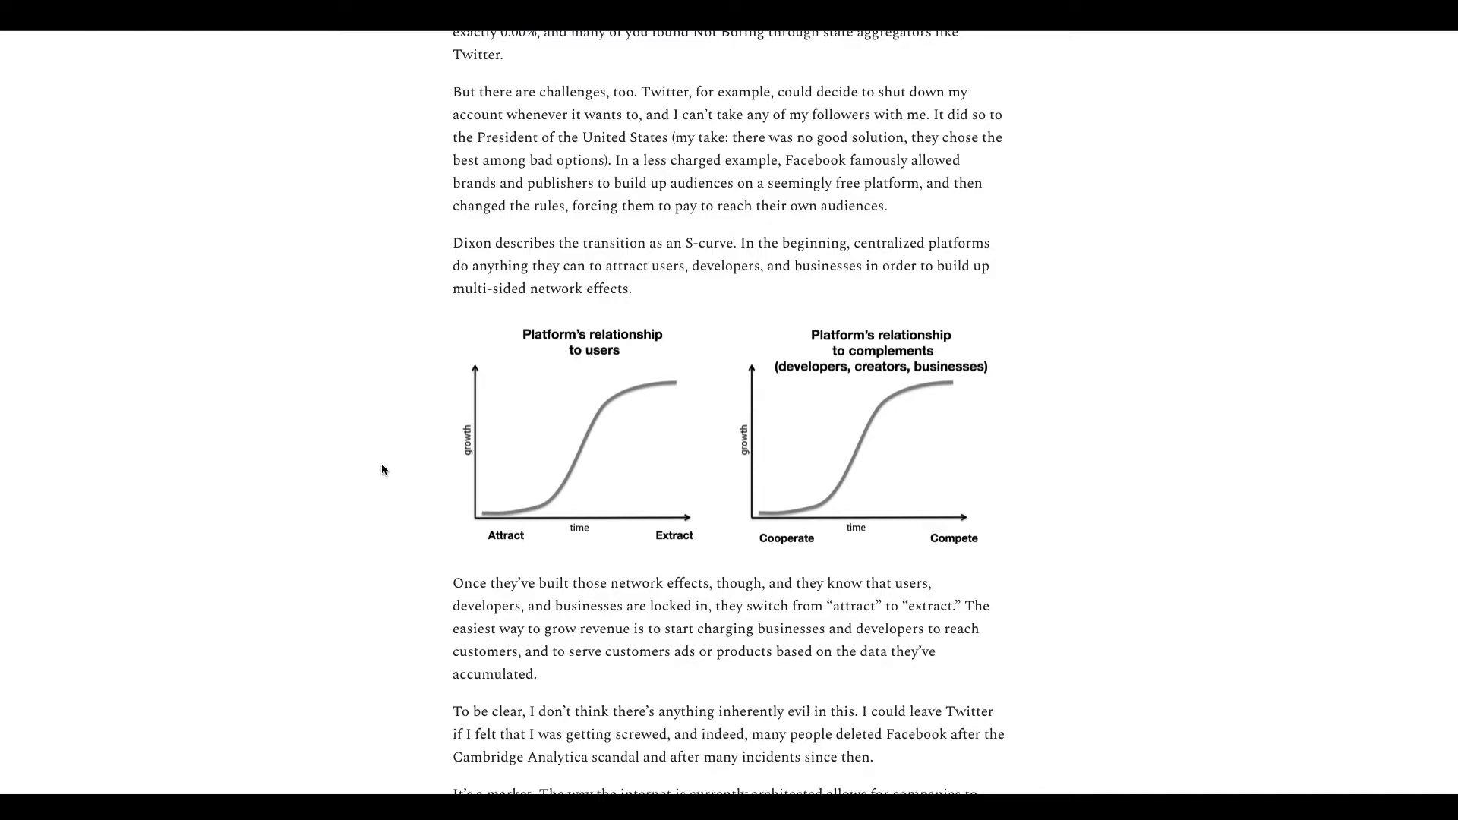
mouse_move(586, 451)
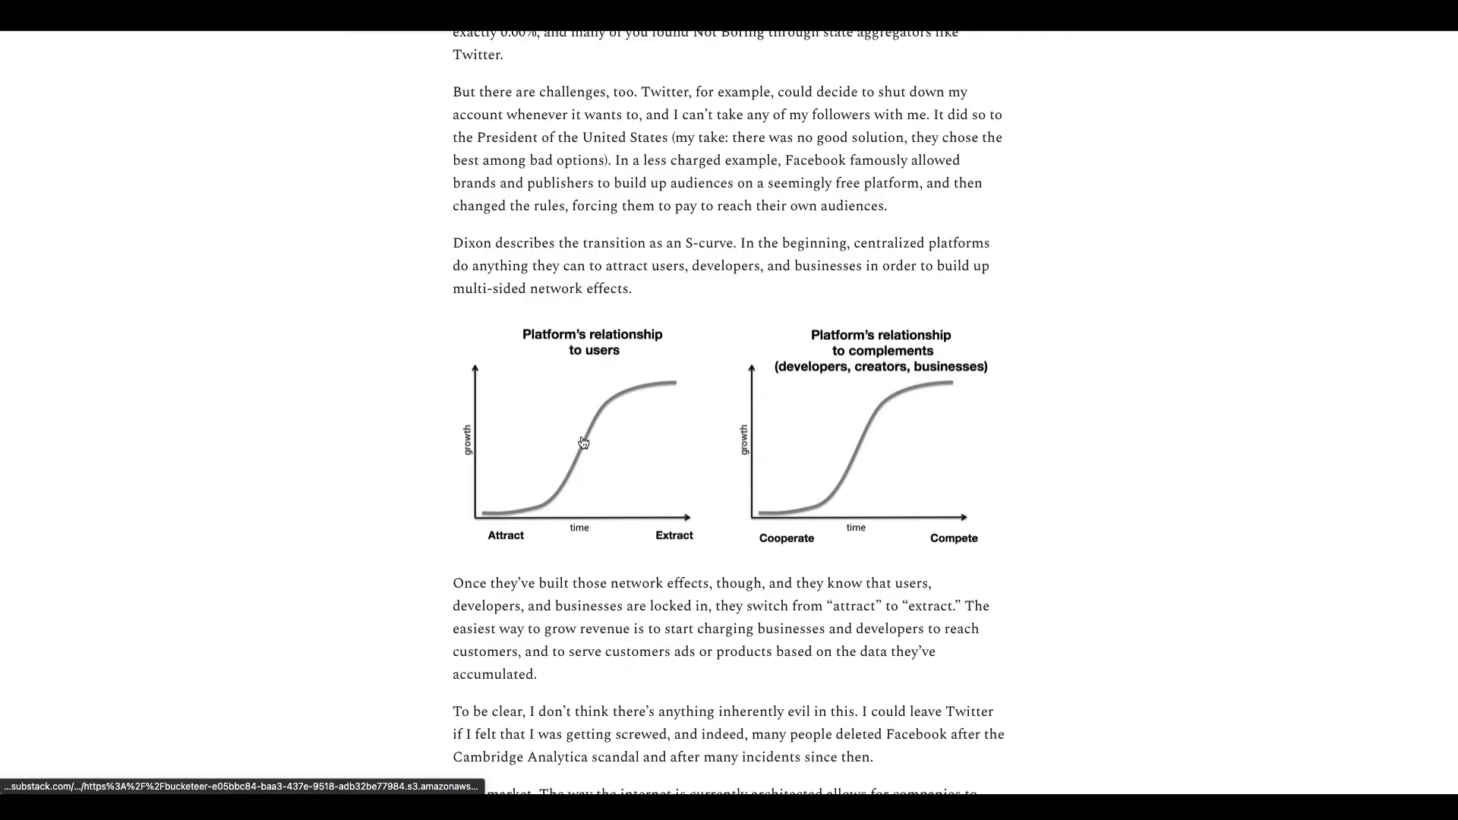
mouse_move(845, 411)
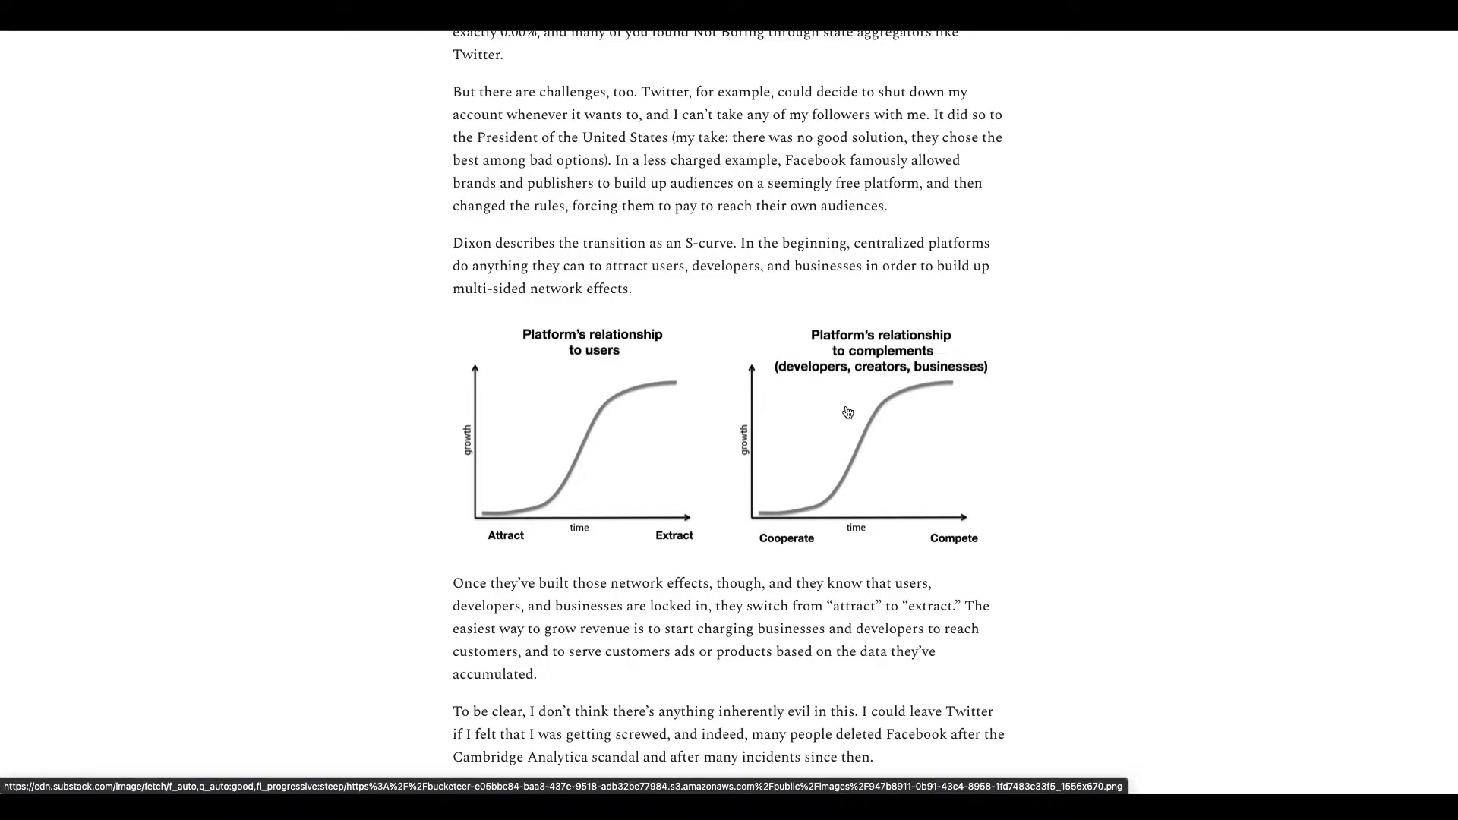
mouse_move(609, 478)
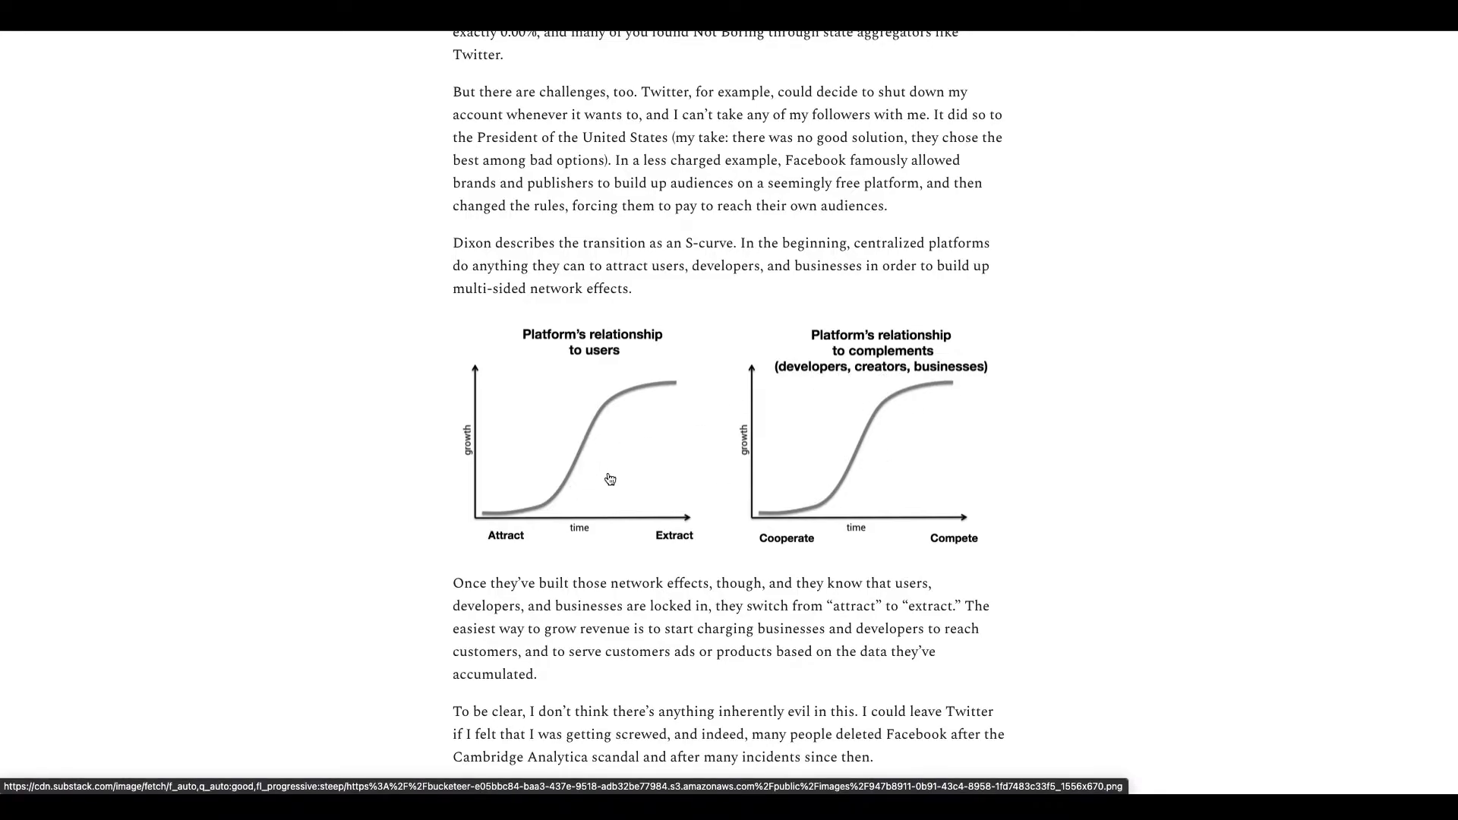
mouse_move(803, 475)
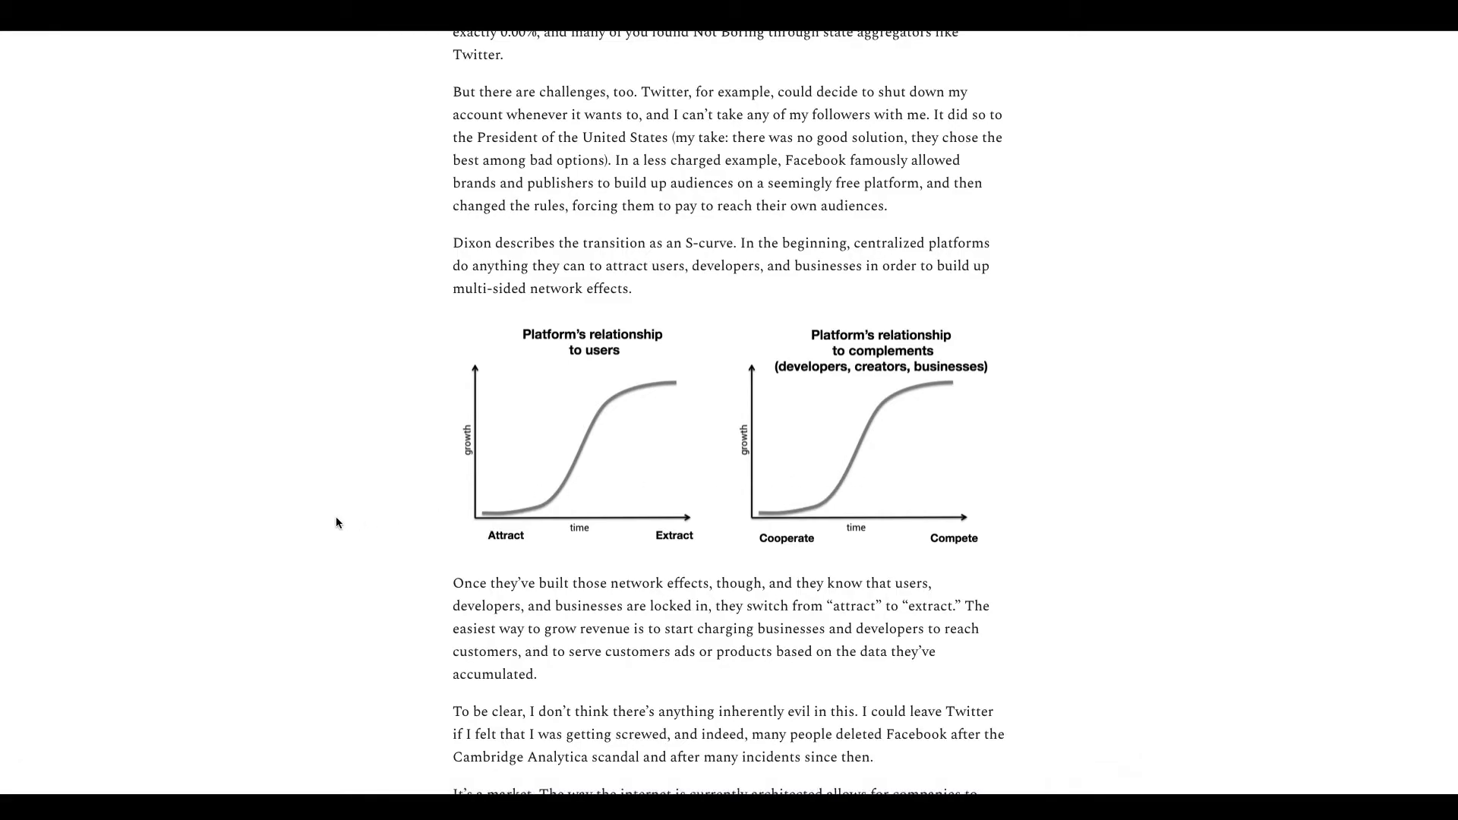
Step: Scroll down to the paragraph introducing Web3 as built on networks like Bitcoin and Ethereum
scroll("down", 3)
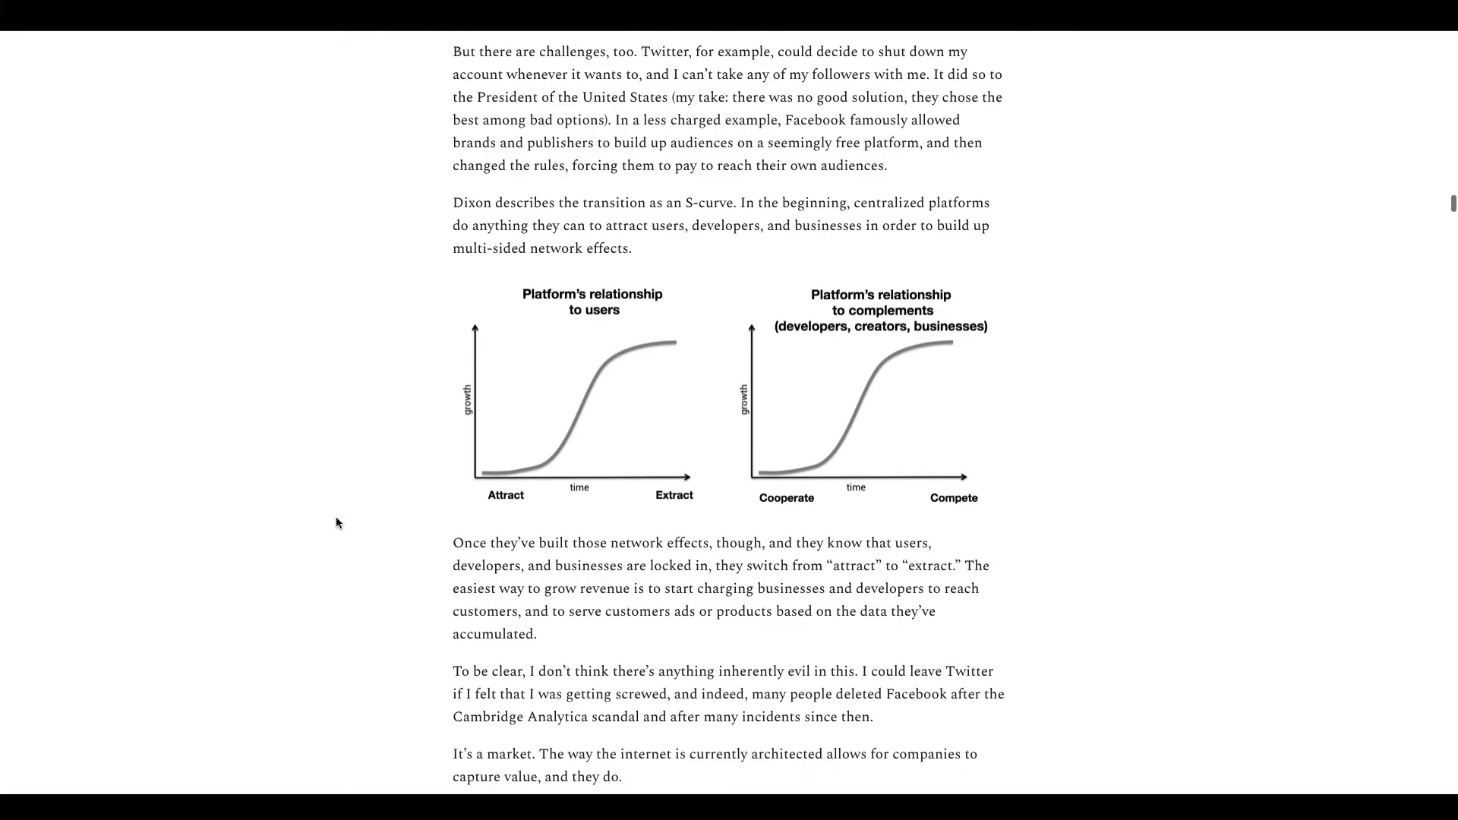
scroll("down", 3)
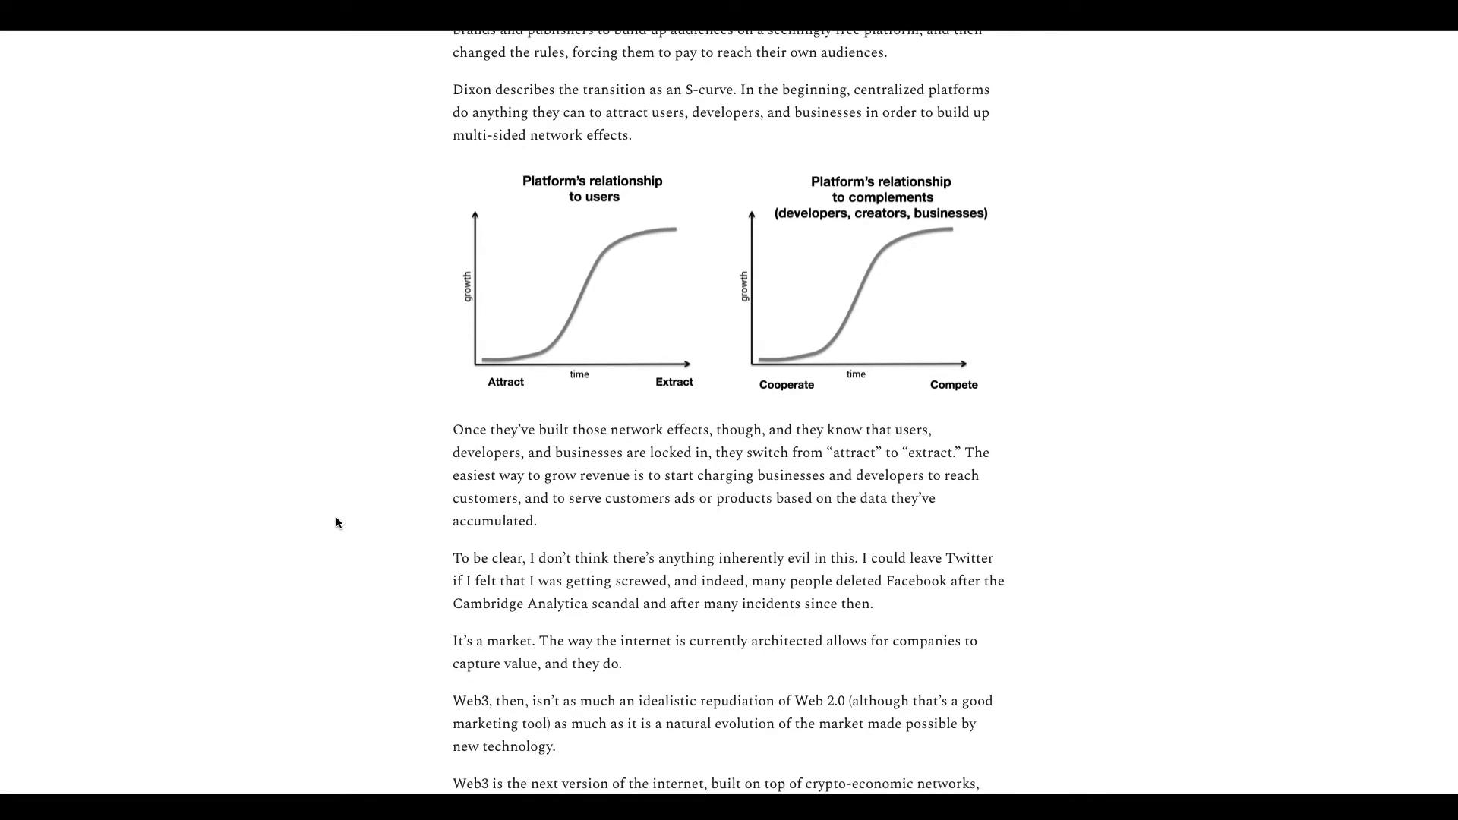
mouse_move(608, 443)
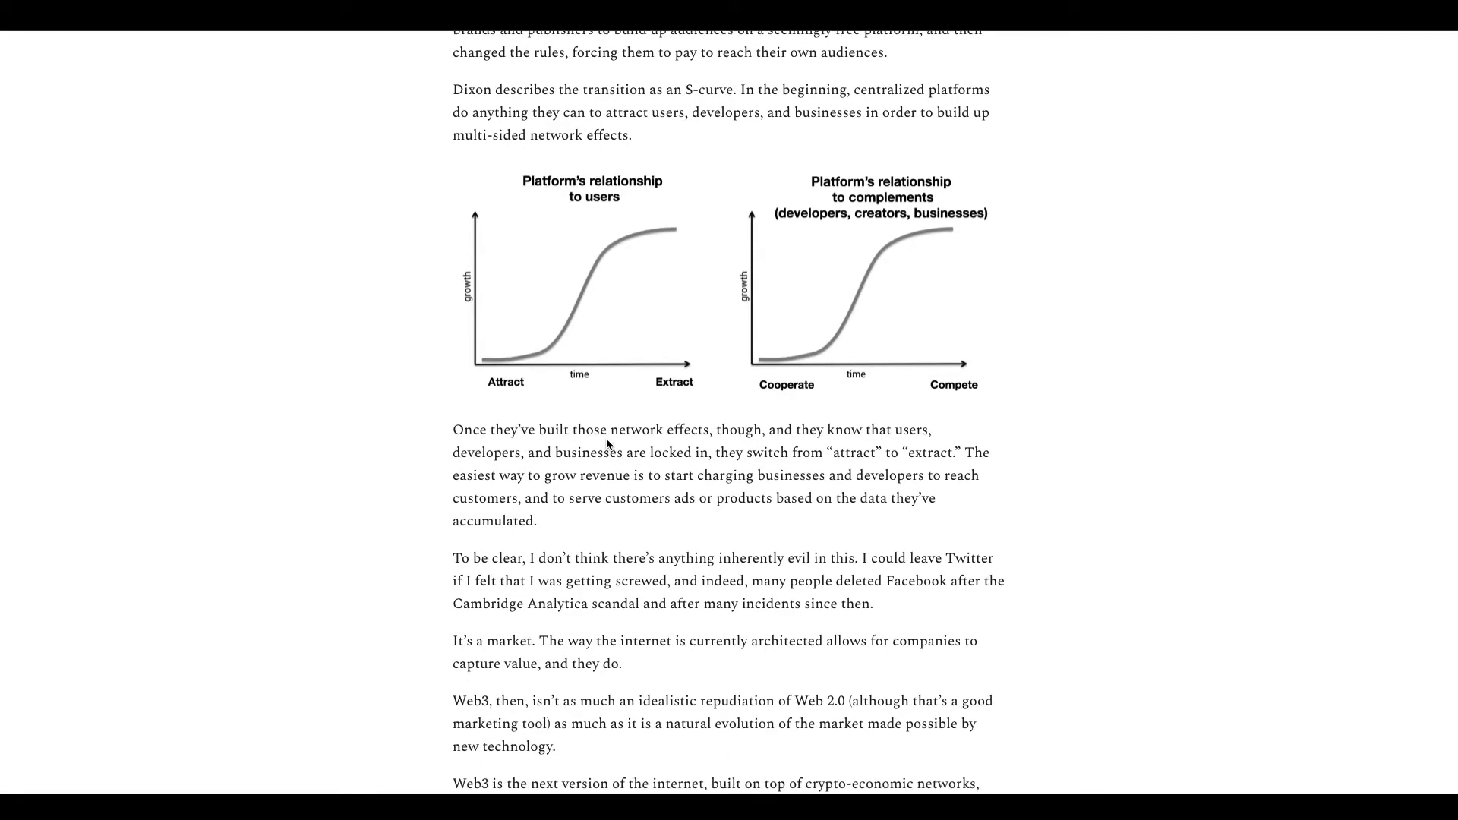
mouse_move(521, 465)
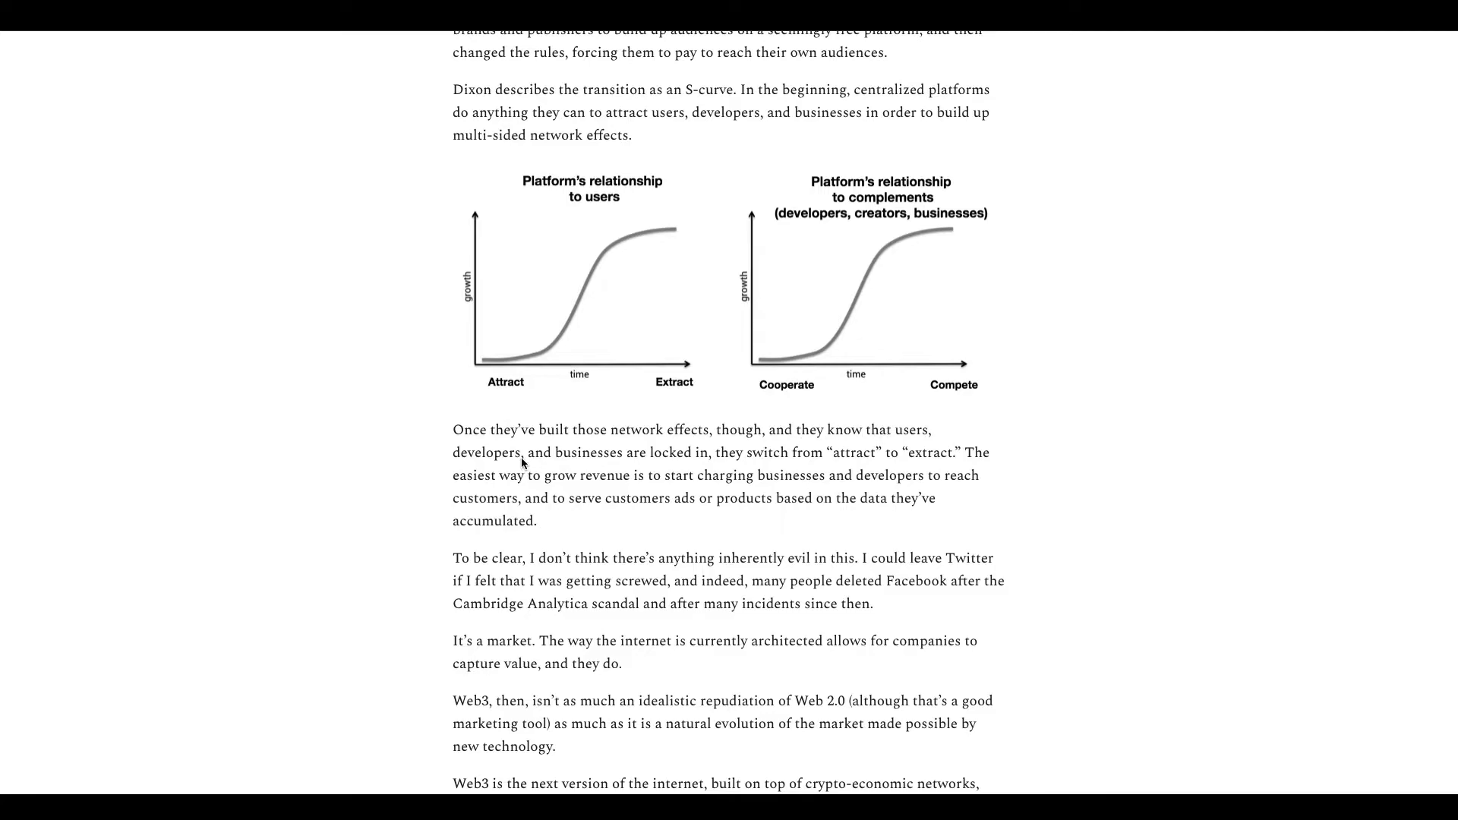
mouse_move(706, 446)
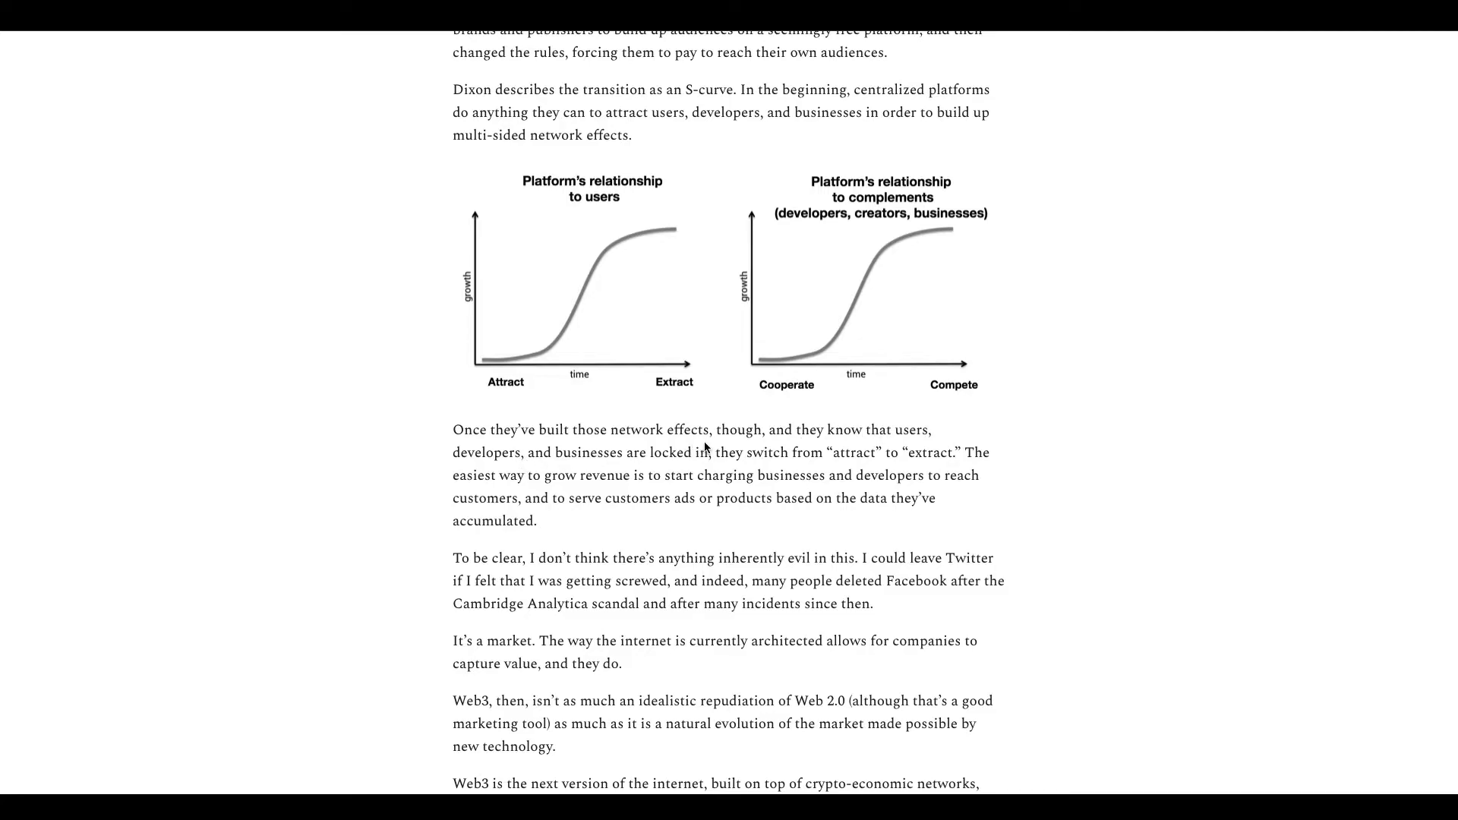
mouse_move(904, 458)
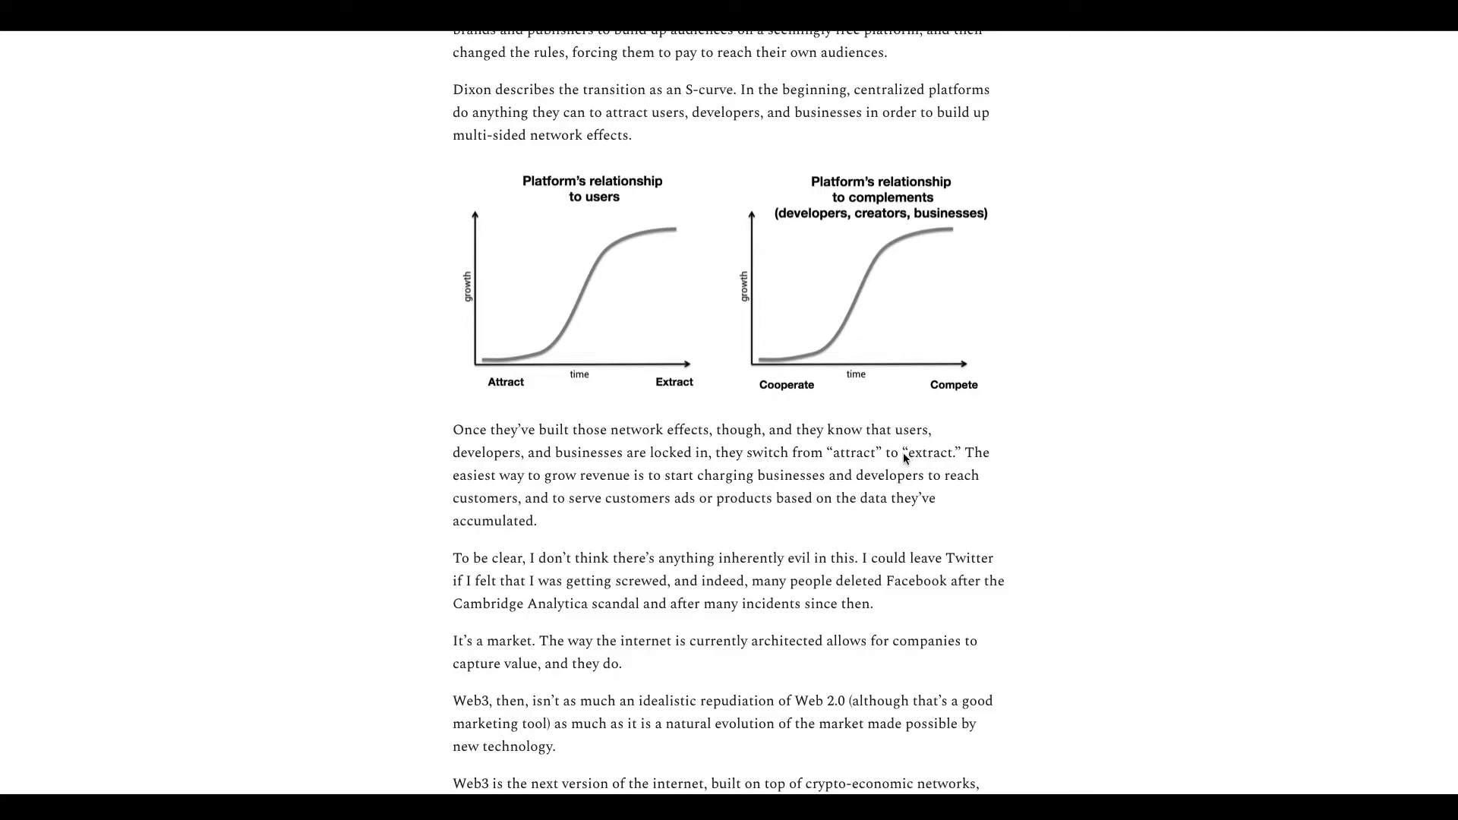
mouse_move(966, 457)
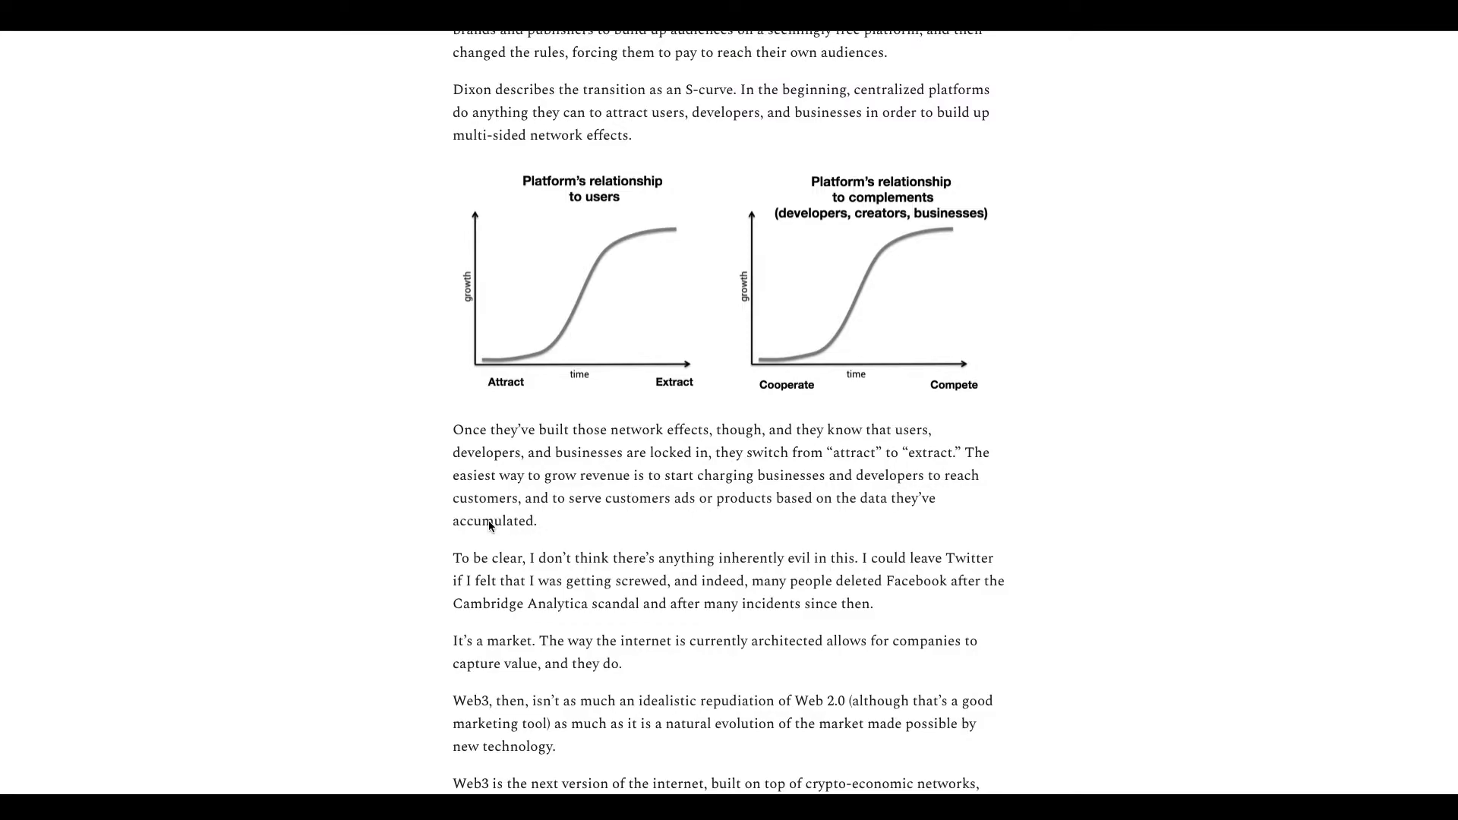
scroll("down", 3)
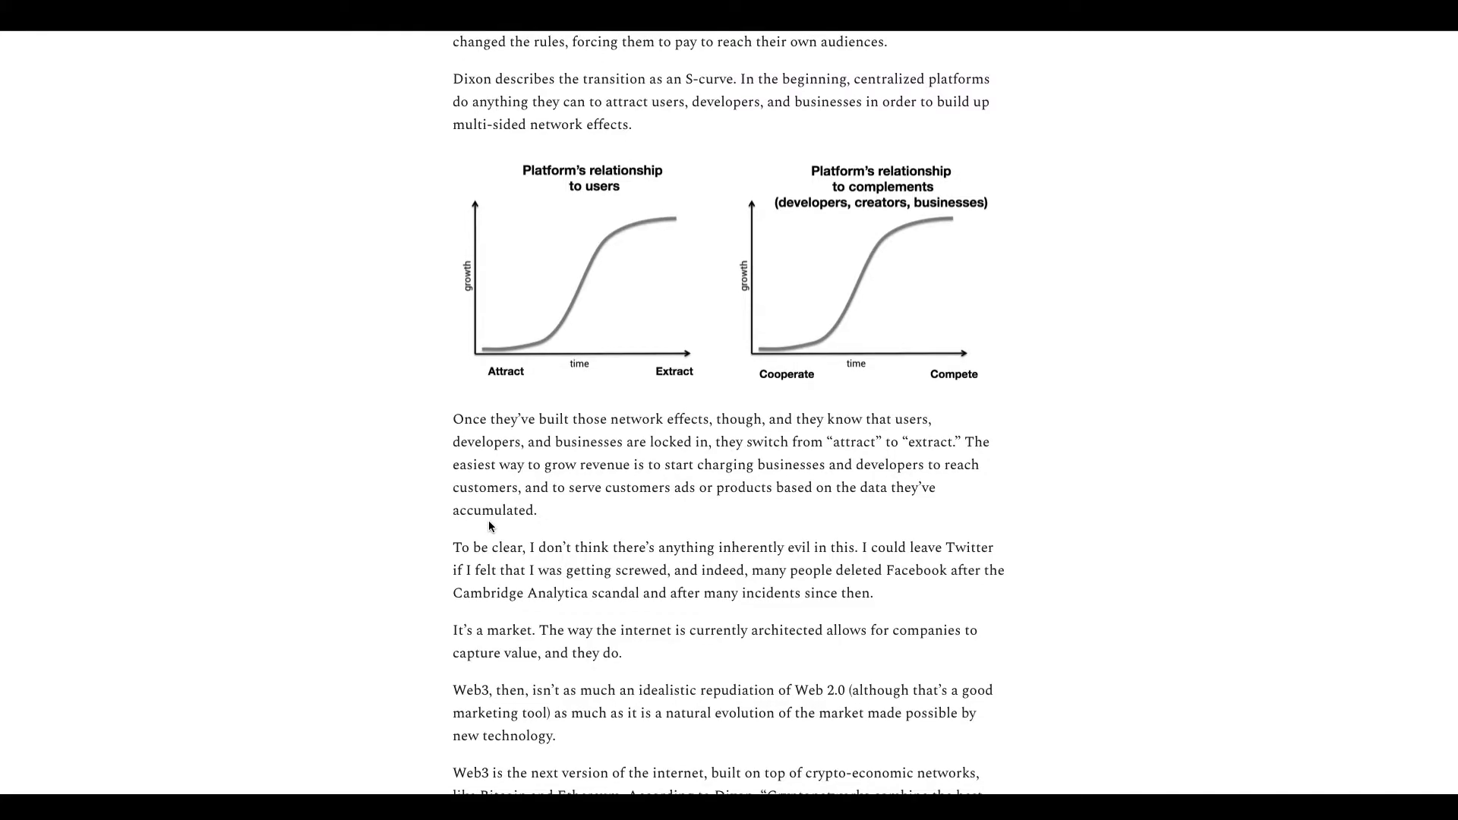
mouse_move(553, 513)
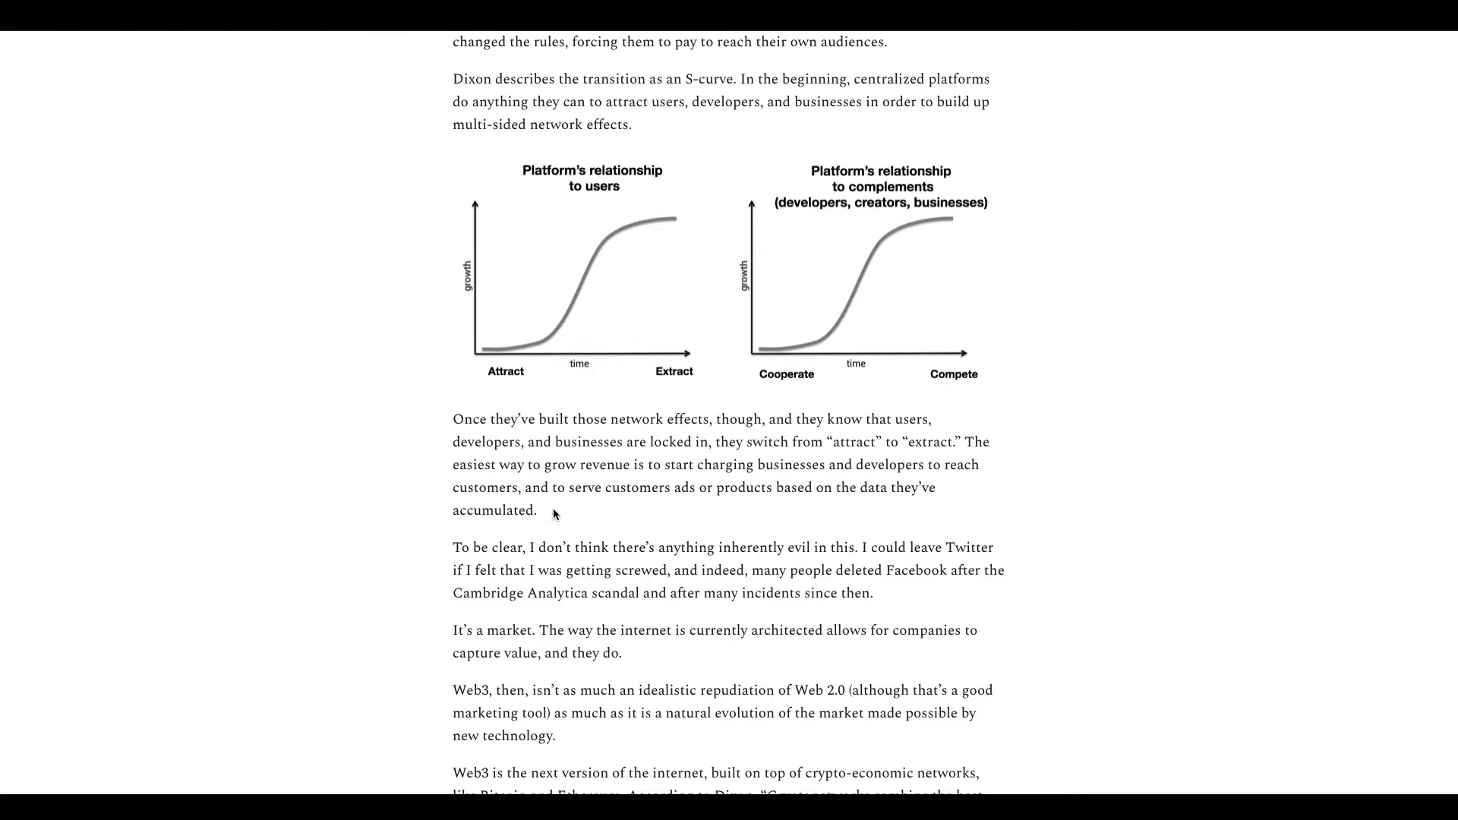
scroll("down", 3)
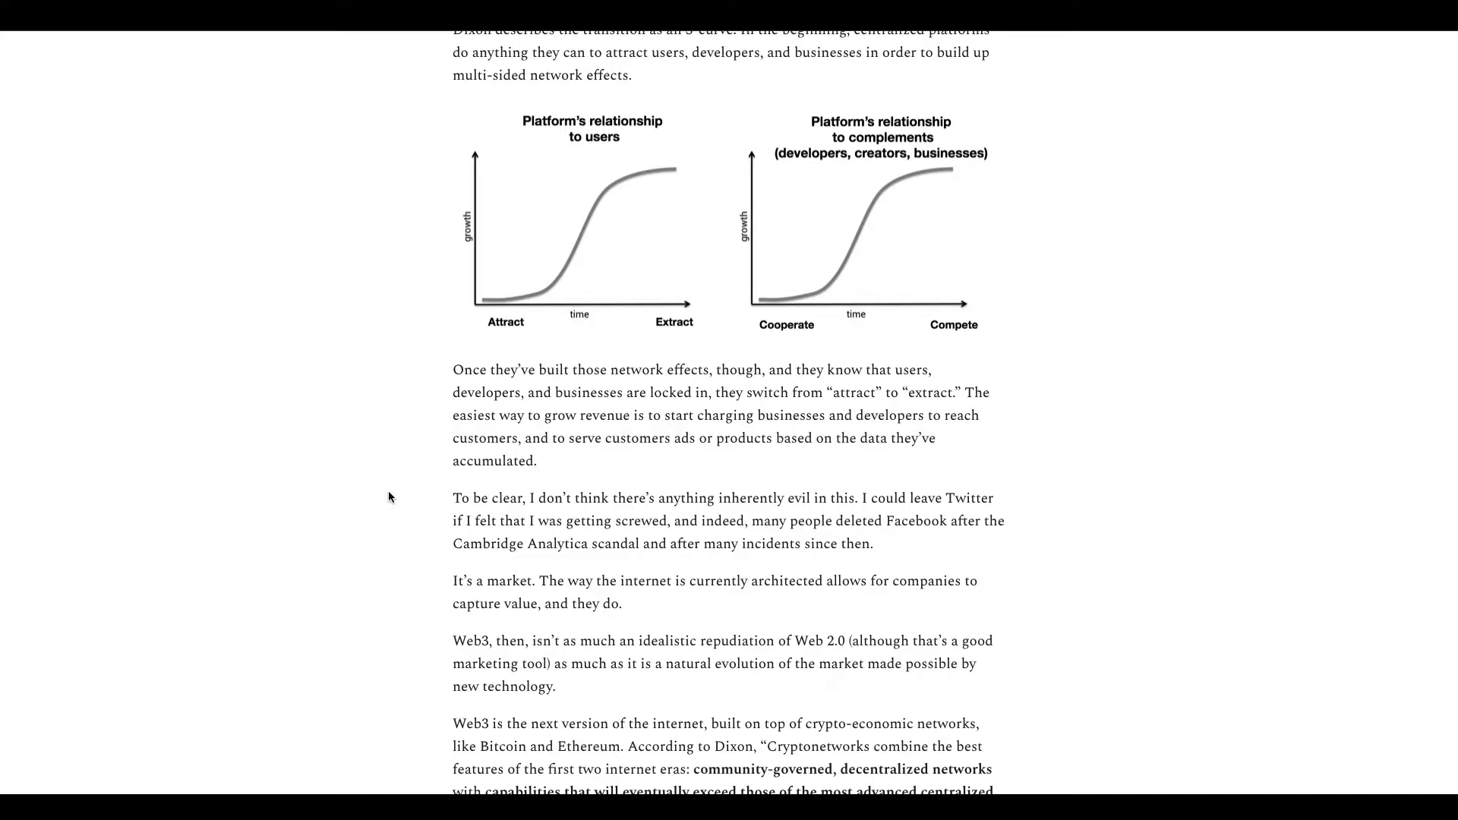
Step: Scroll past the Attract/Extract drawings to the money legos analogy and start of the Totle quote
scroll("down", 3)
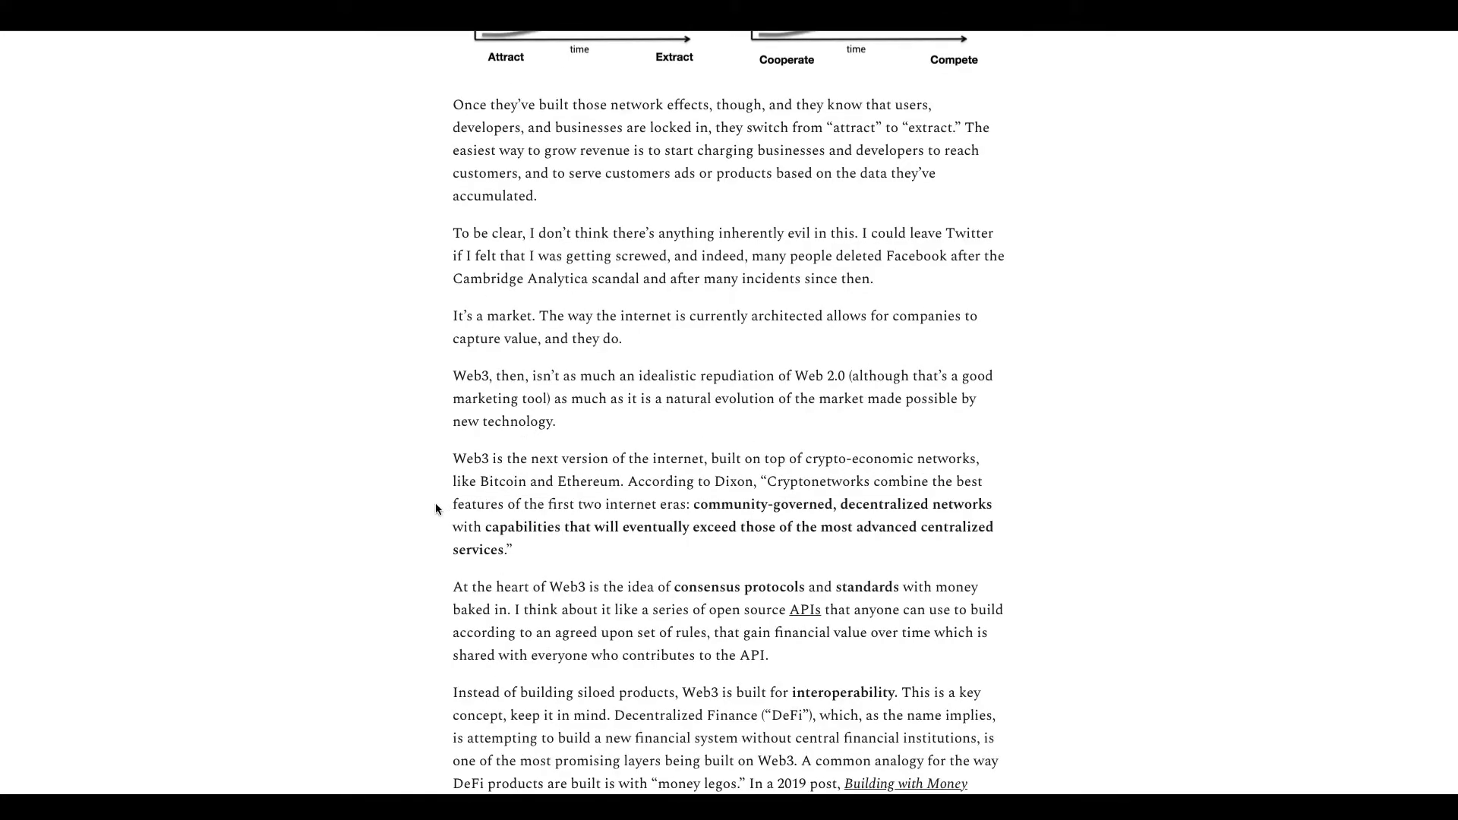
mouse_move(407, 511)
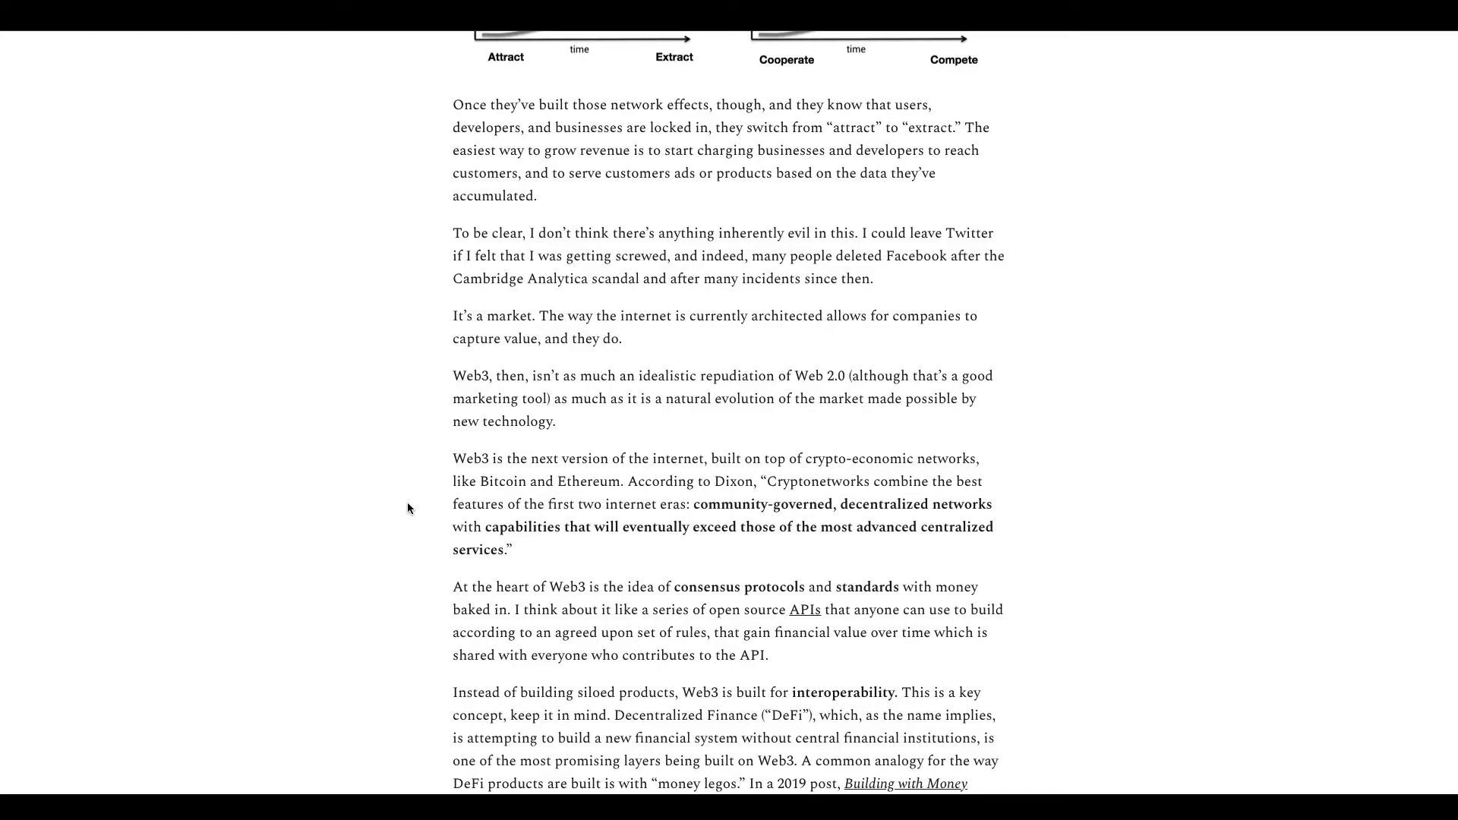
mouse_move(447, 473)
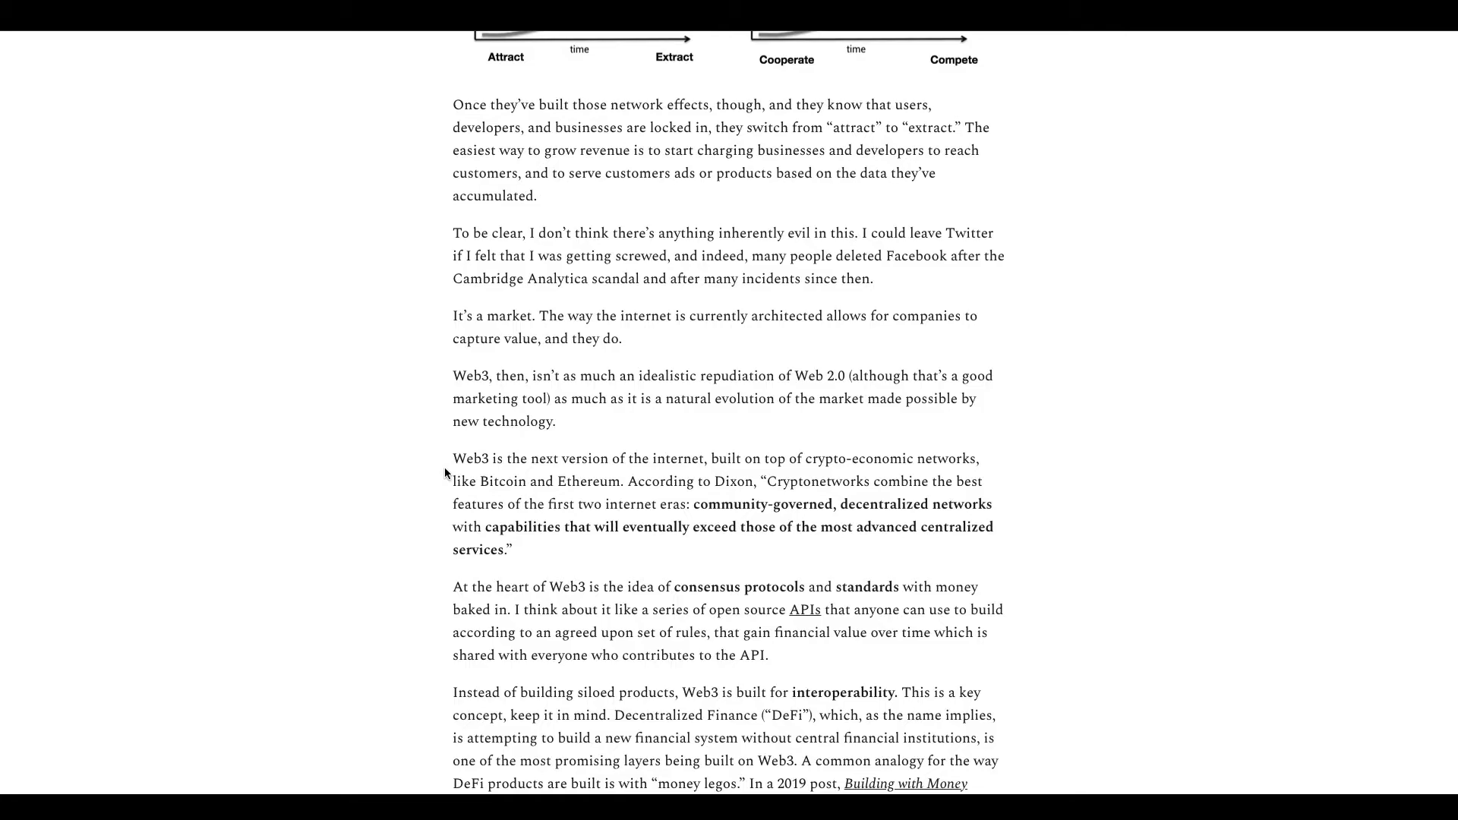
mouse_move(490, 464)
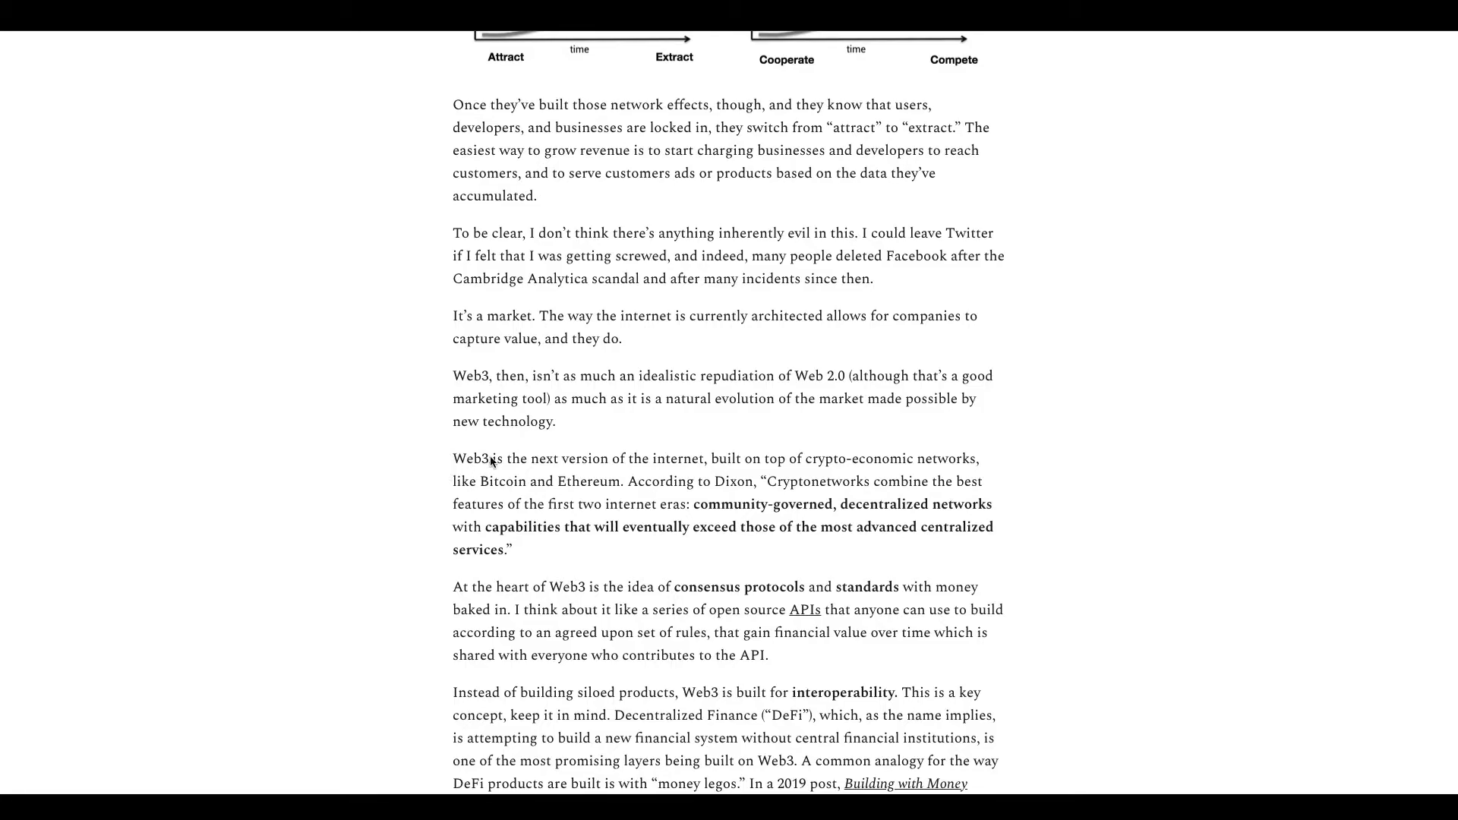
mouse_move(572, 491)
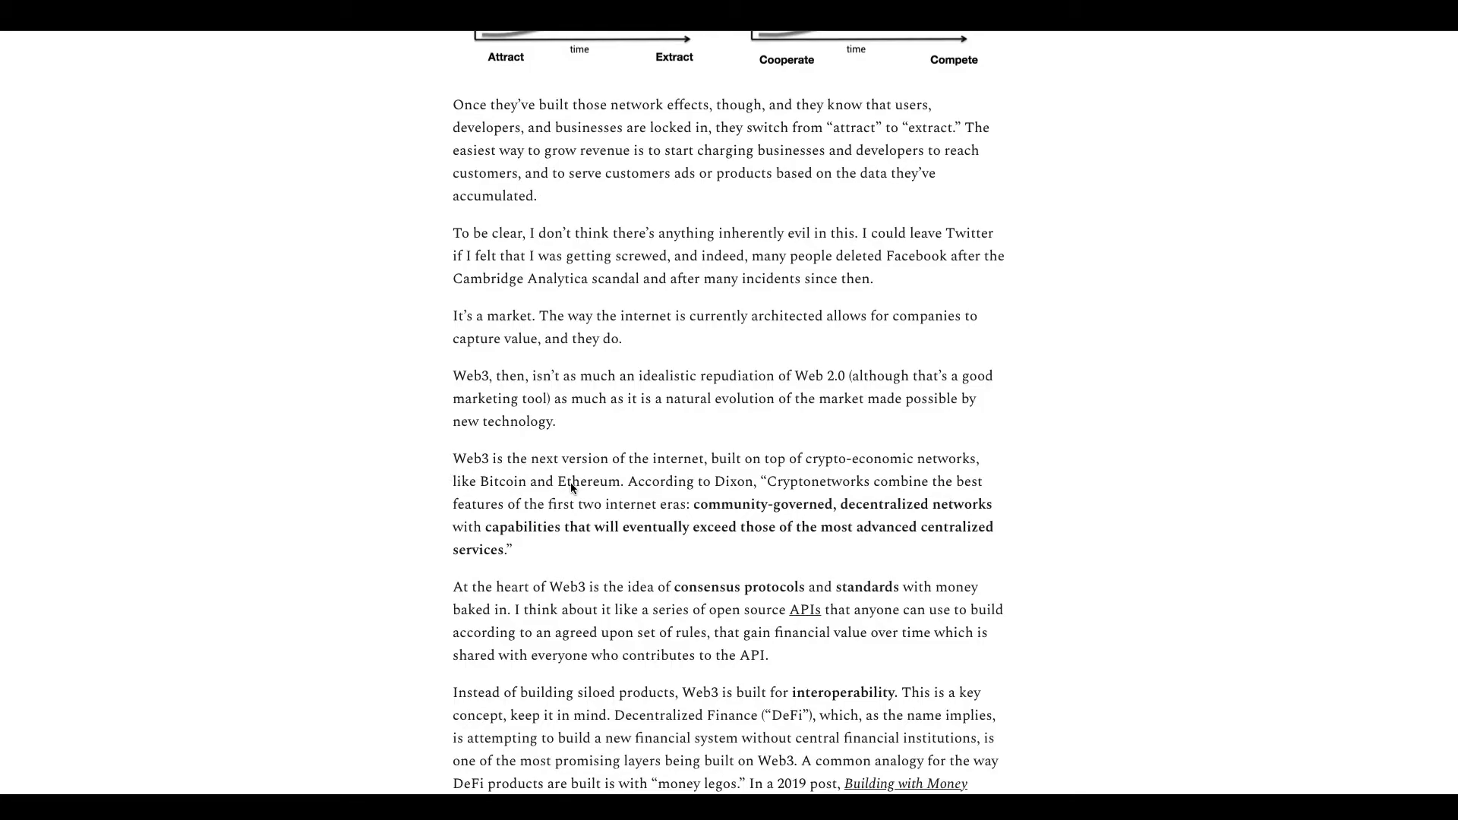
mouse_move(785, 469)
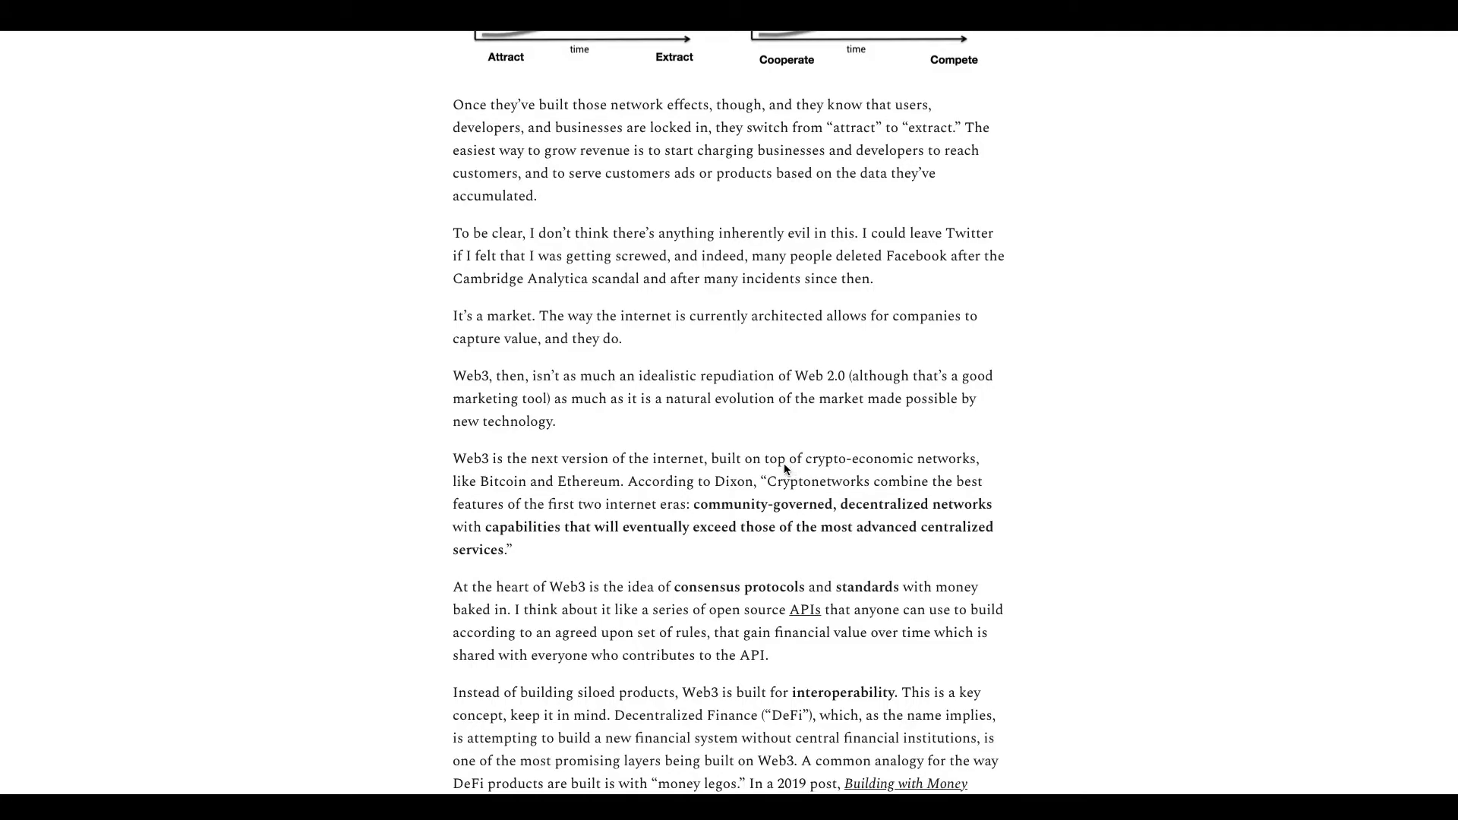
mouse_move(470, 505)
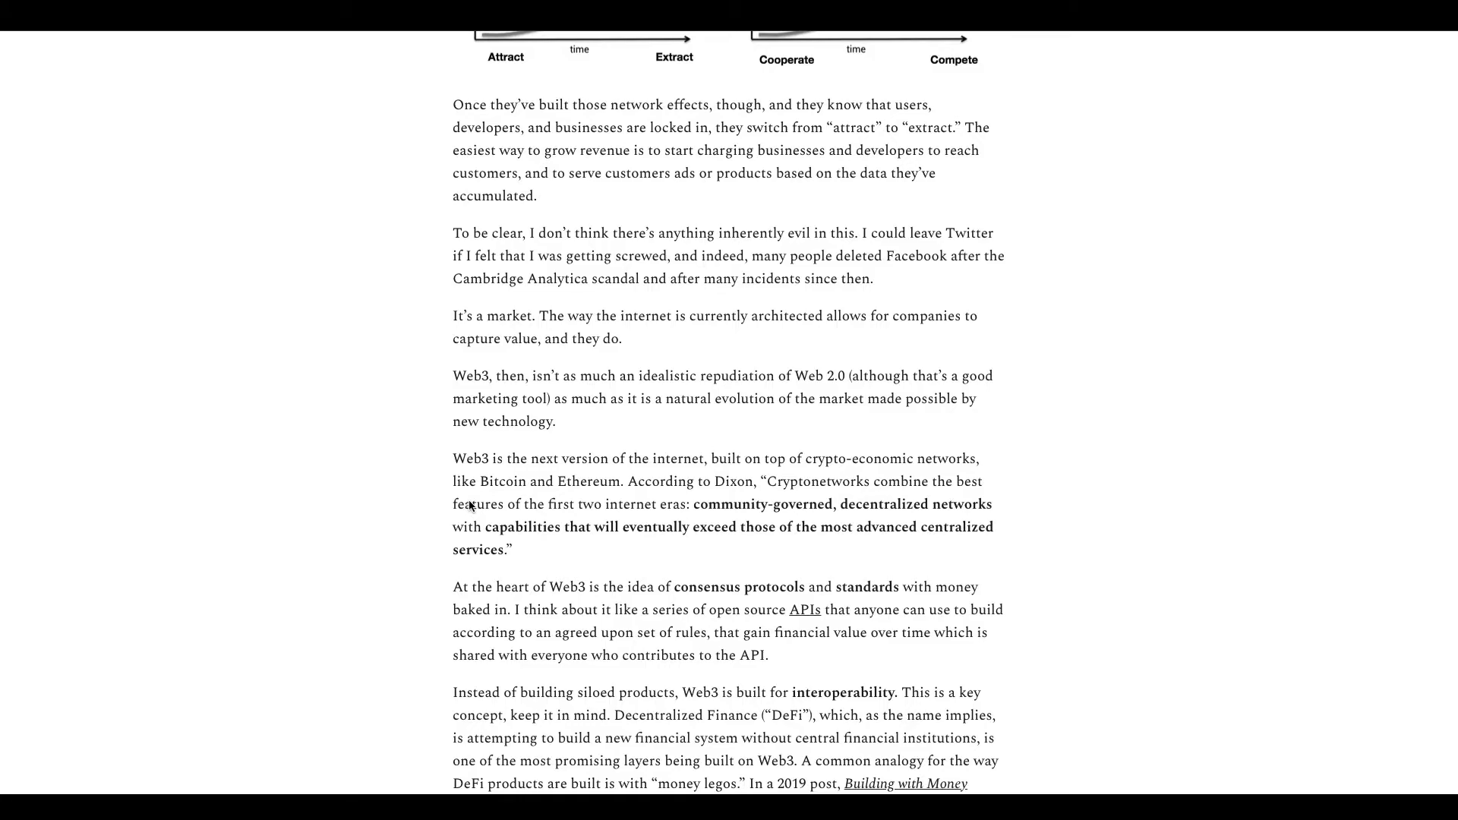
mouse_move(713, 495)
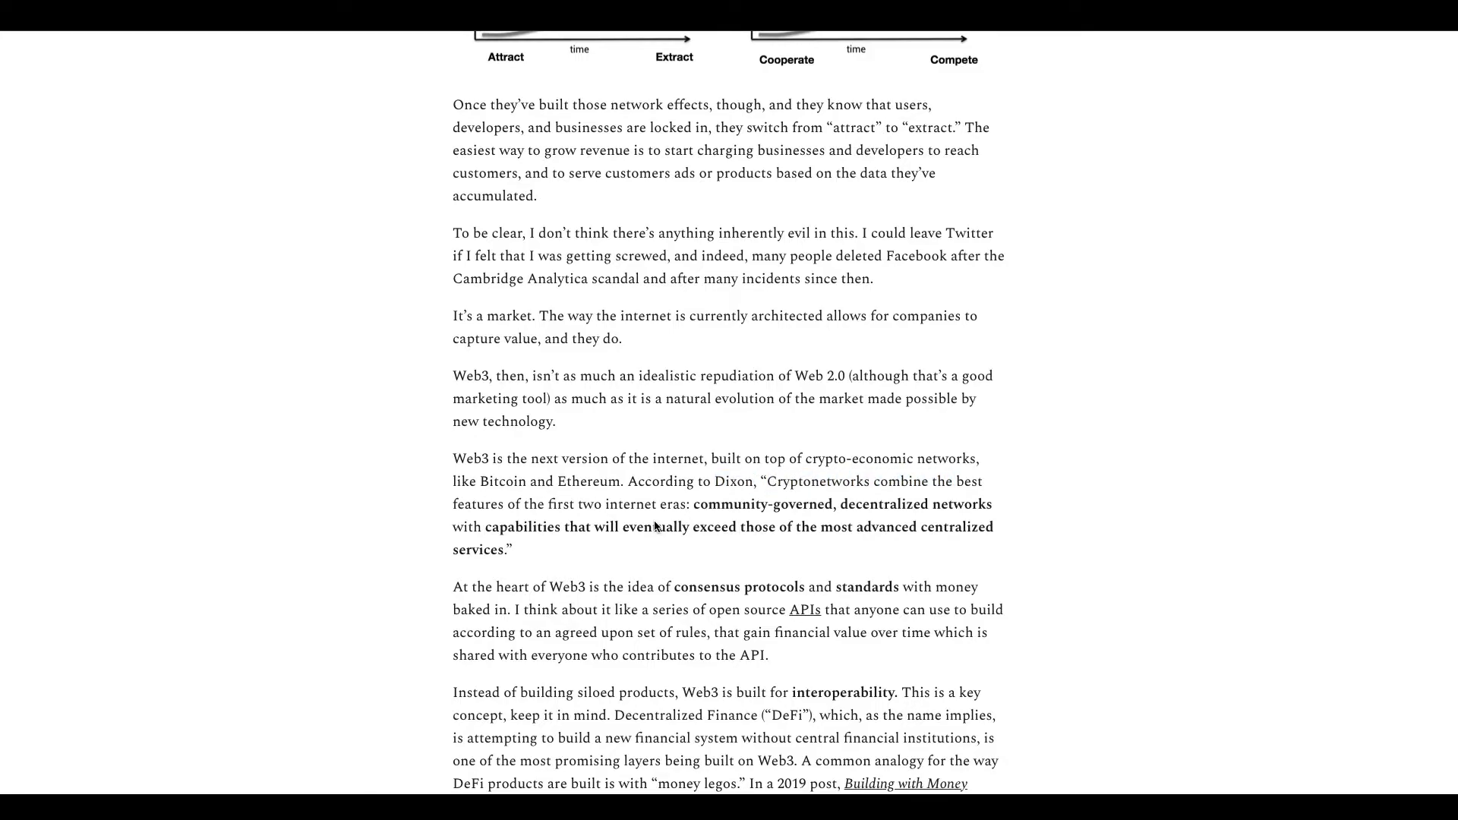
mouse_move(731, 499)
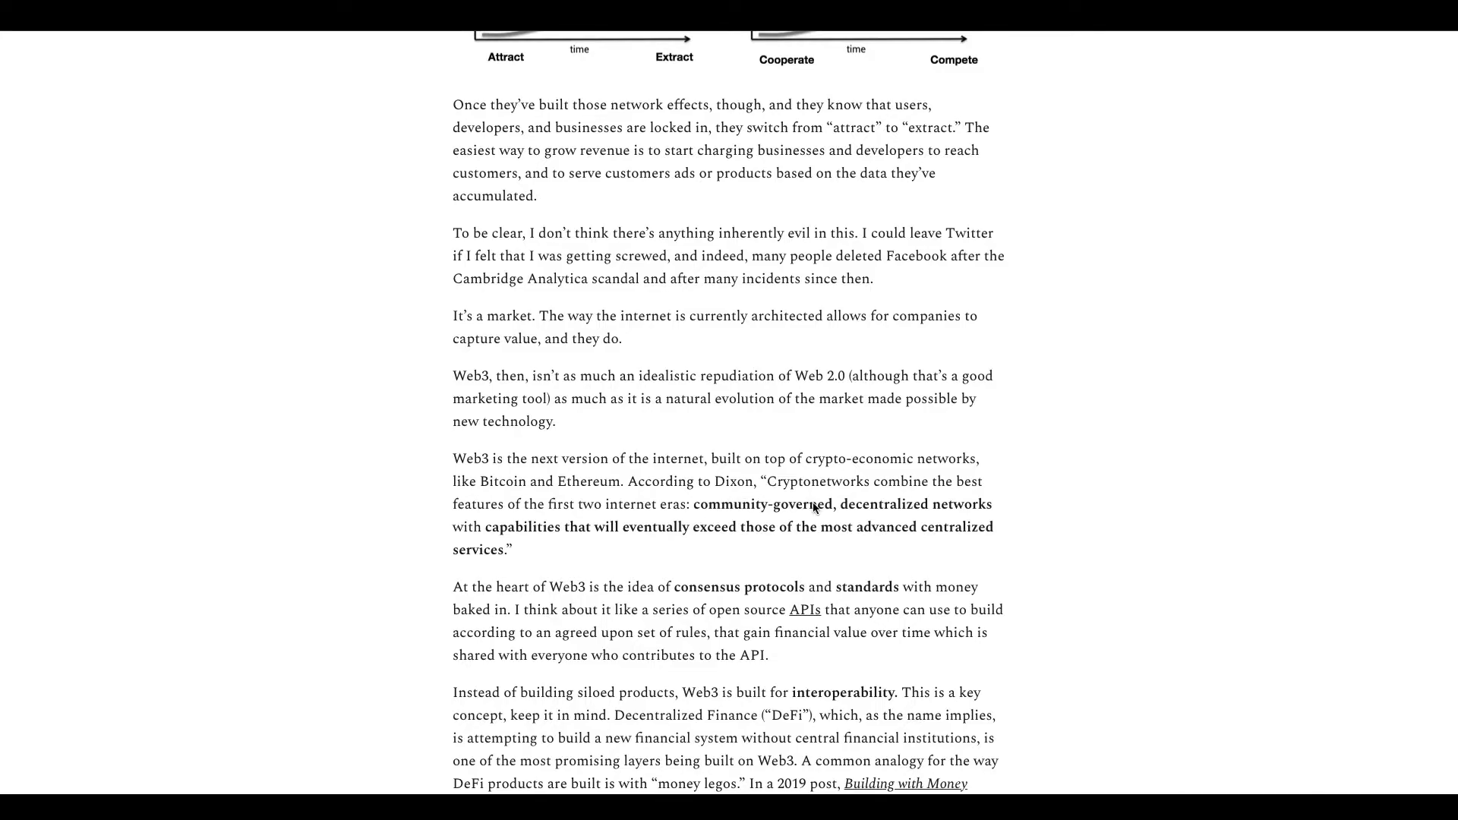
mouse_move(519, 543)
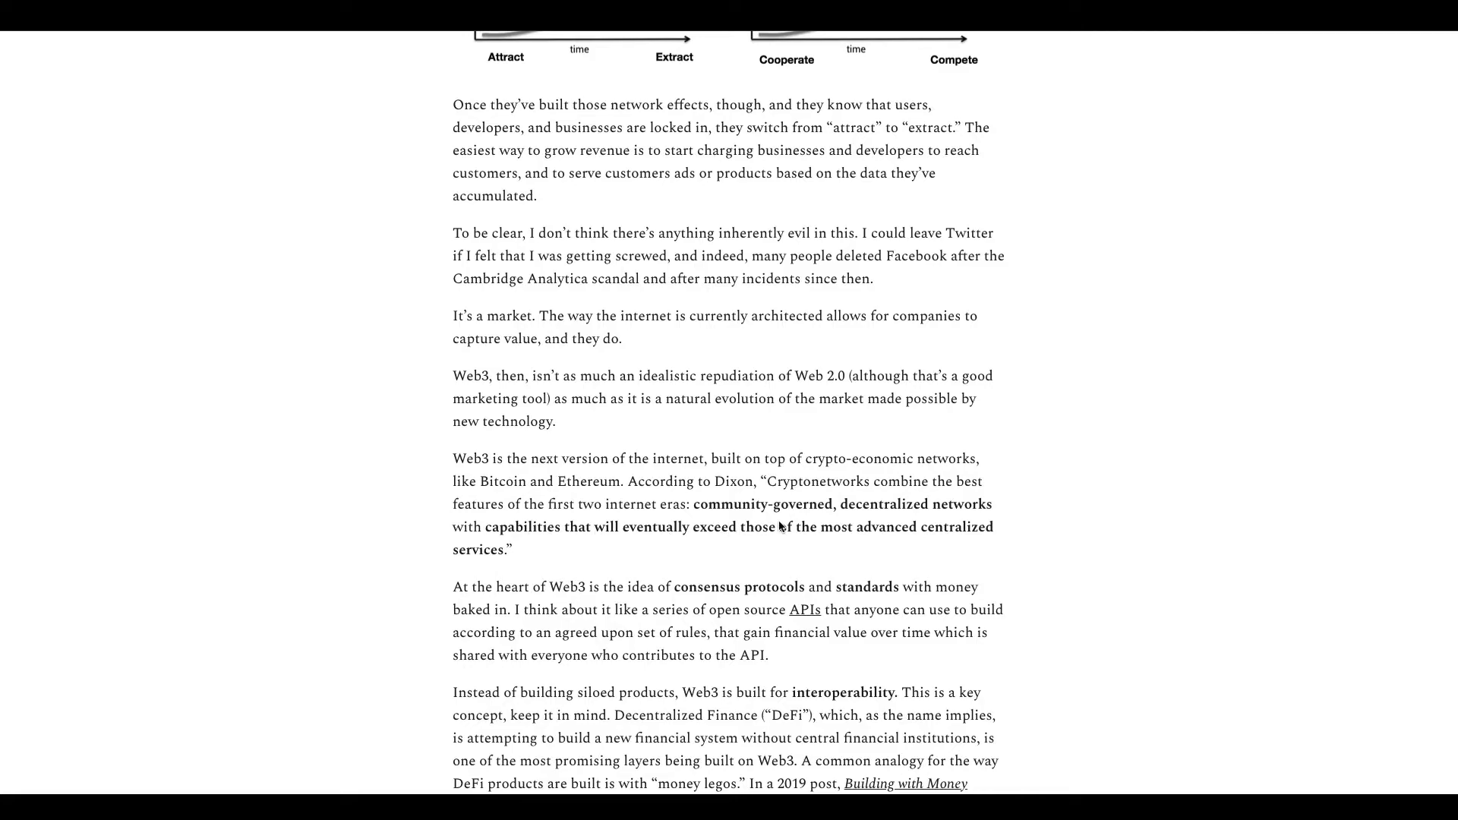
mouse_move(445, 524)
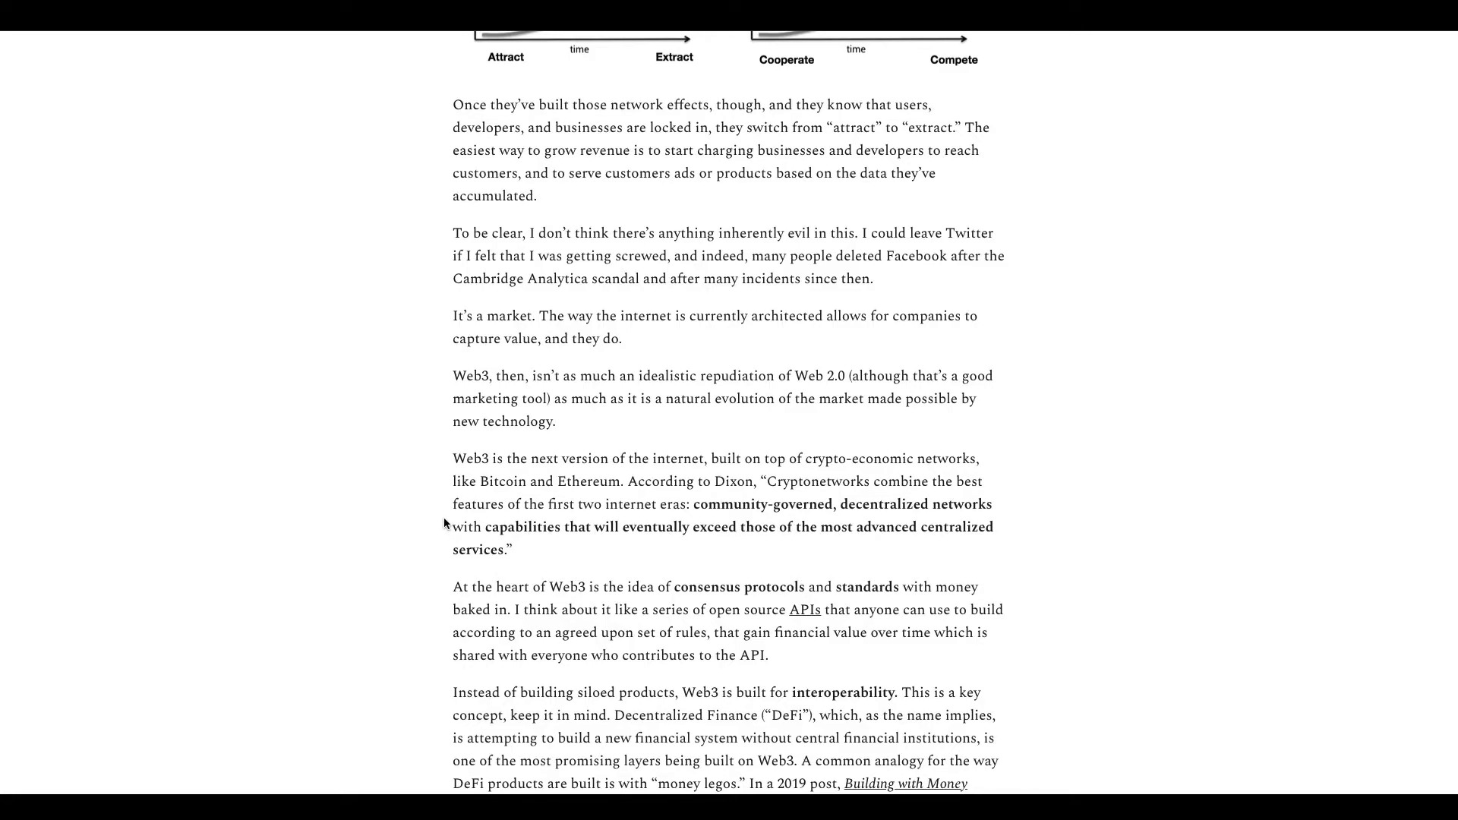
scroll("down", 3)
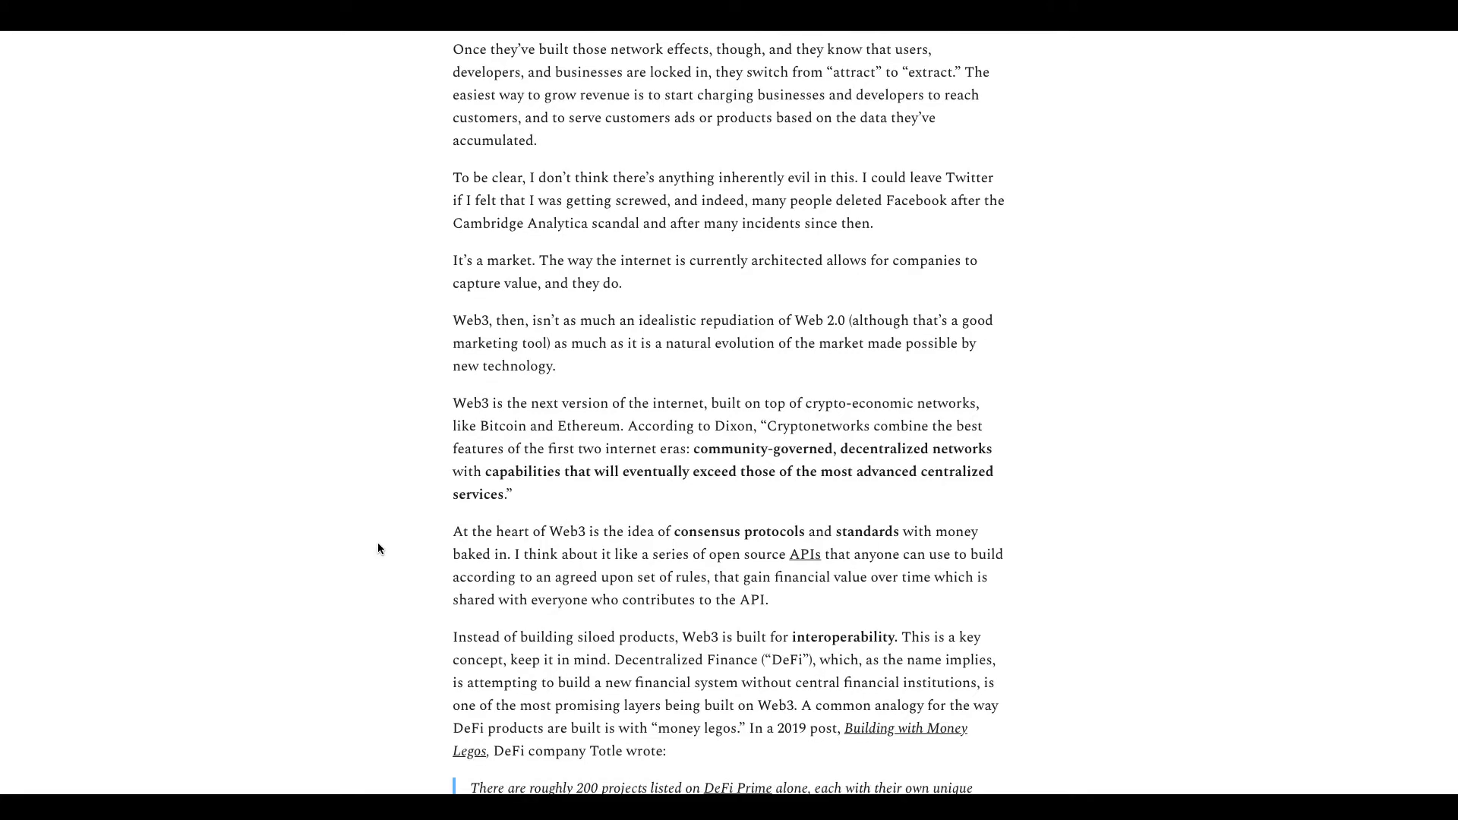
mouse_move(774, 527)
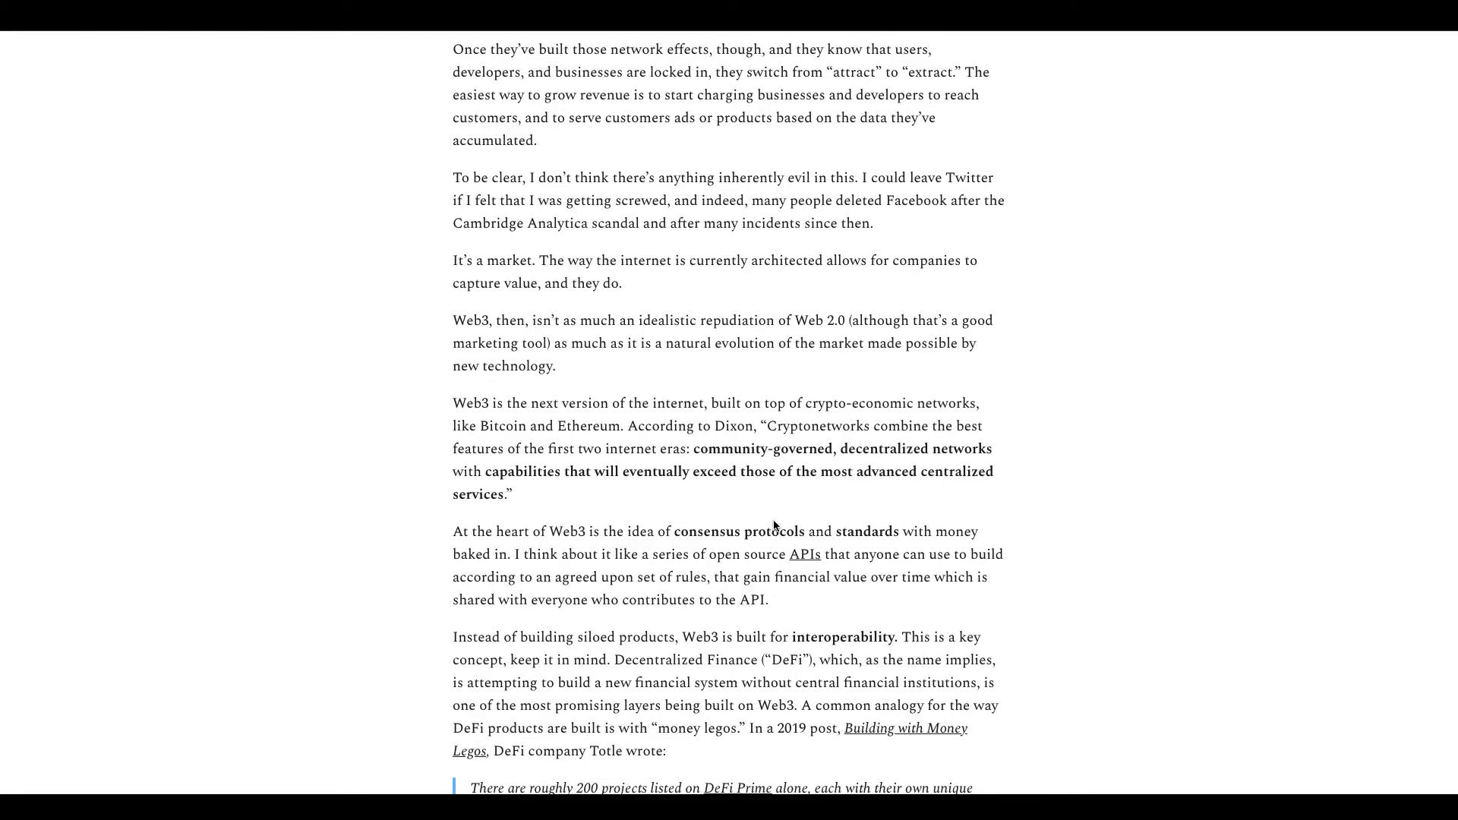
mouse_move(859, 530)
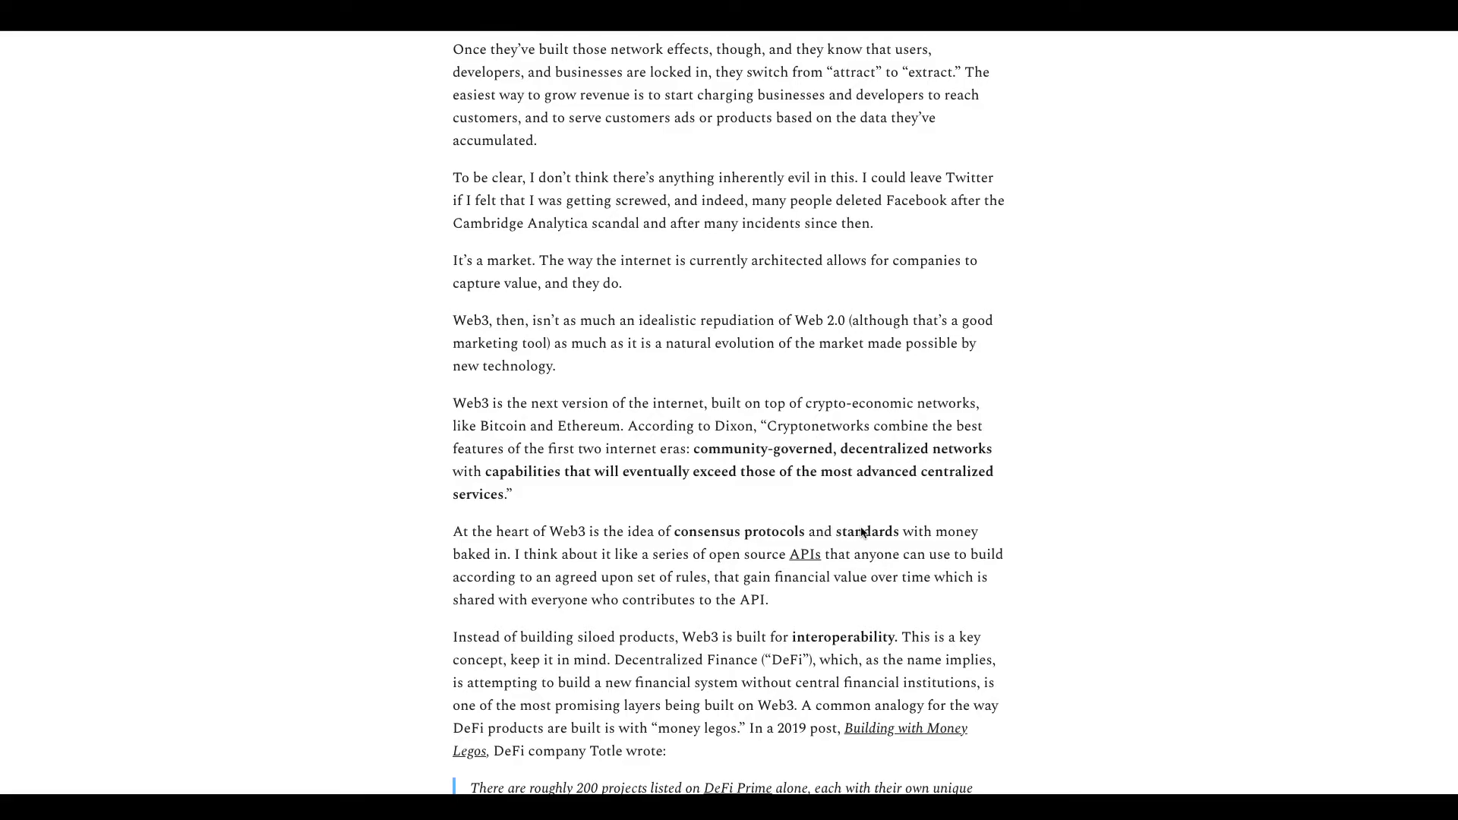
mouse_move(671, 540)
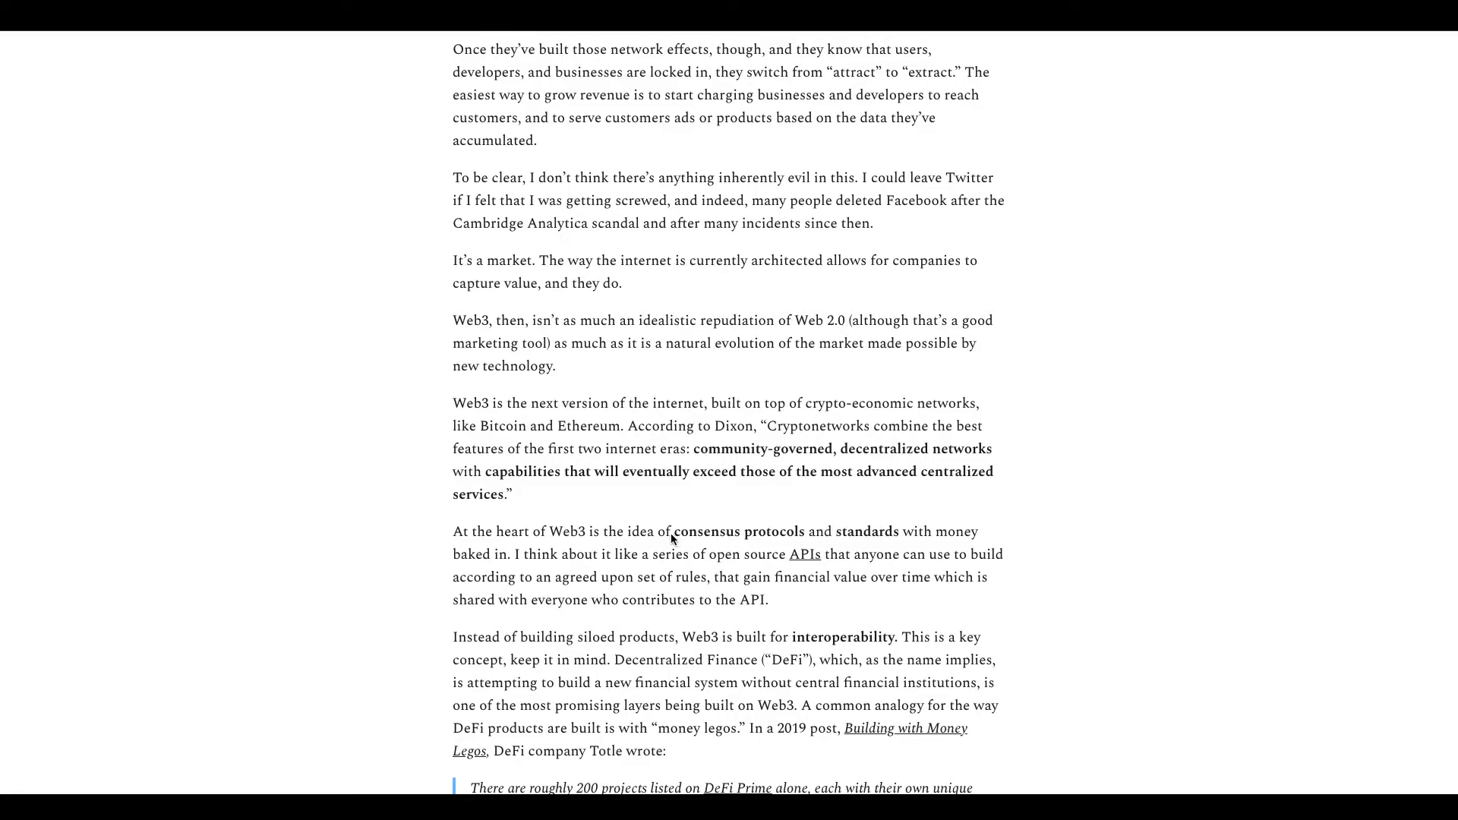
mouse_move(570, 551)
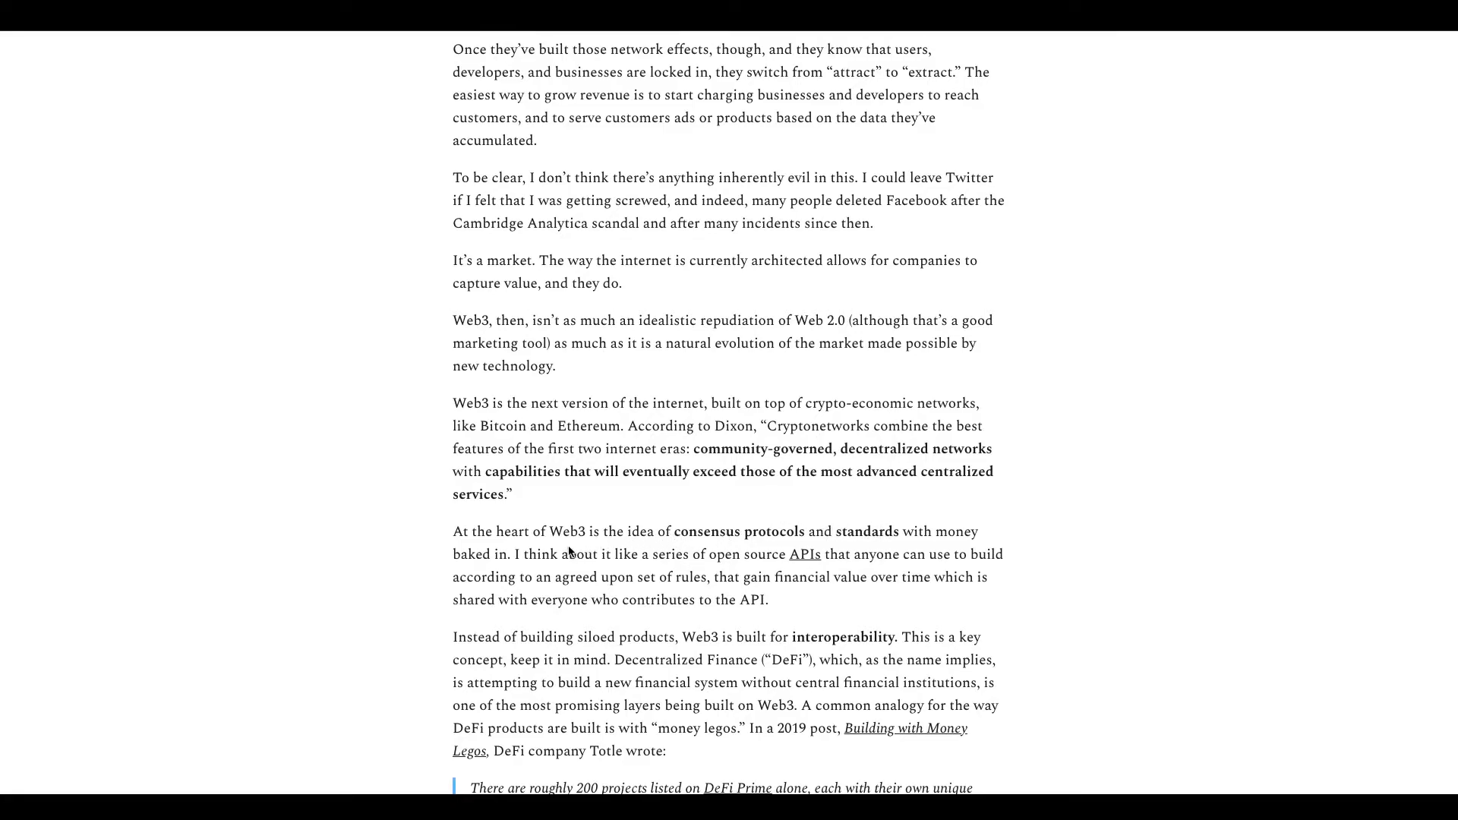
mouse_move(667, 551)
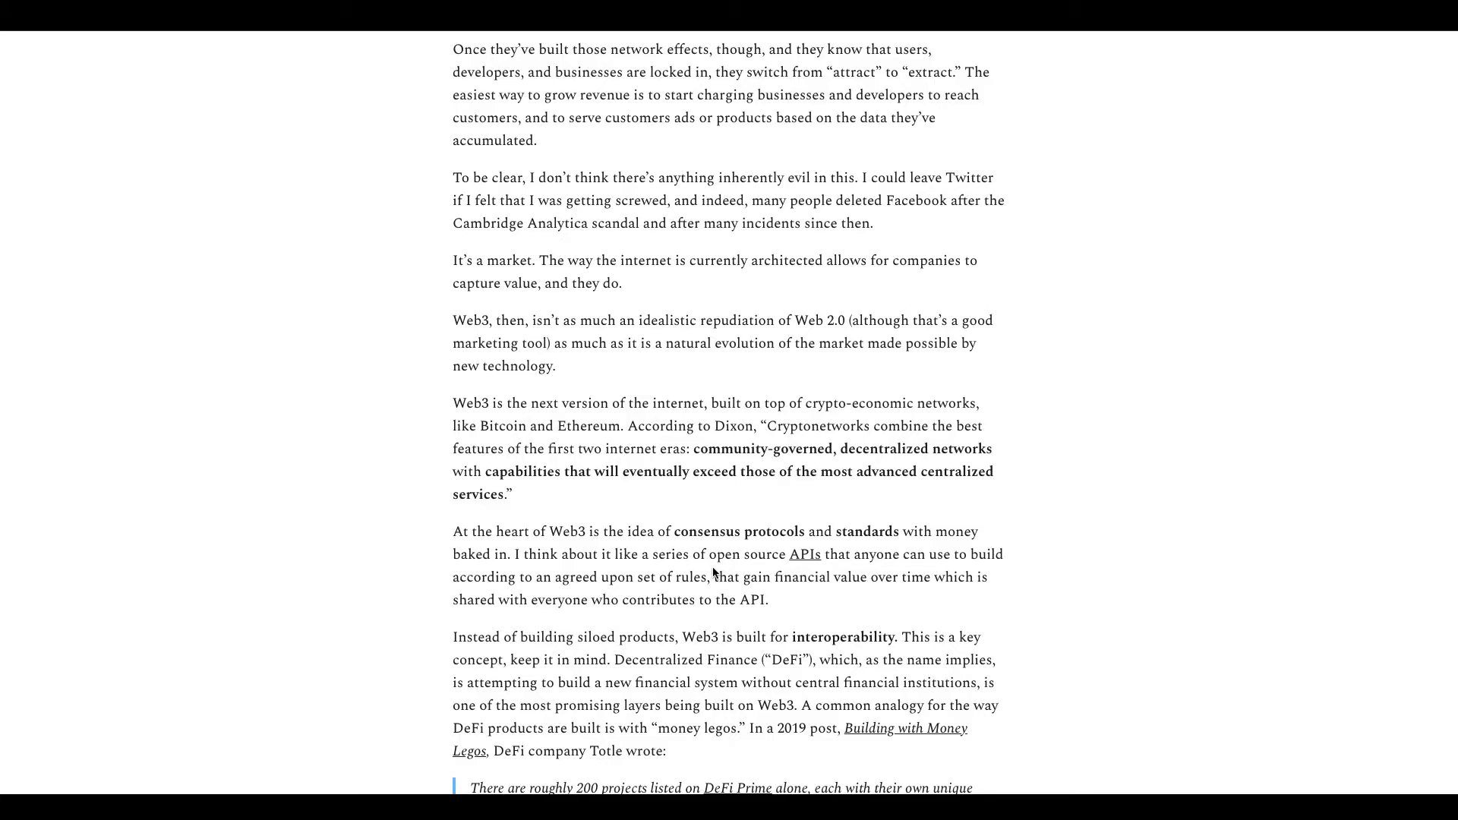
Step: Scroll until the Totle quote about 1,313,400 DeFi combinations is fully visible
scroll("down", 3)
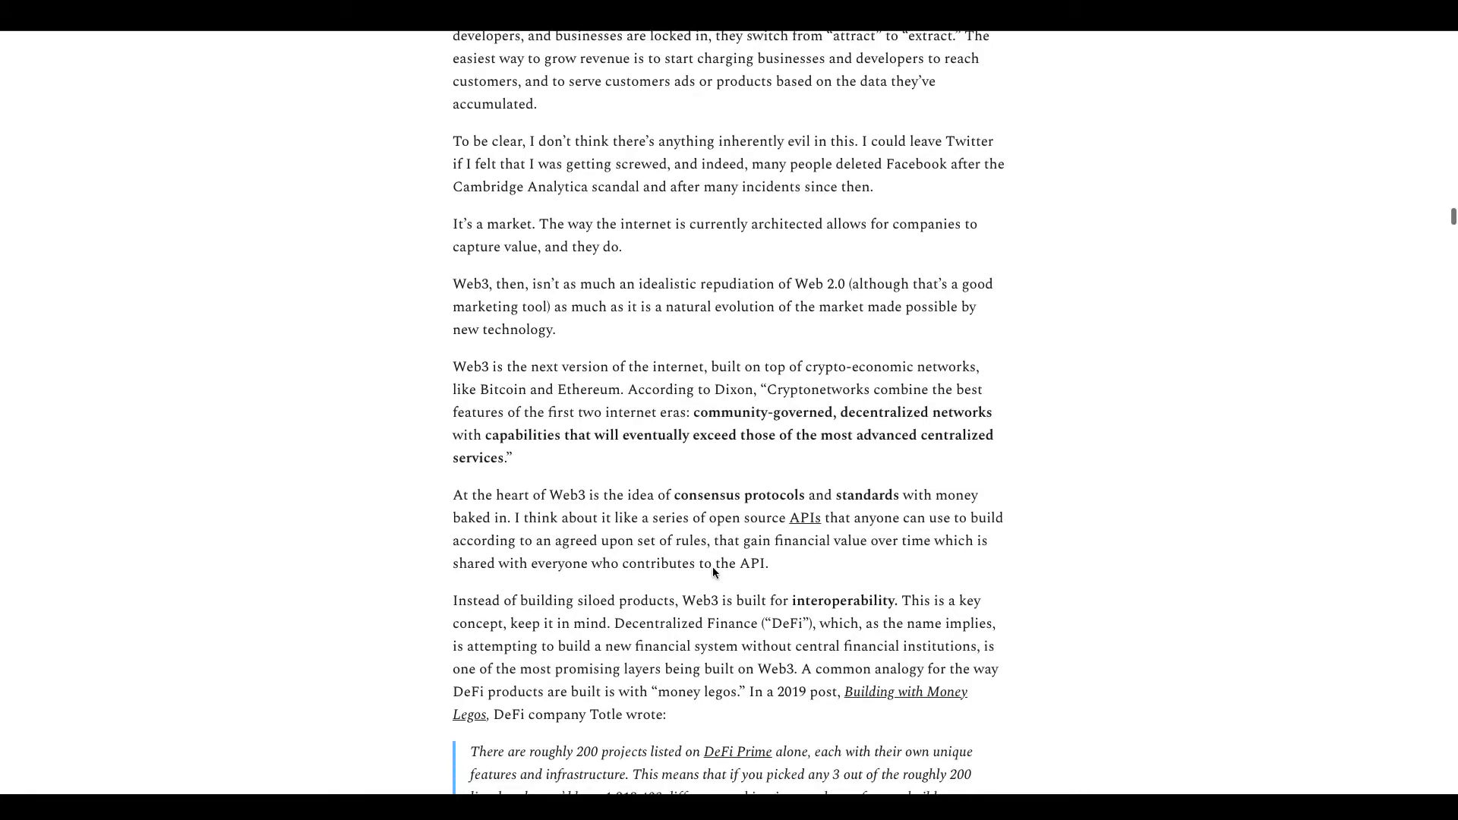
scroll("down", 3)
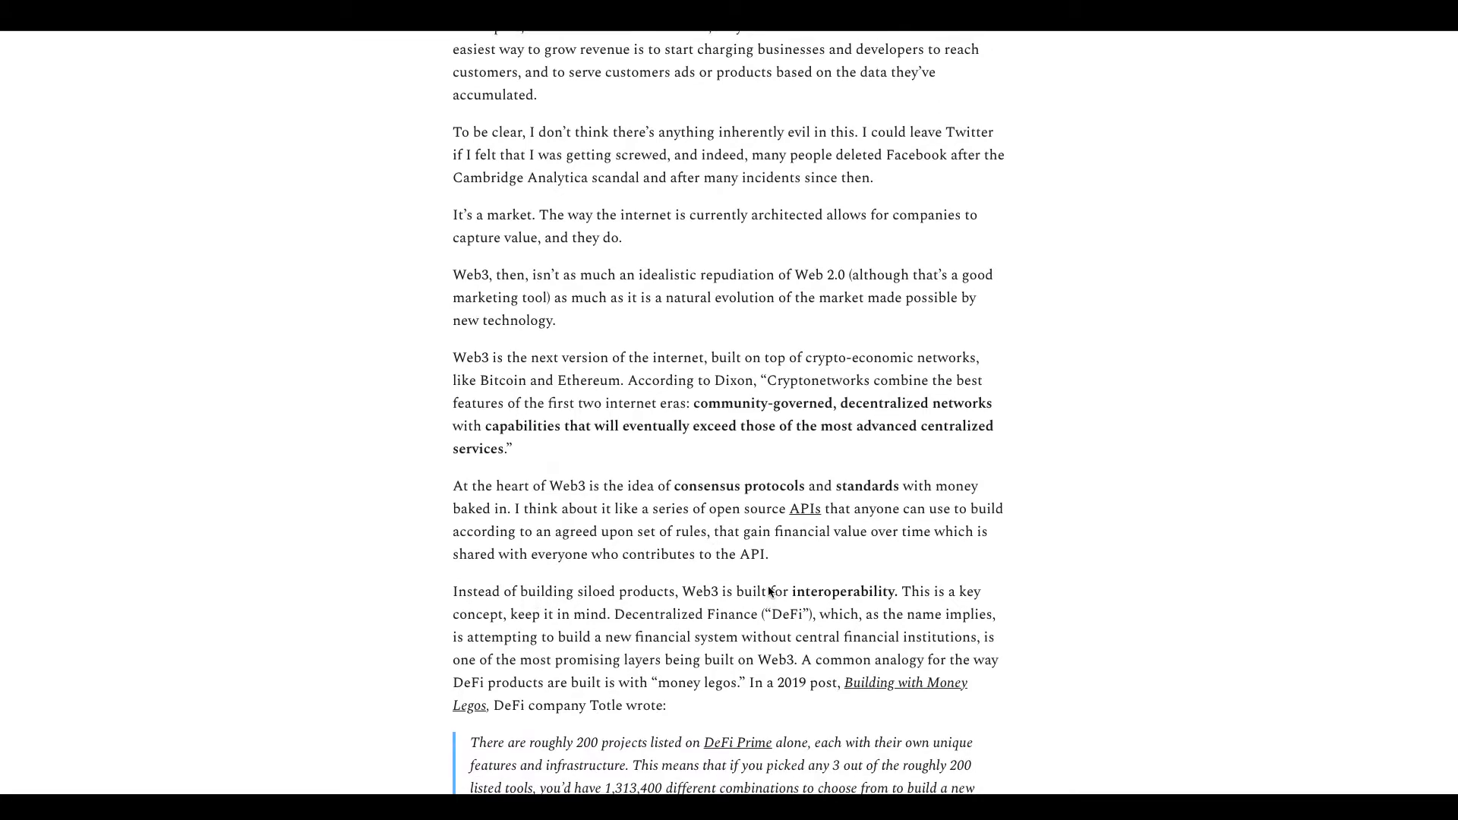
scroll("down", 3)
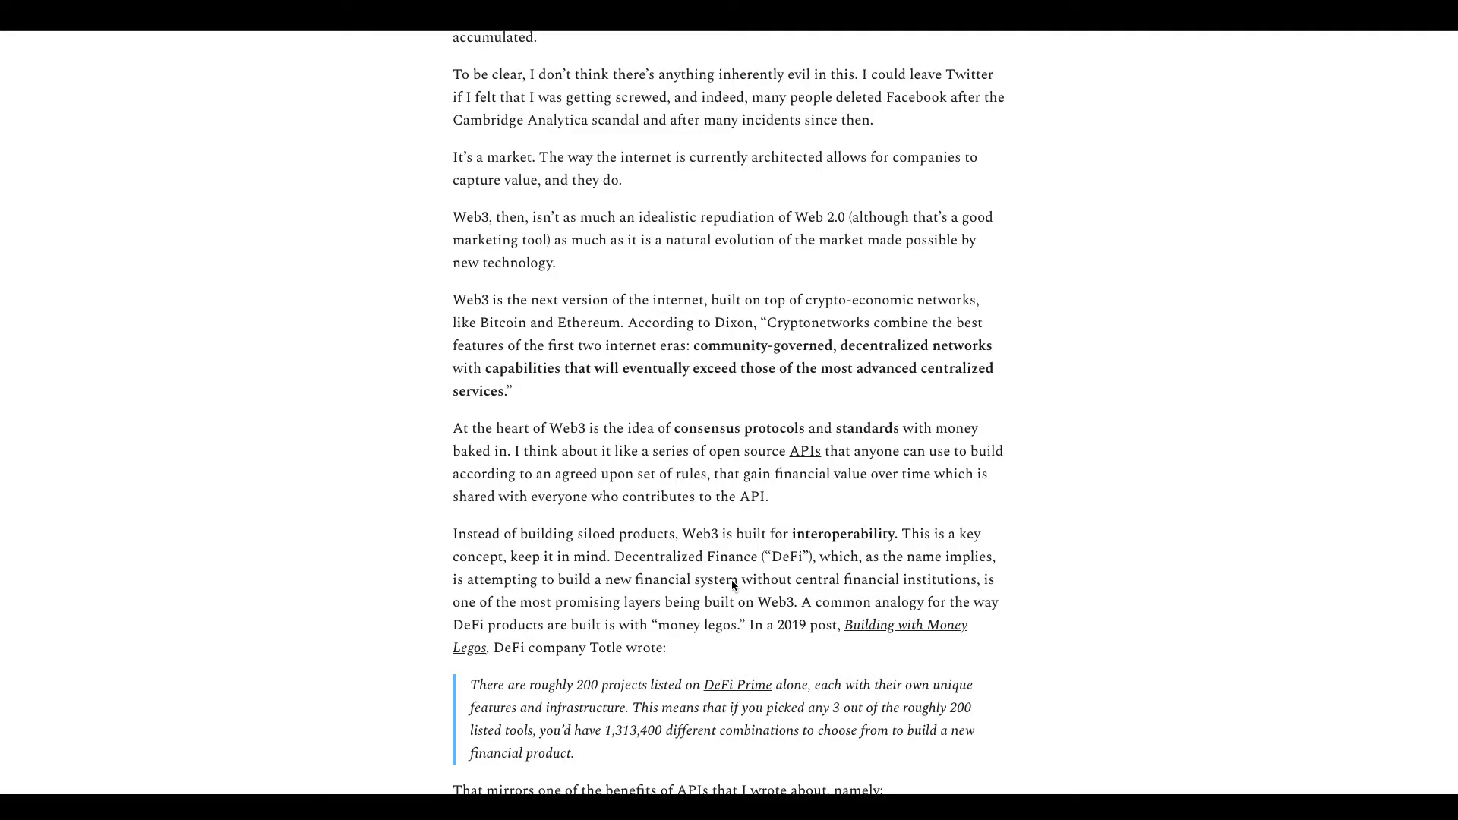
mouse_move(933, 543)
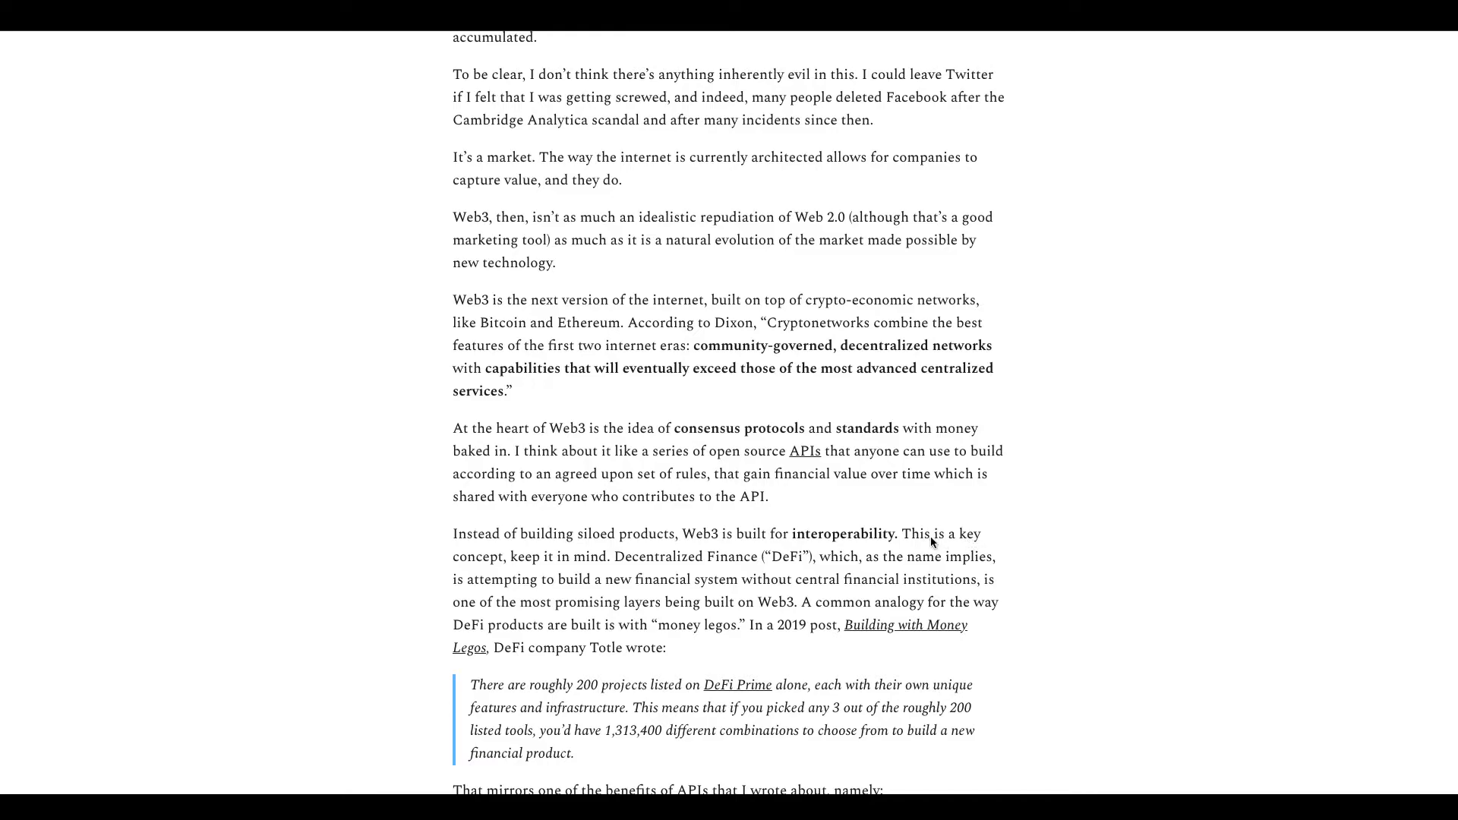
mouse_move(682, 562)
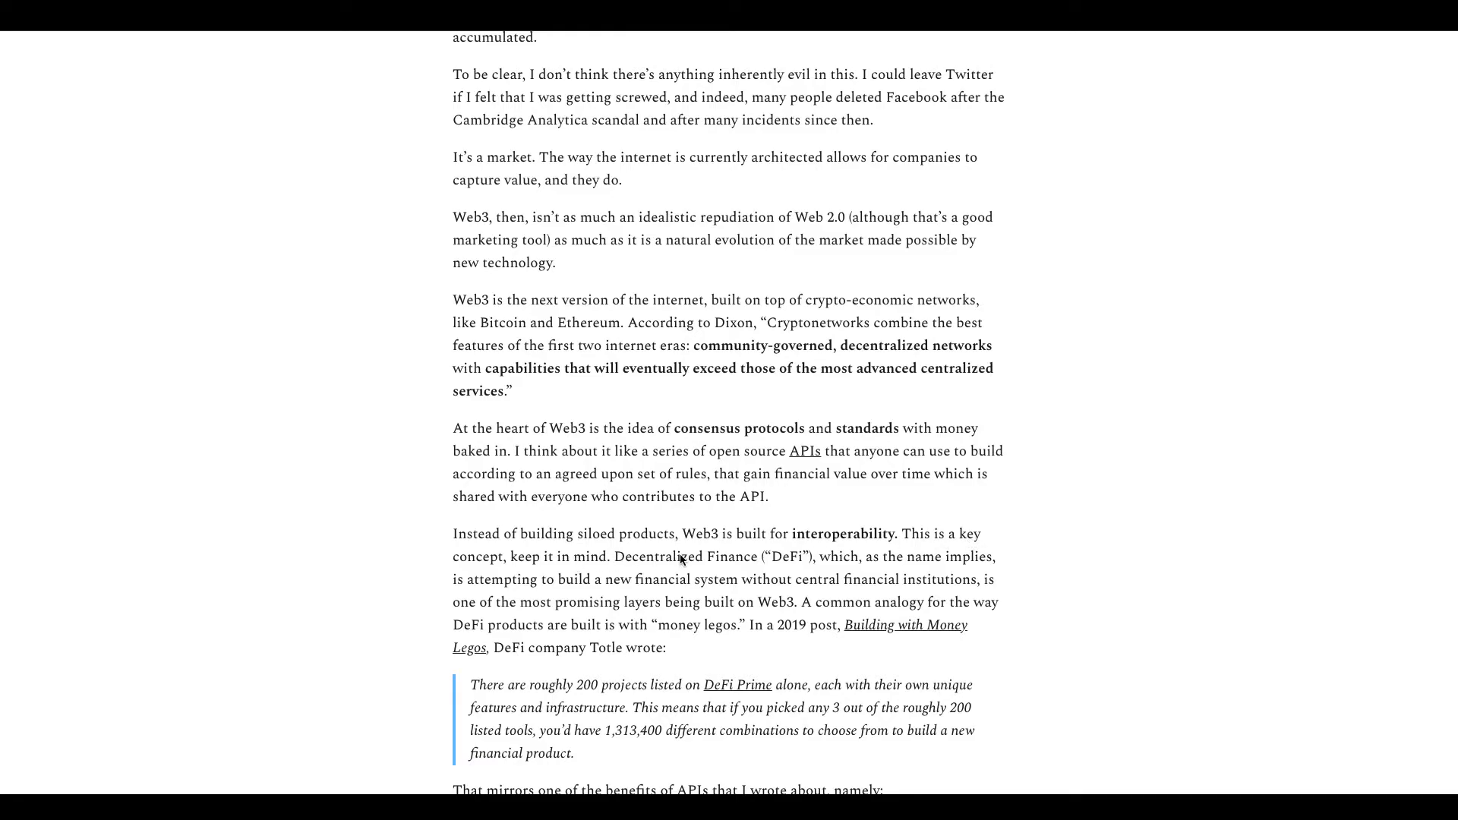
mouse_move(875, 560)
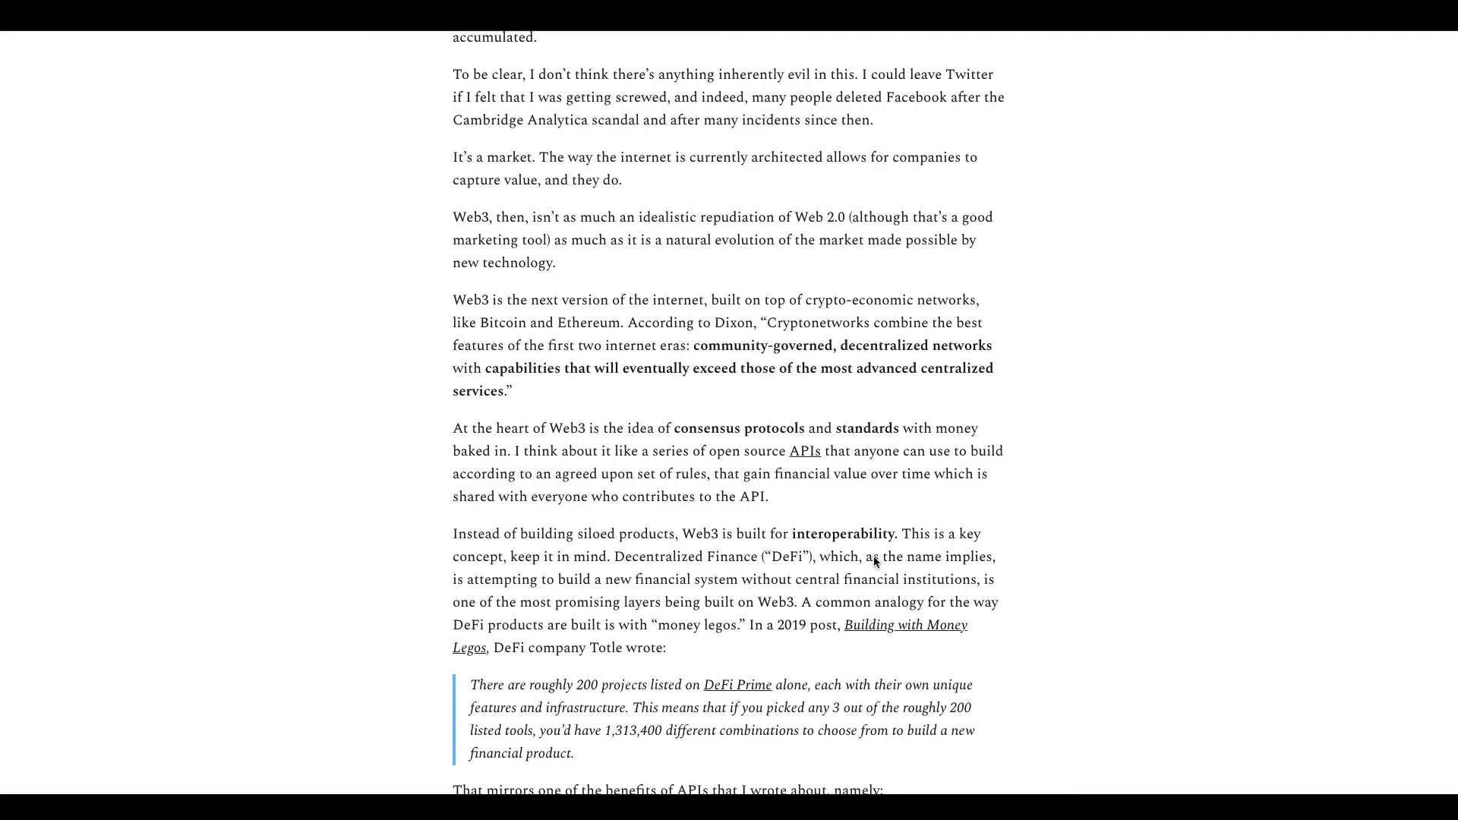
mouse_move(574, 591)
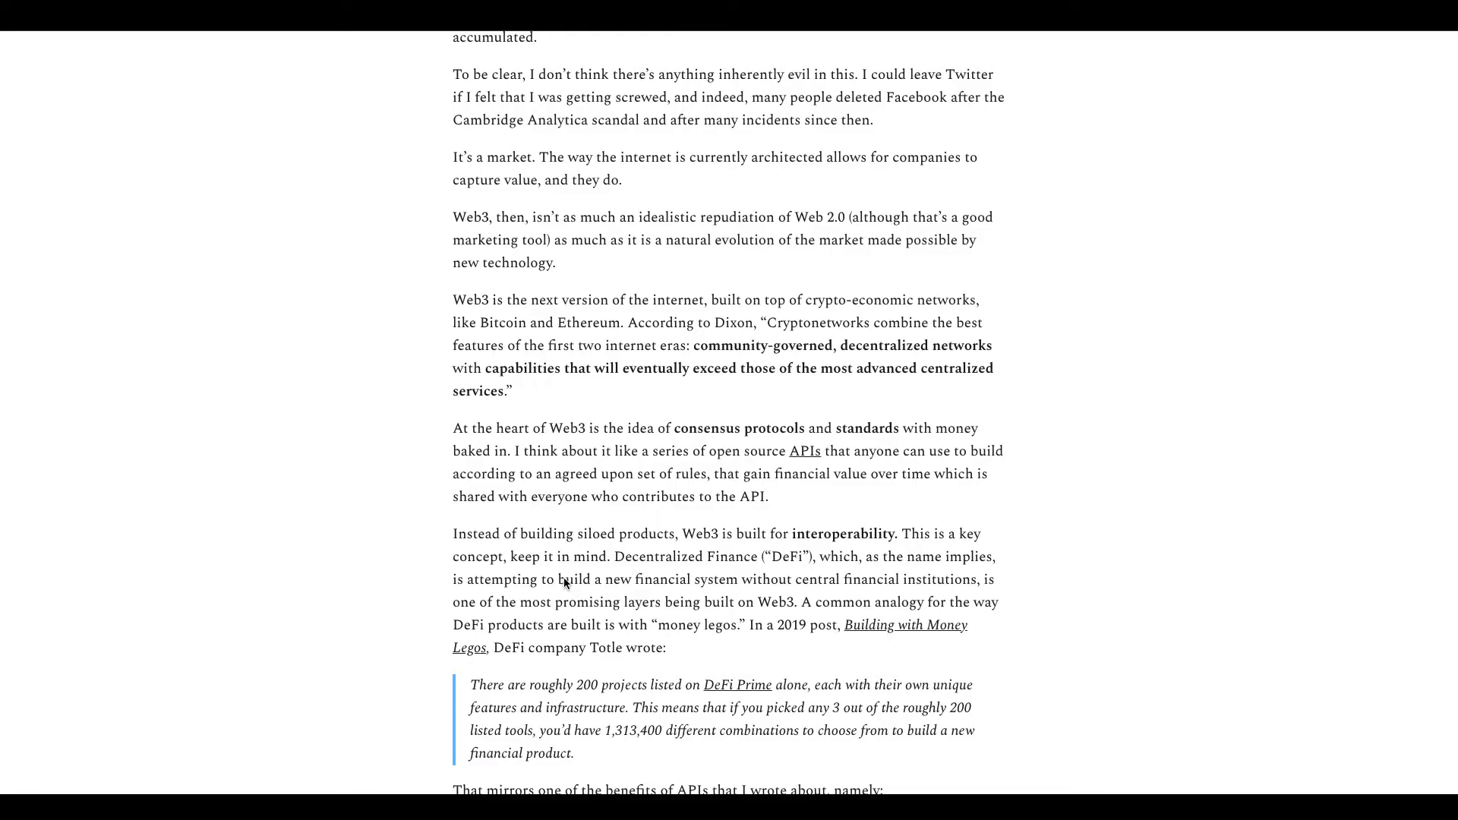
double_click(572, 578)
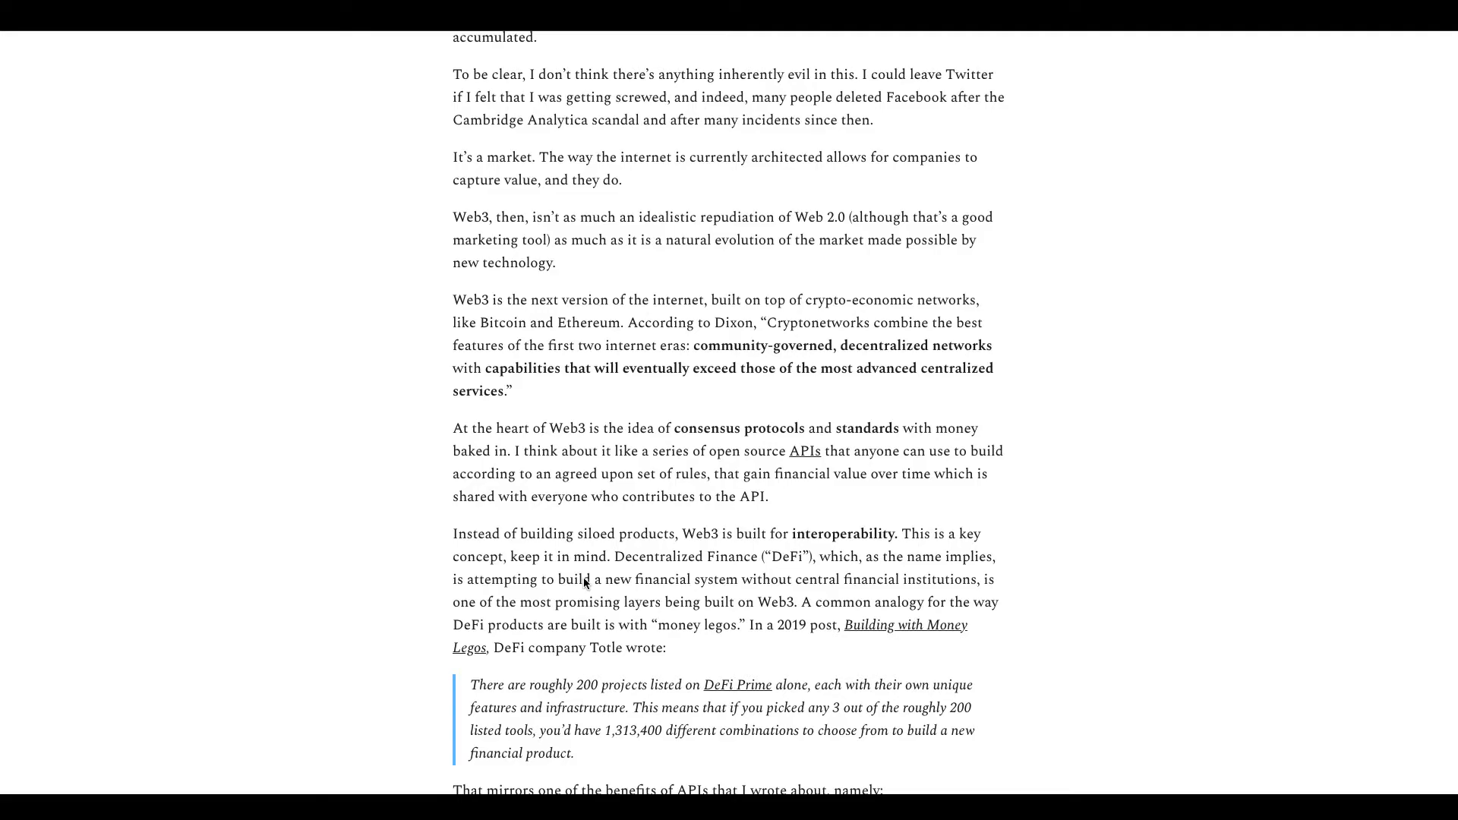
mouse_move(975, 565)
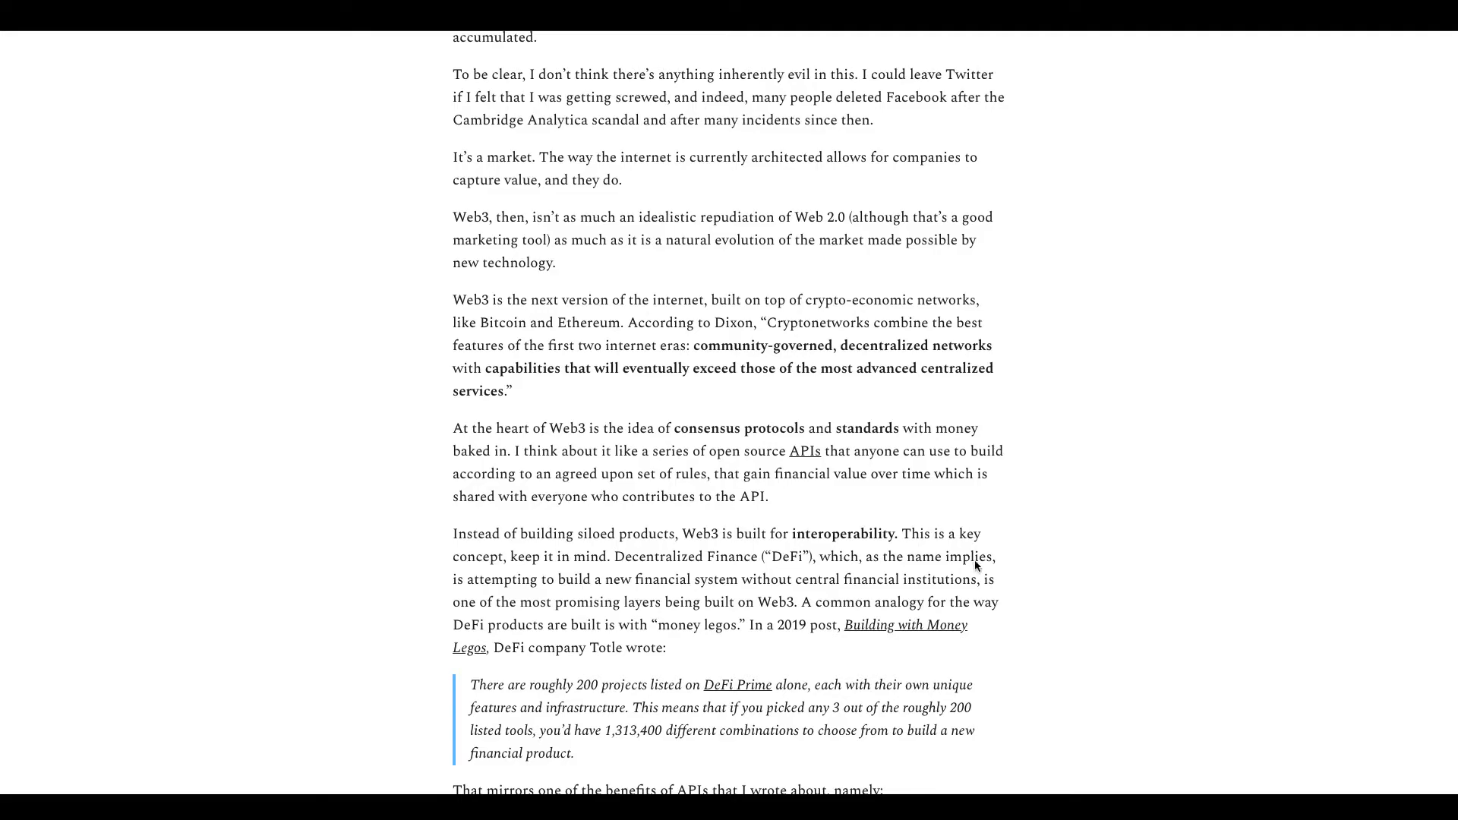
mouse_move(970, 583)
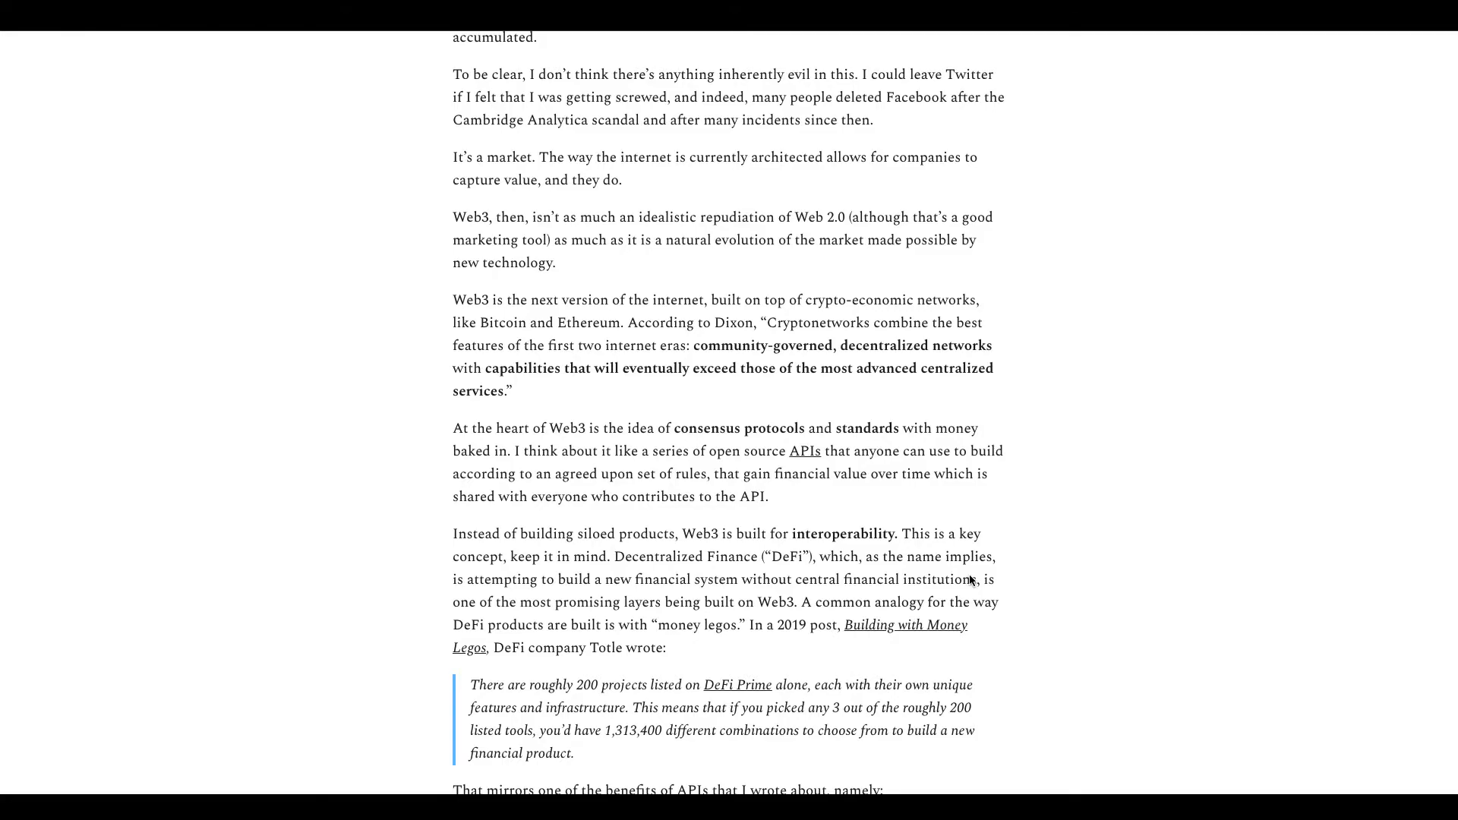
mouse_move(984, 582)
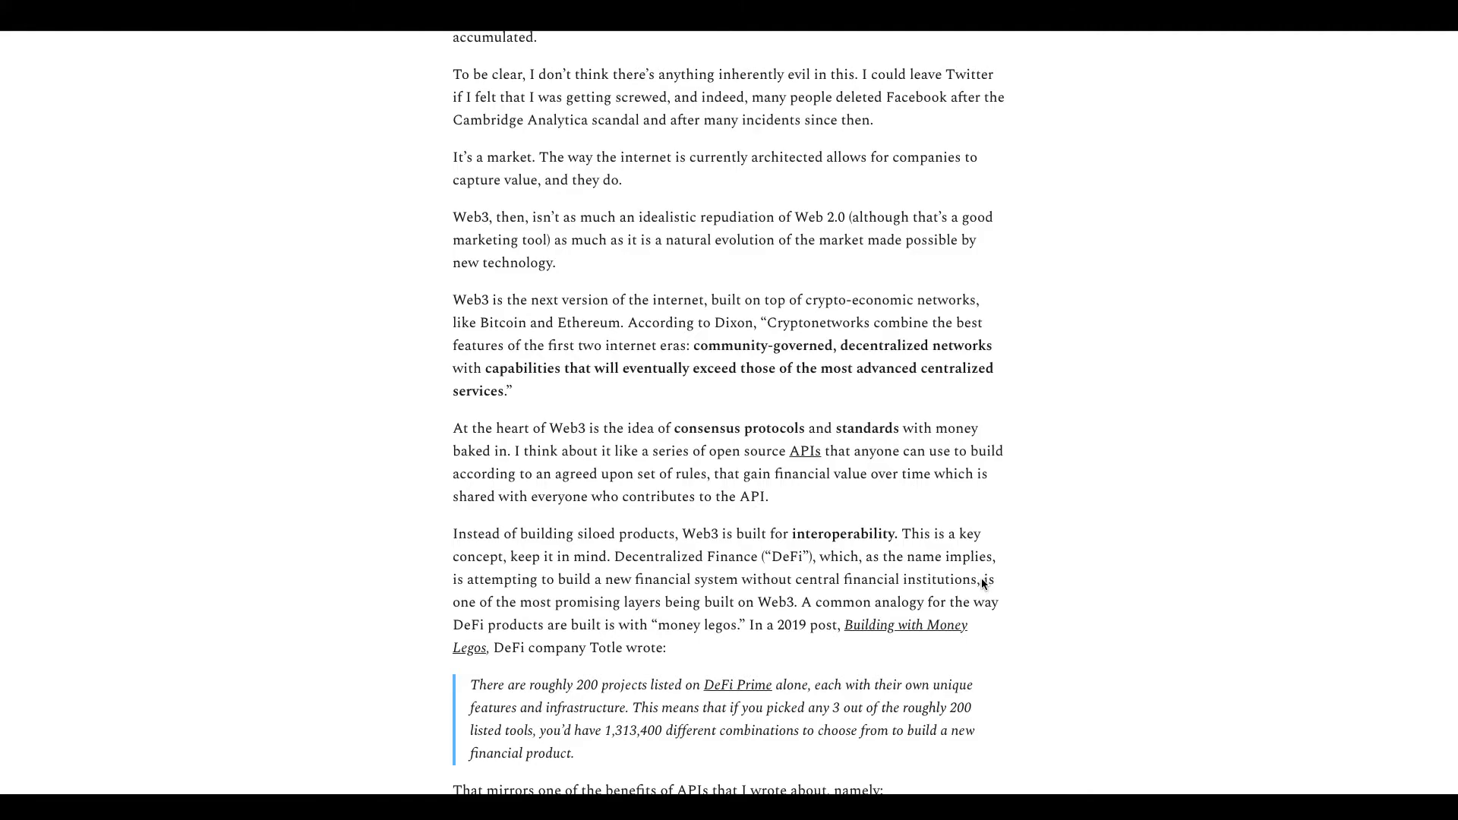
mouse_move(984, 587)
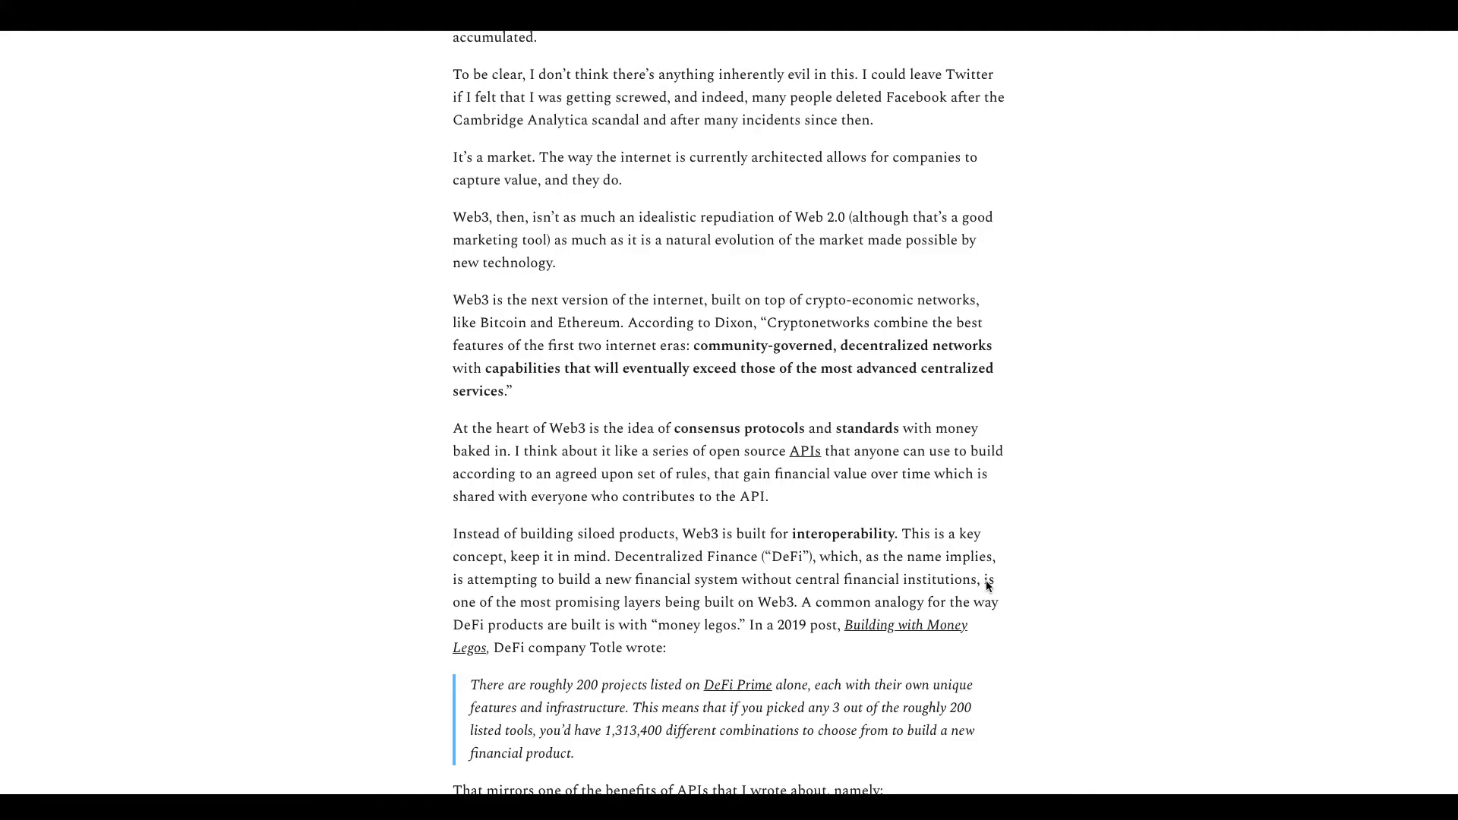
Step: Scroll past the APIs competitive-advantage quote to the top of the Web3 Tech Stack diagram
scroll("down", 3)
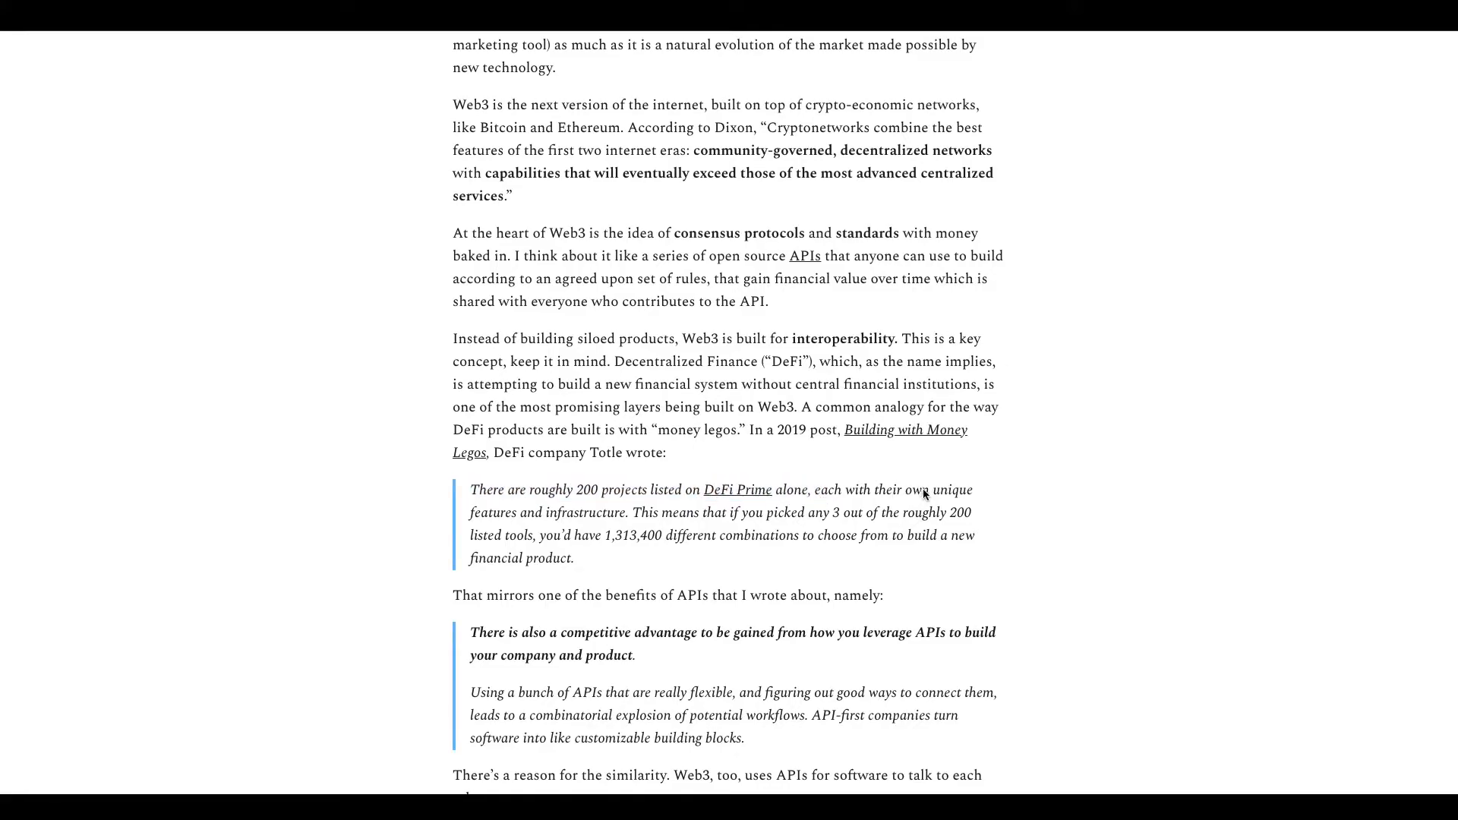
mouse_move(631, 531)
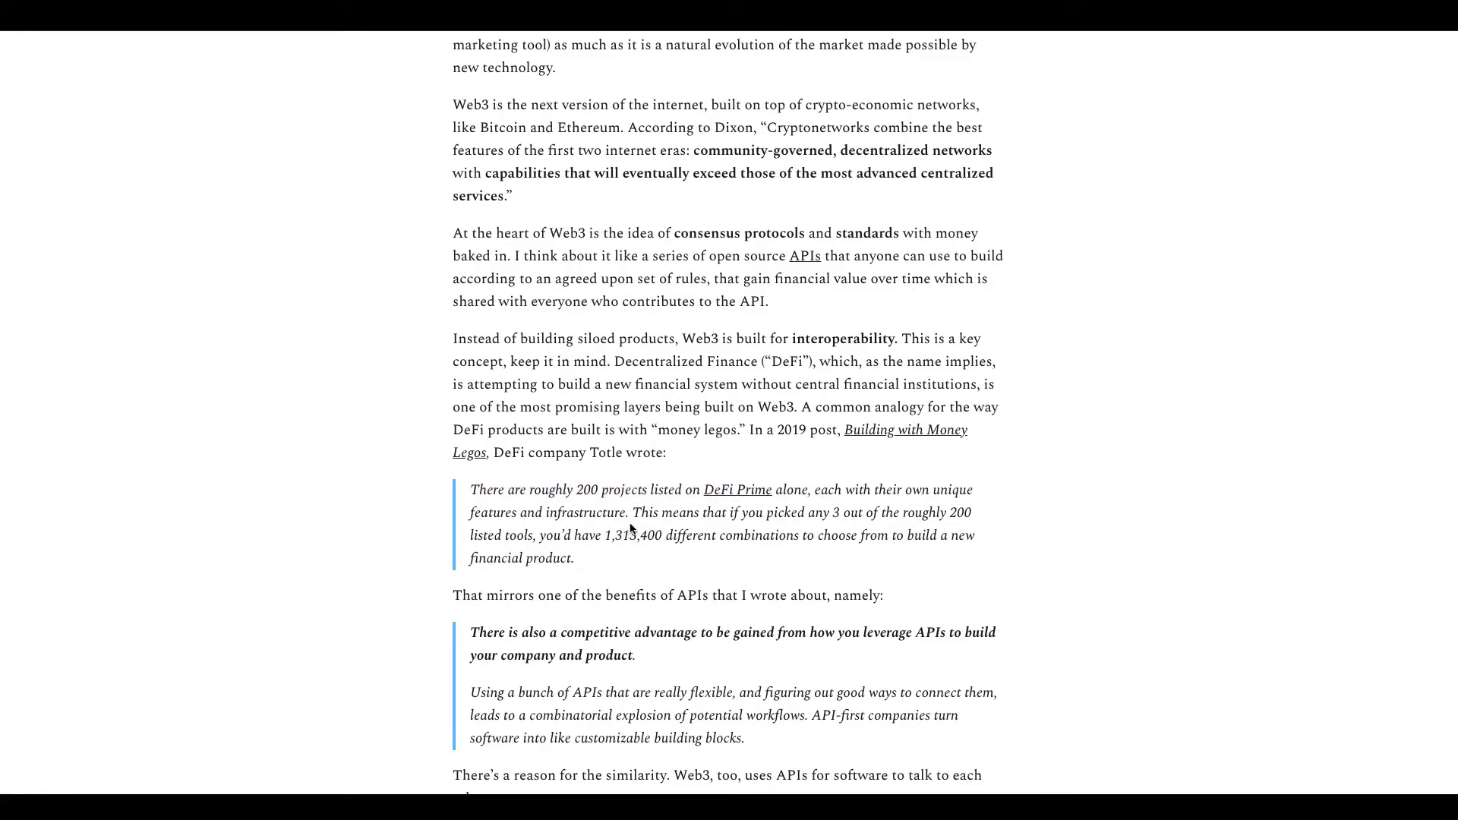
mouse_move(851, 545)
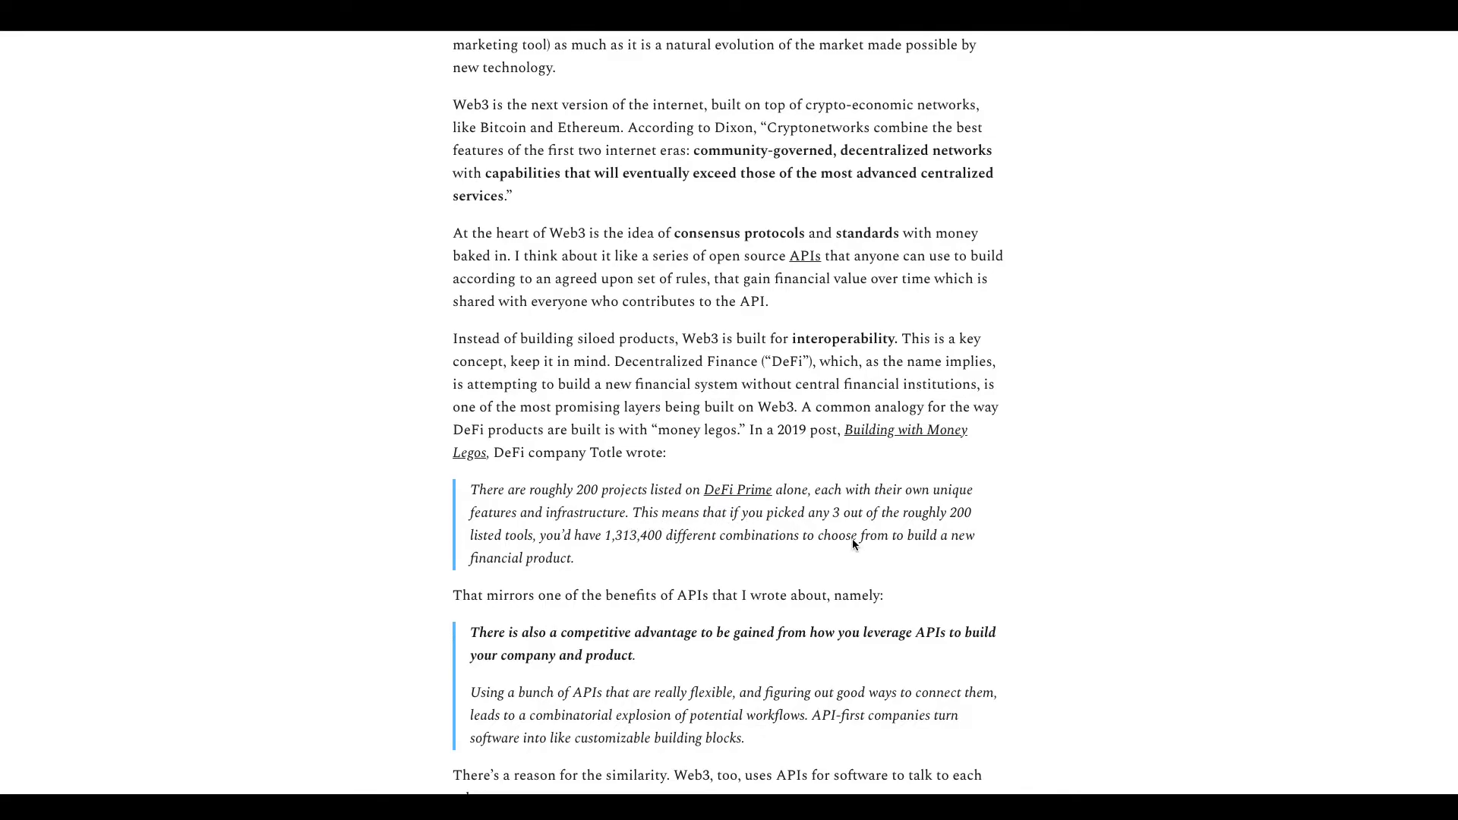
mouse_move(899, 527)
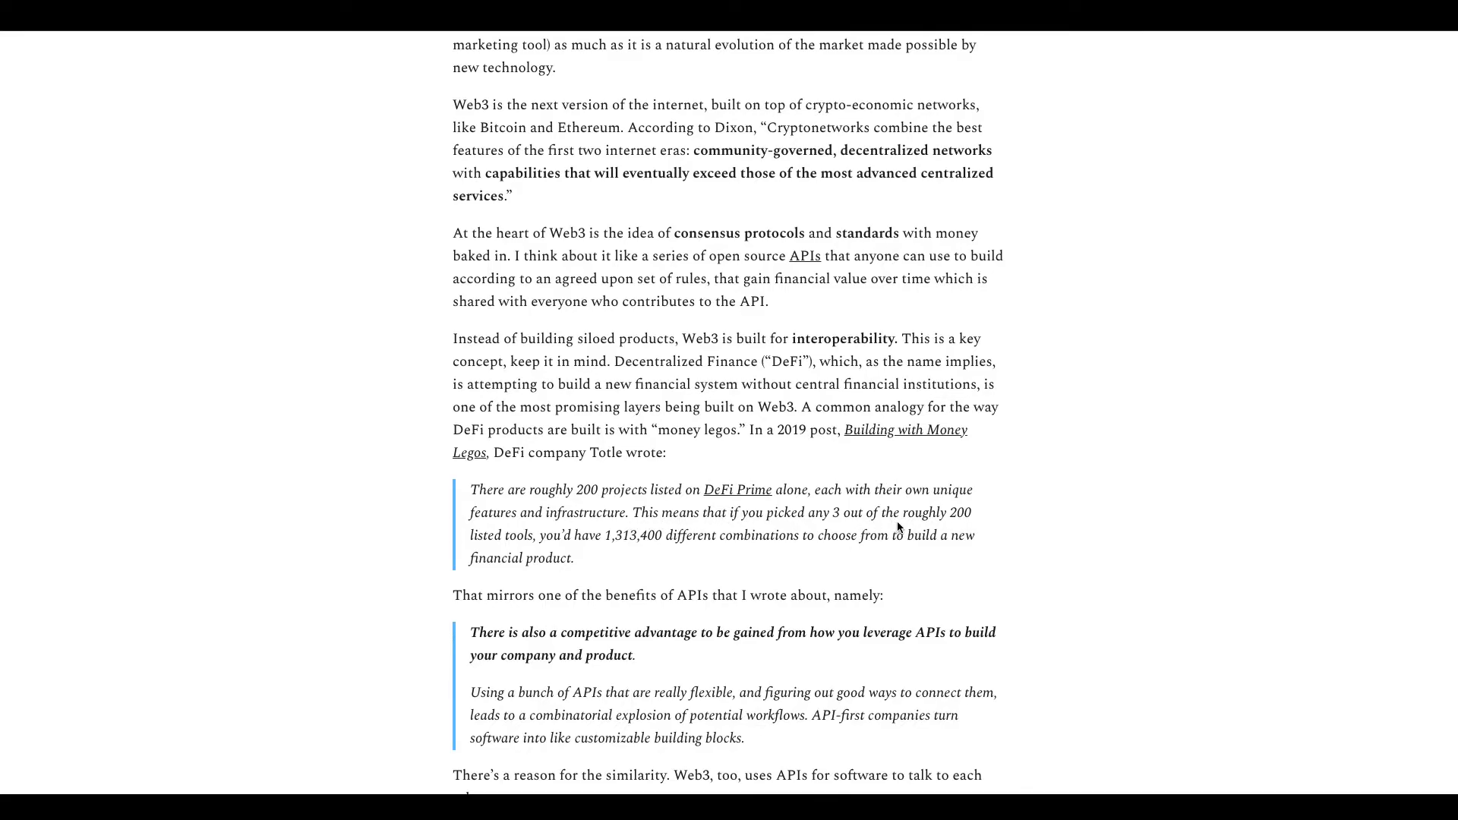
mouse_move(618, 546)
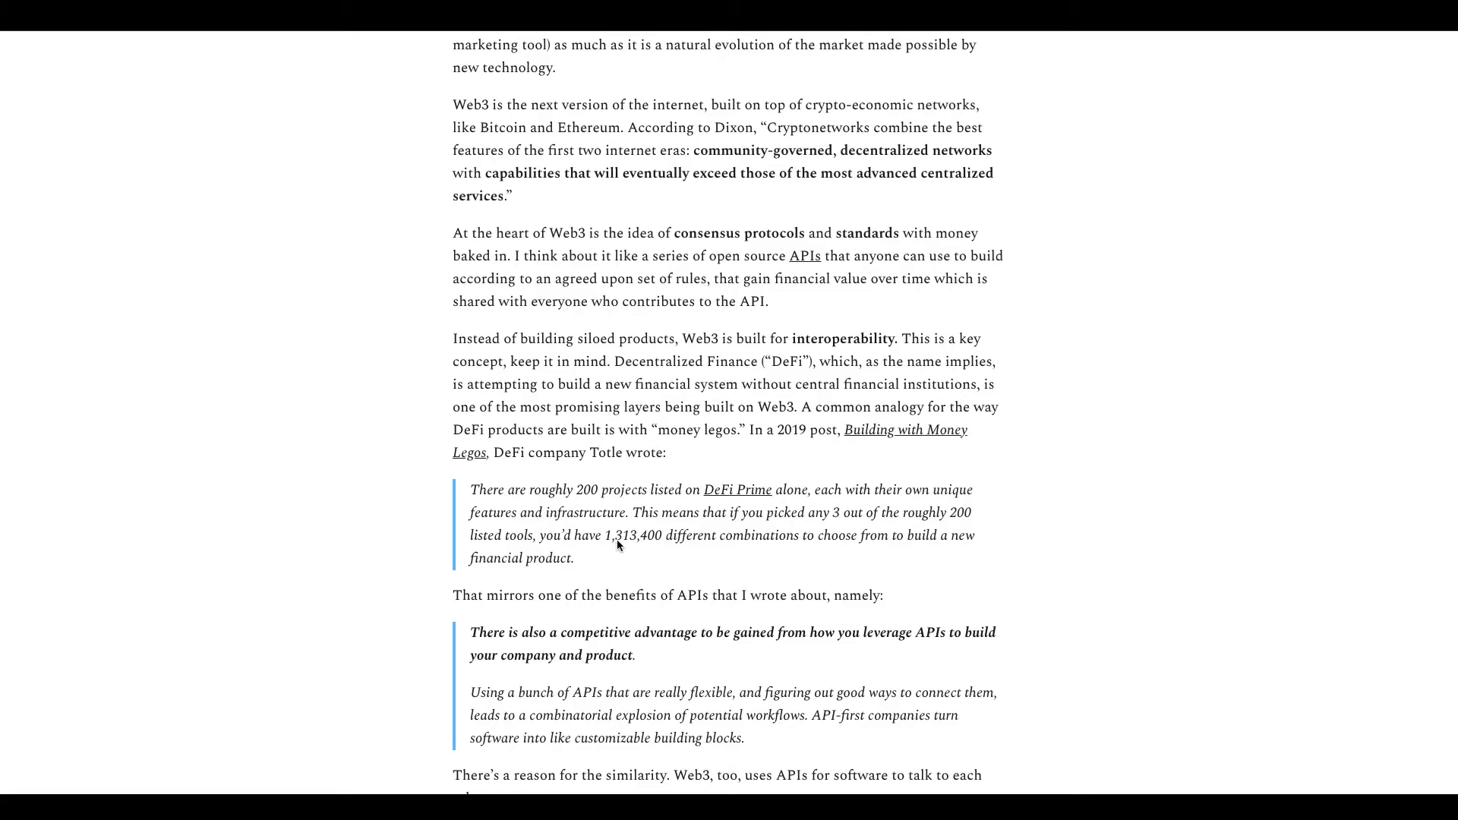
mouse_move(694, 545)
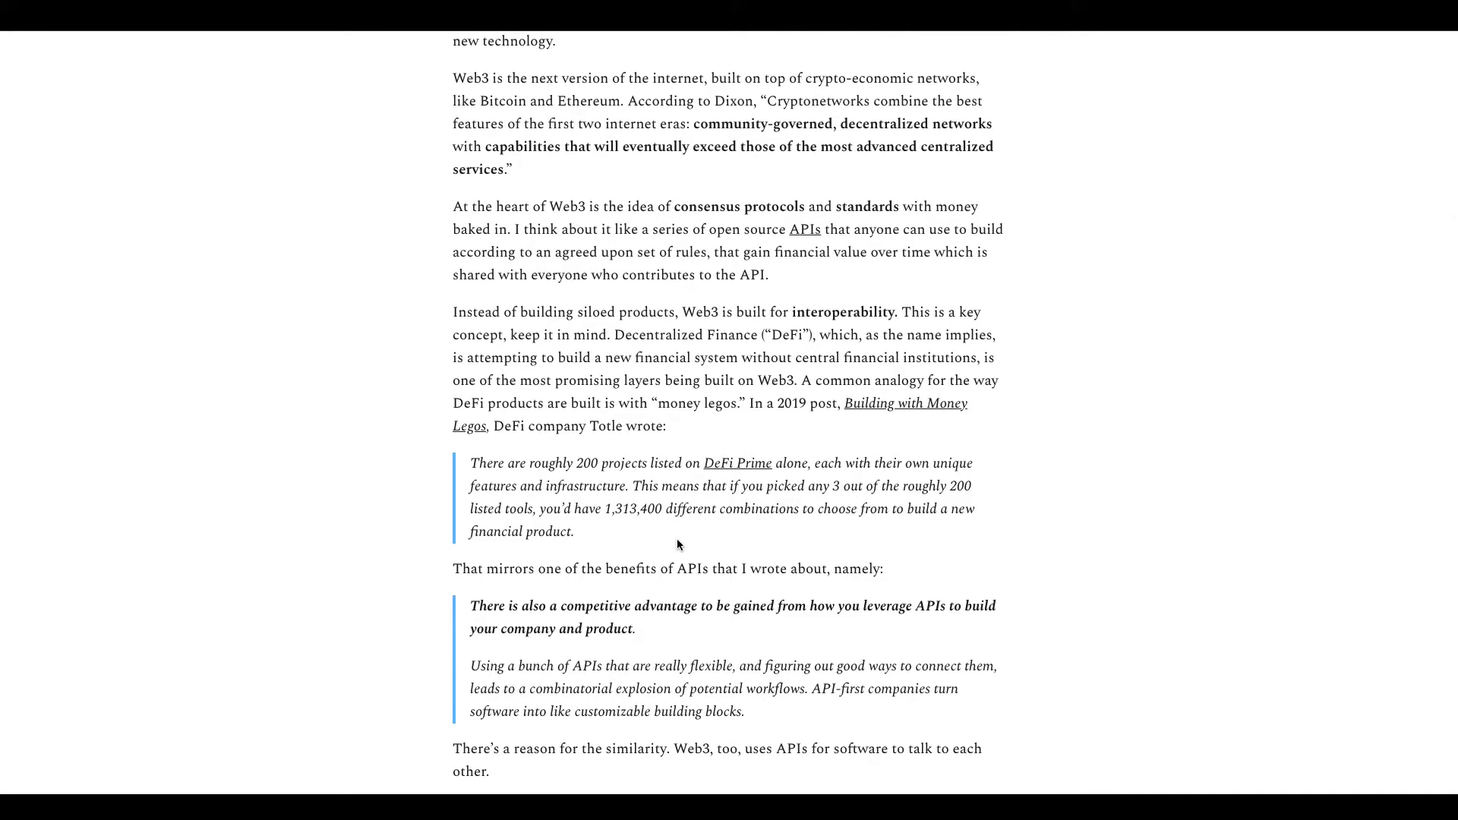
scroll("down", 3)
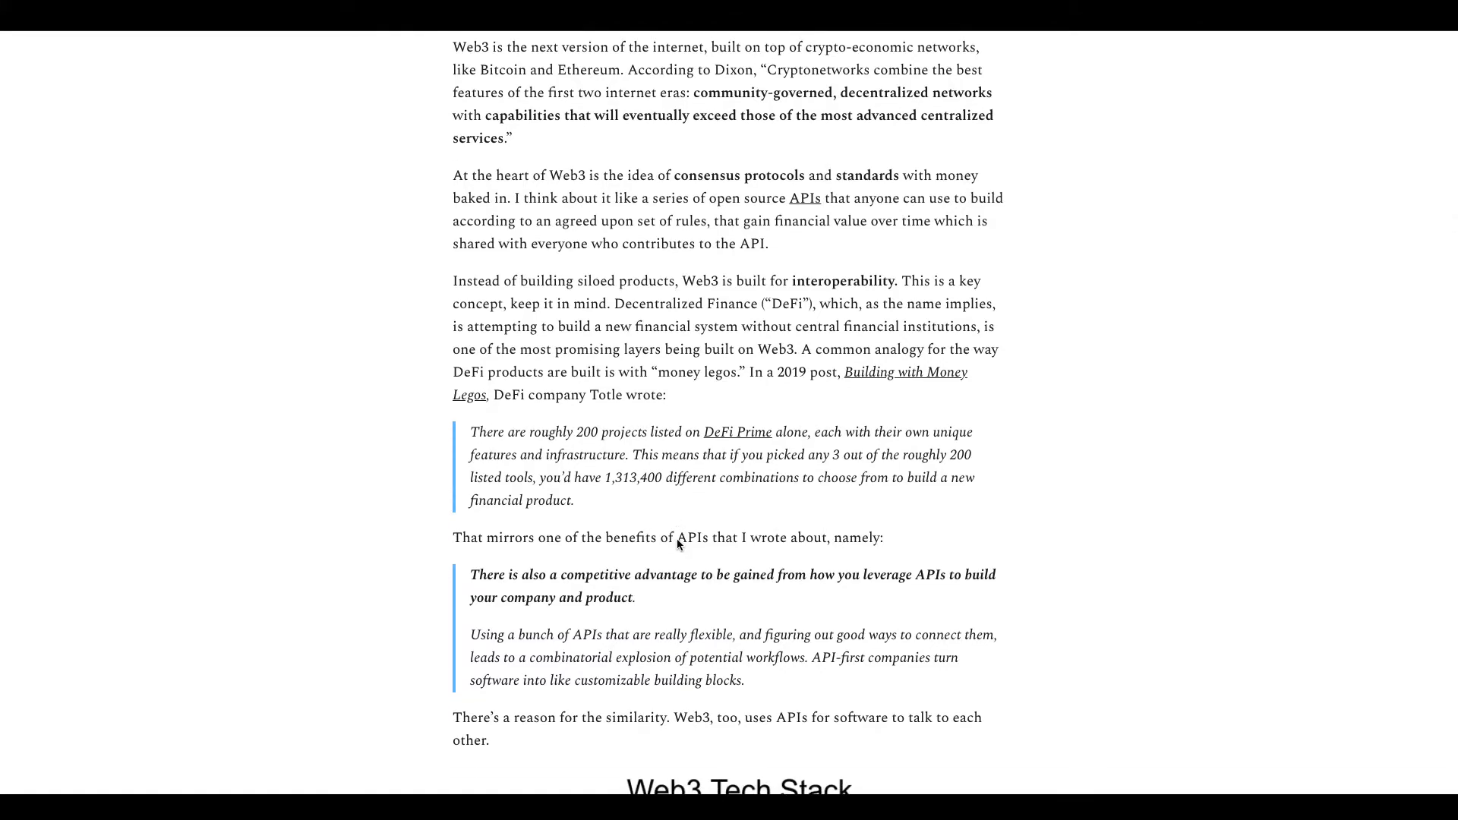
scroll("down", 3)
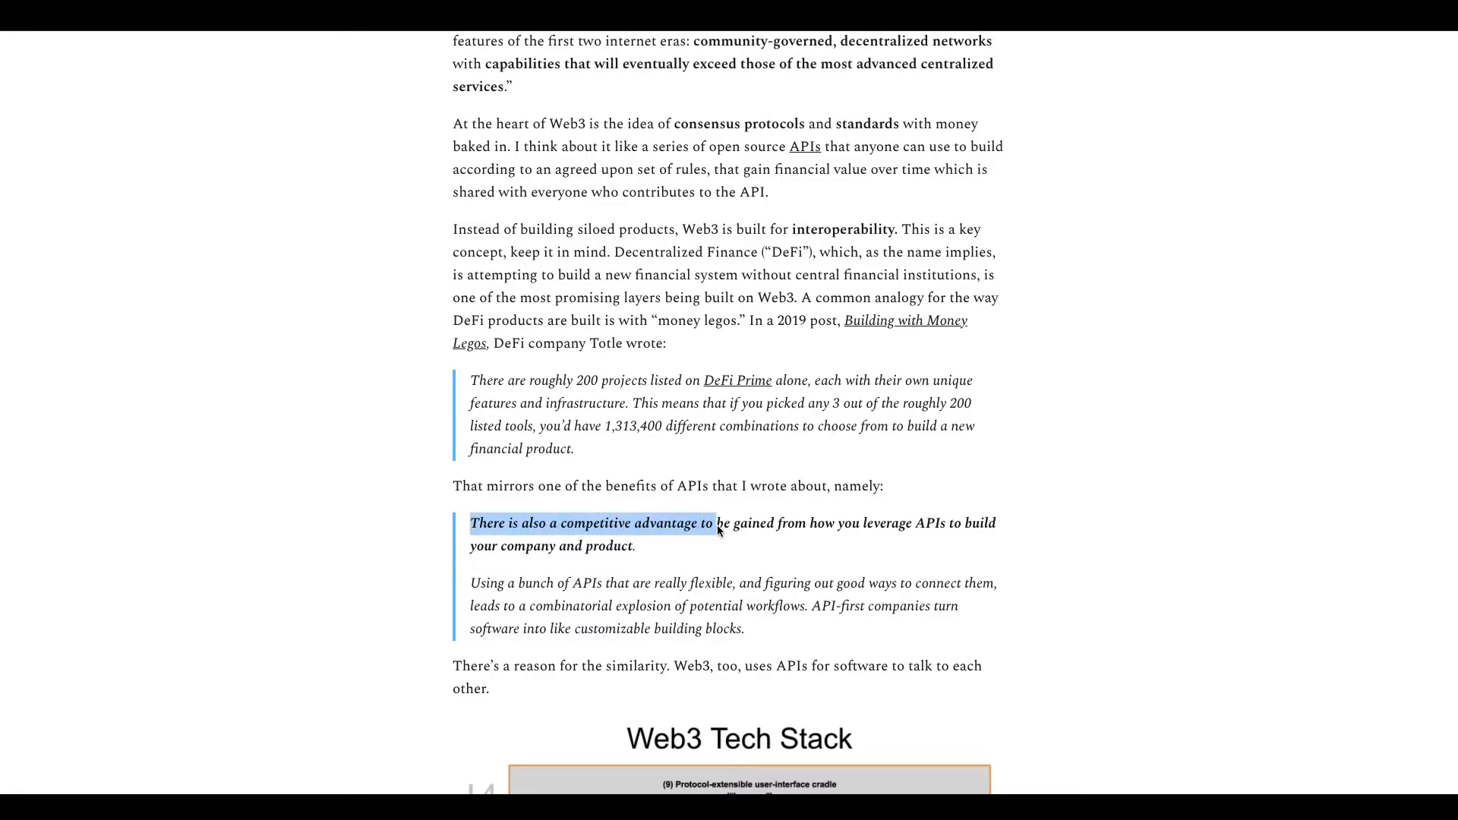
left_click(456, 544)
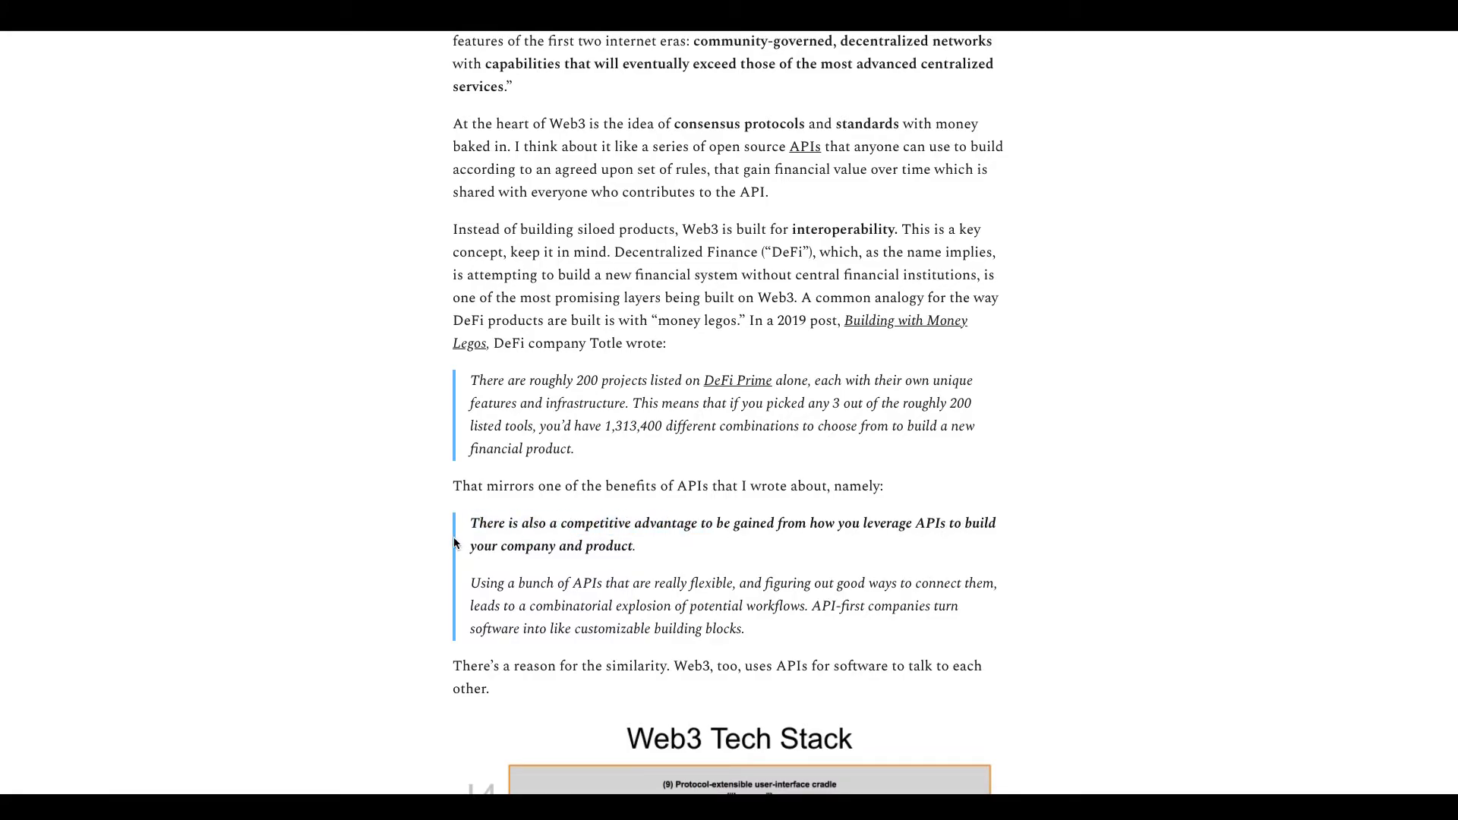
scroll("down", 3)
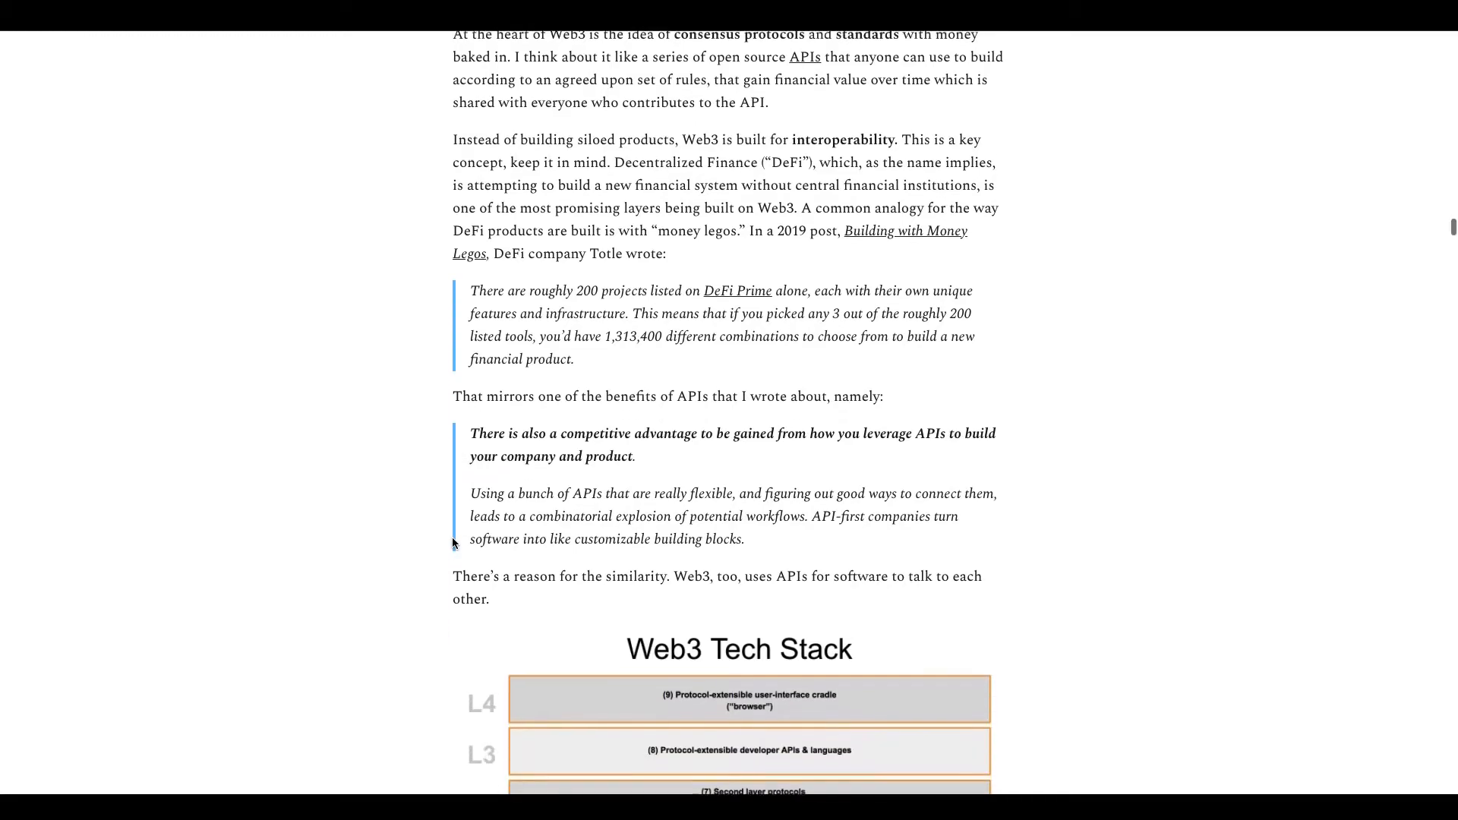
scroll("down", 3)
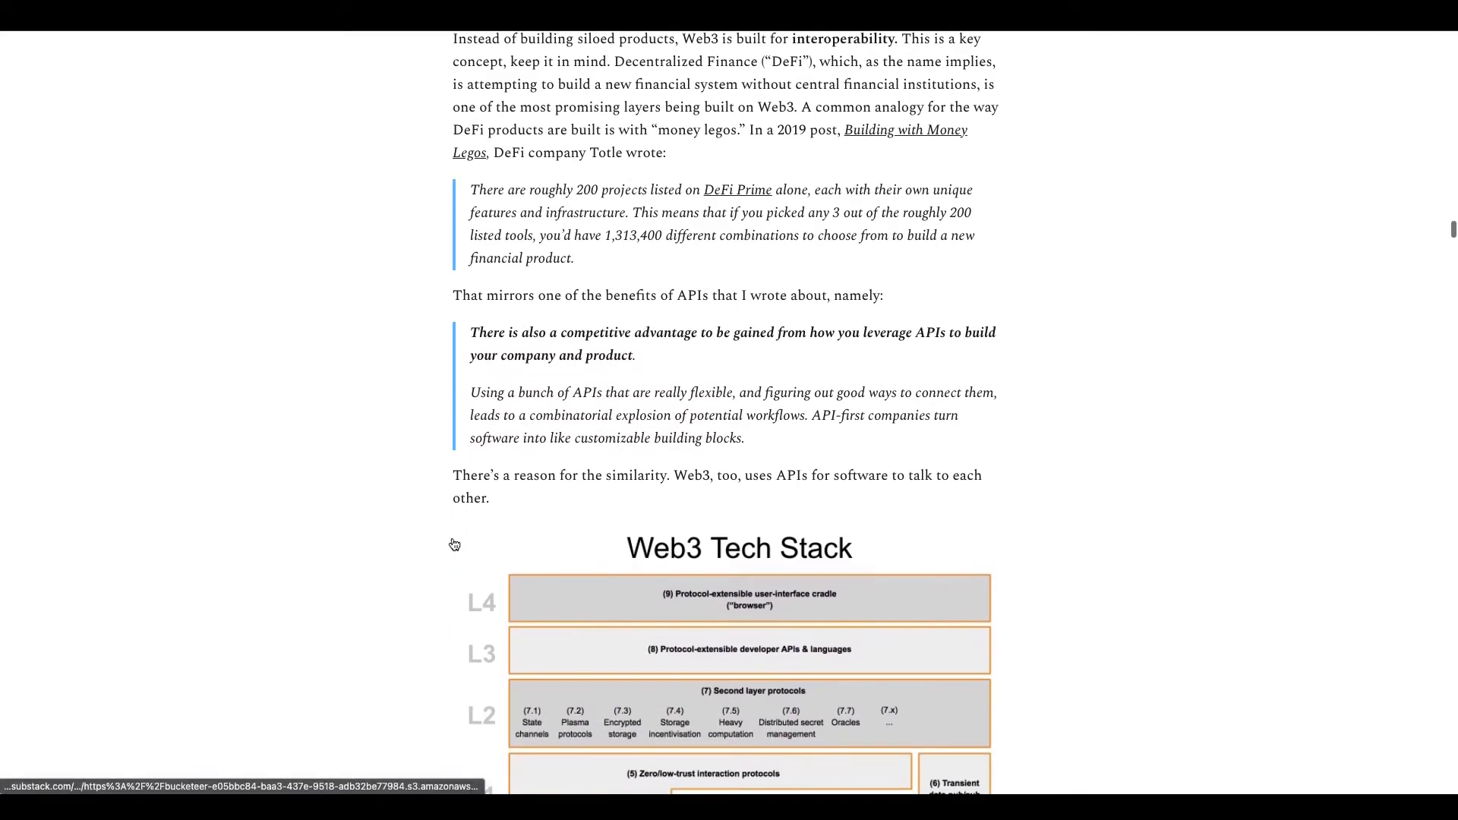
mouse_move(367, 529)
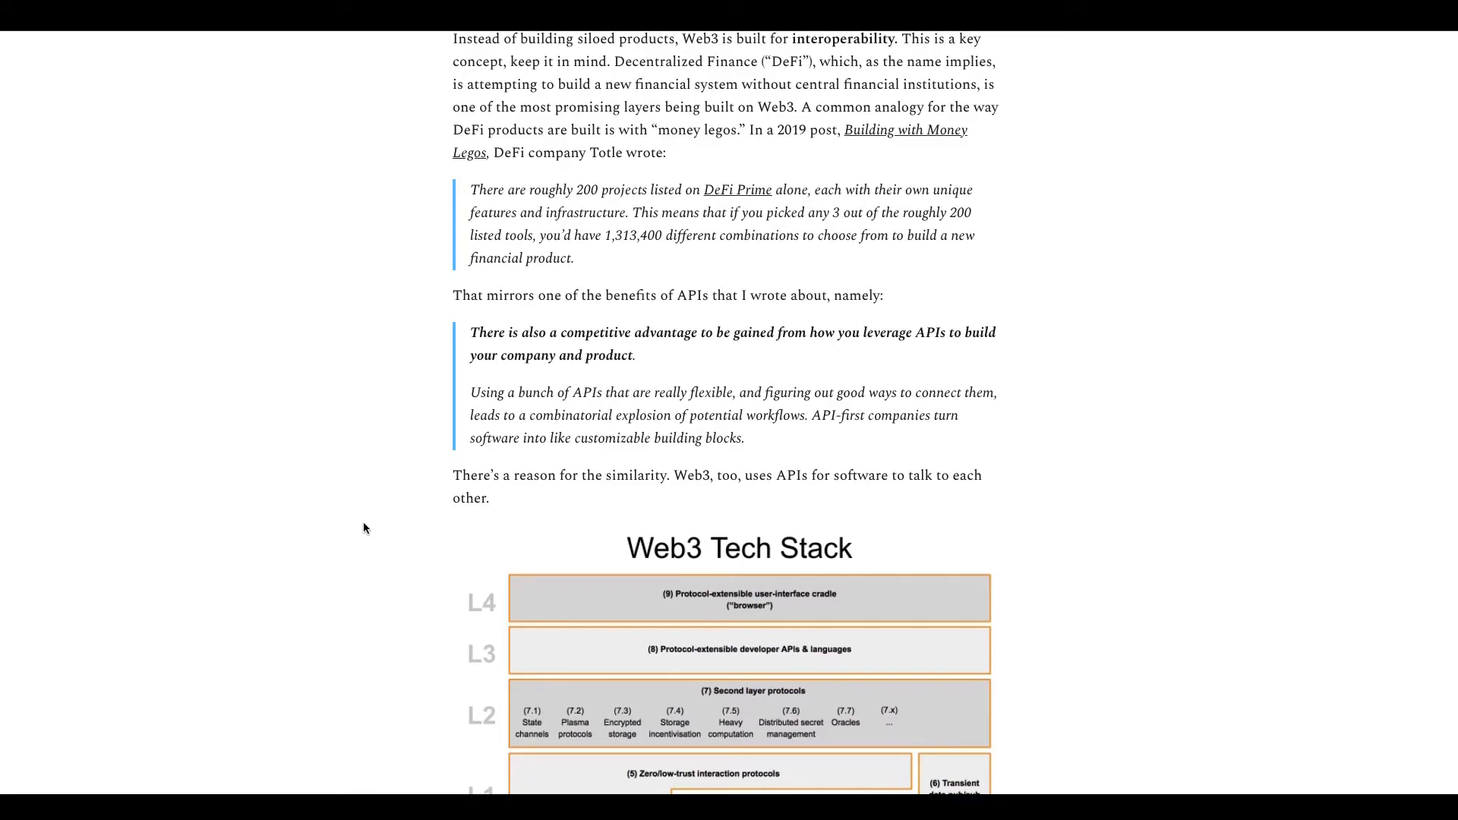
Step: Scroll past the Levels 0-2 discussion to the Self-Sovereign Identity paragraphs and the start of the Web 2.0 Value Chain drawing
scroll("down", 3)
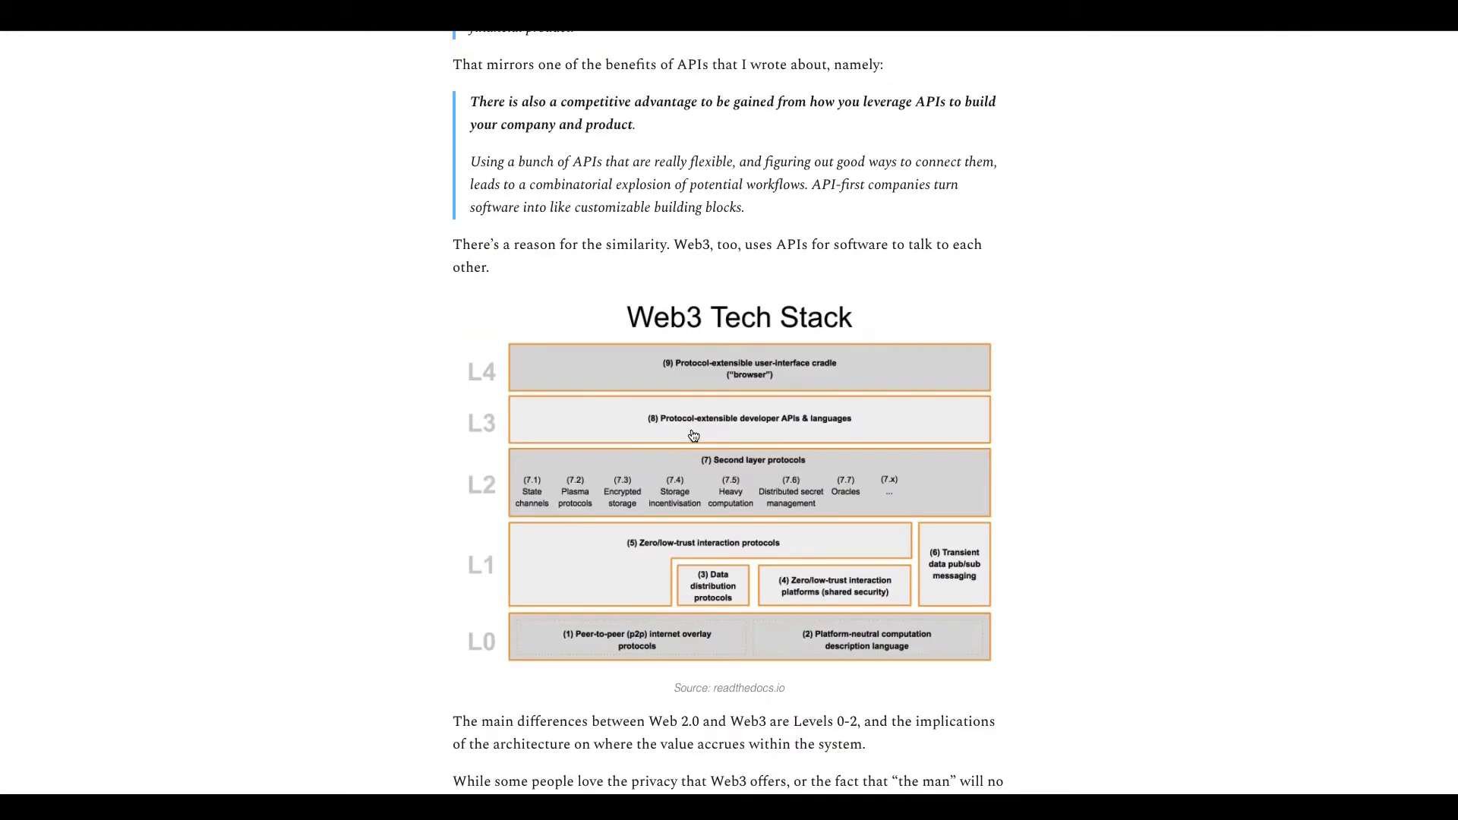
mouse_move(651, 353)
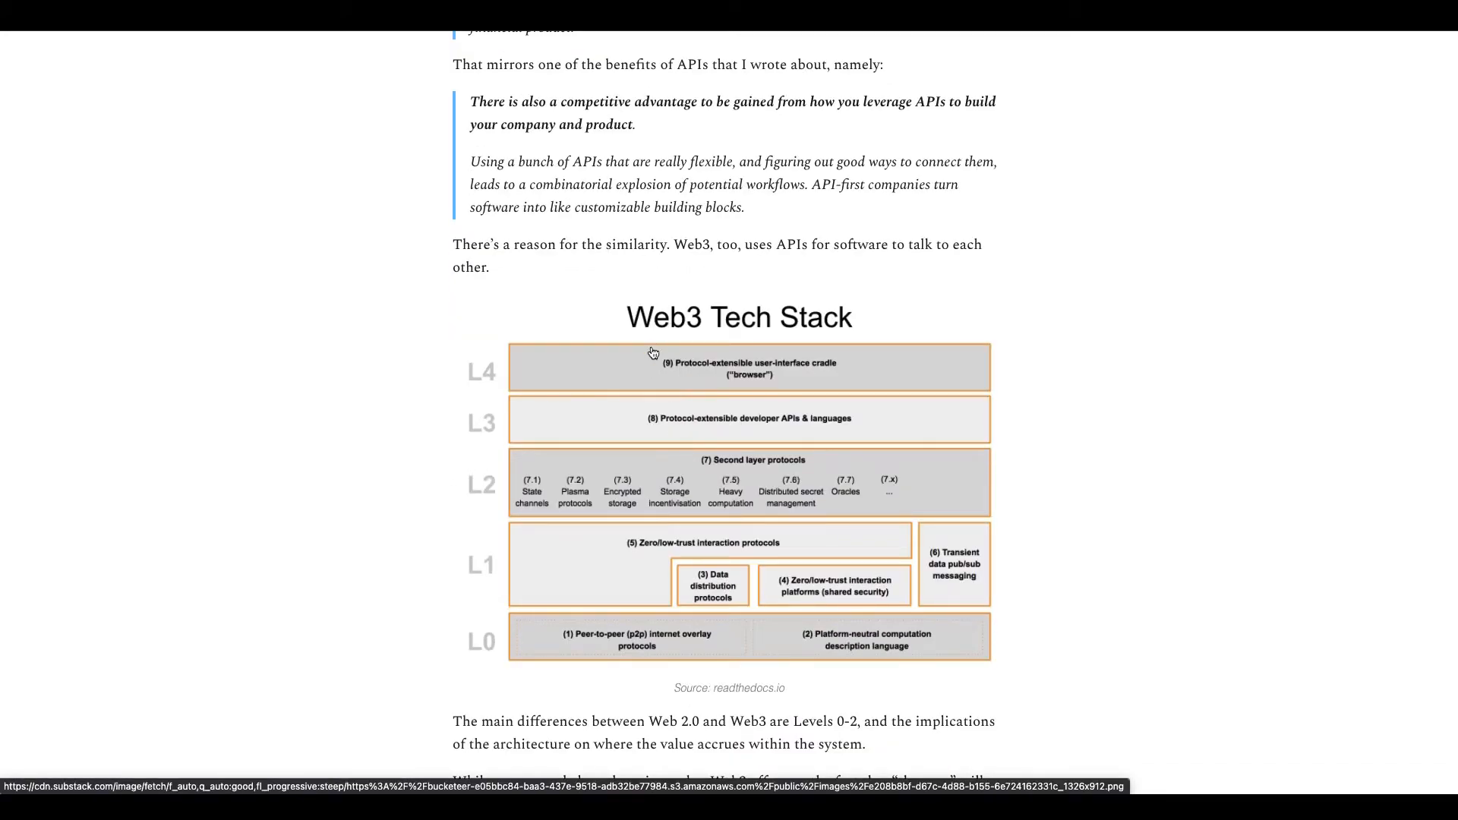
mouse_move(385, 482)
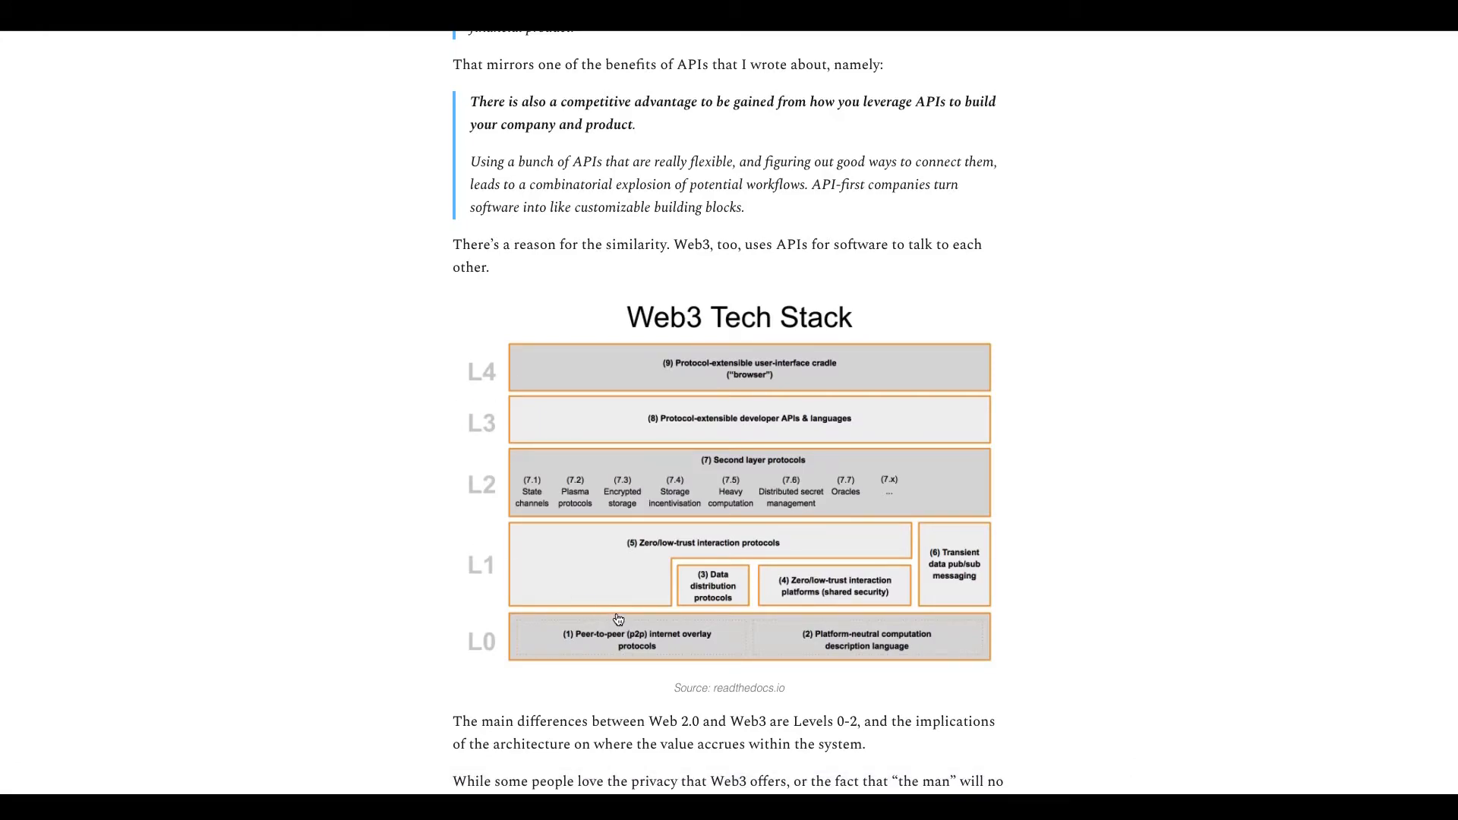
mouse_move(673, 642)
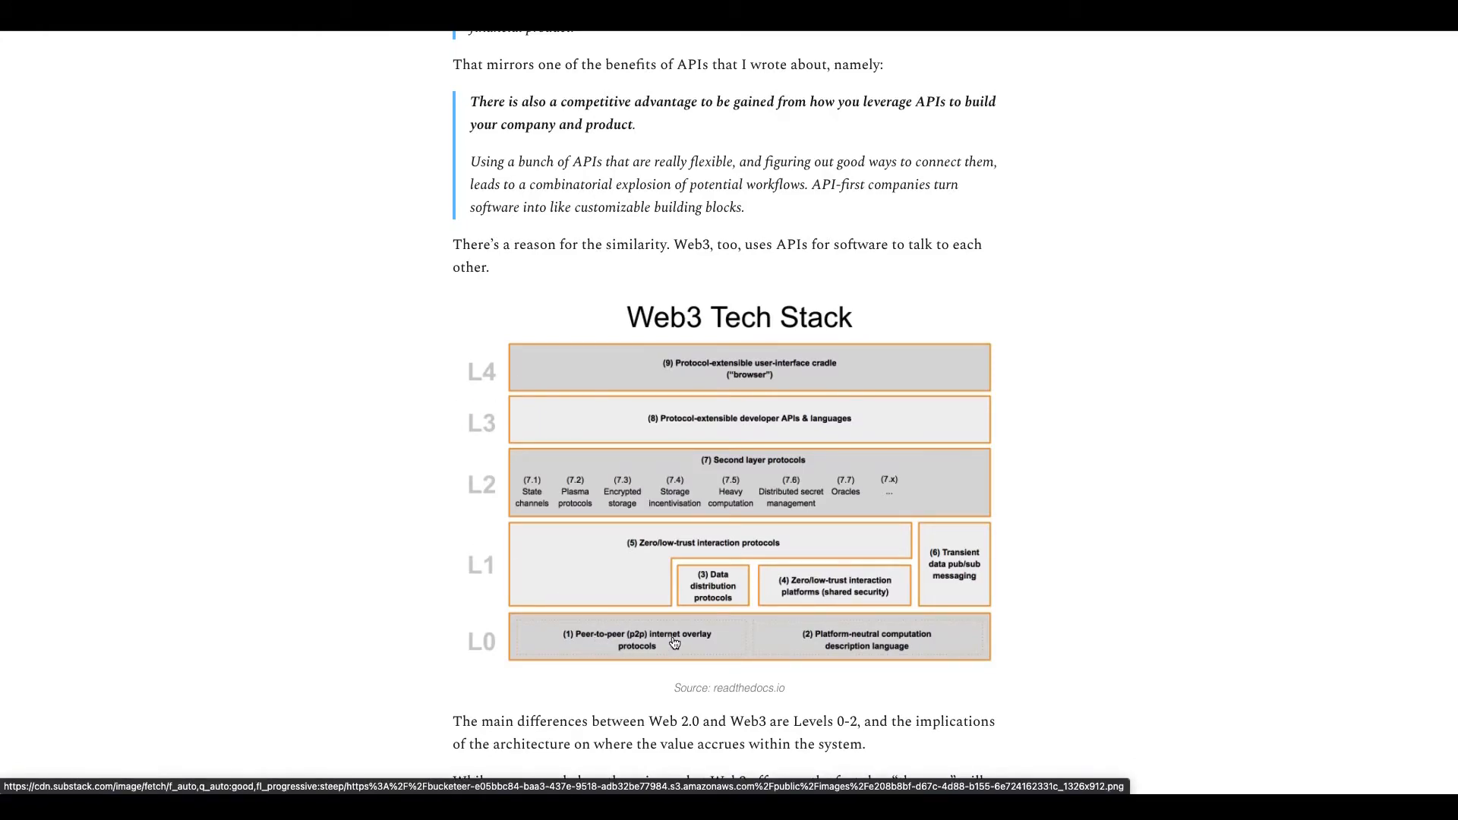
mouse_move(835, 656)
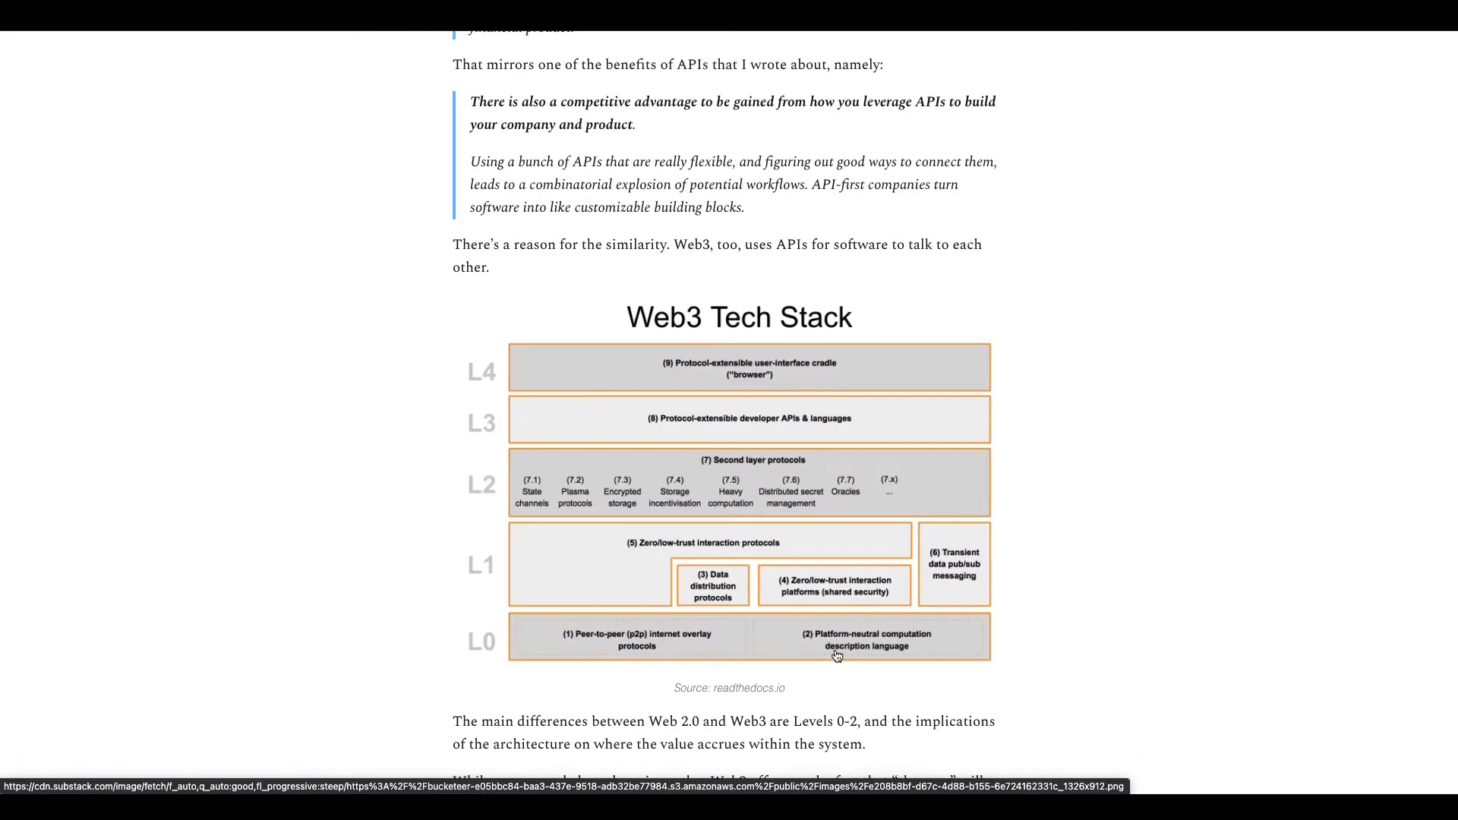
mouse_move(838, 639)
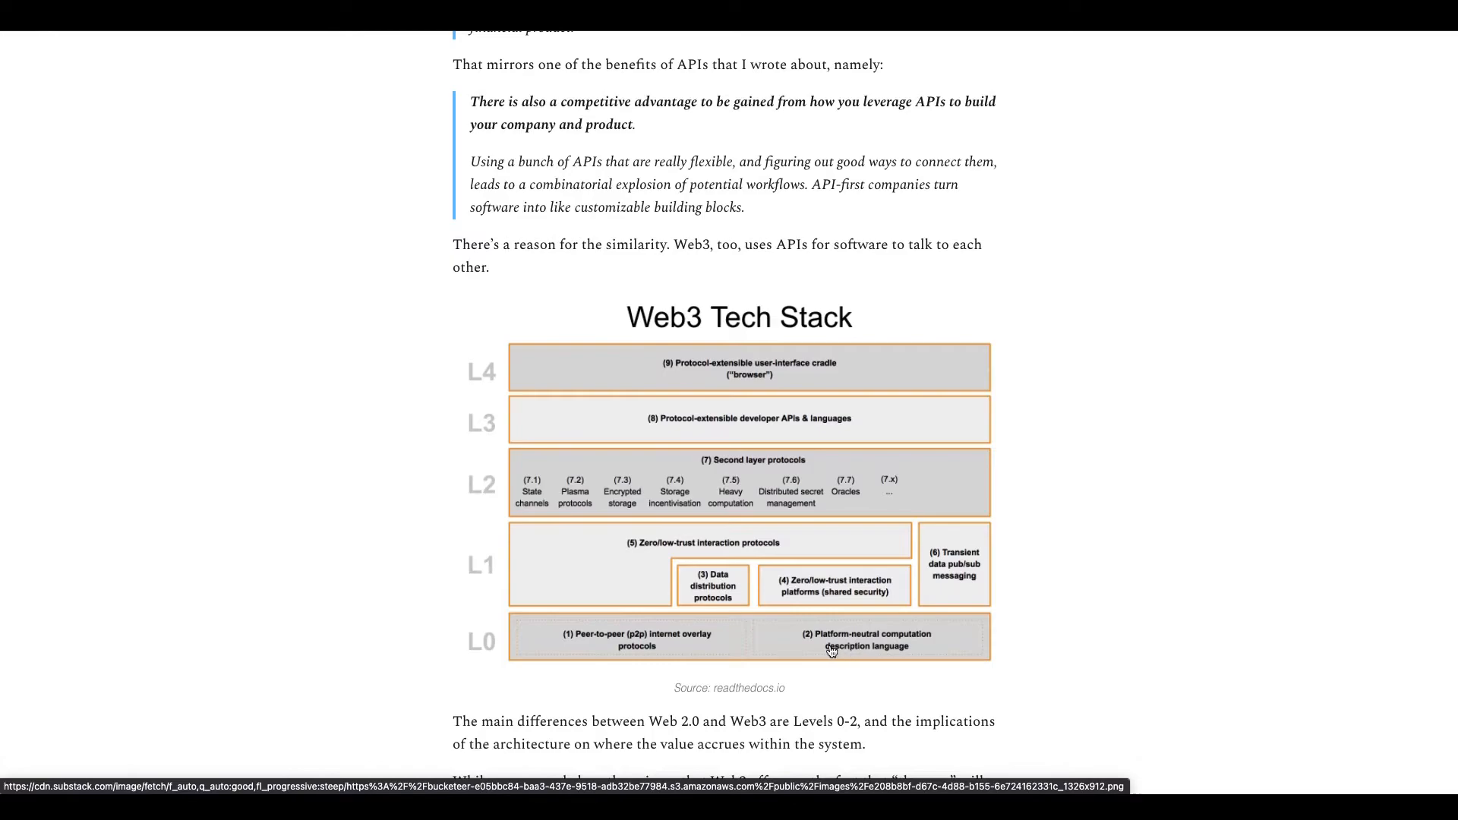
mouse_move(871, 647)
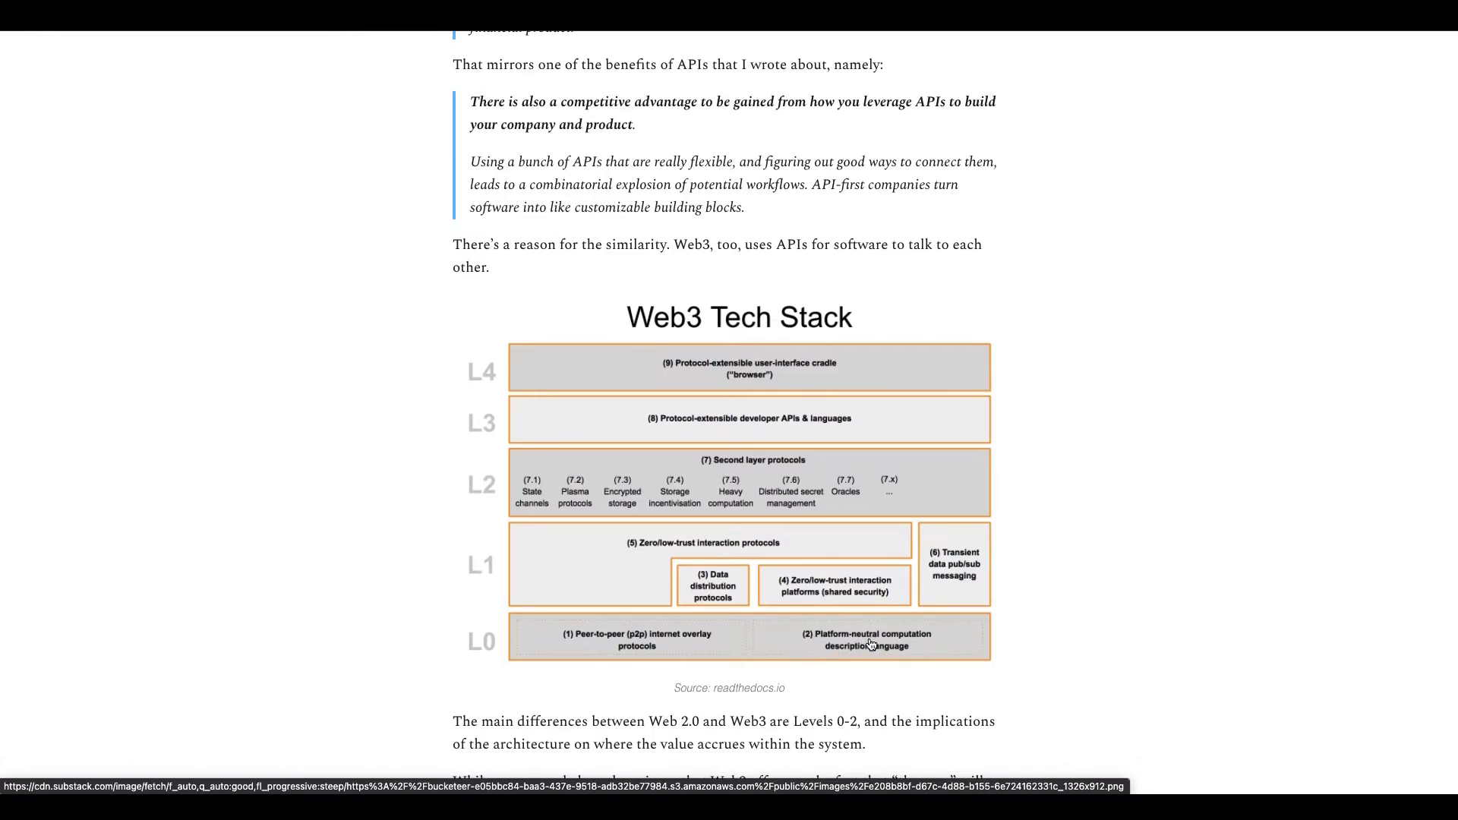
mouse_move(586, 549)
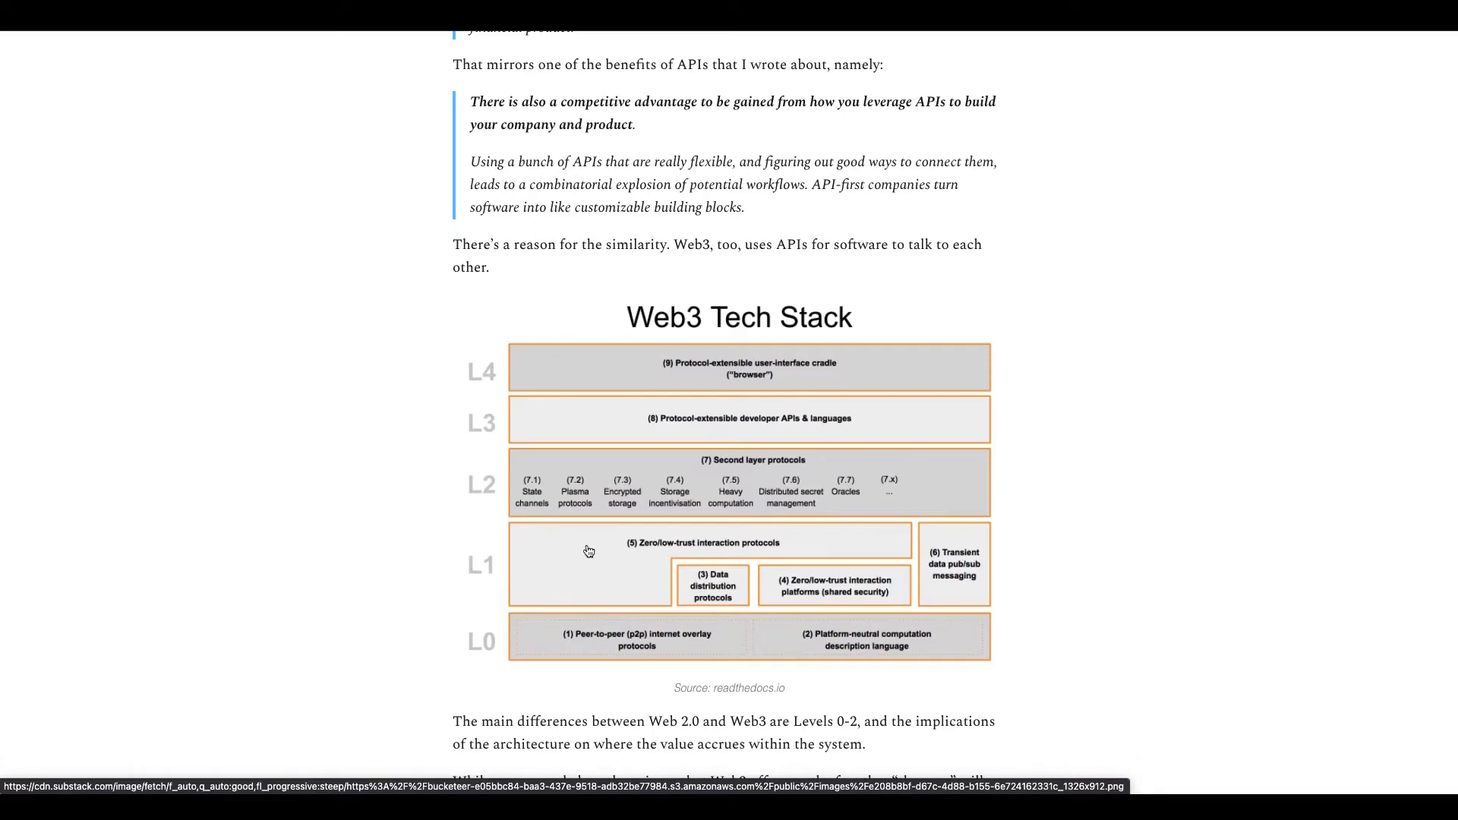
mouse_move(482, 646)
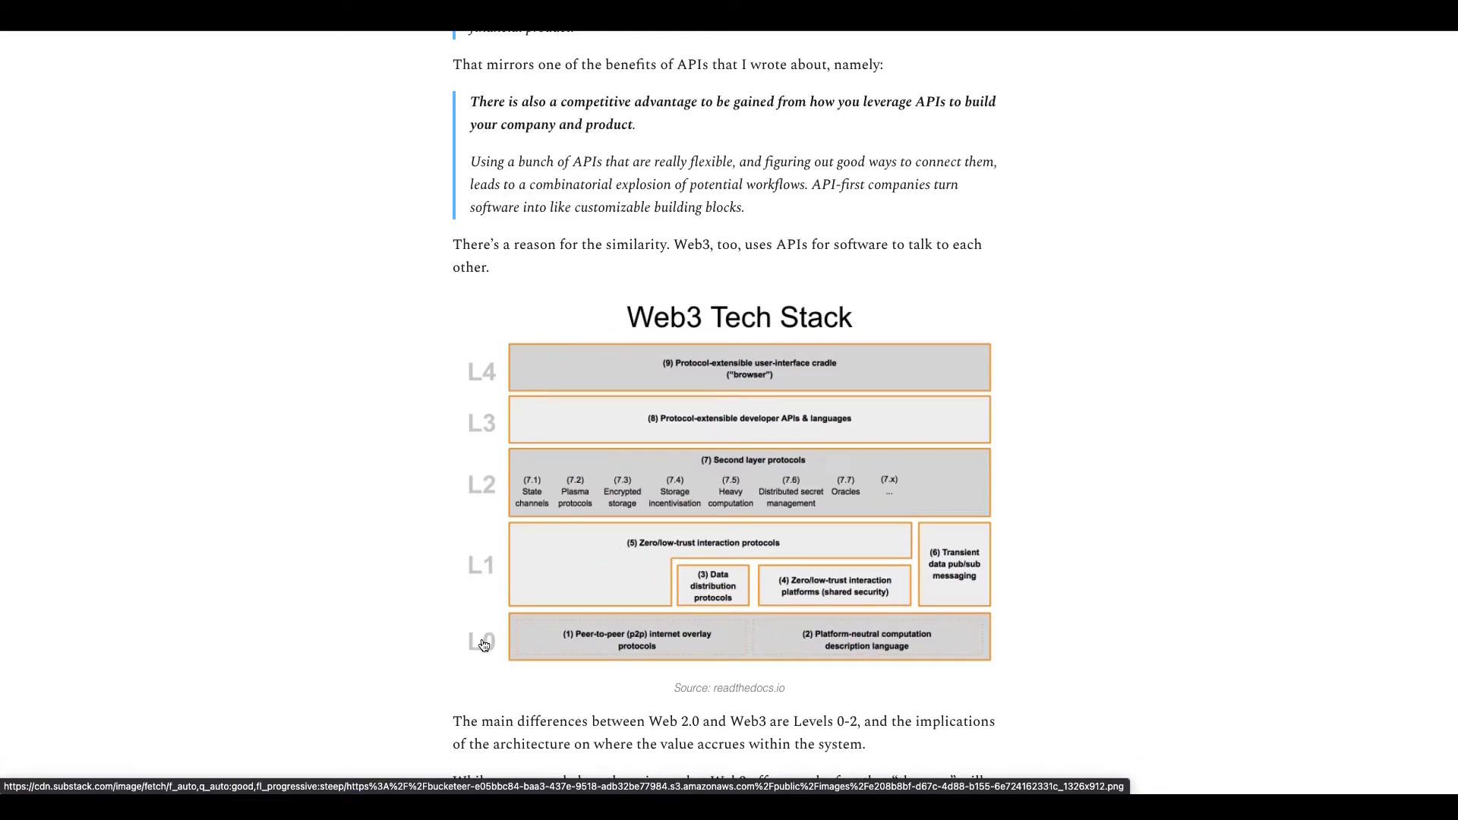
mouse_move(656, 539)
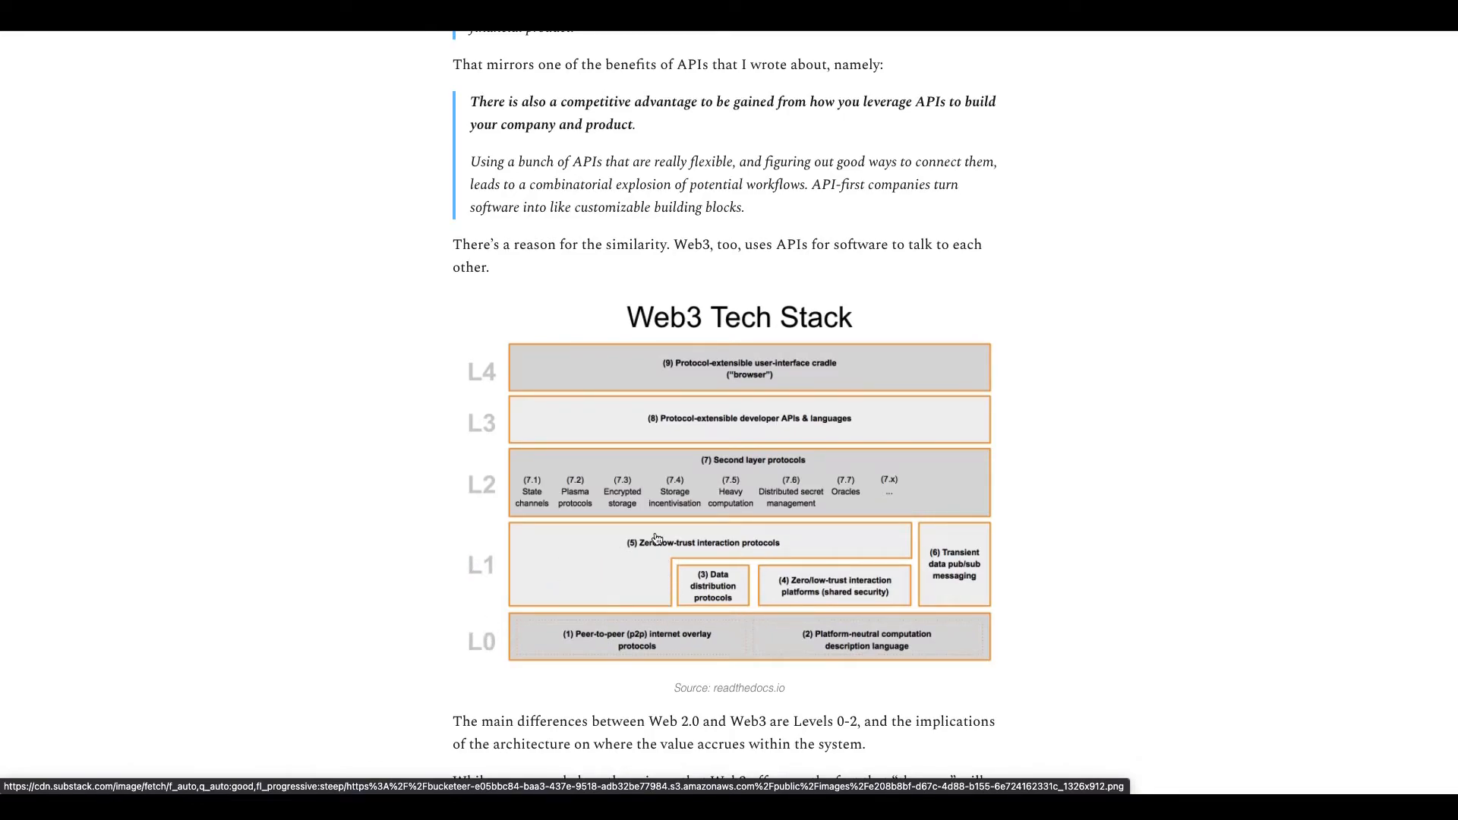
mouse_move(713, 560)
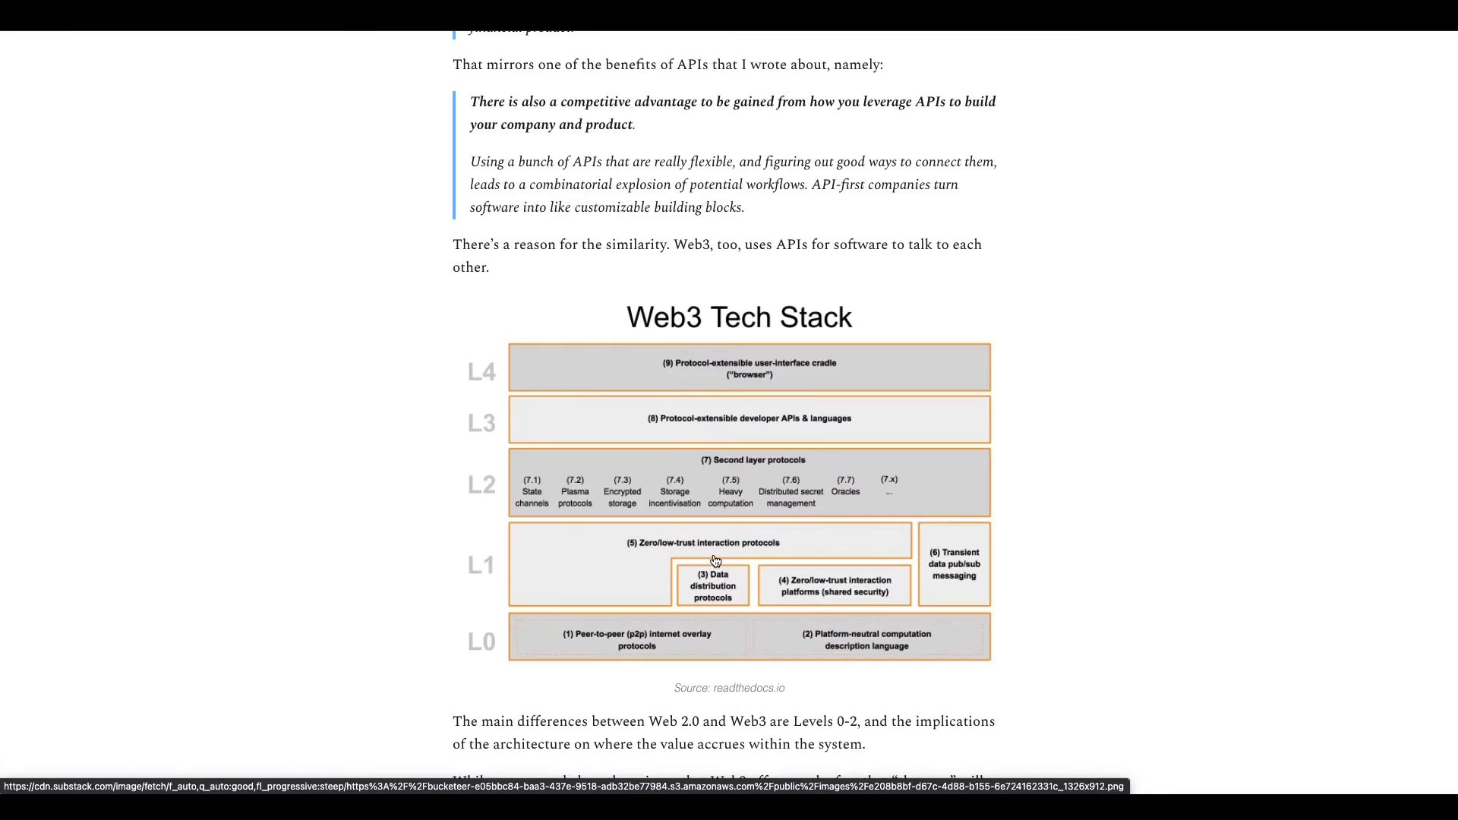
mouse_move(753, 580)
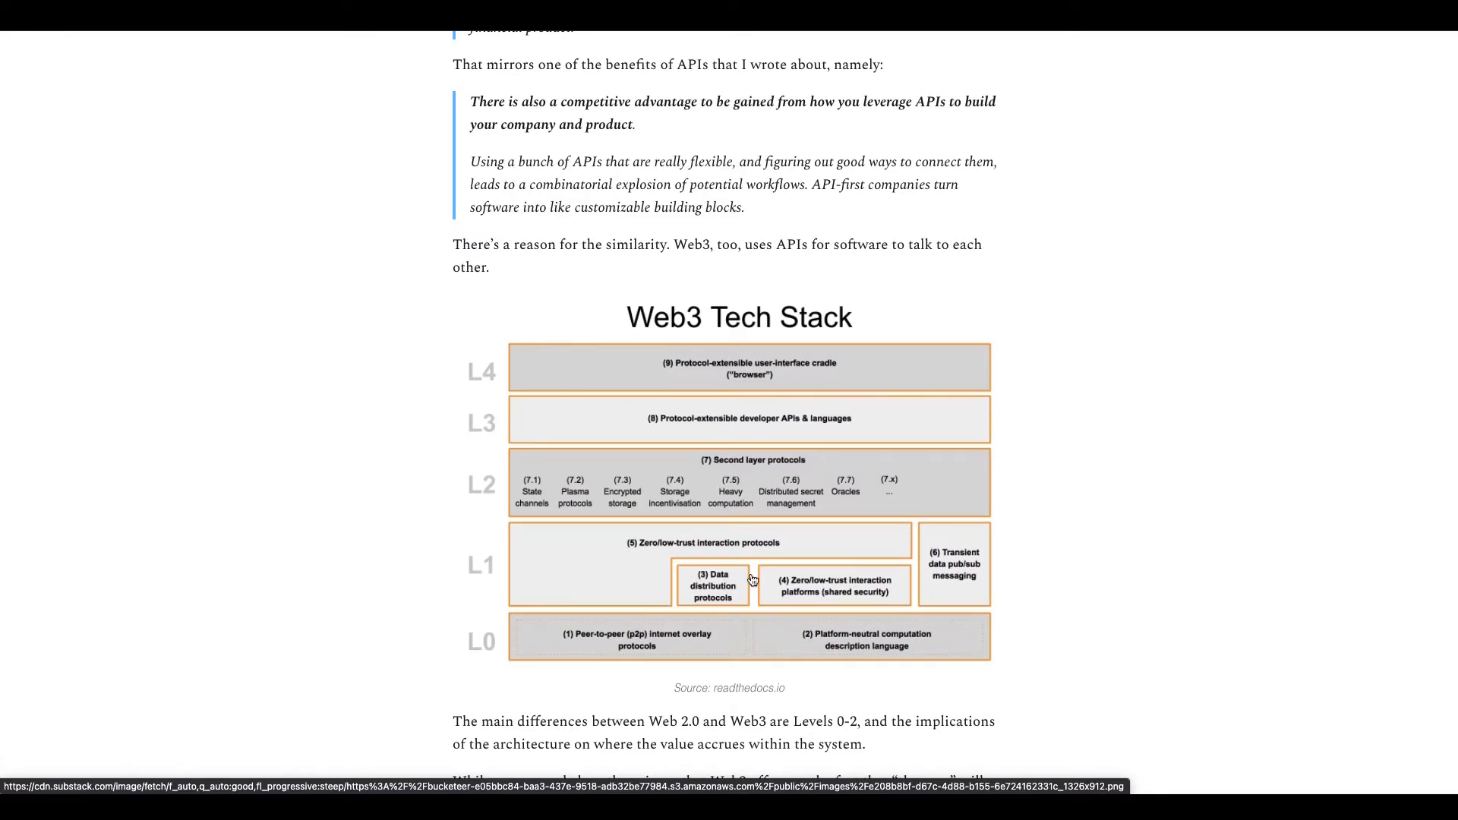
mouse_move(785, 604)
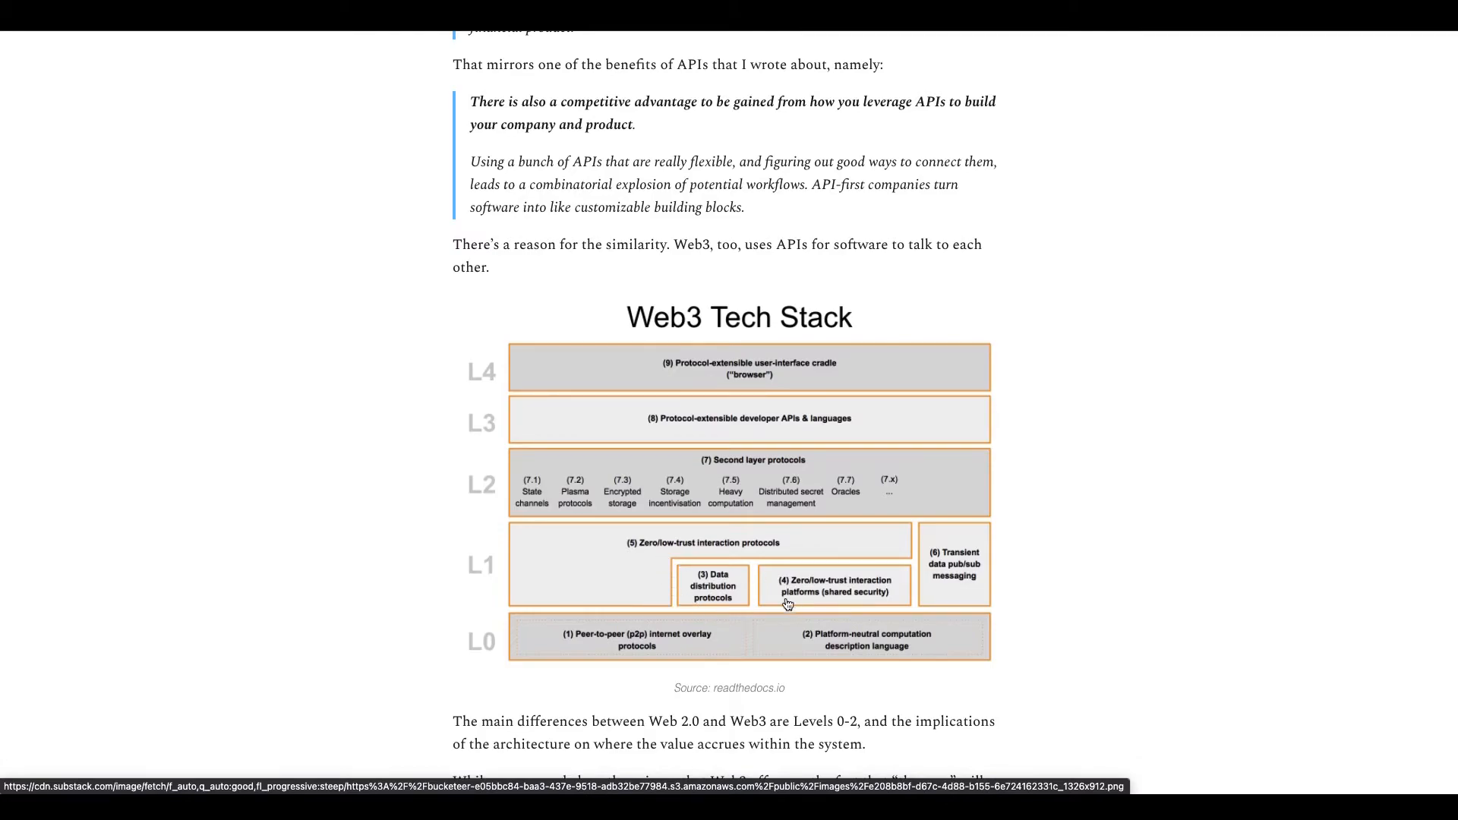
mouse_move(658, 553)
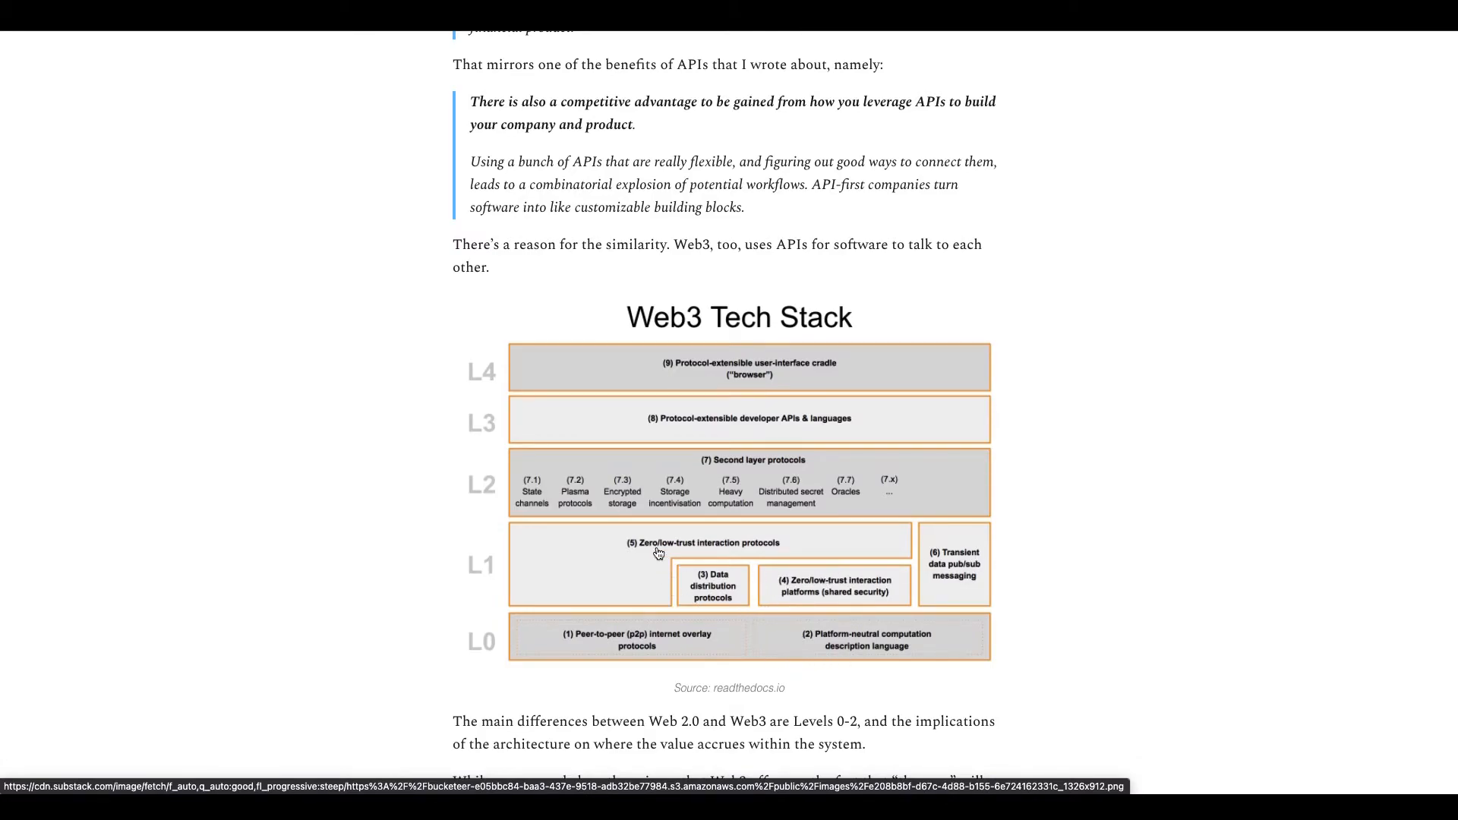
mouse_move(606, 423)
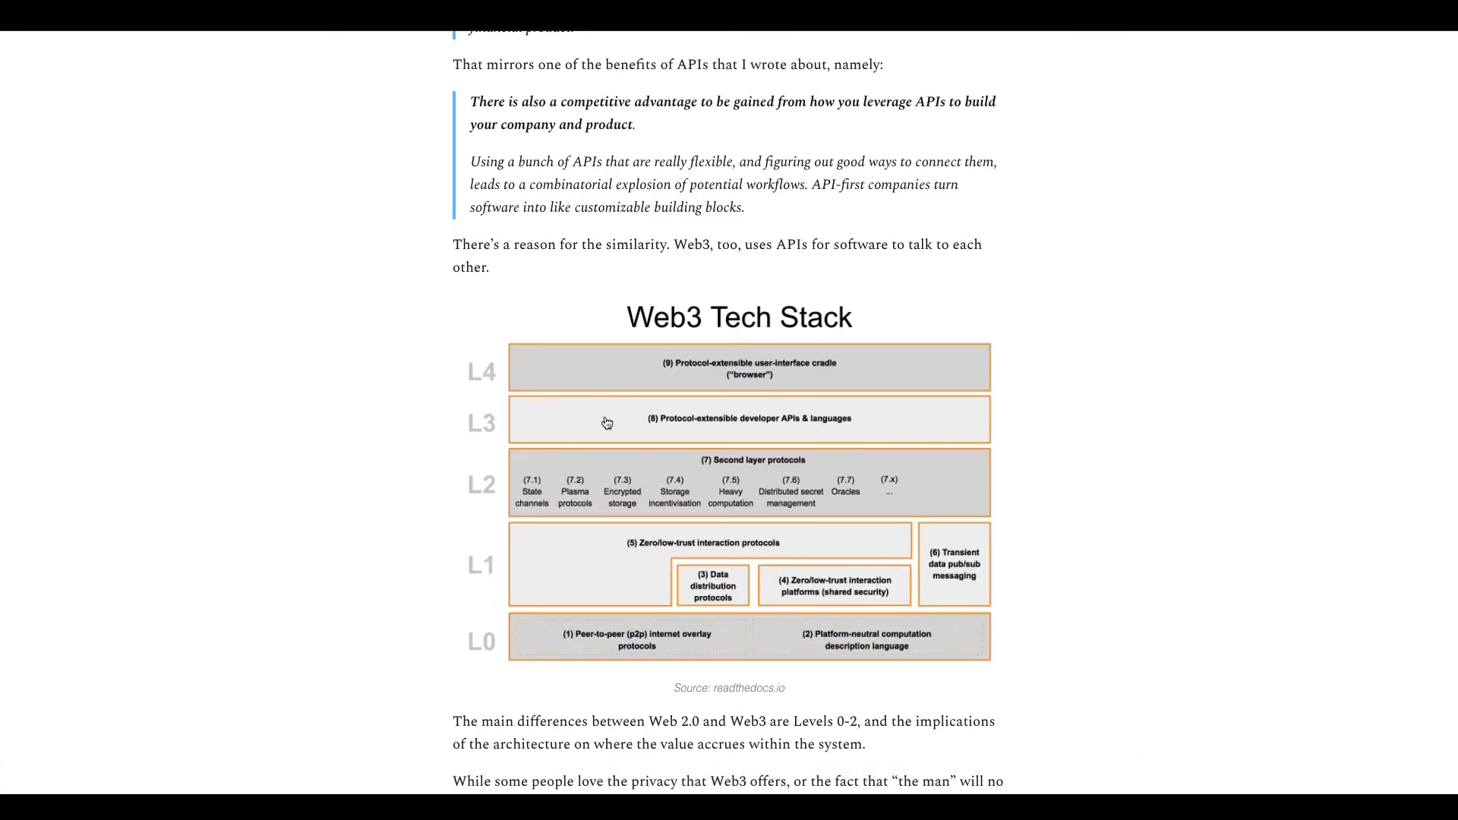
mouse_move(670, 420)
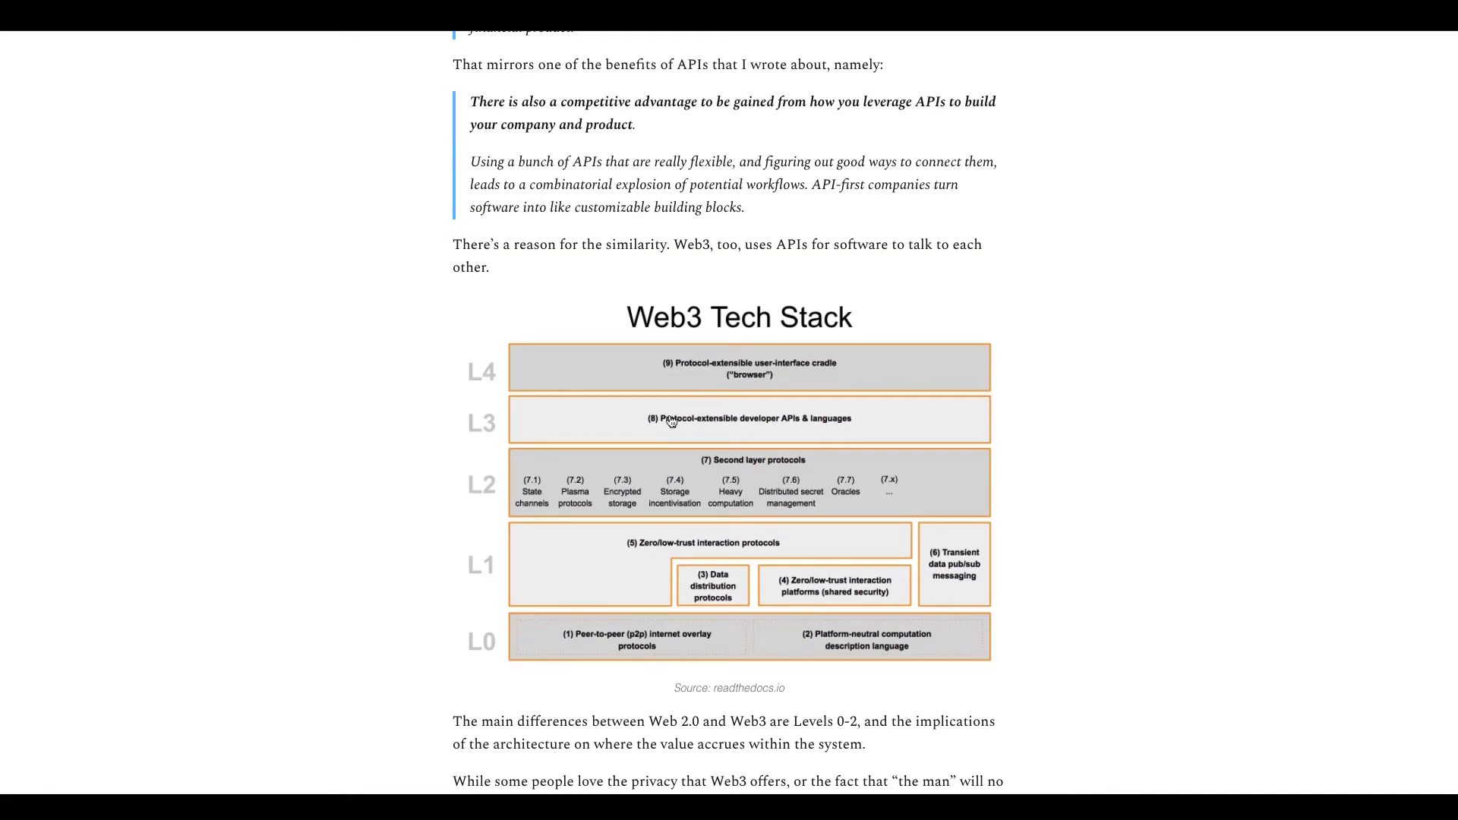
mouse_move(478, 511)
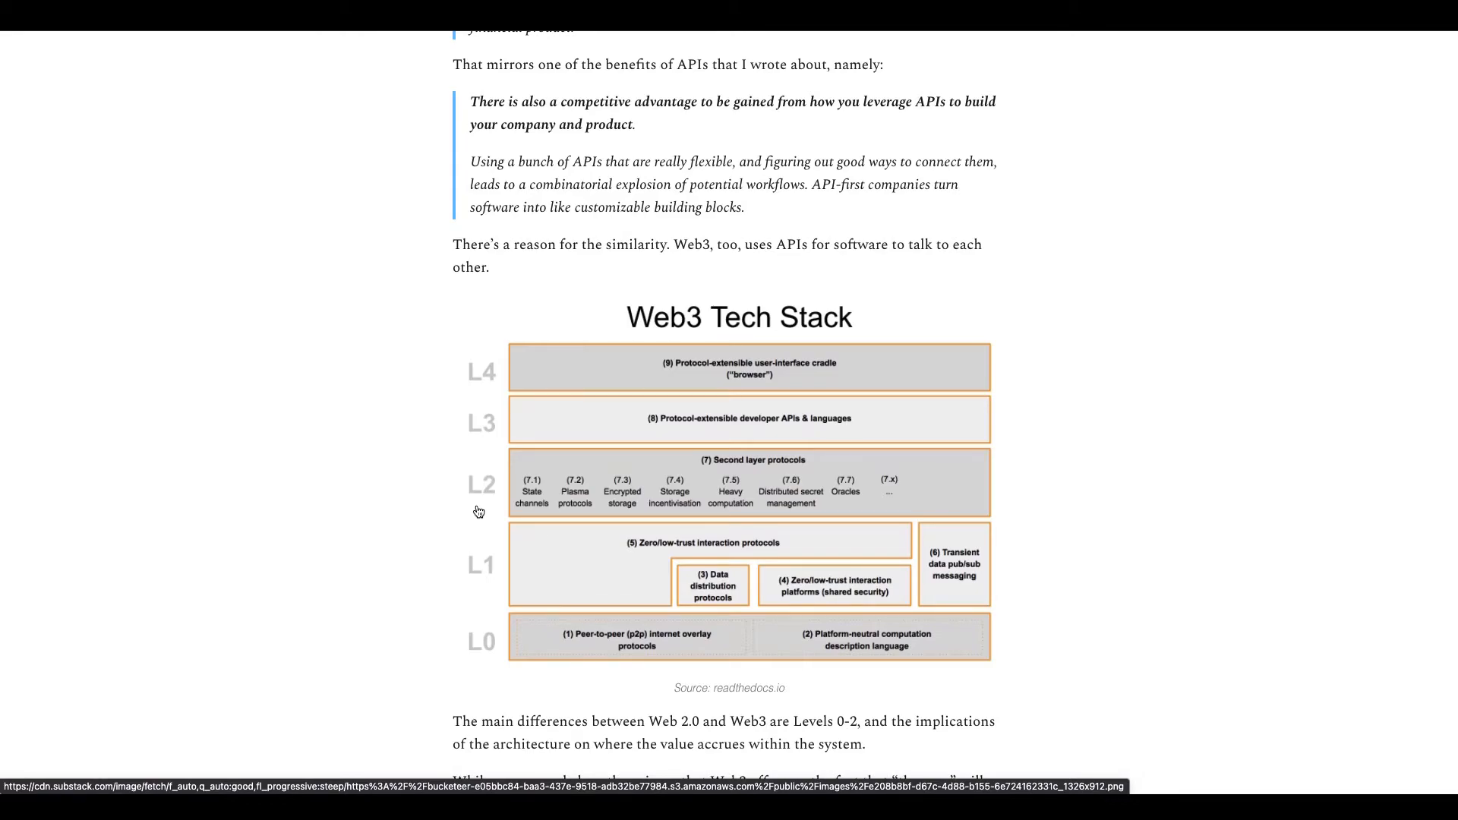
mouse_move(780, 490)
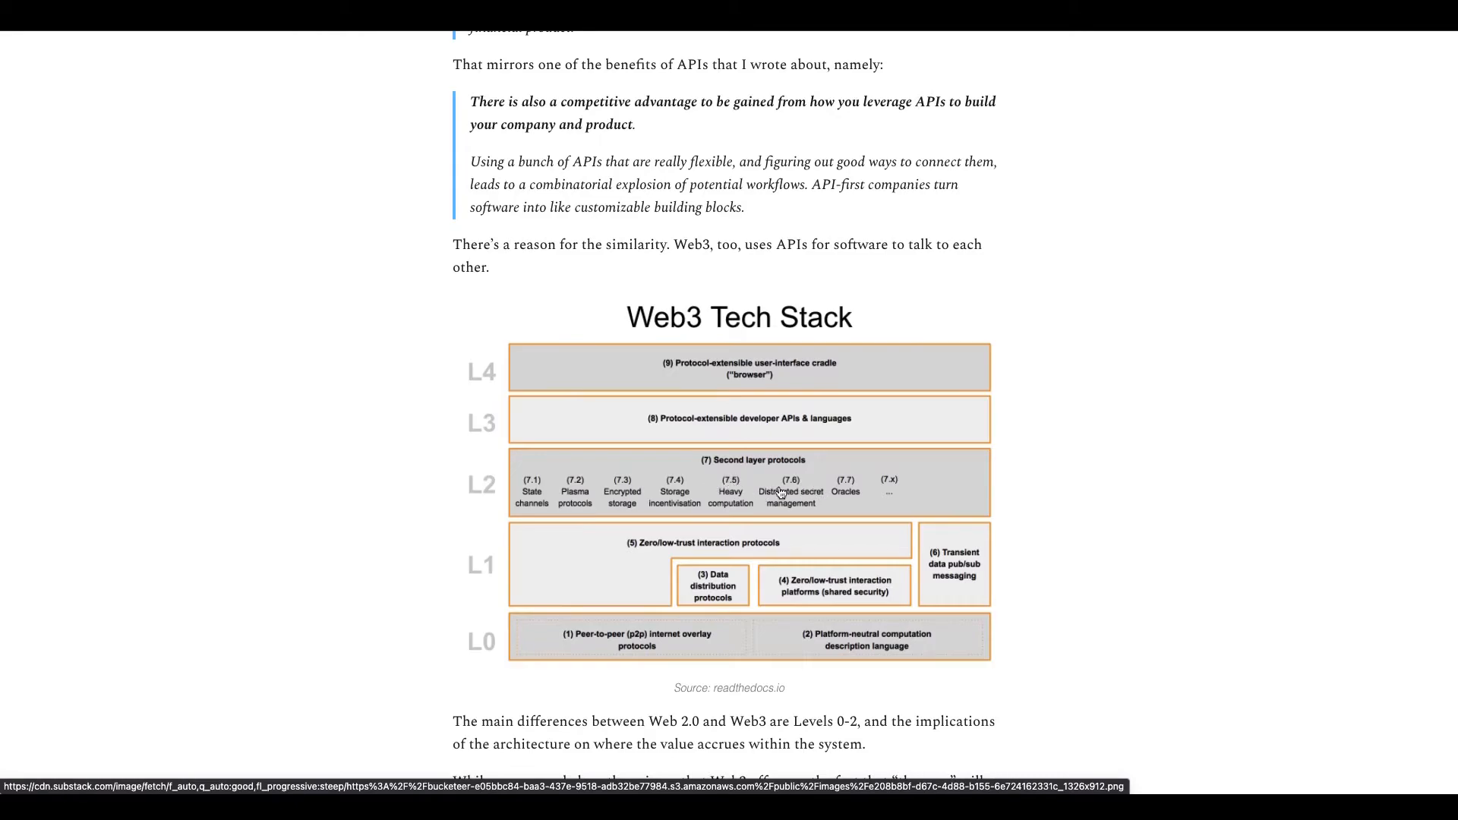
scroll("down", 3)
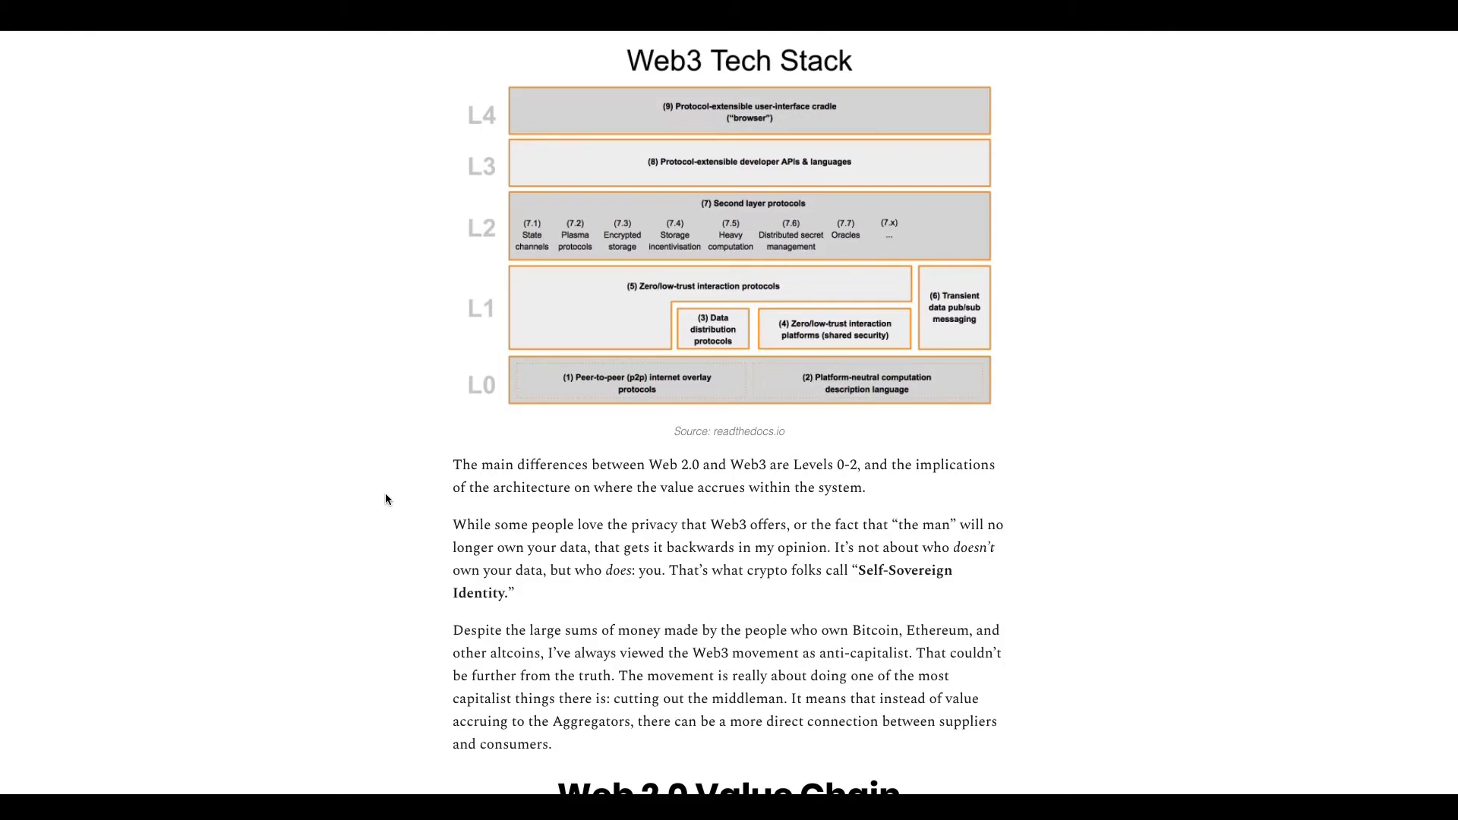
scroll("down", 3)
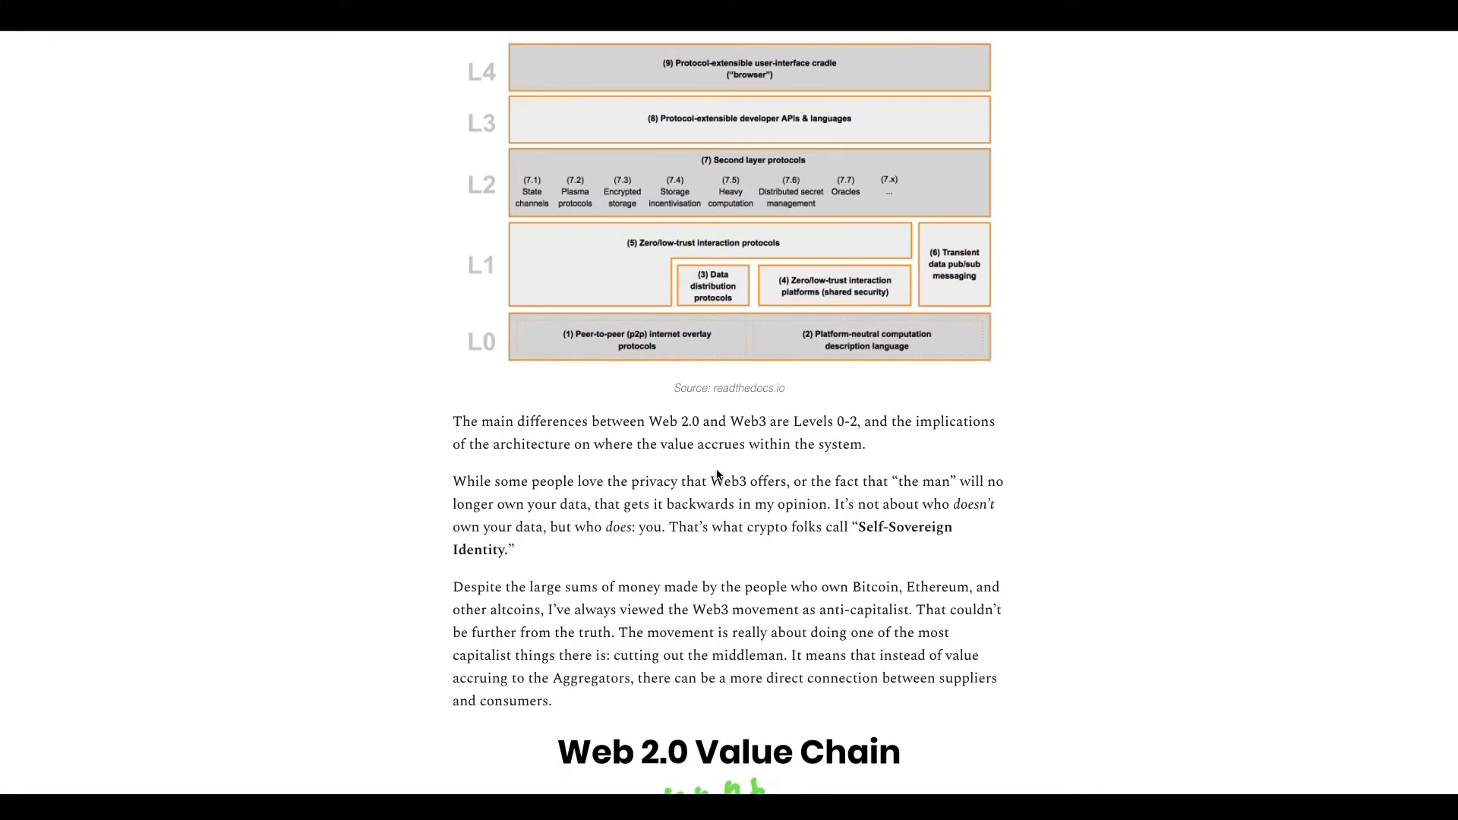
mouse_move(890, 507)
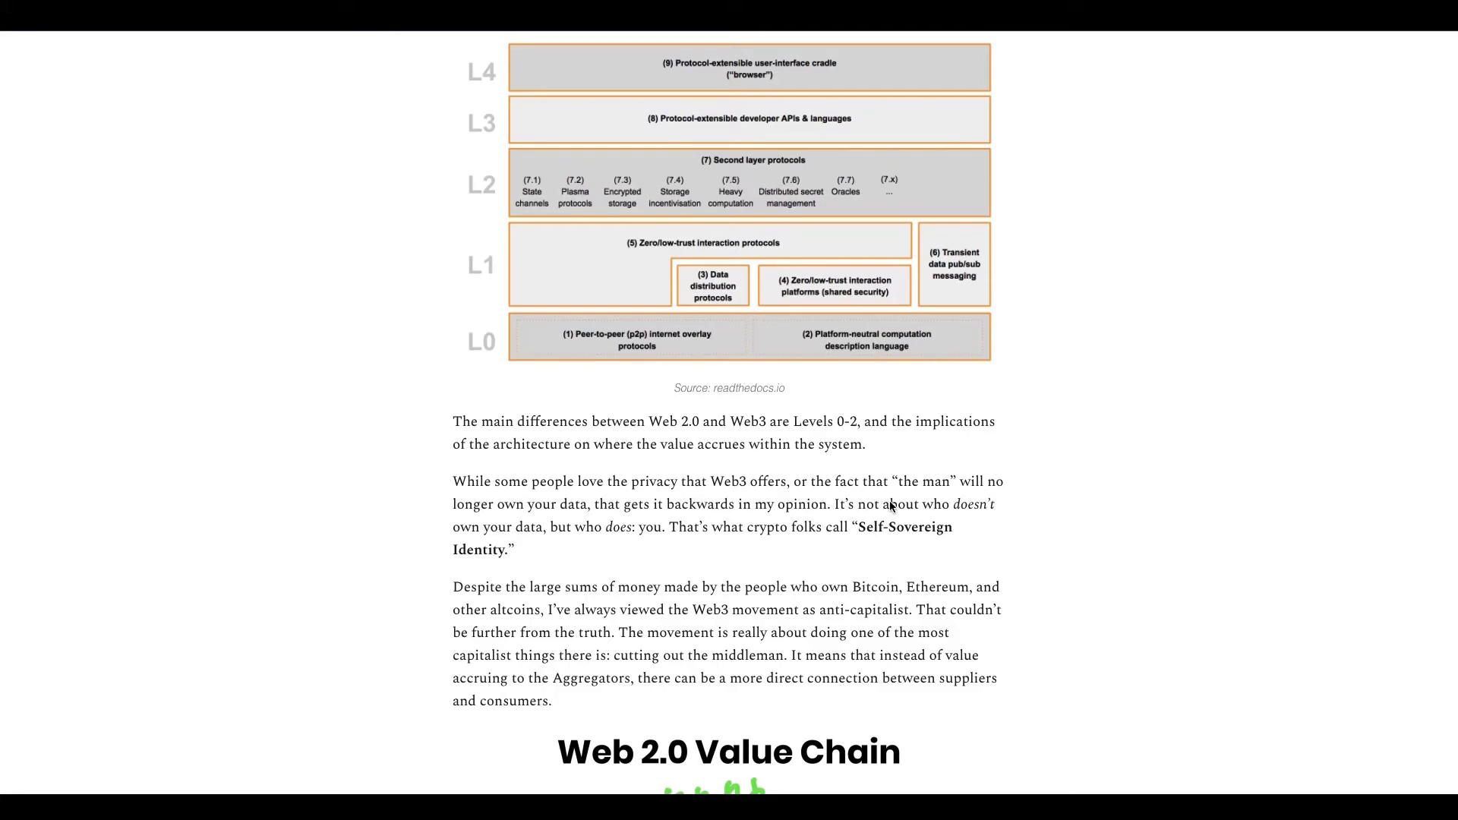
mouse_move(452, 553)
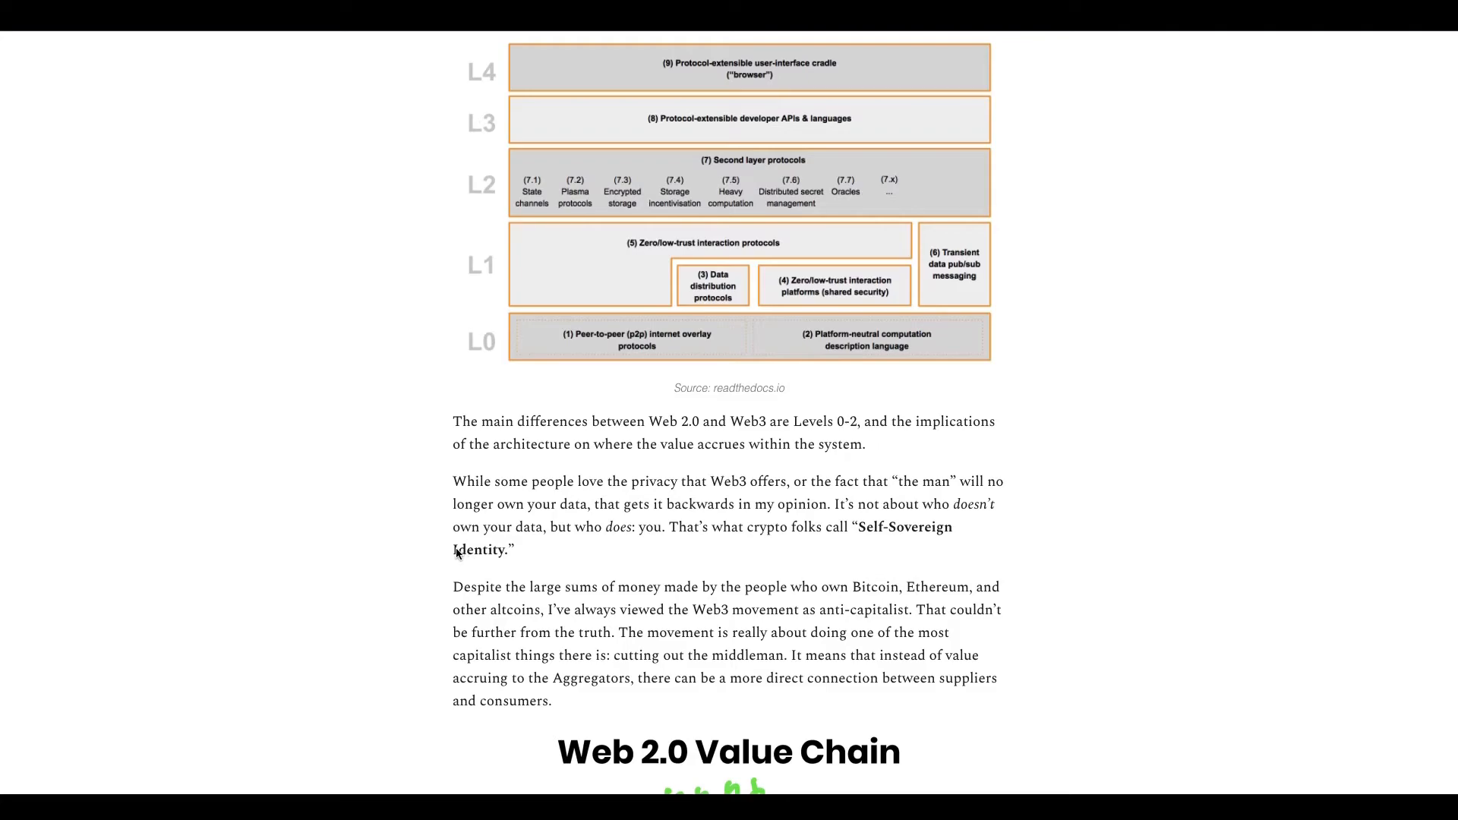
scroll("down", 3)
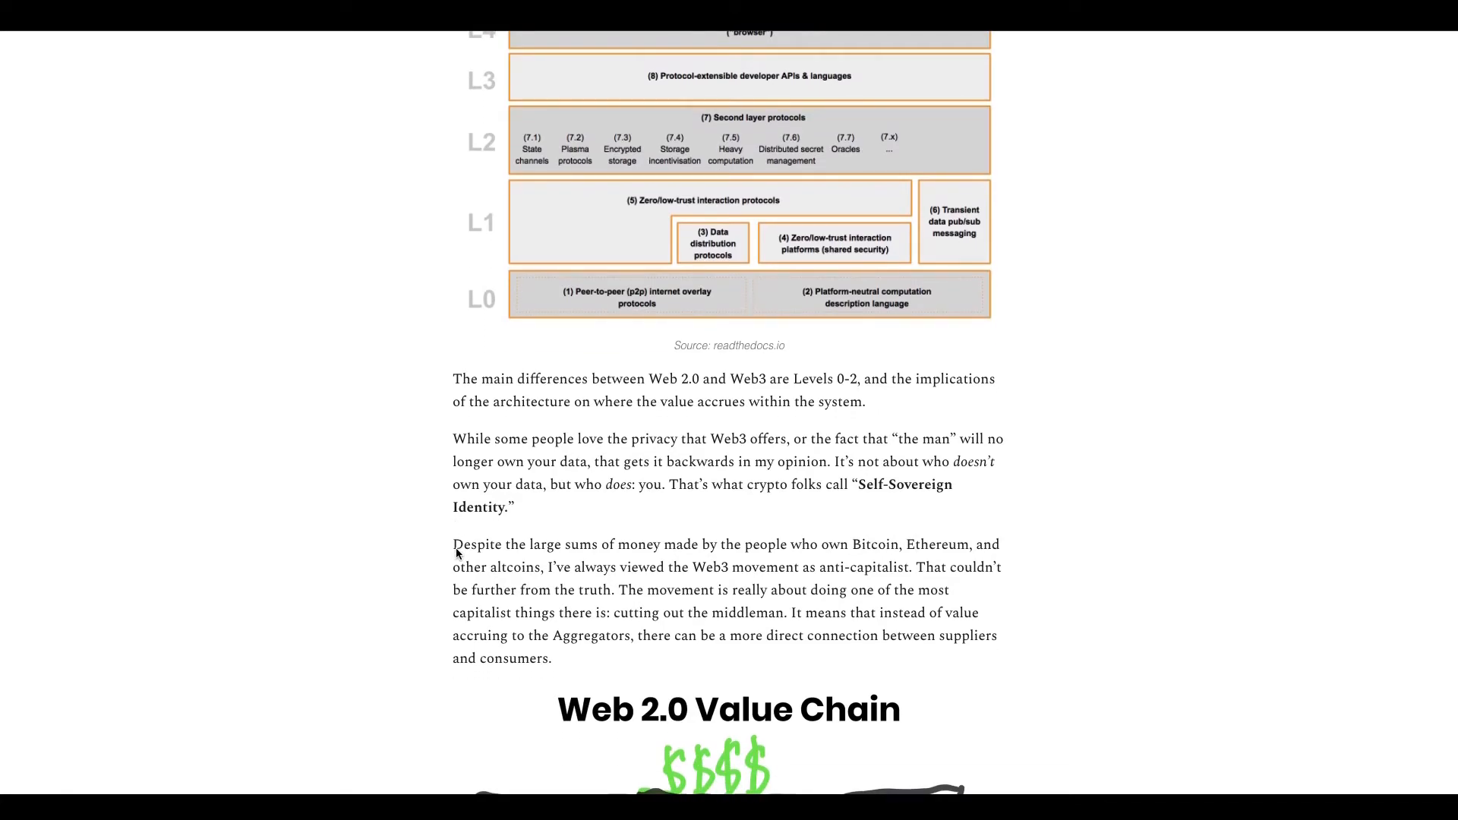
mouse_move(572, 557)
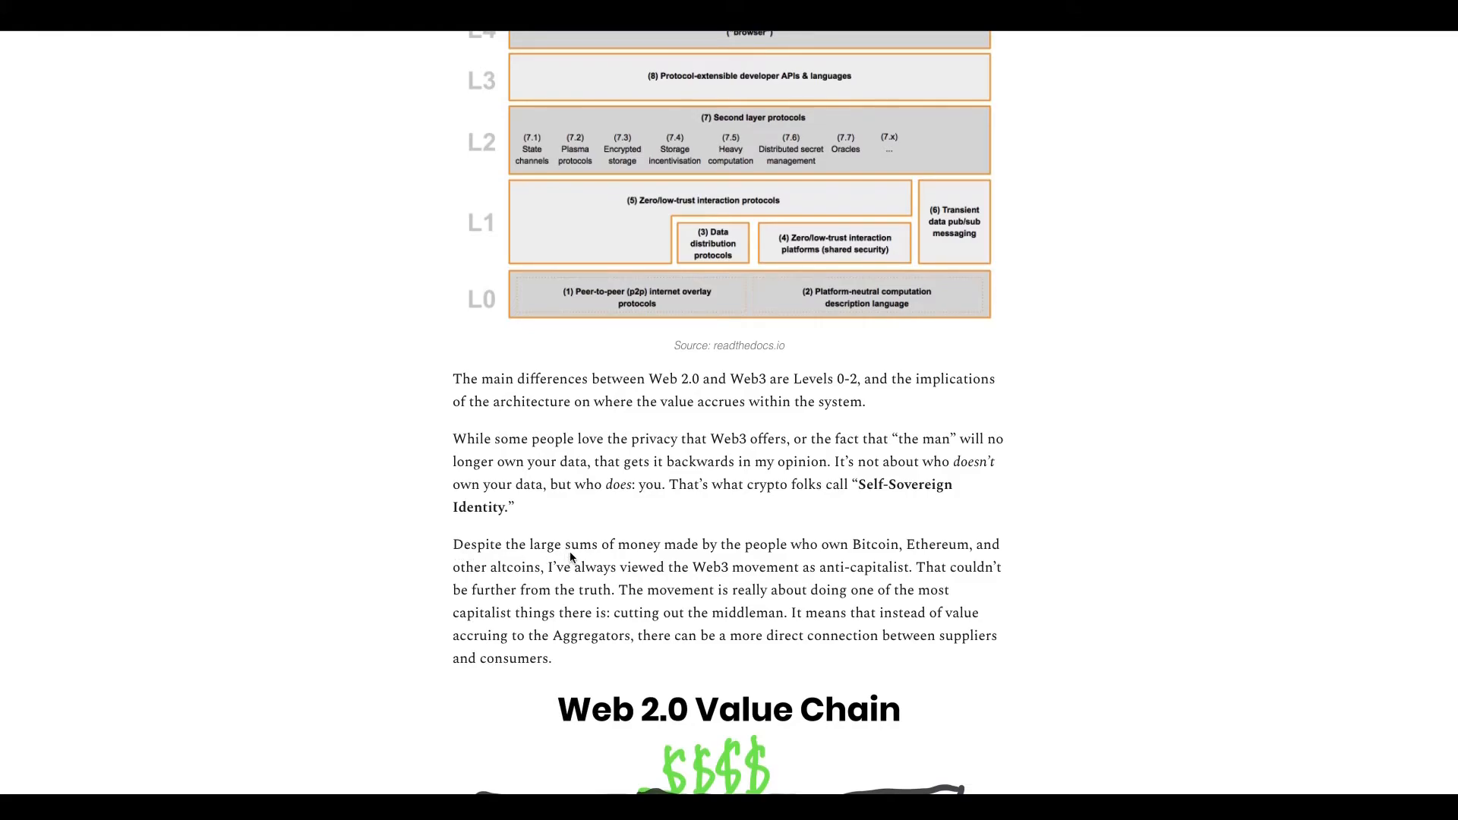
mouse_move(570, 614)
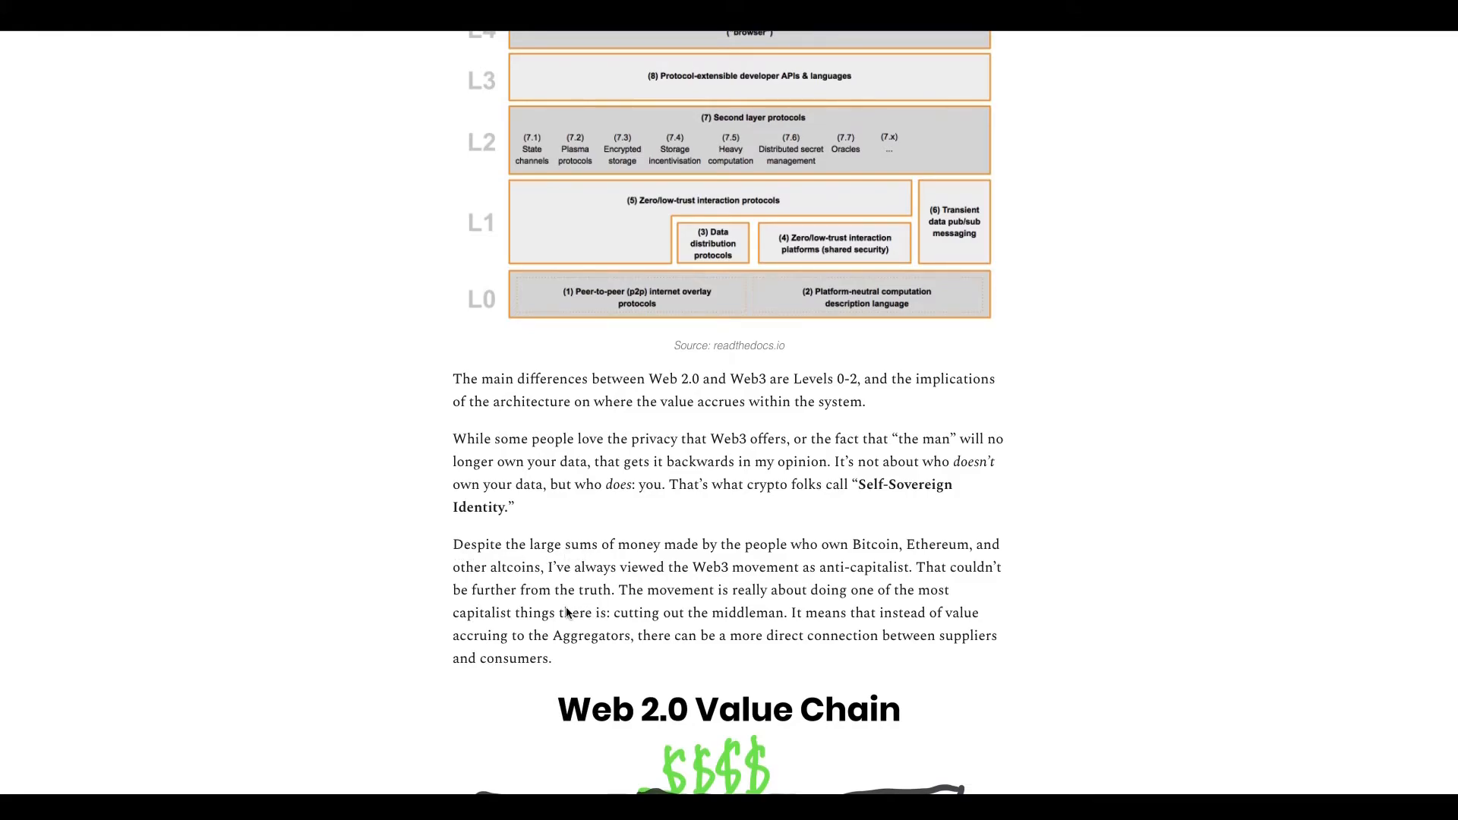
scroll("down", 3)
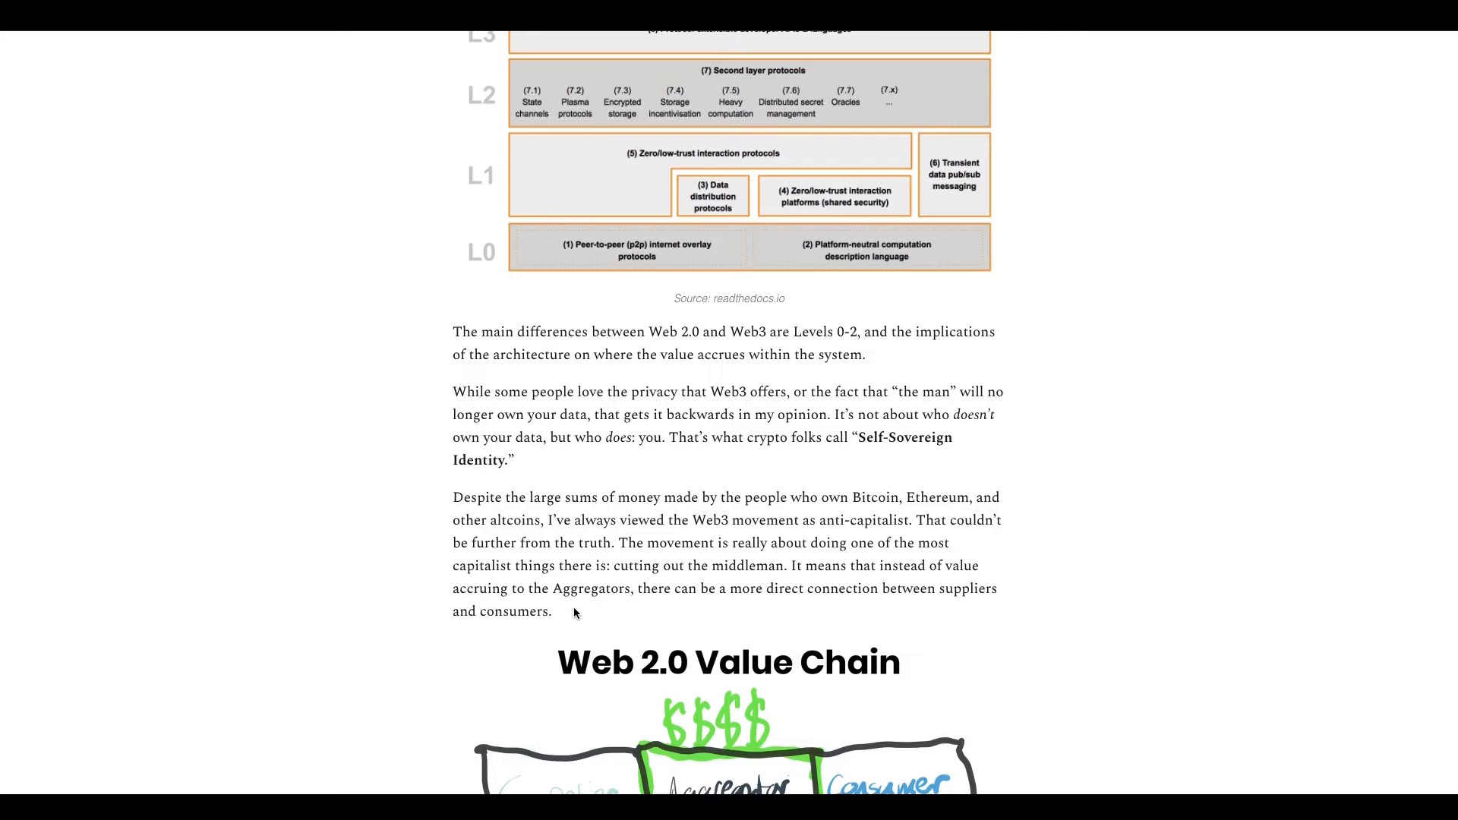
mouse_move(614, 572)
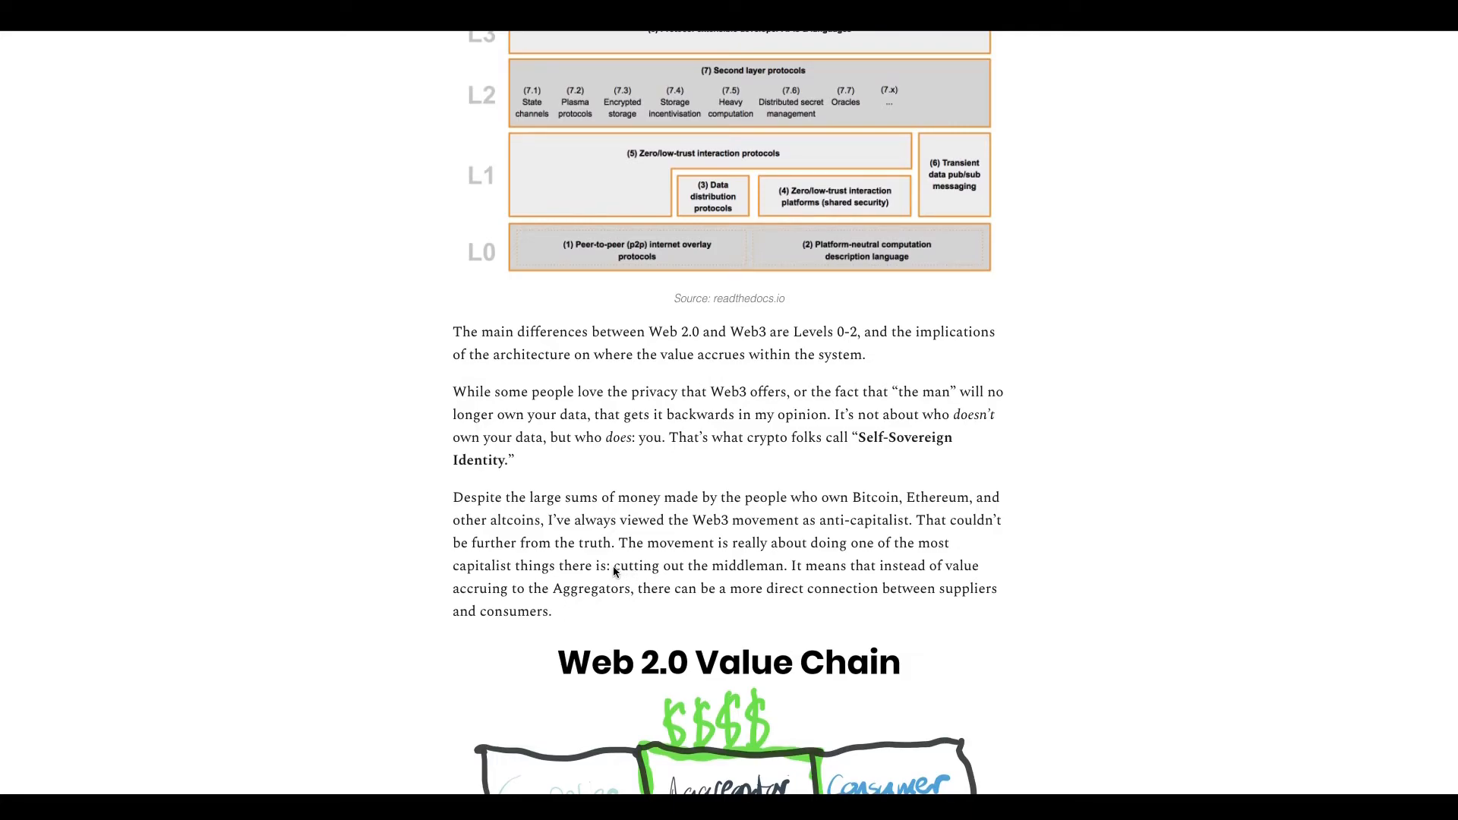
double_click(668, 565)
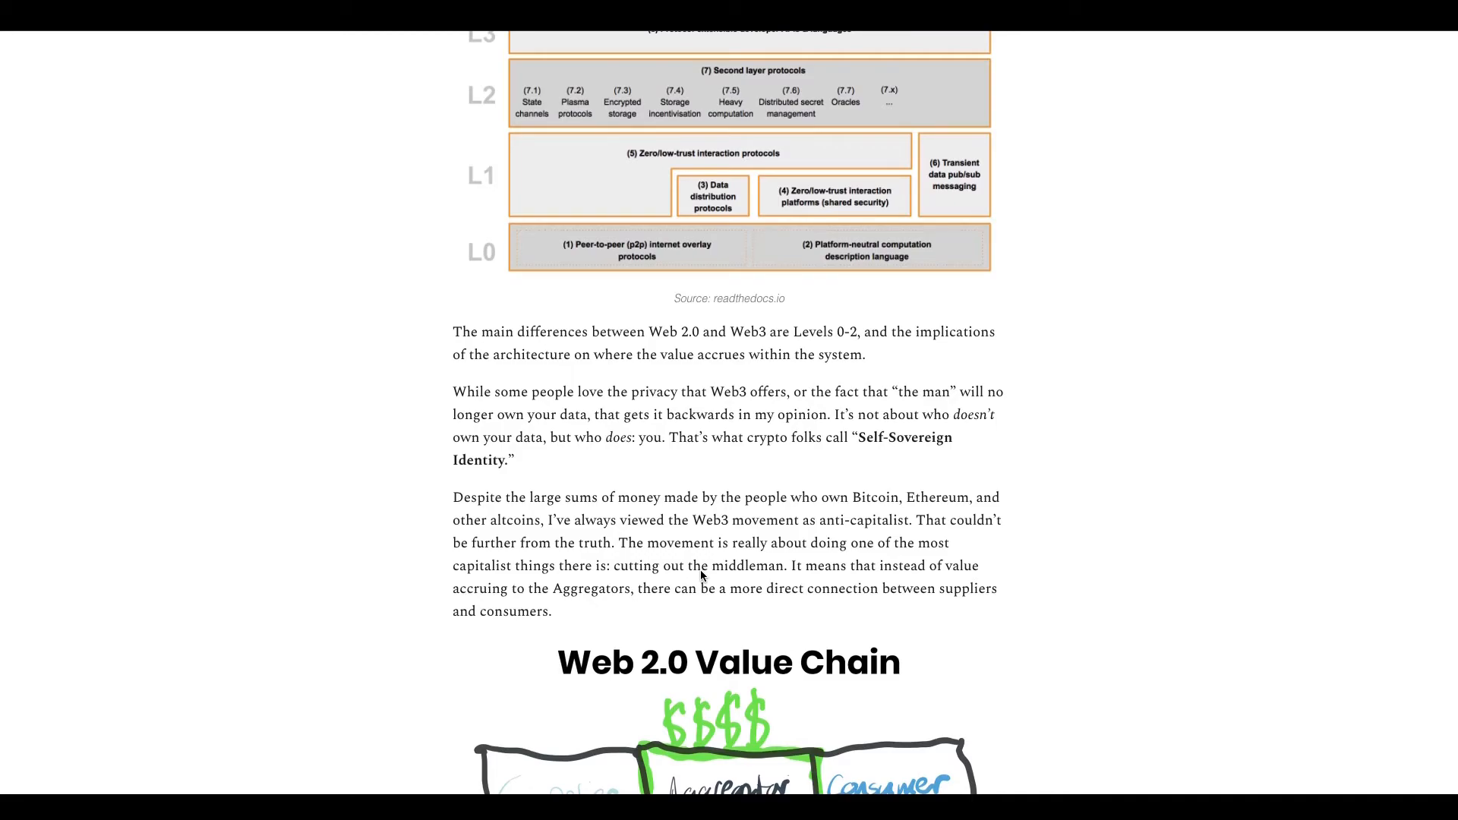
Step: Scroll through the Web 2.0 Value Chain drawing and on to the Web3 Value Chain drawing
scroll("down", 3)
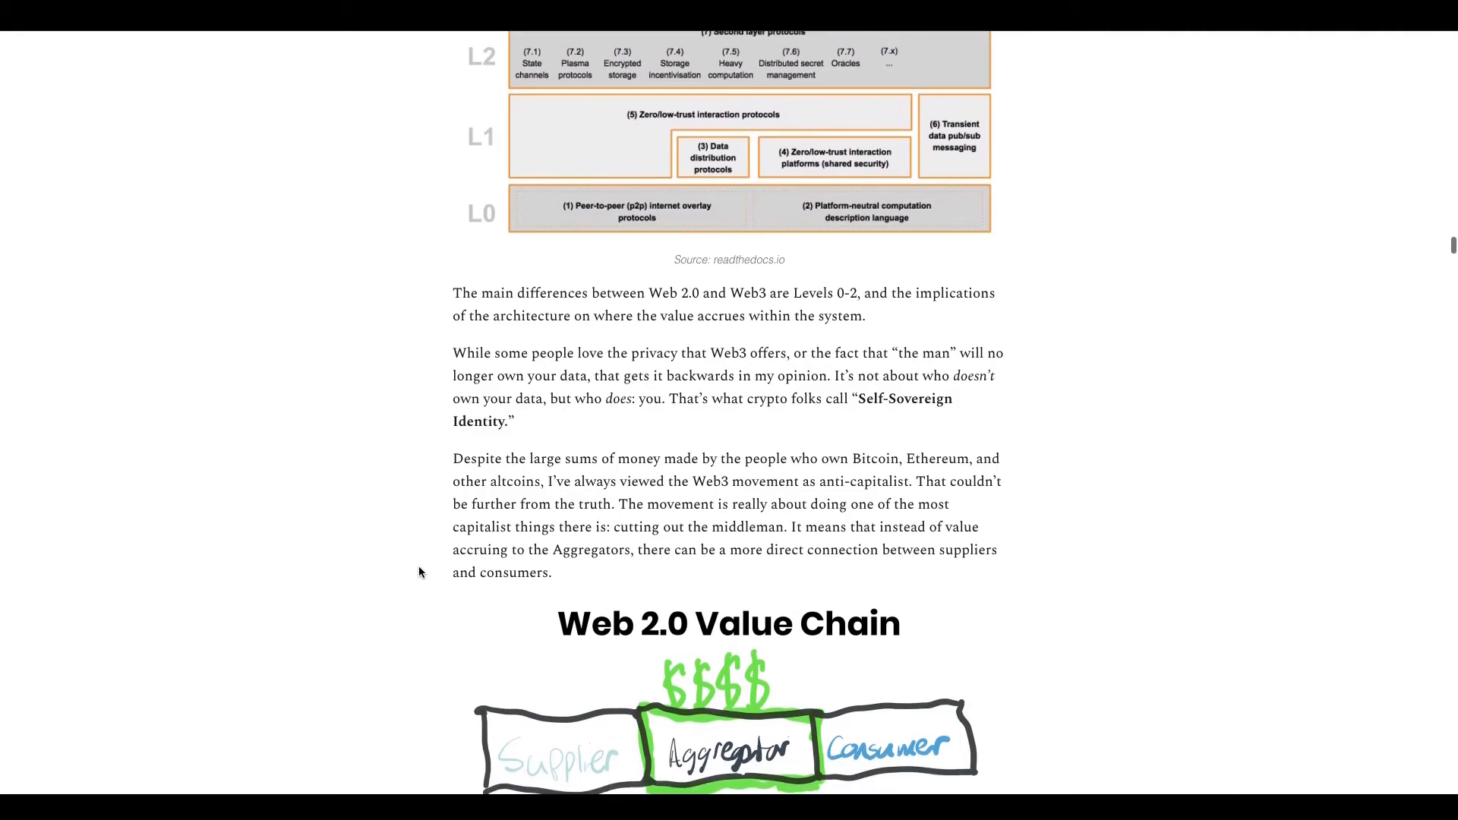
scroll("down", 3)
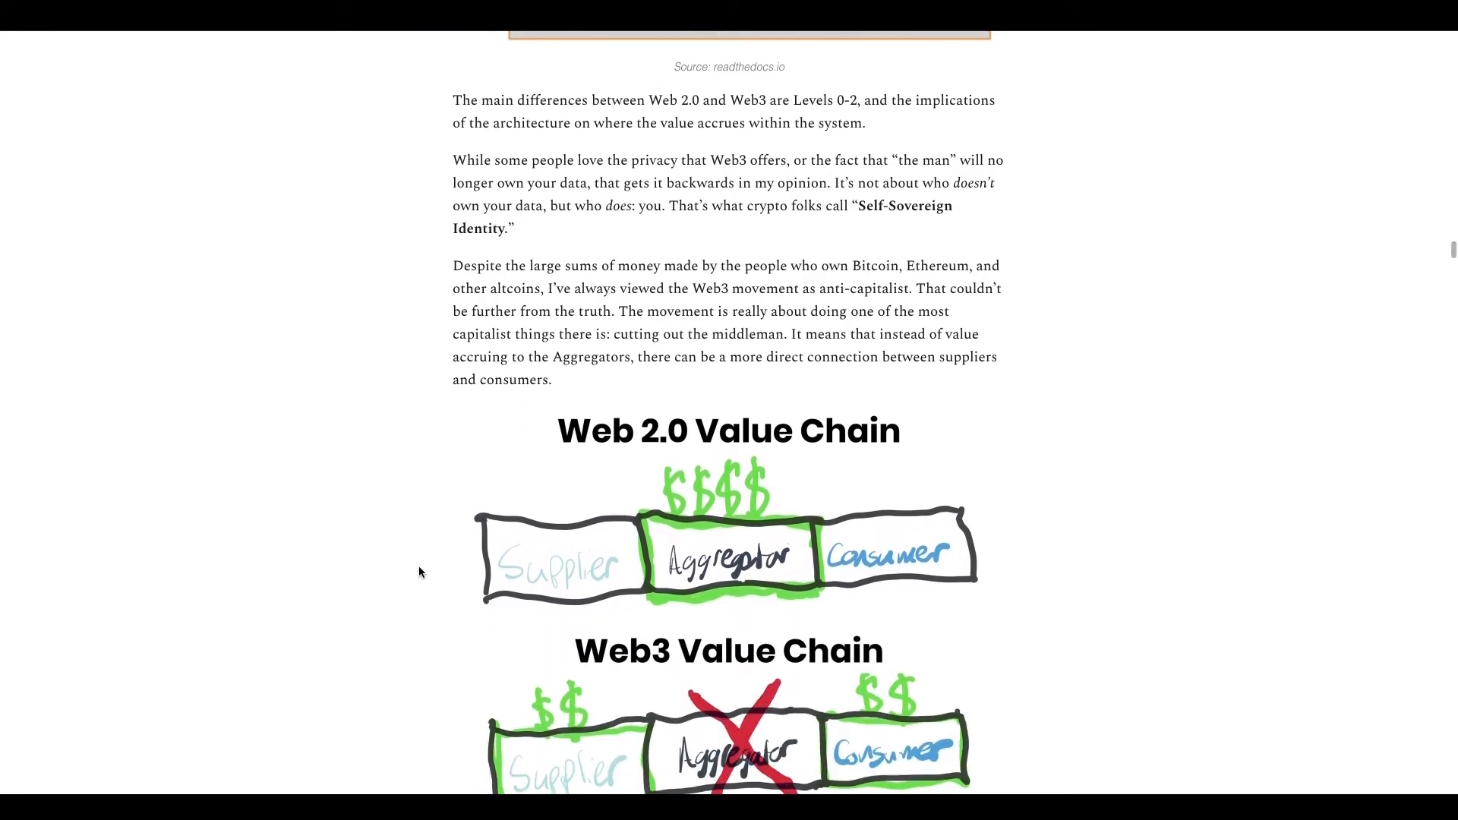
mouse_move(531, 537)
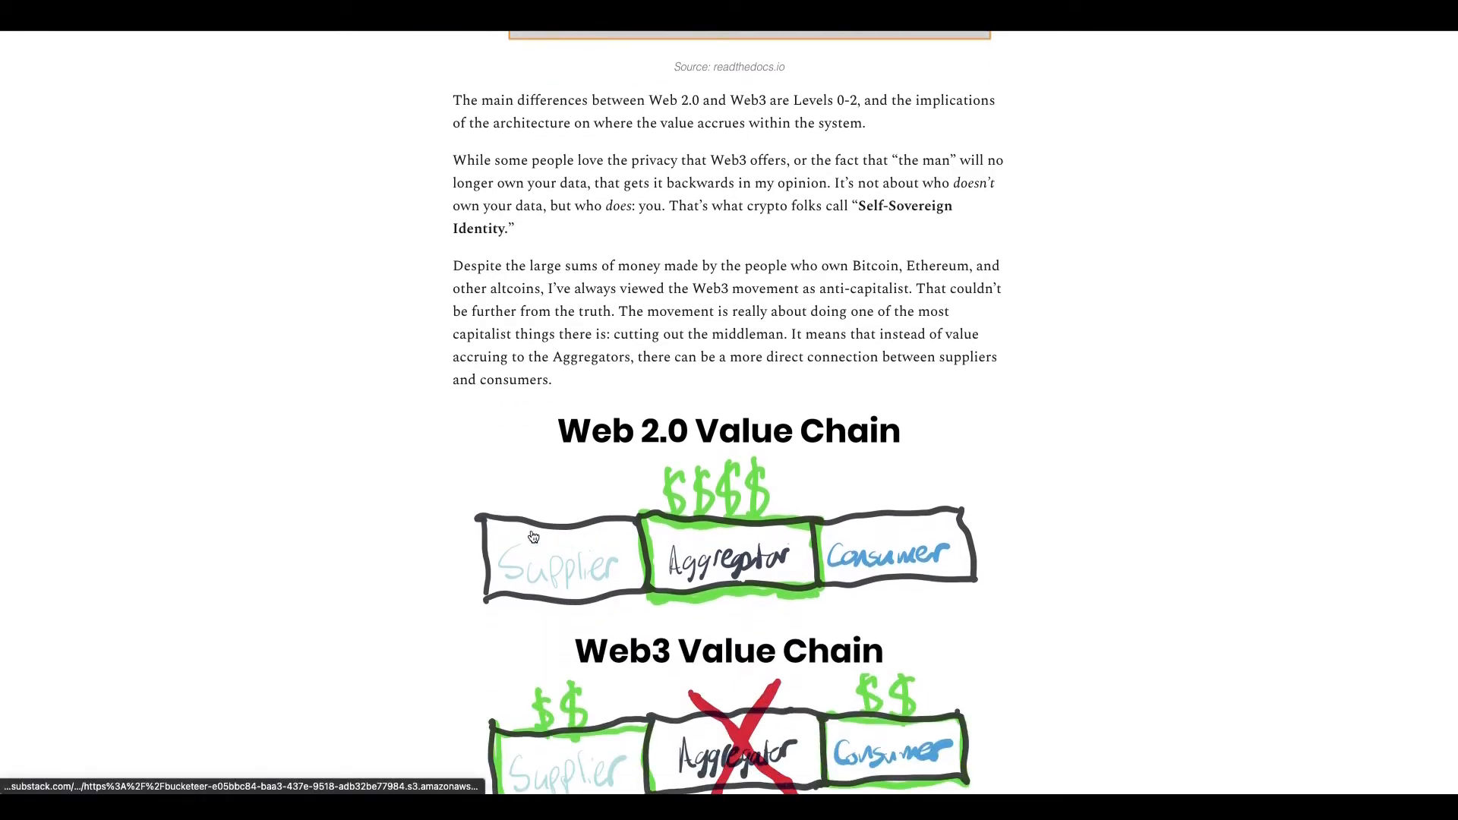
scroll("down", 3)
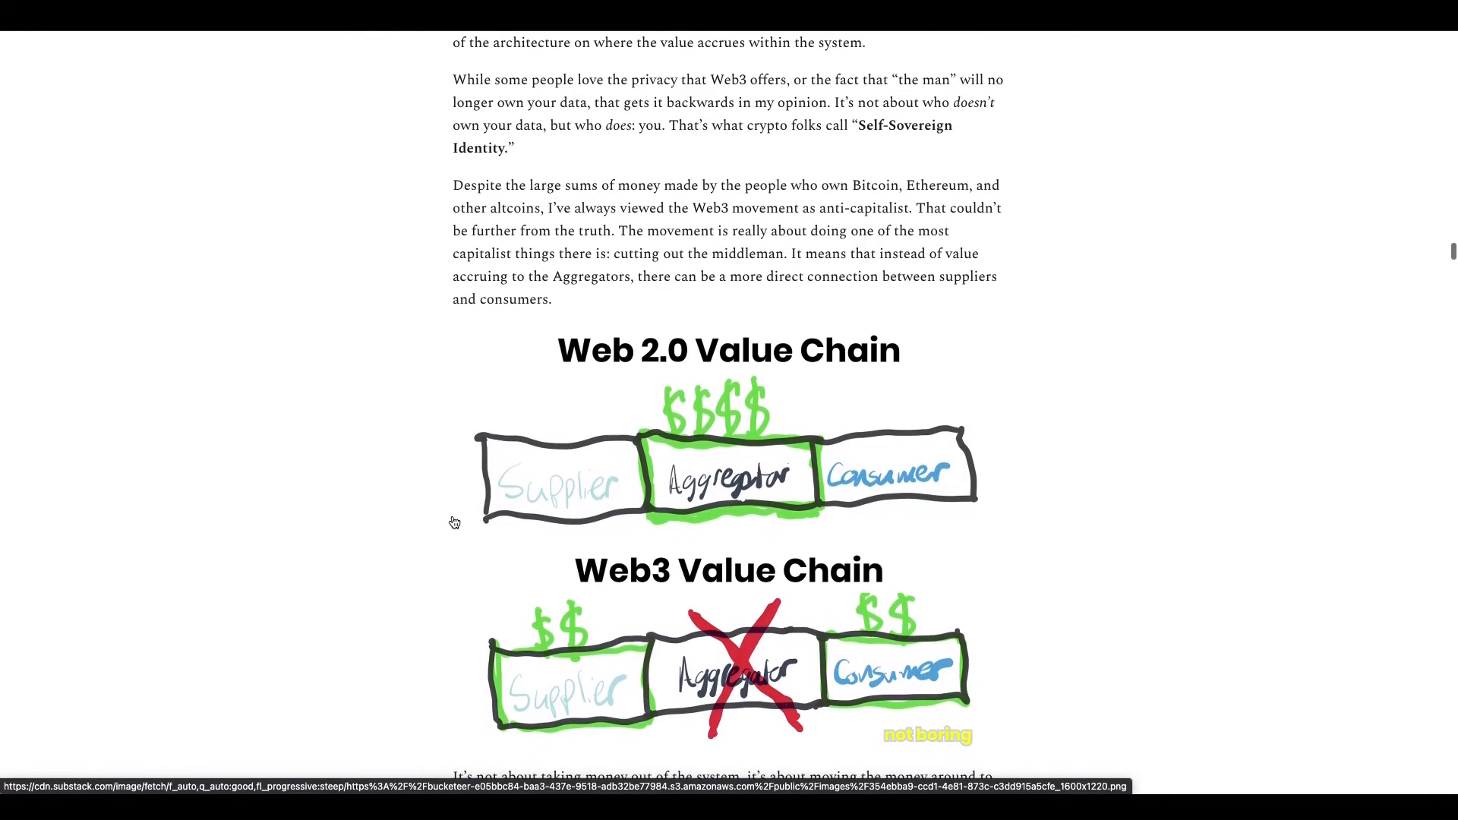
mouse_move(729, 493)
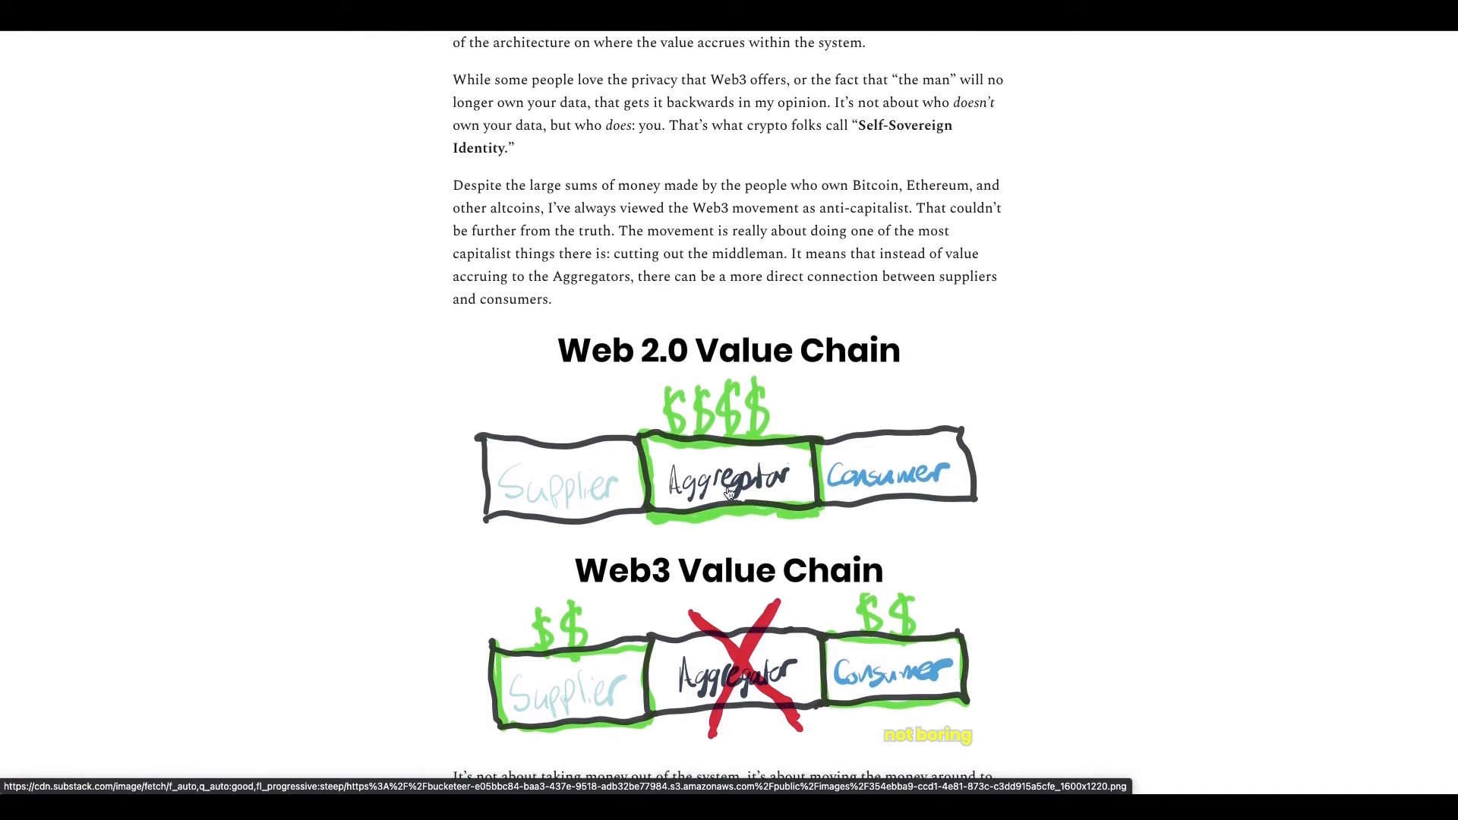
mouse_move(757, 487)
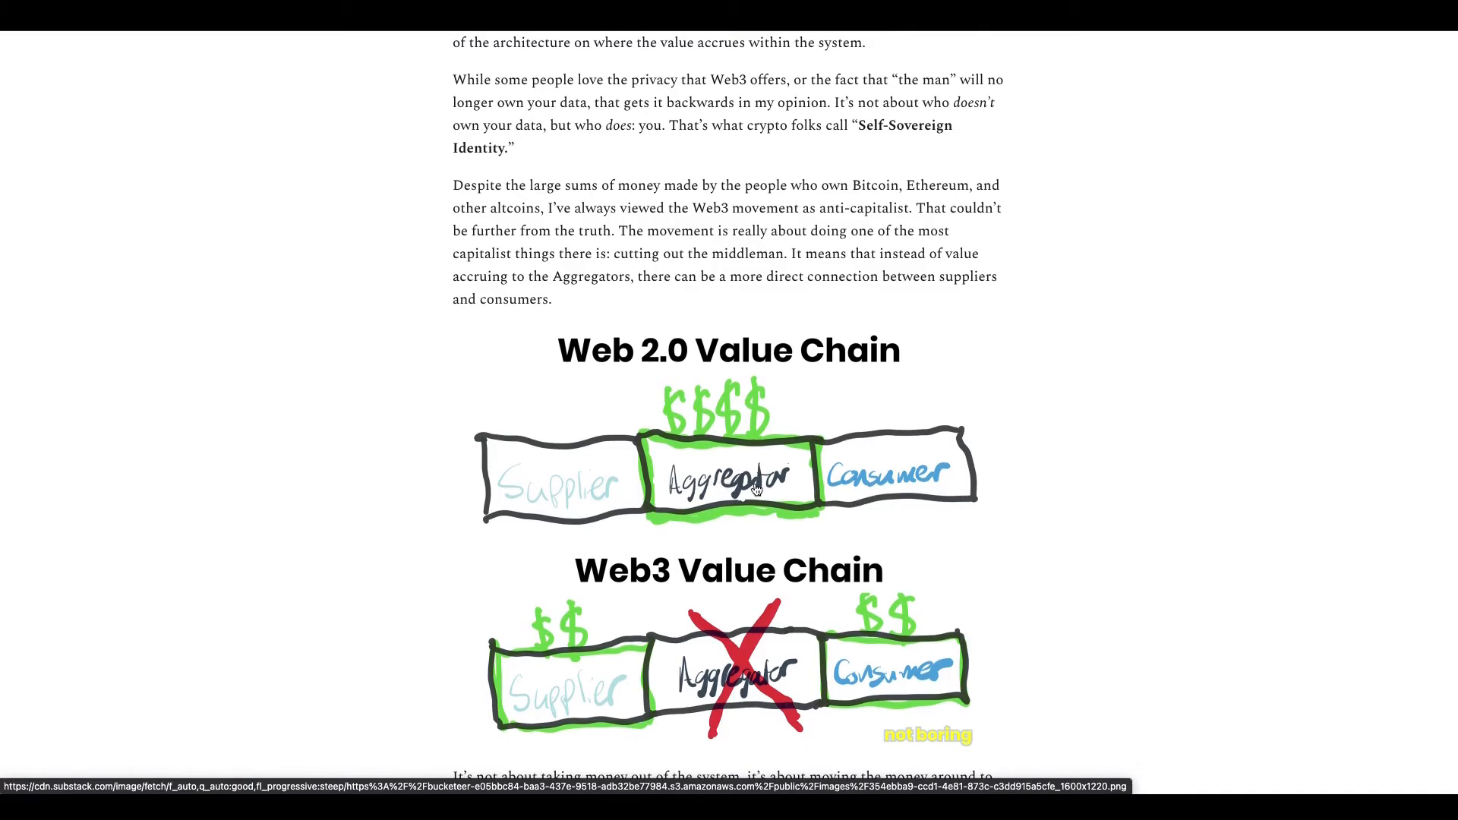
mouse_move(687, 548)
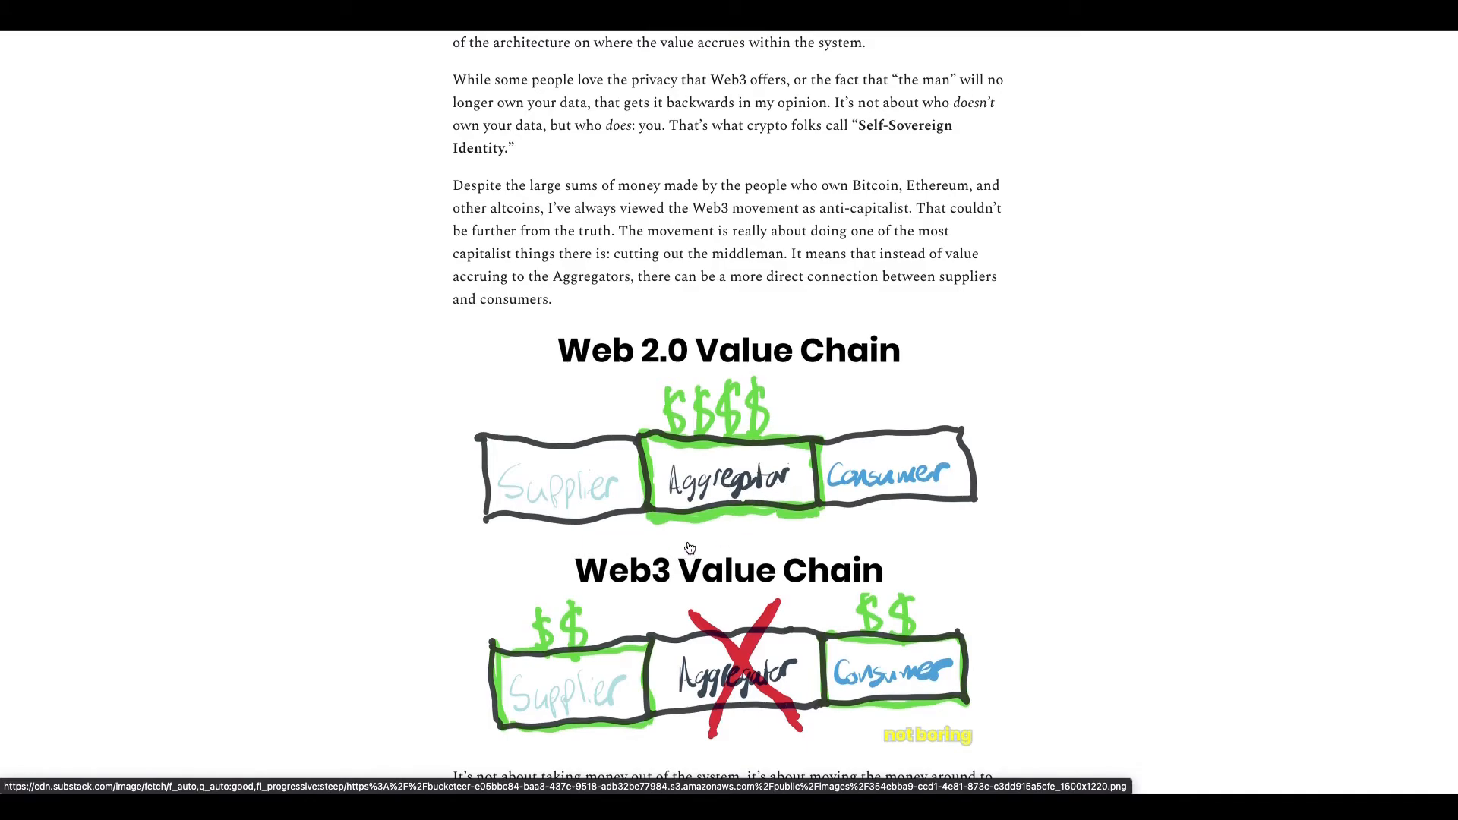
mouse_move(546, 481)
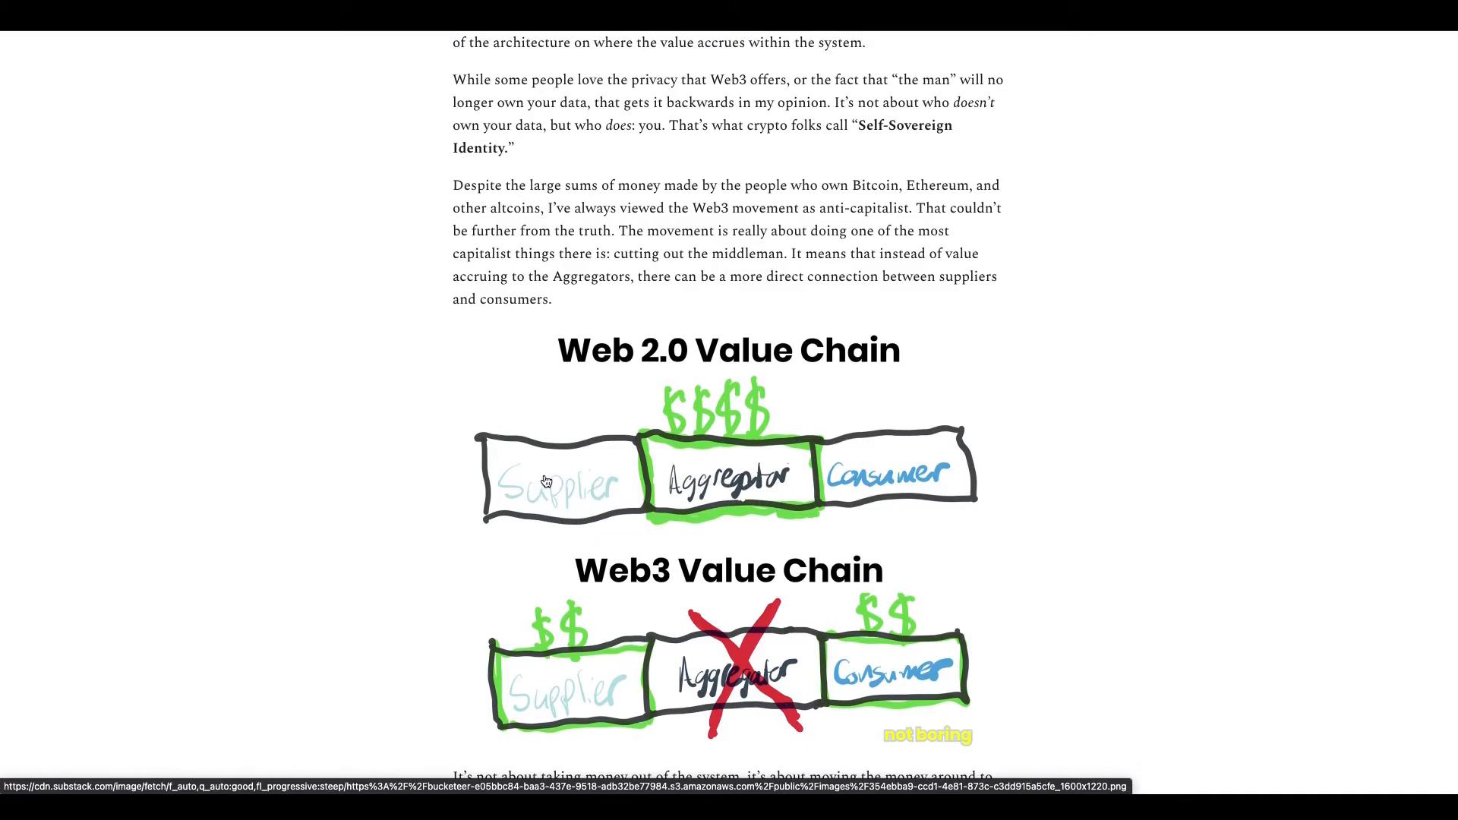
mouse_move(937, 487)
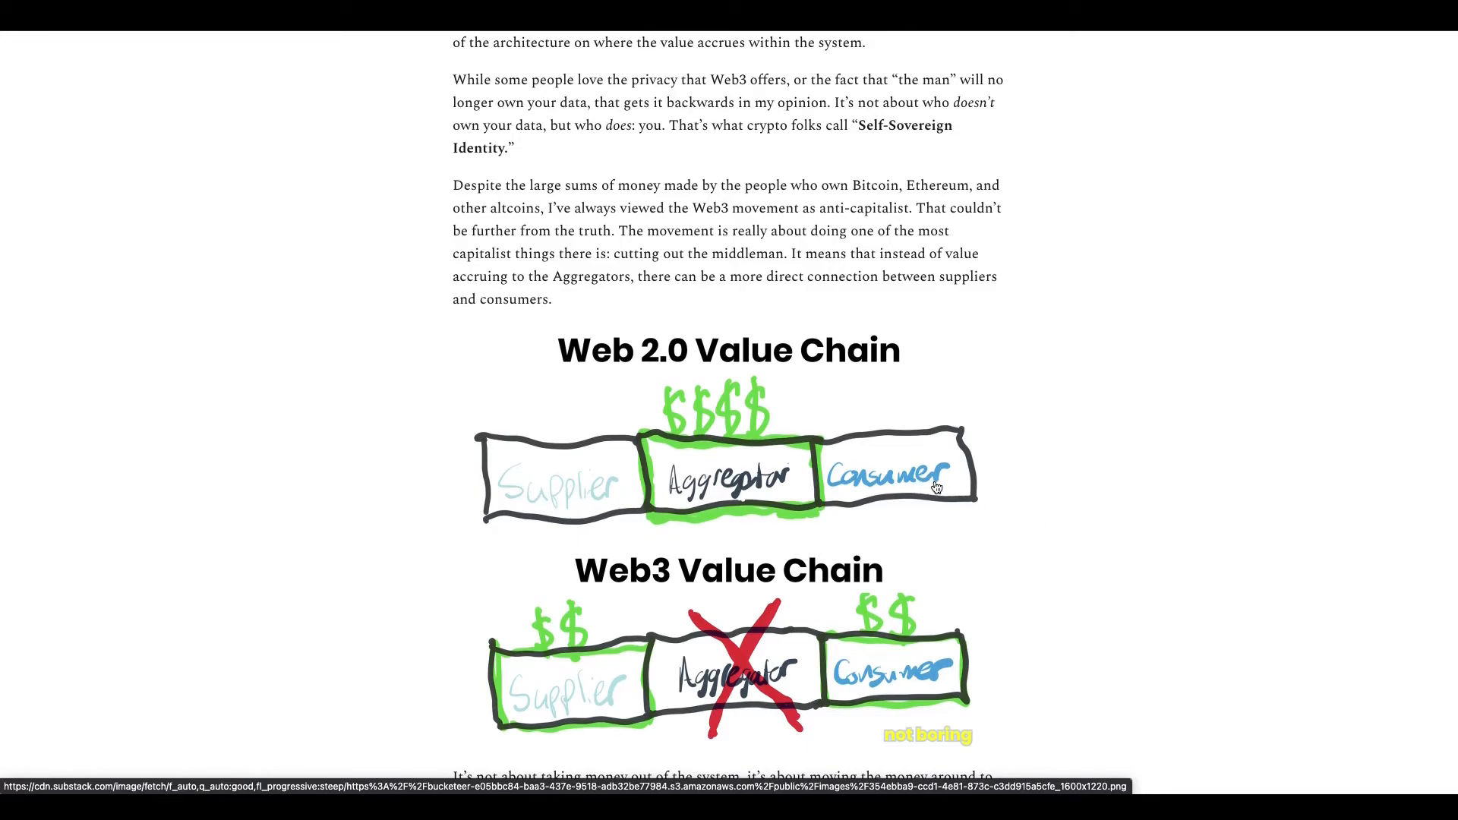
scroll("down", 3)
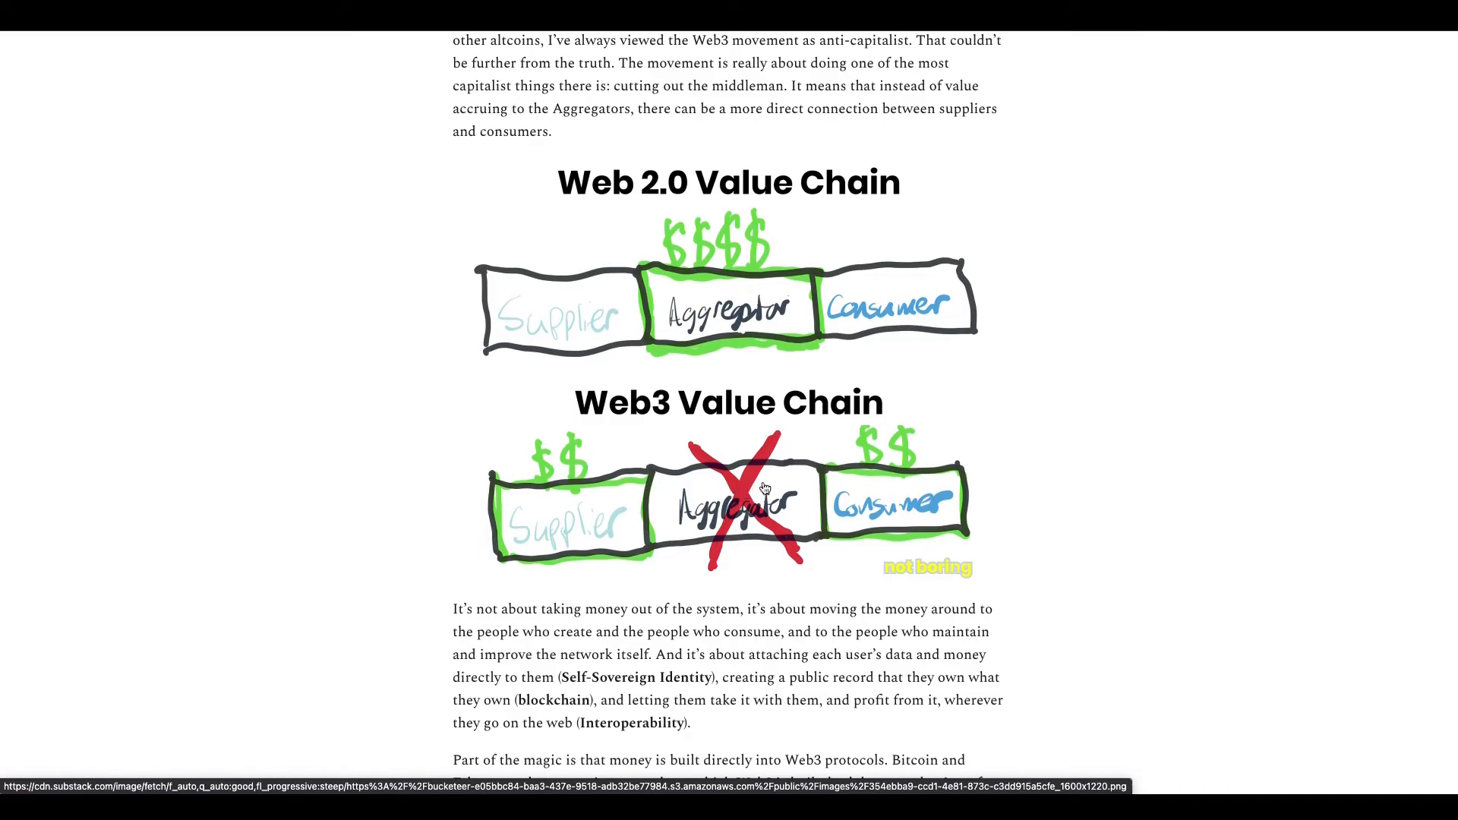
mouse_move(376, 507)
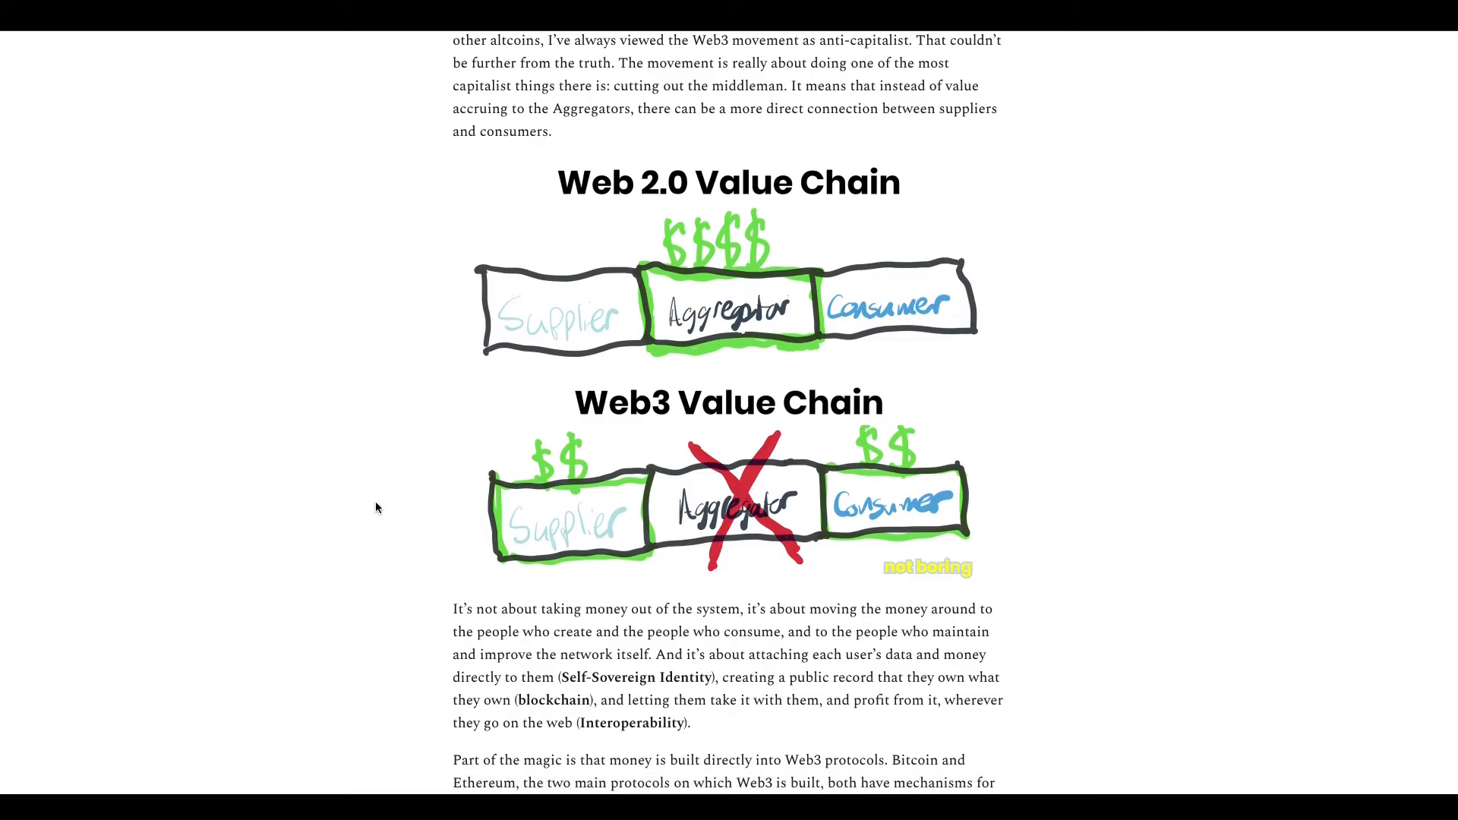
scroll("down", 3)
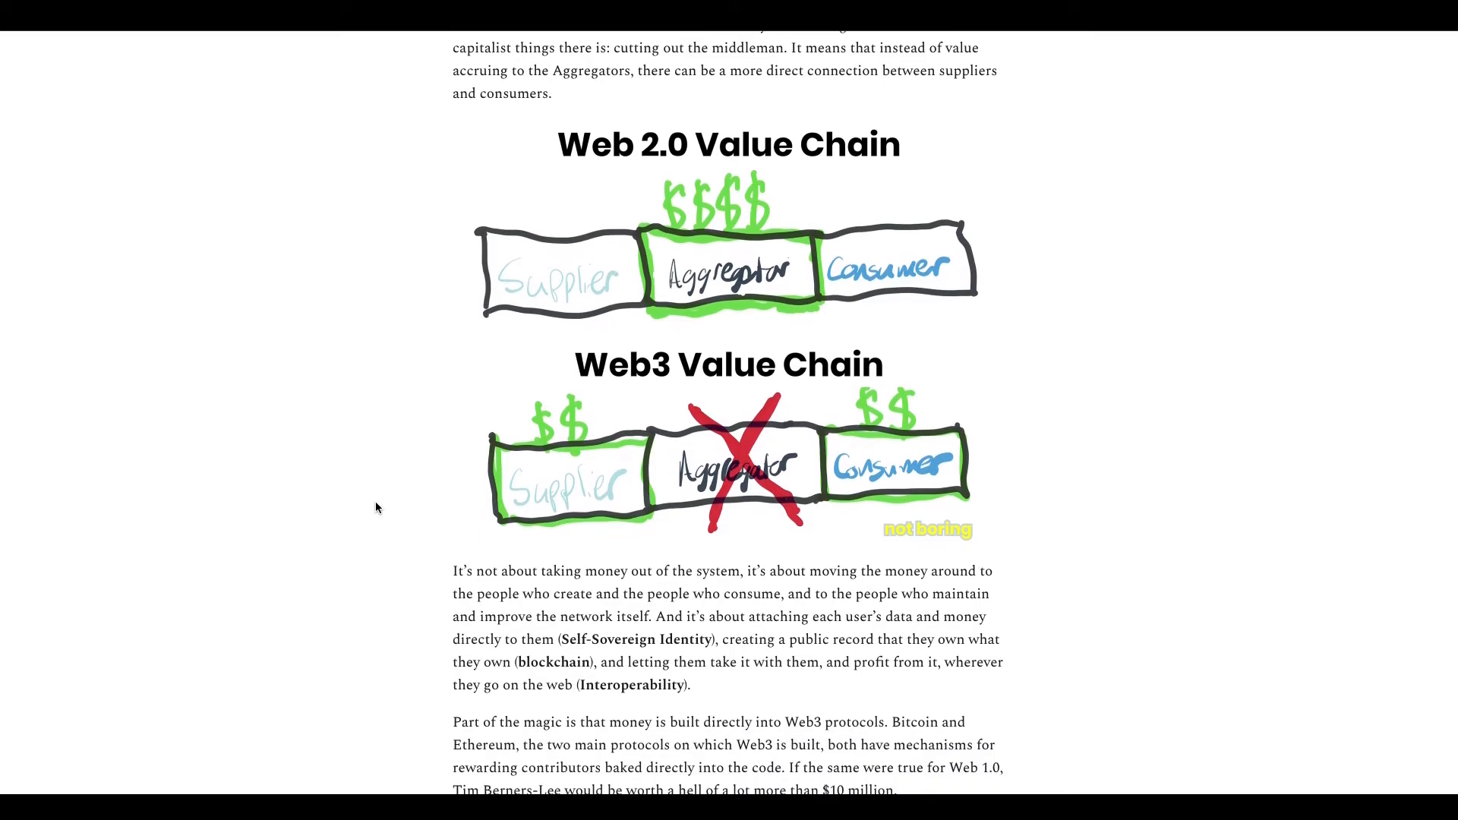
Step: Continue past the Web3 Value Chain drawing to the DeFi/dCommerce paragraph and Twitter-notice passage
scroll("up", 3)
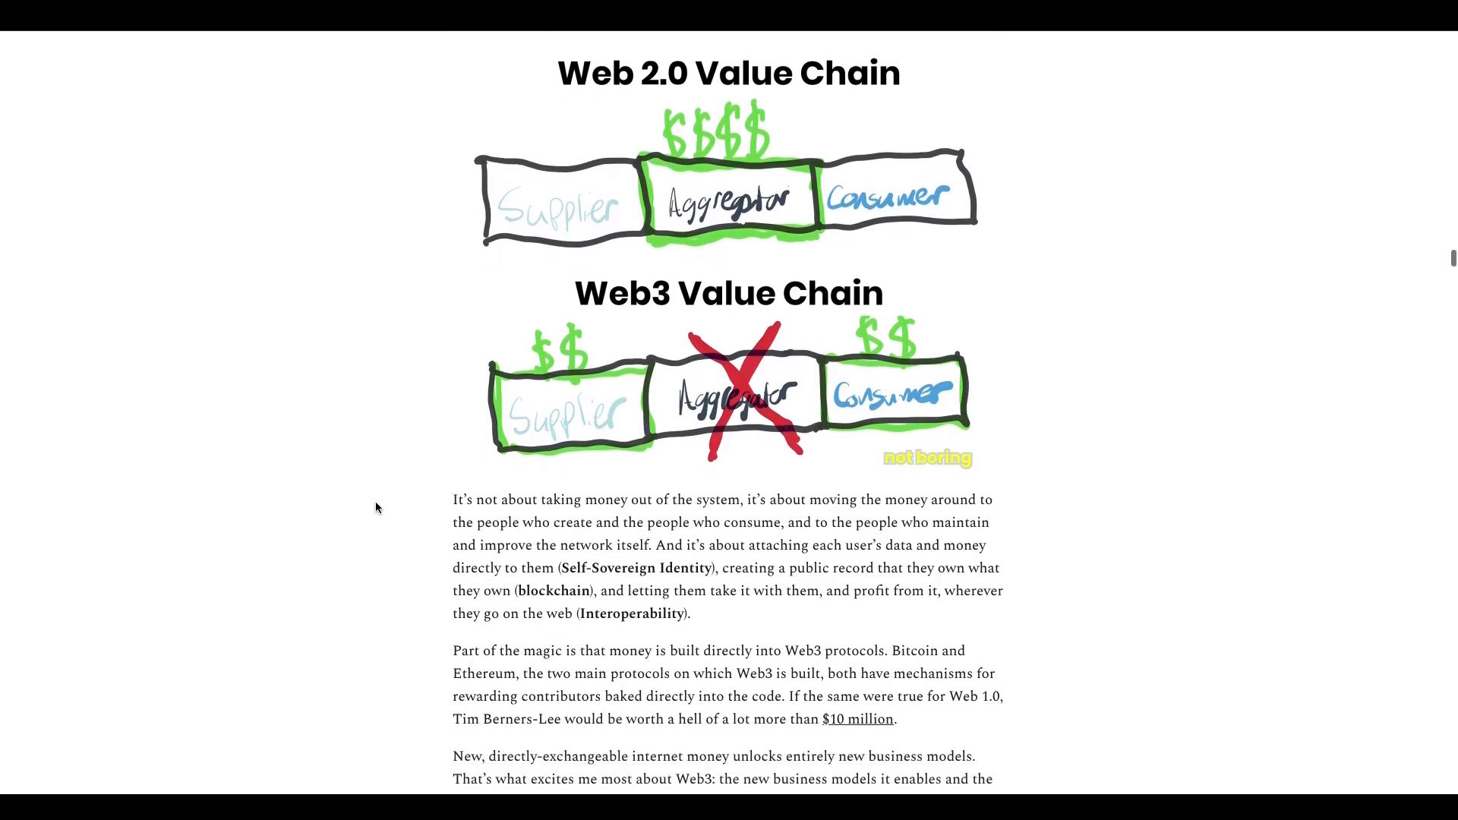
scroll("down", 3)
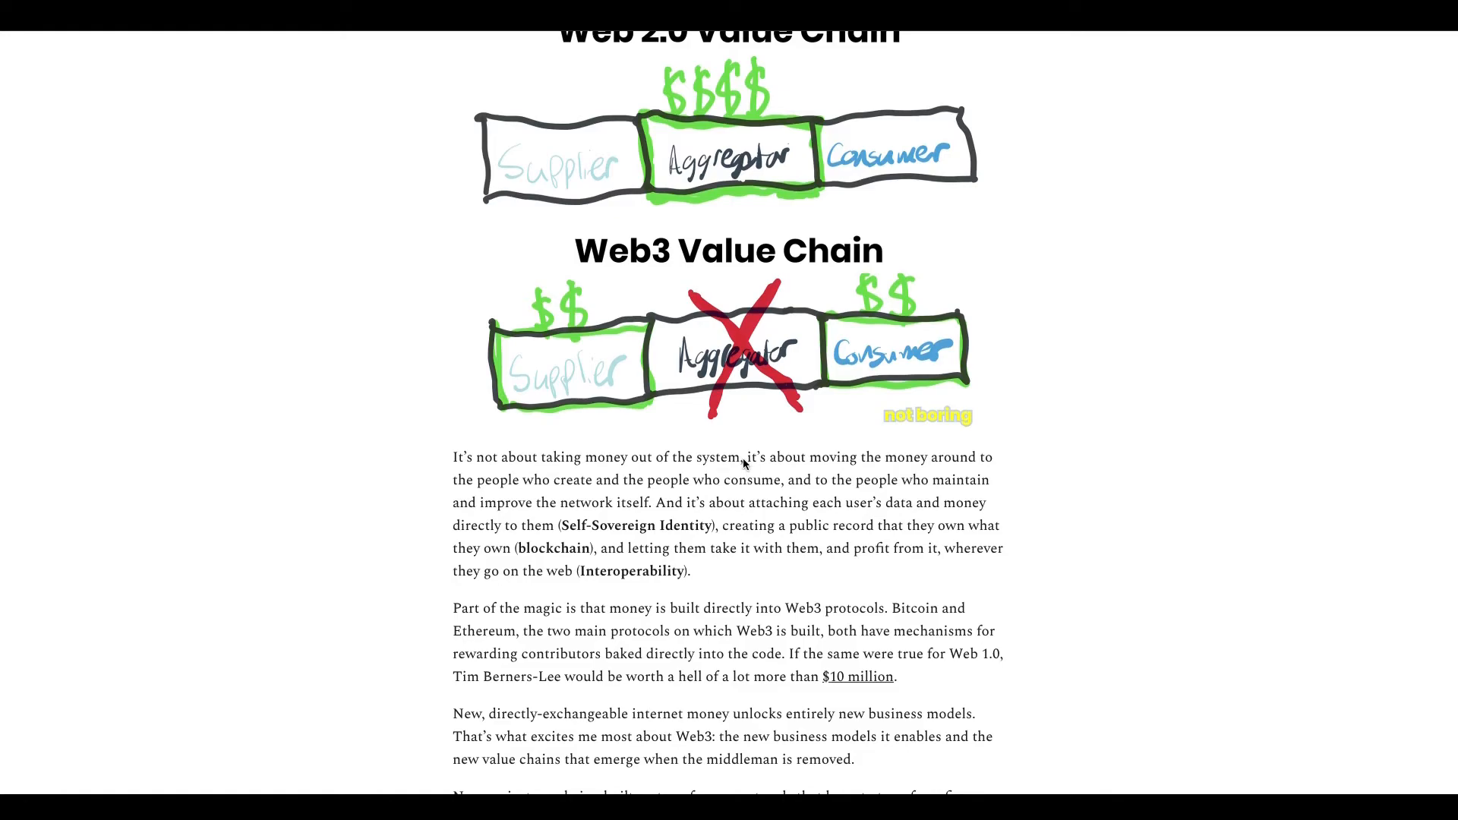
scroll("down", 3)
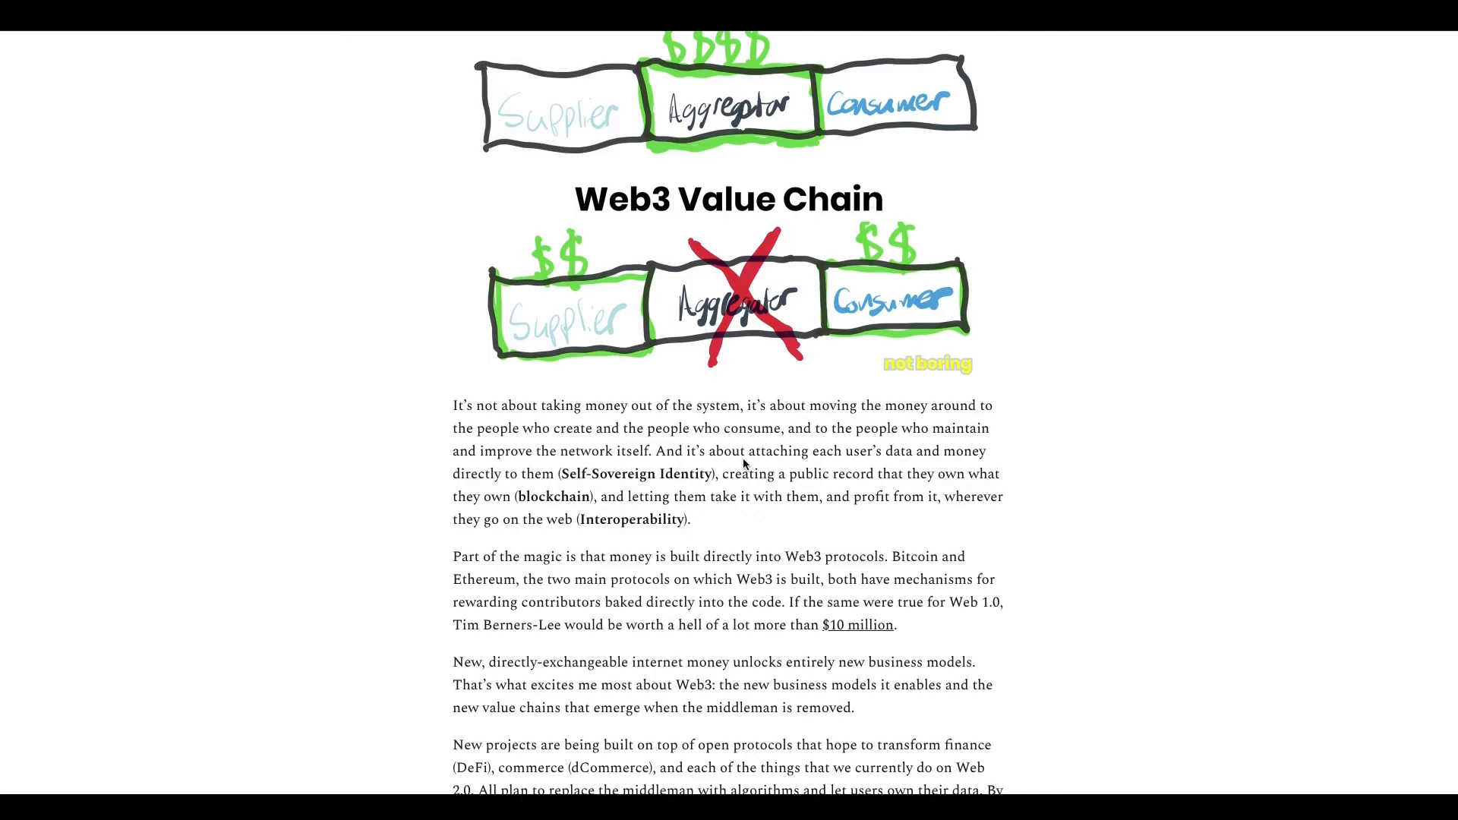
scroll("down", 3)
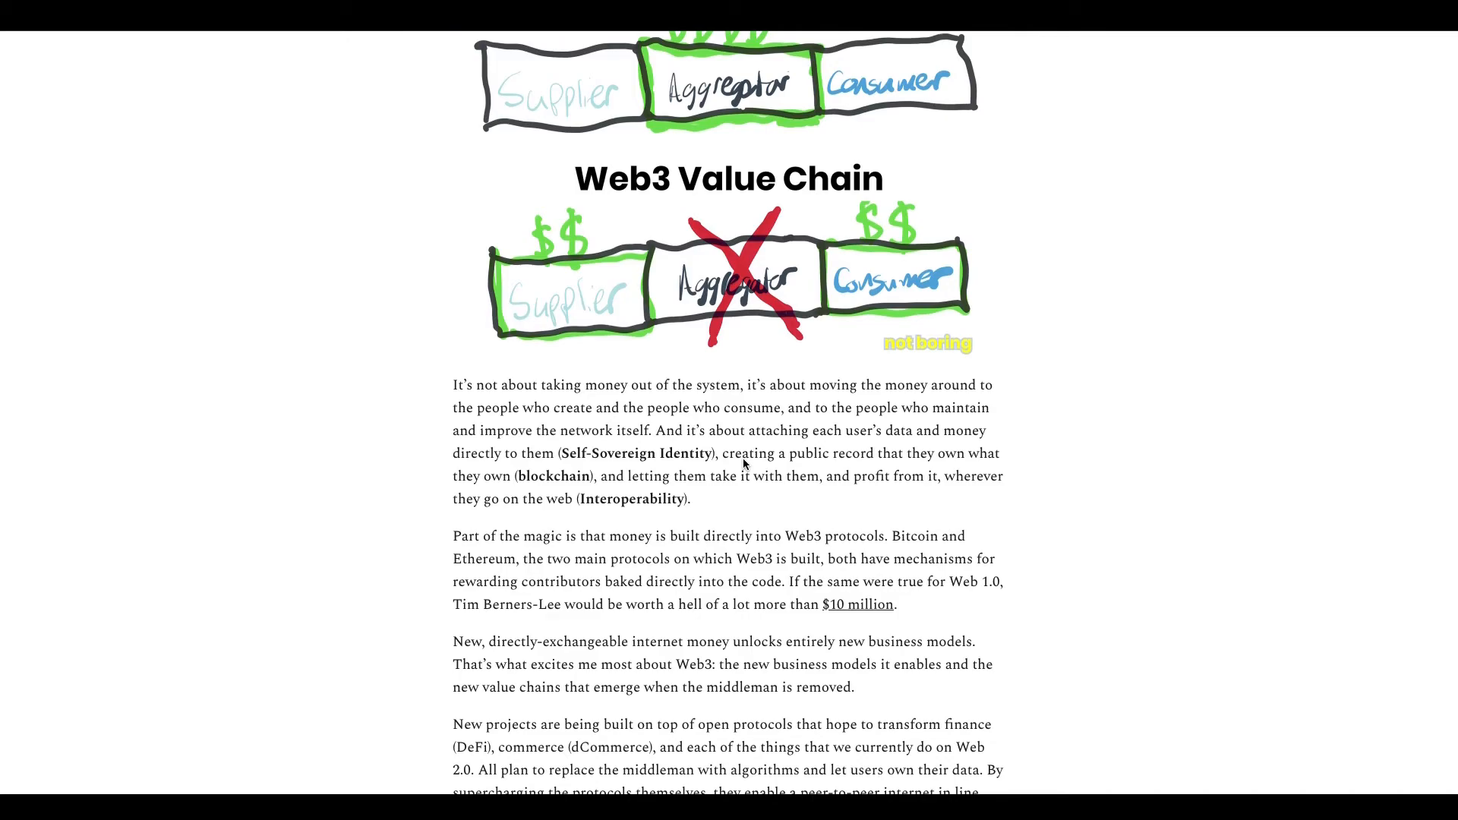
mouse_move(447, 507)
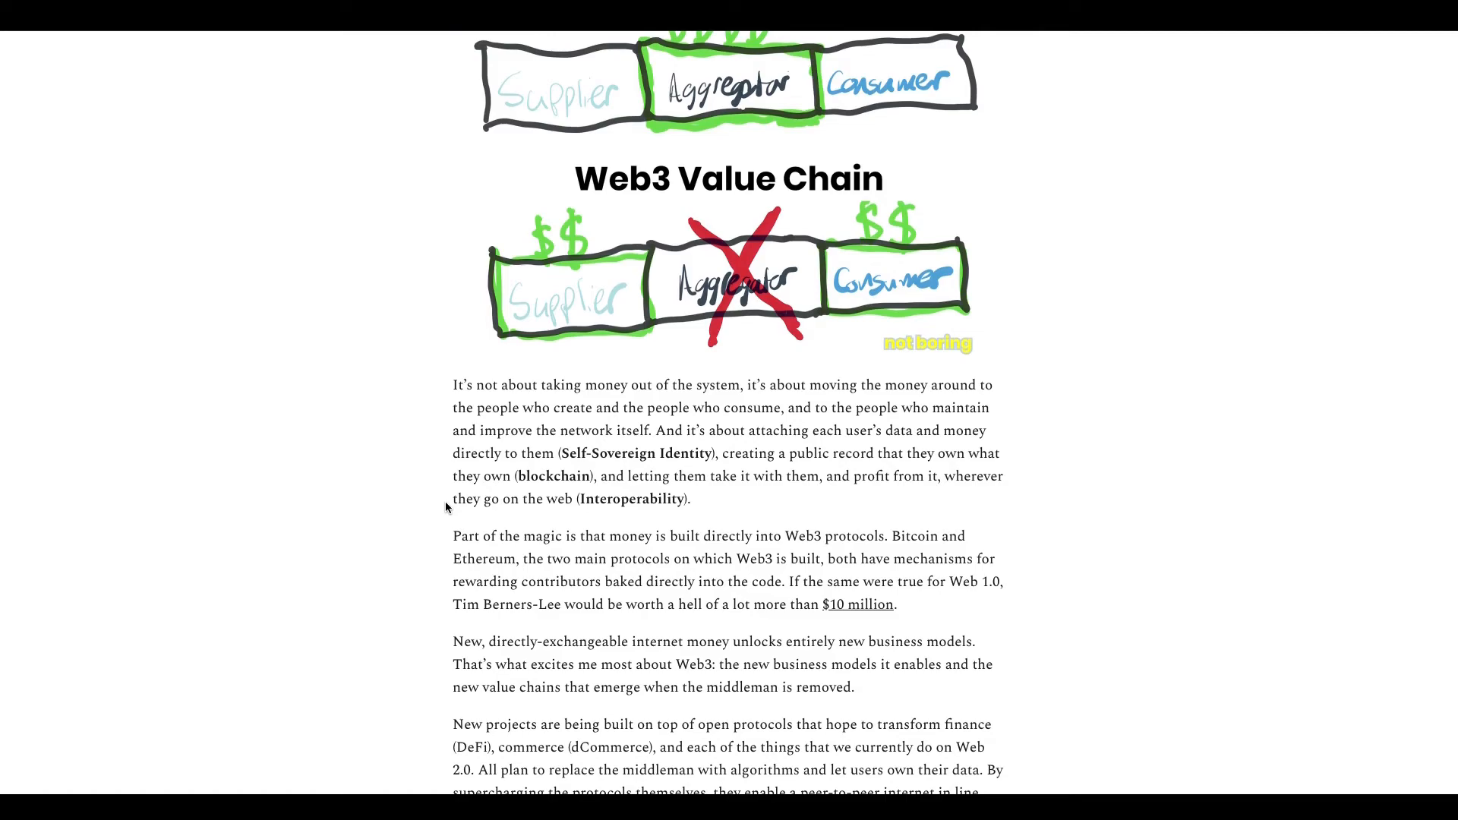
scroll("down", 3)
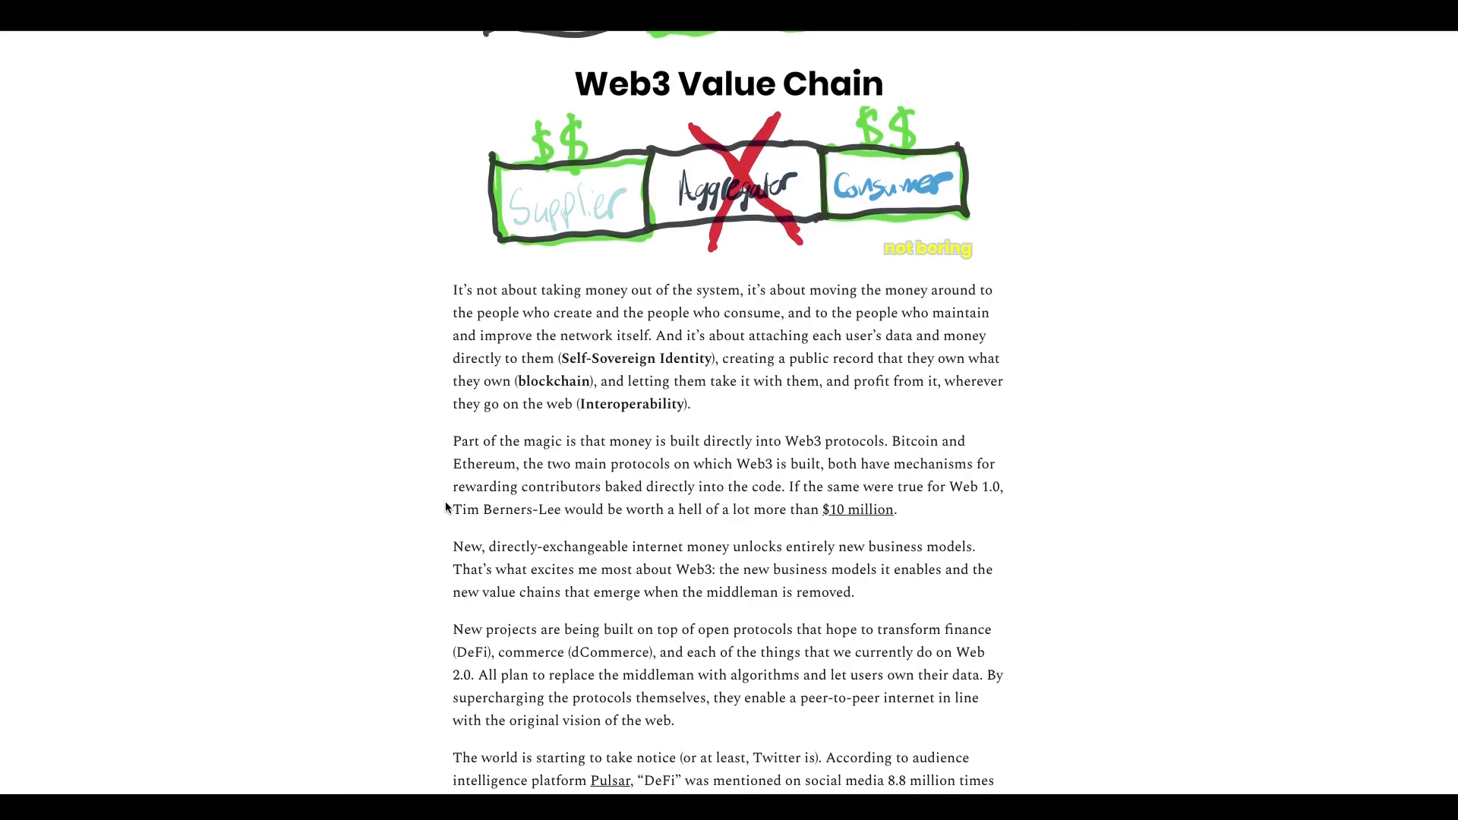
Step: Scroll down from the value chain text until the Pulsar DeFi Buzz chart comes into view
scroll("down", 3)
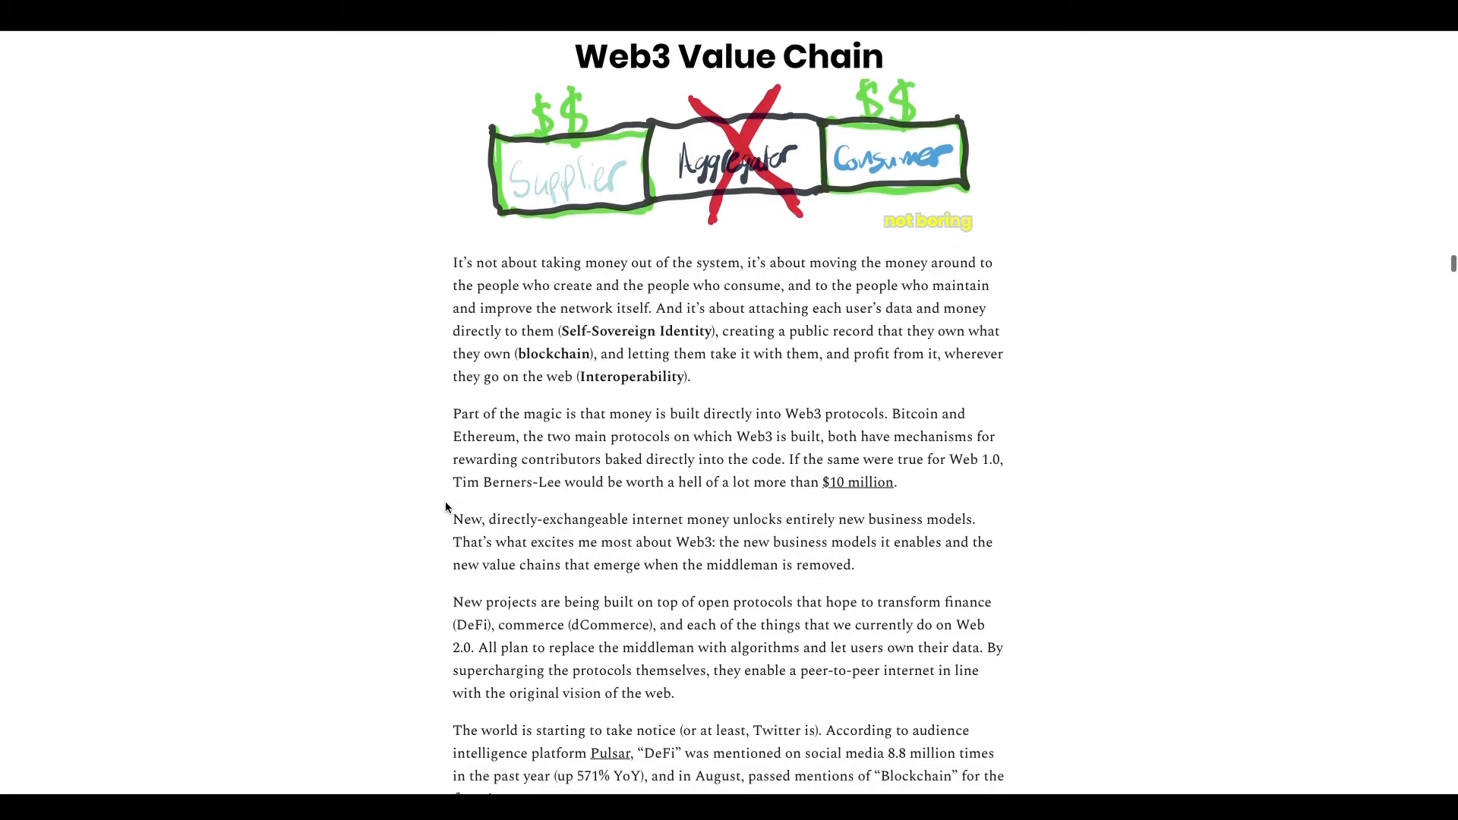
scroll("down", 3)
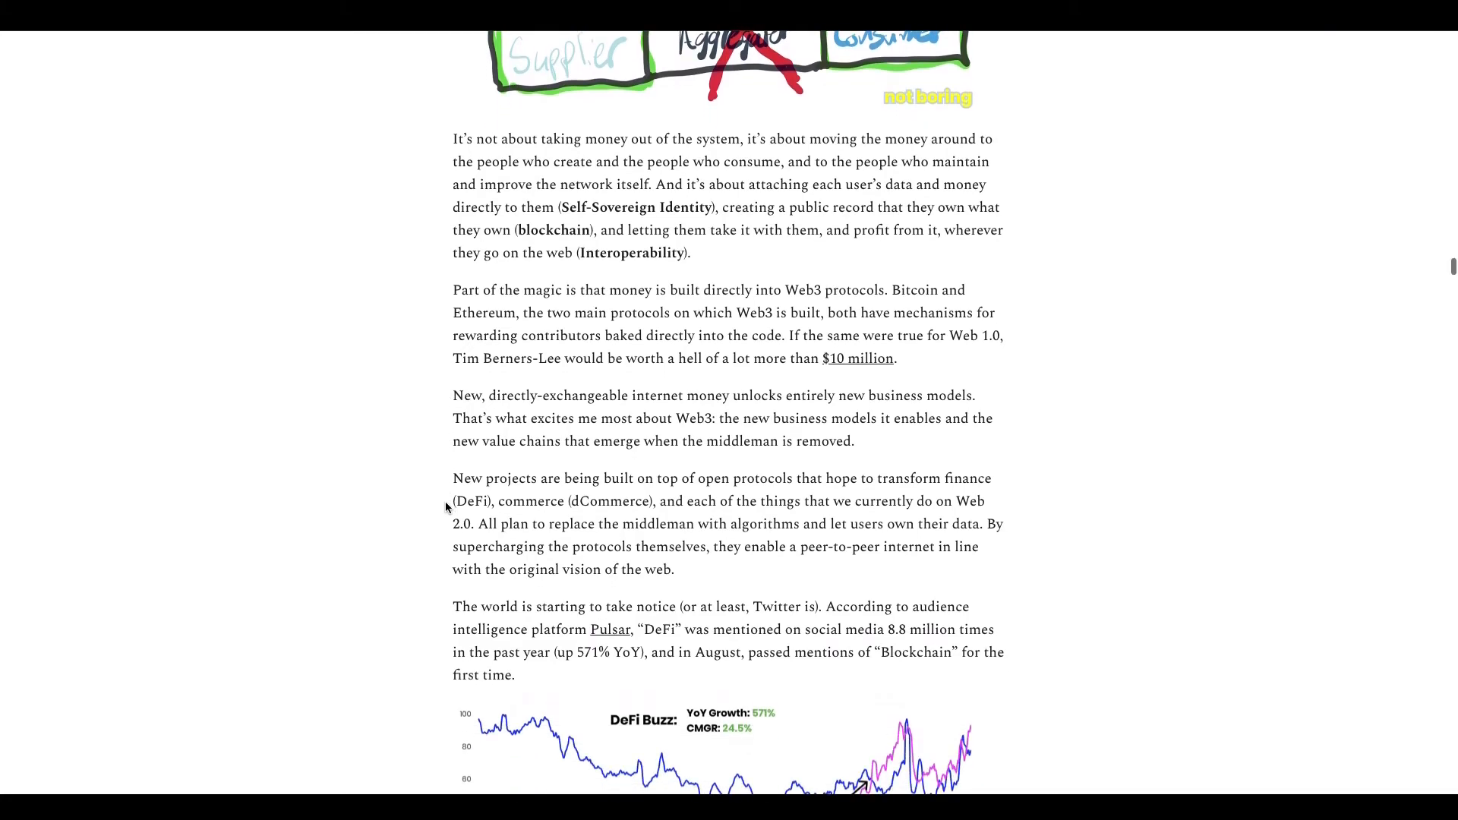
scroll("up", 3)
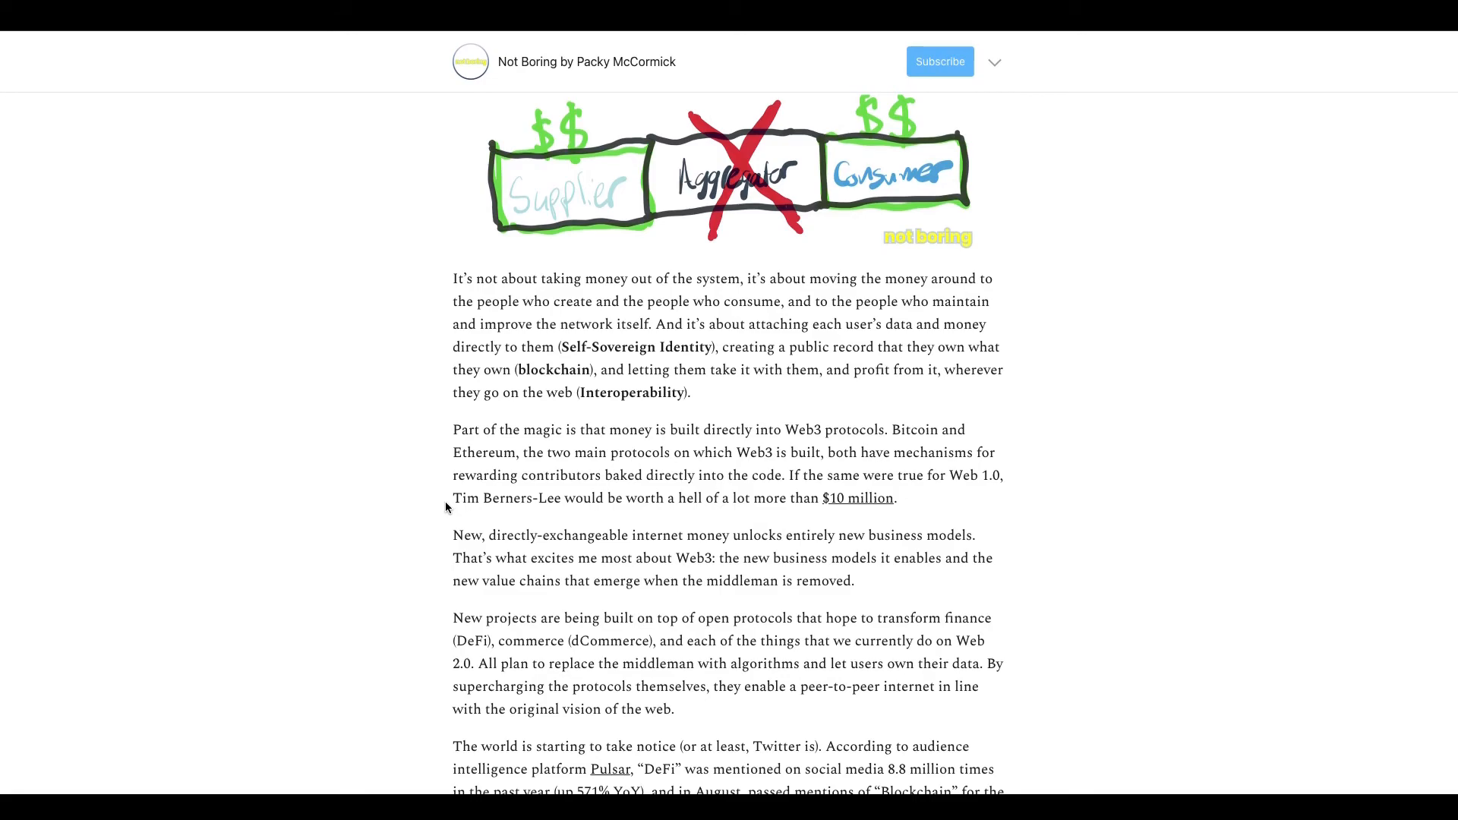
scroll("down", 3)
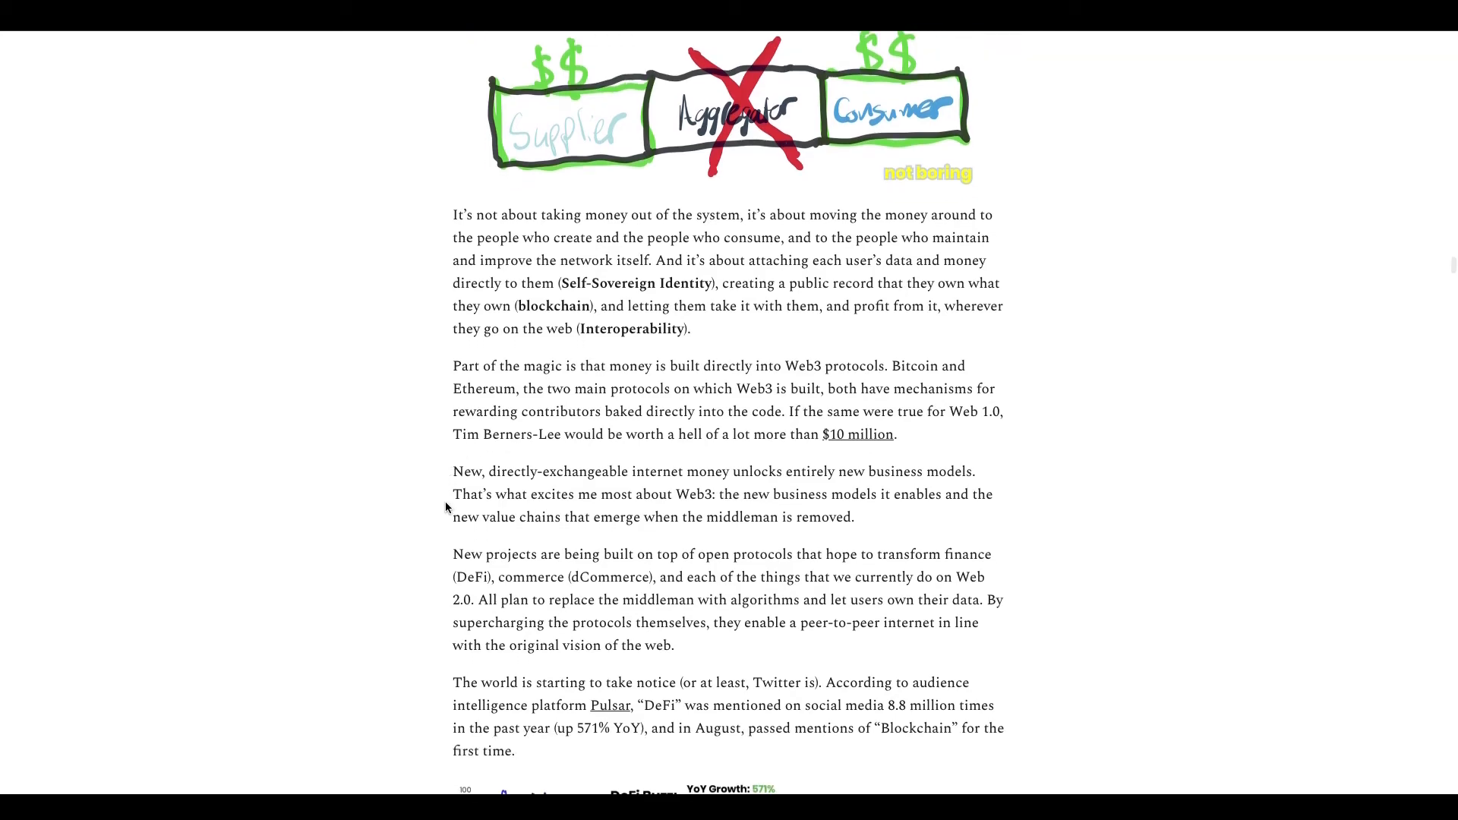
scroll("down", 3)
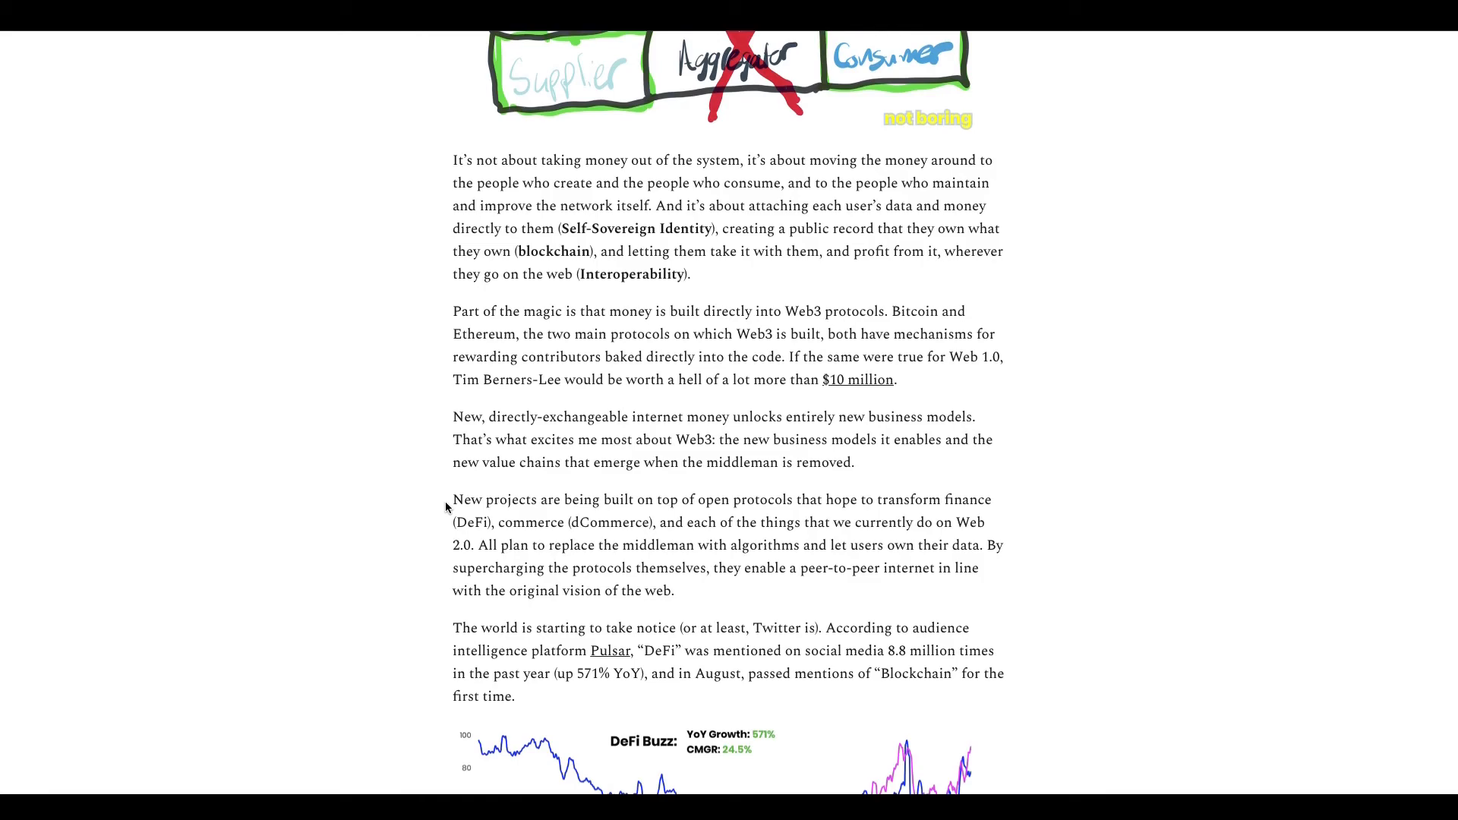
scroll("down", 3)
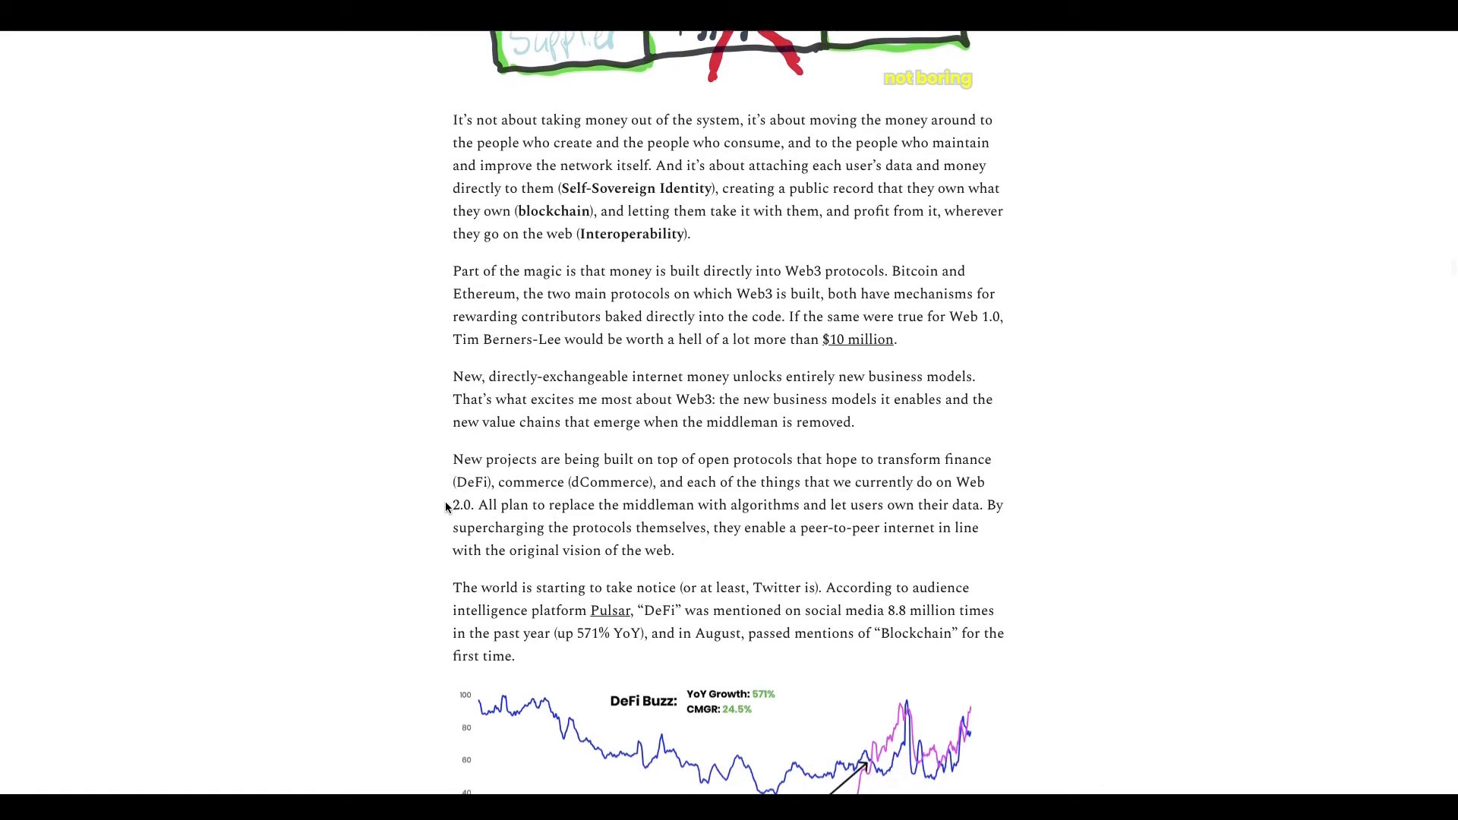
scroll("down", 3)
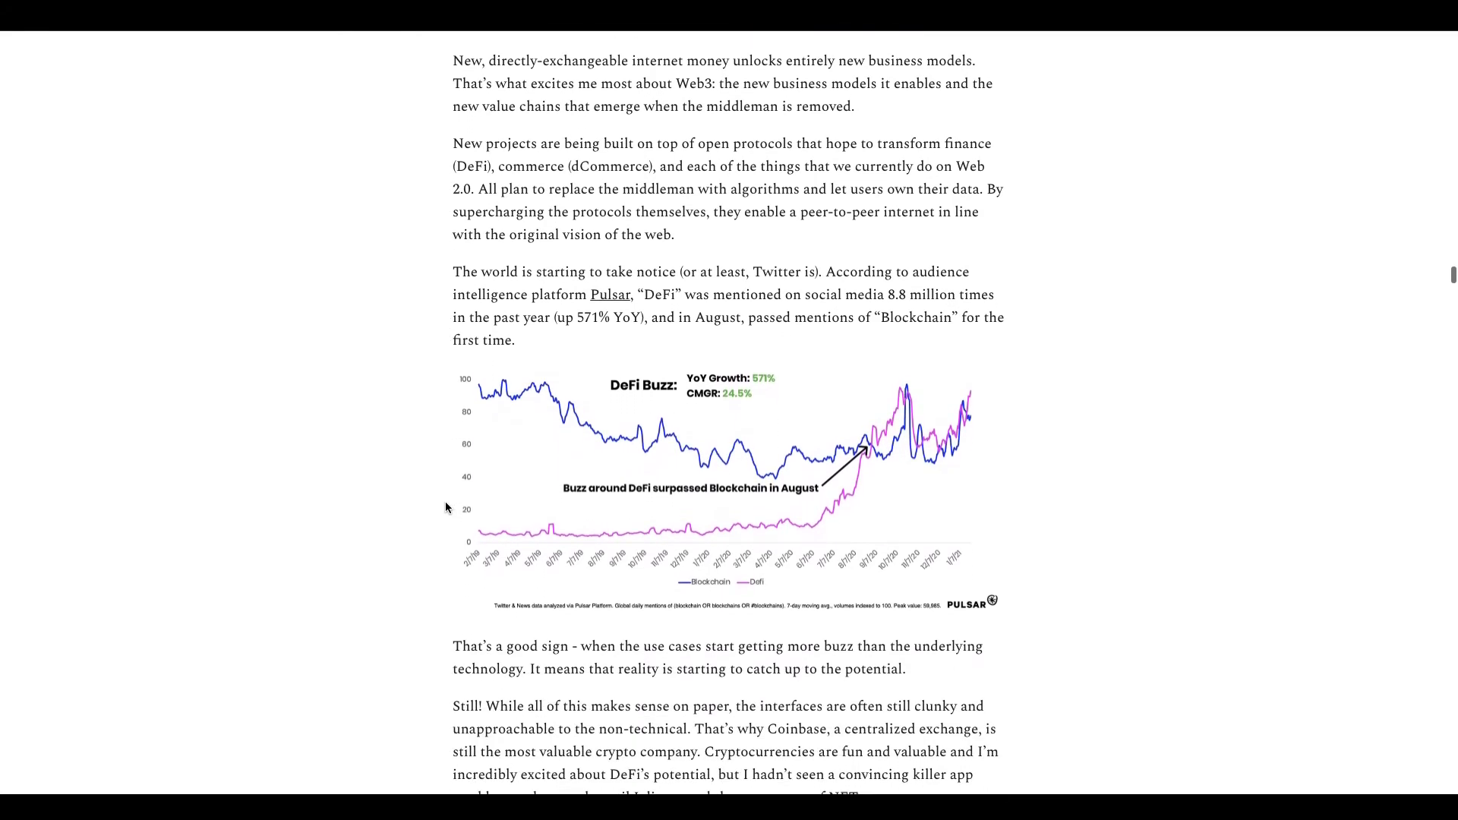
scroll("down", 3)
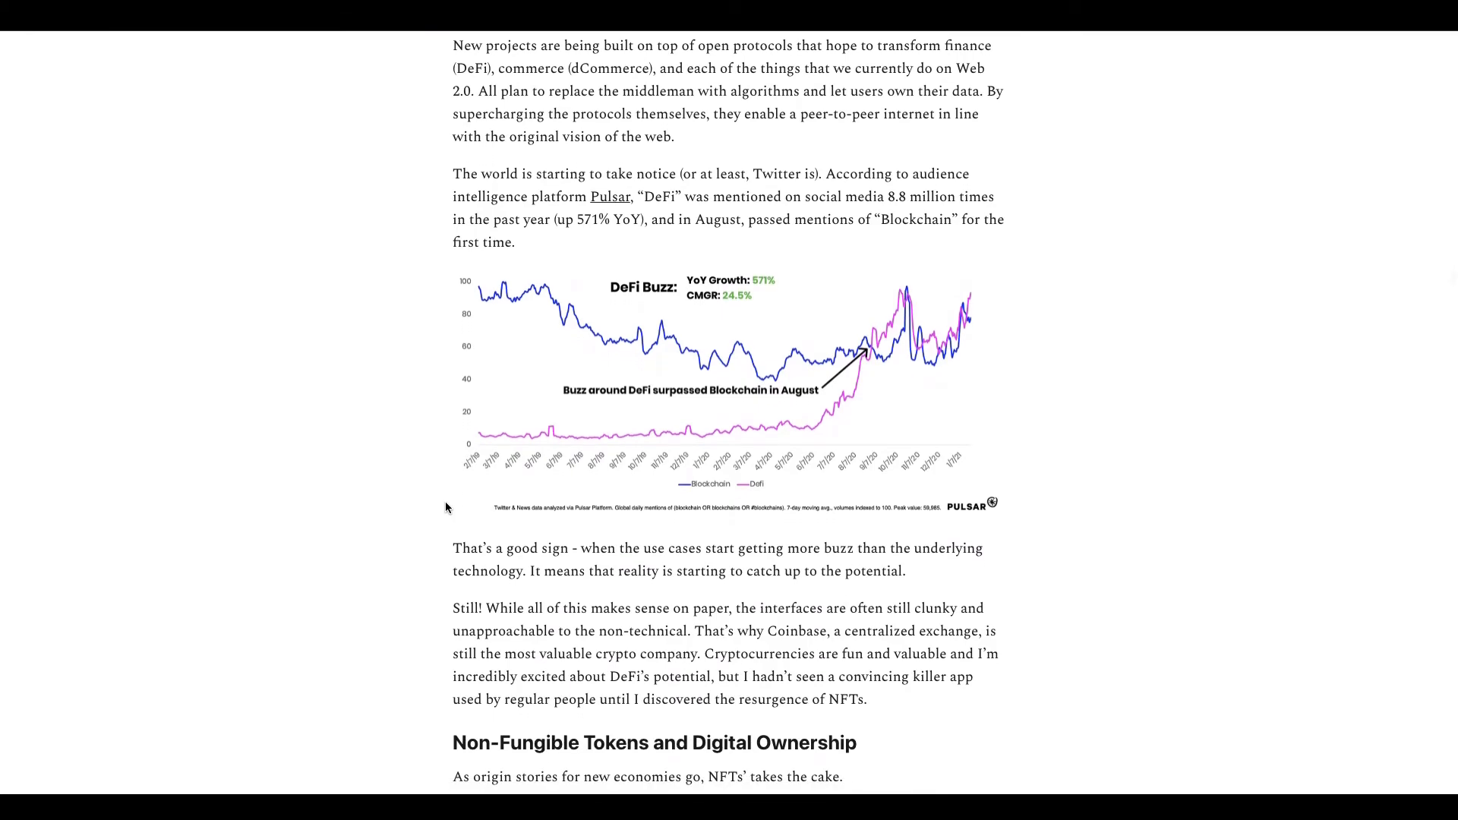
Step: Scroll back up to the value chain drawings, then return down to the DeFi Buzz chart and NFTs sentence
scroll("up", 3)
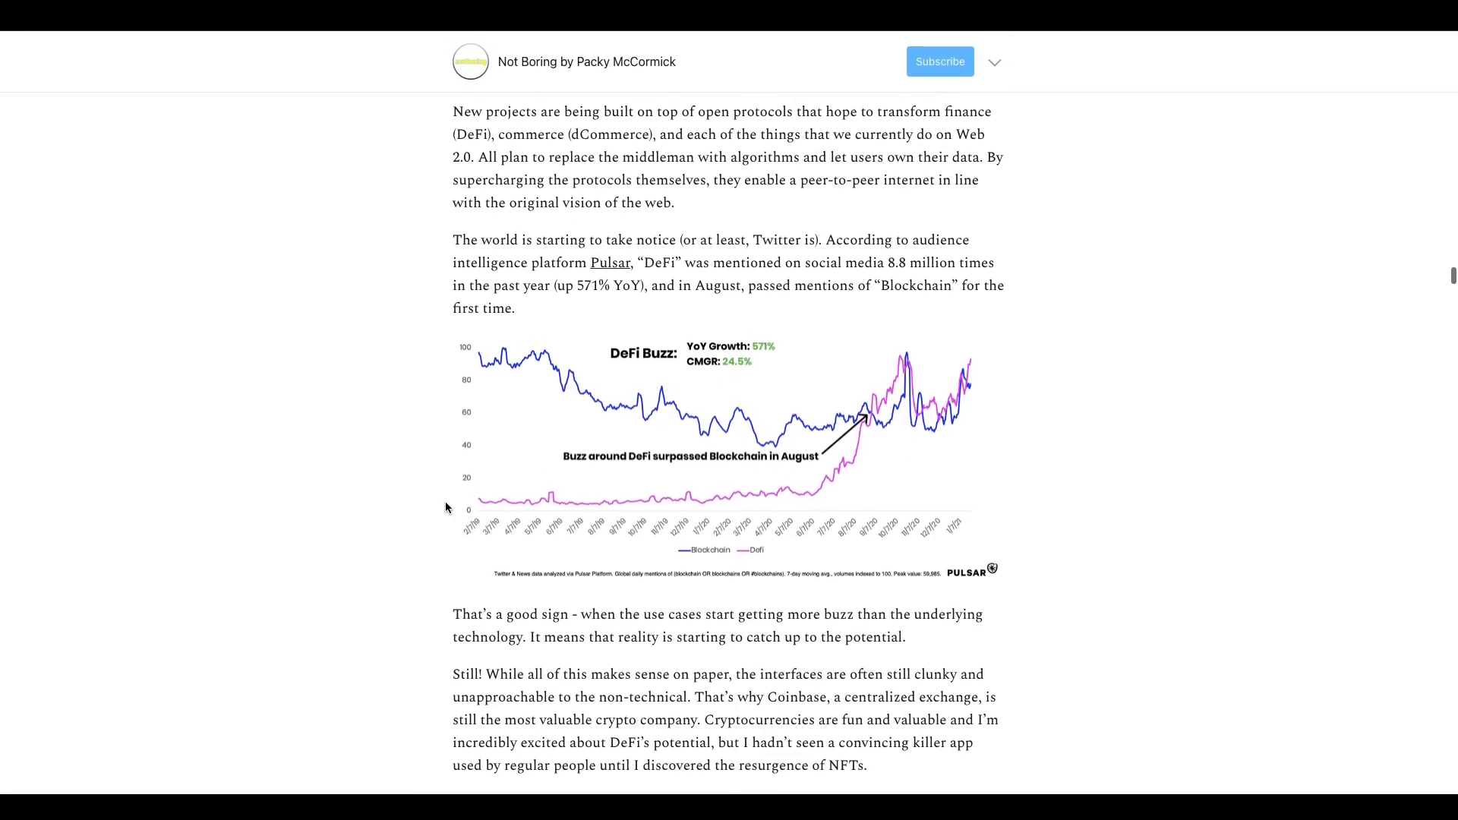
scroll("up", 3)
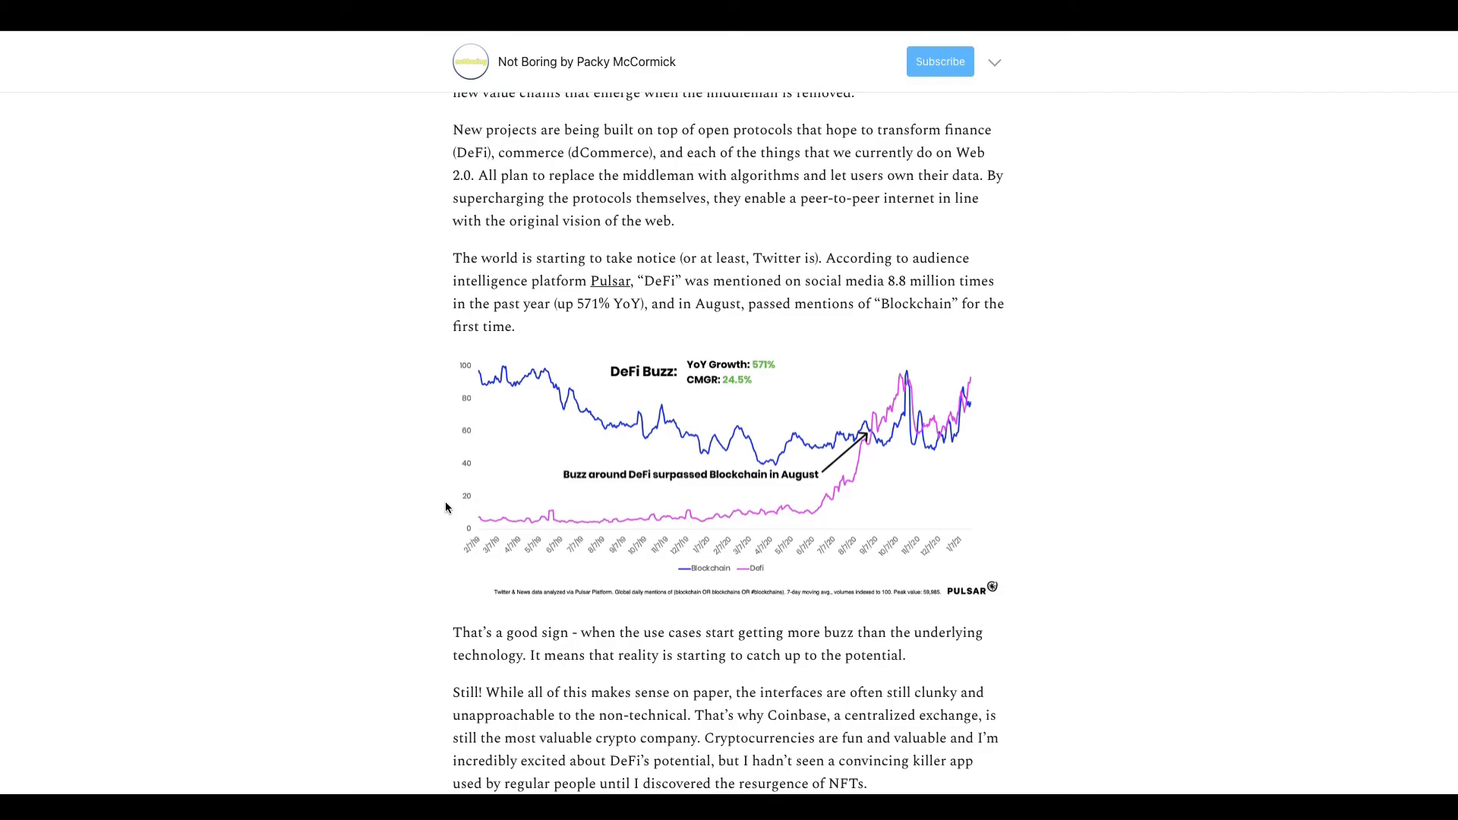
scroll("up", 3)
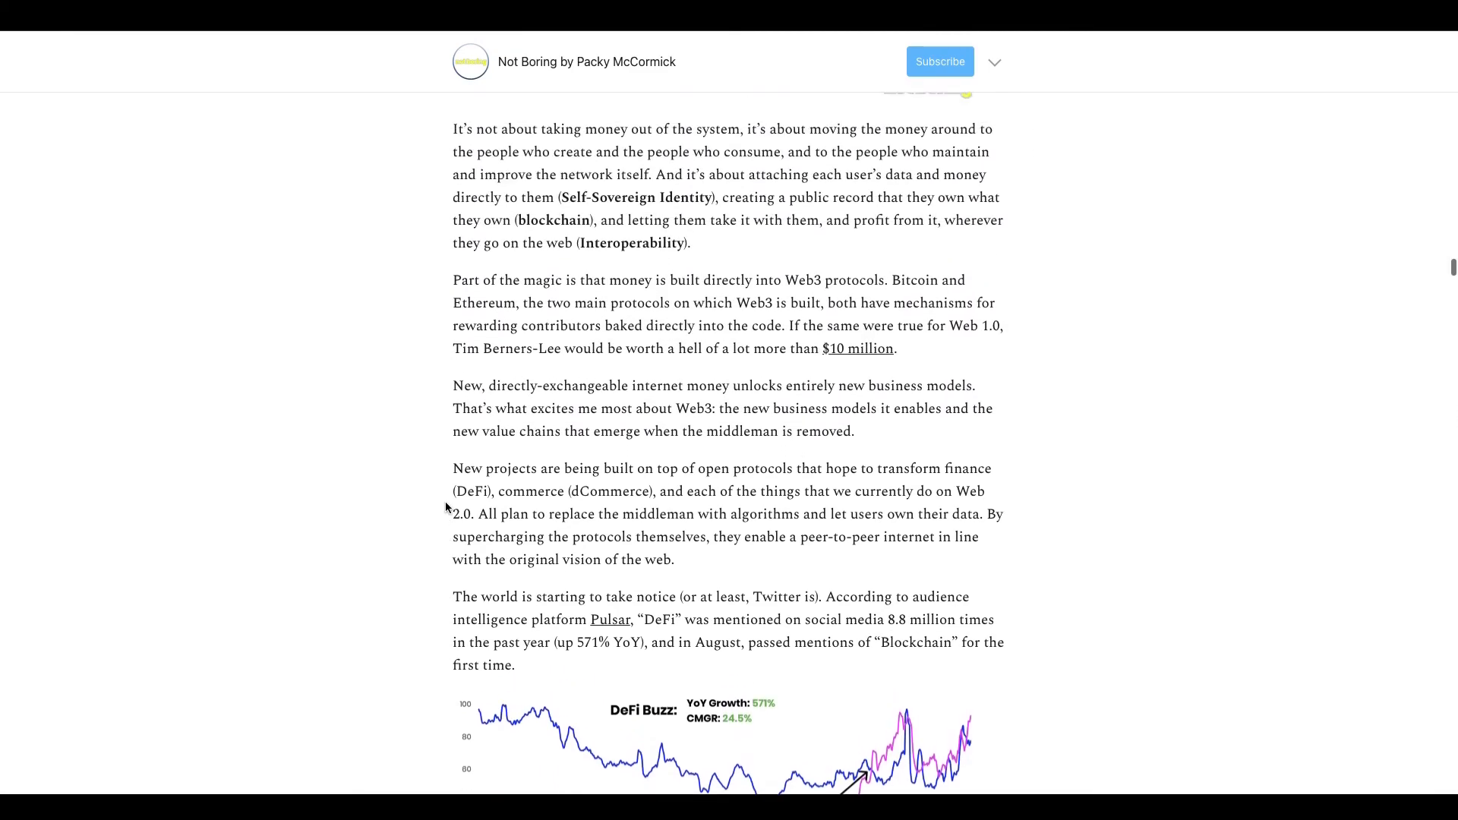
scroll("up", 3)
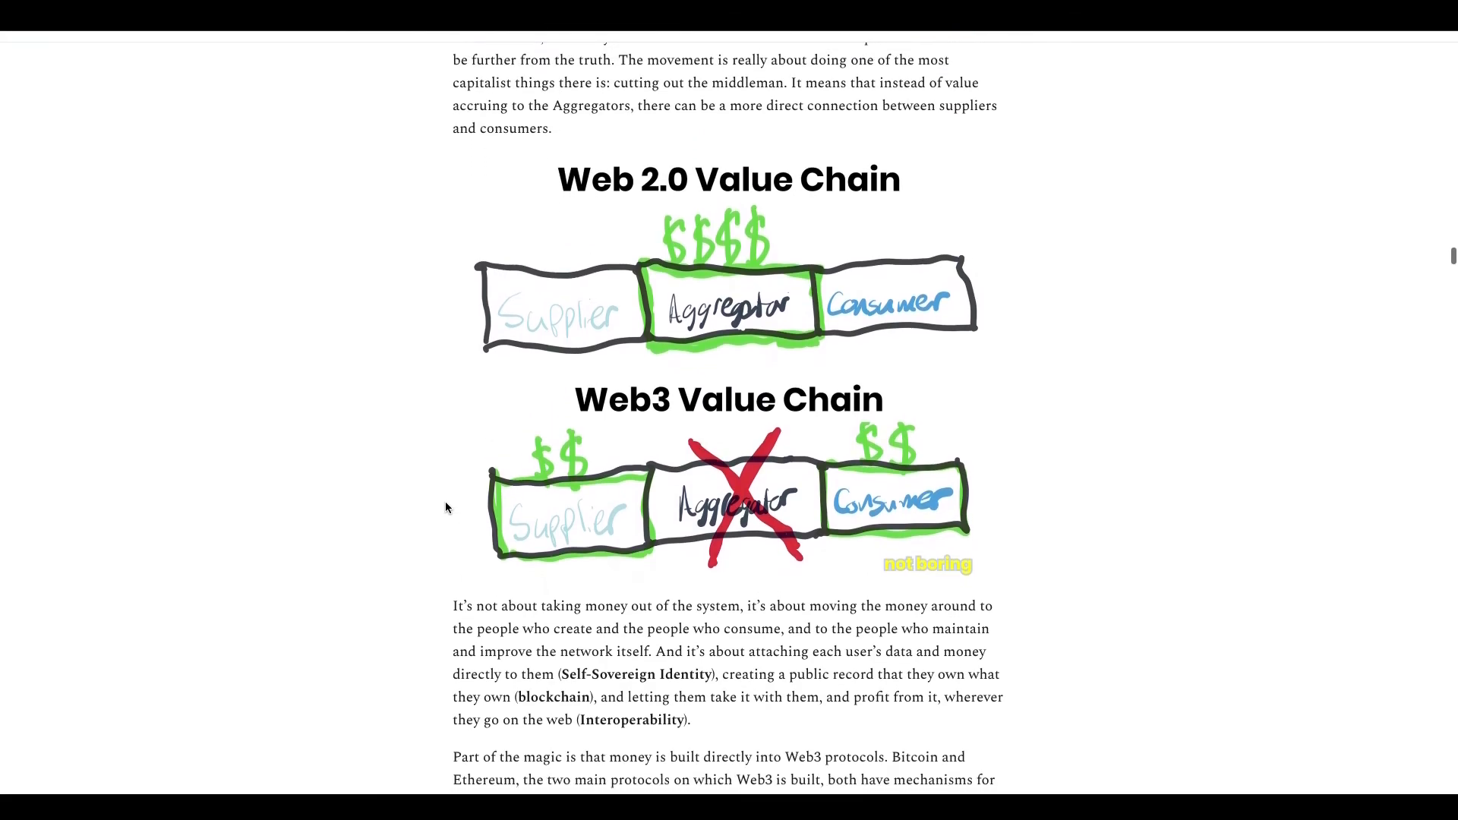
scroll("down", 3)
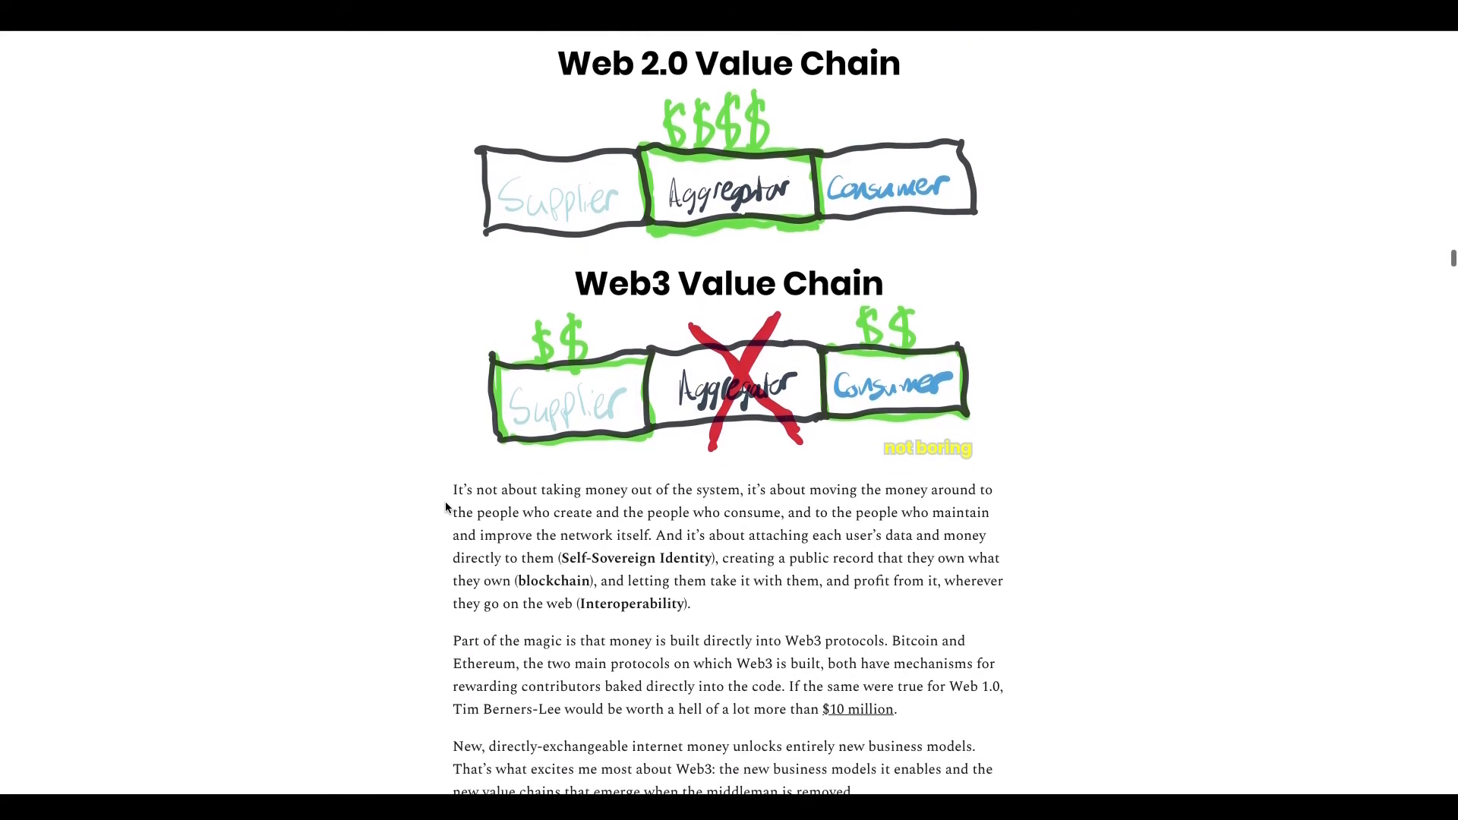
scroll("down", 3)
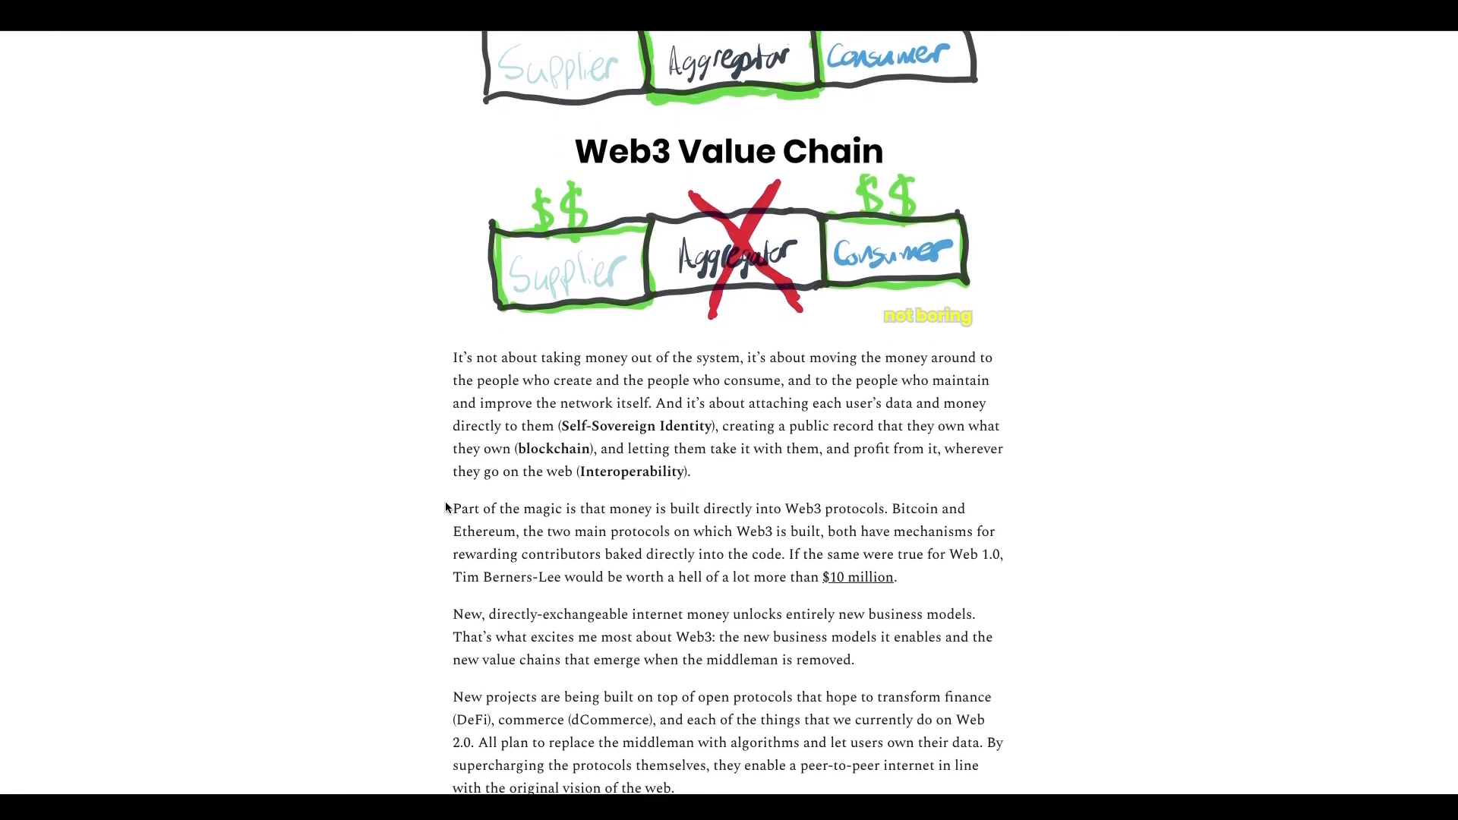
scroll("up", 3)
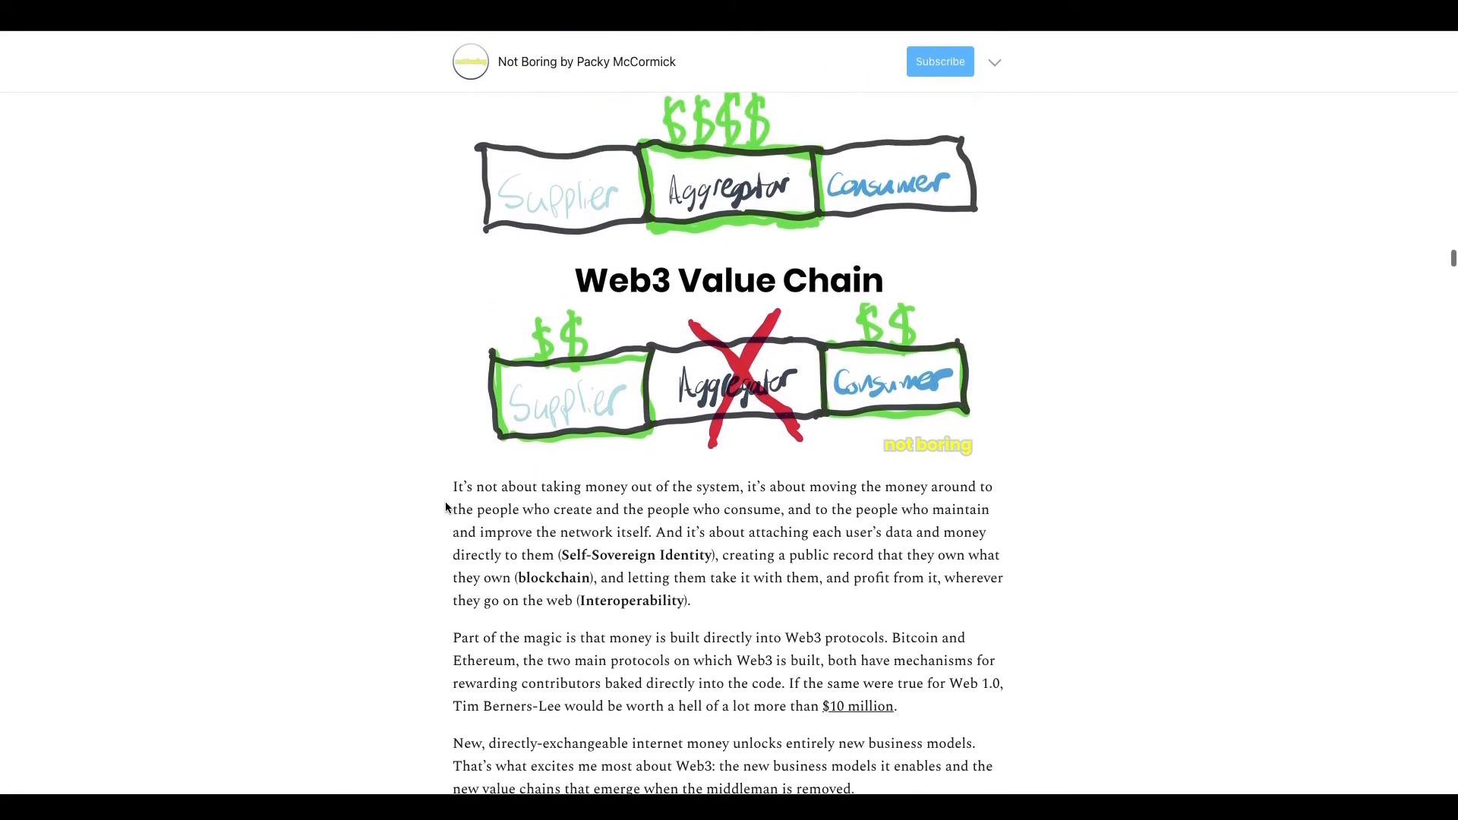
scroll("down", 3)
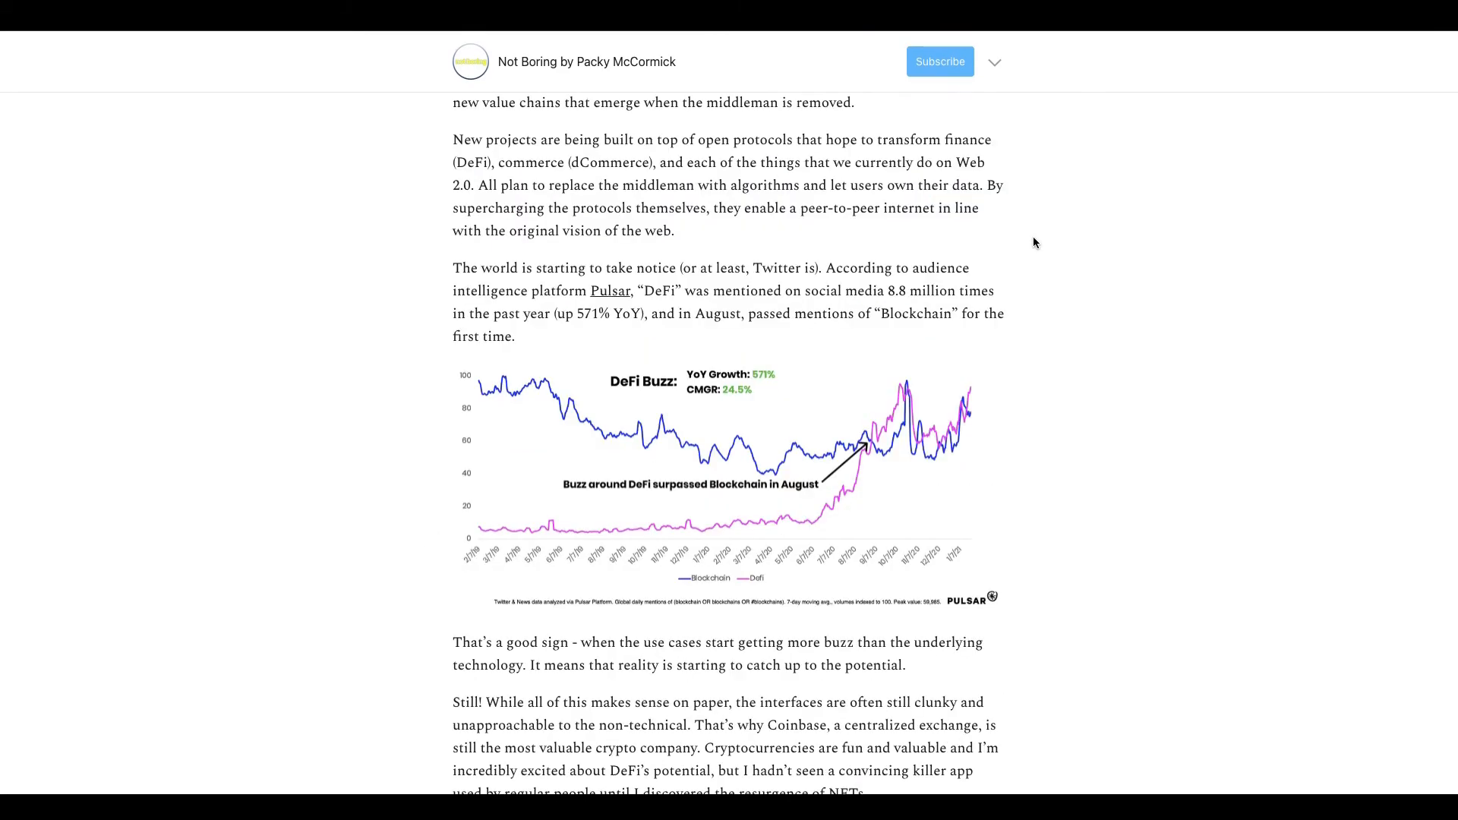